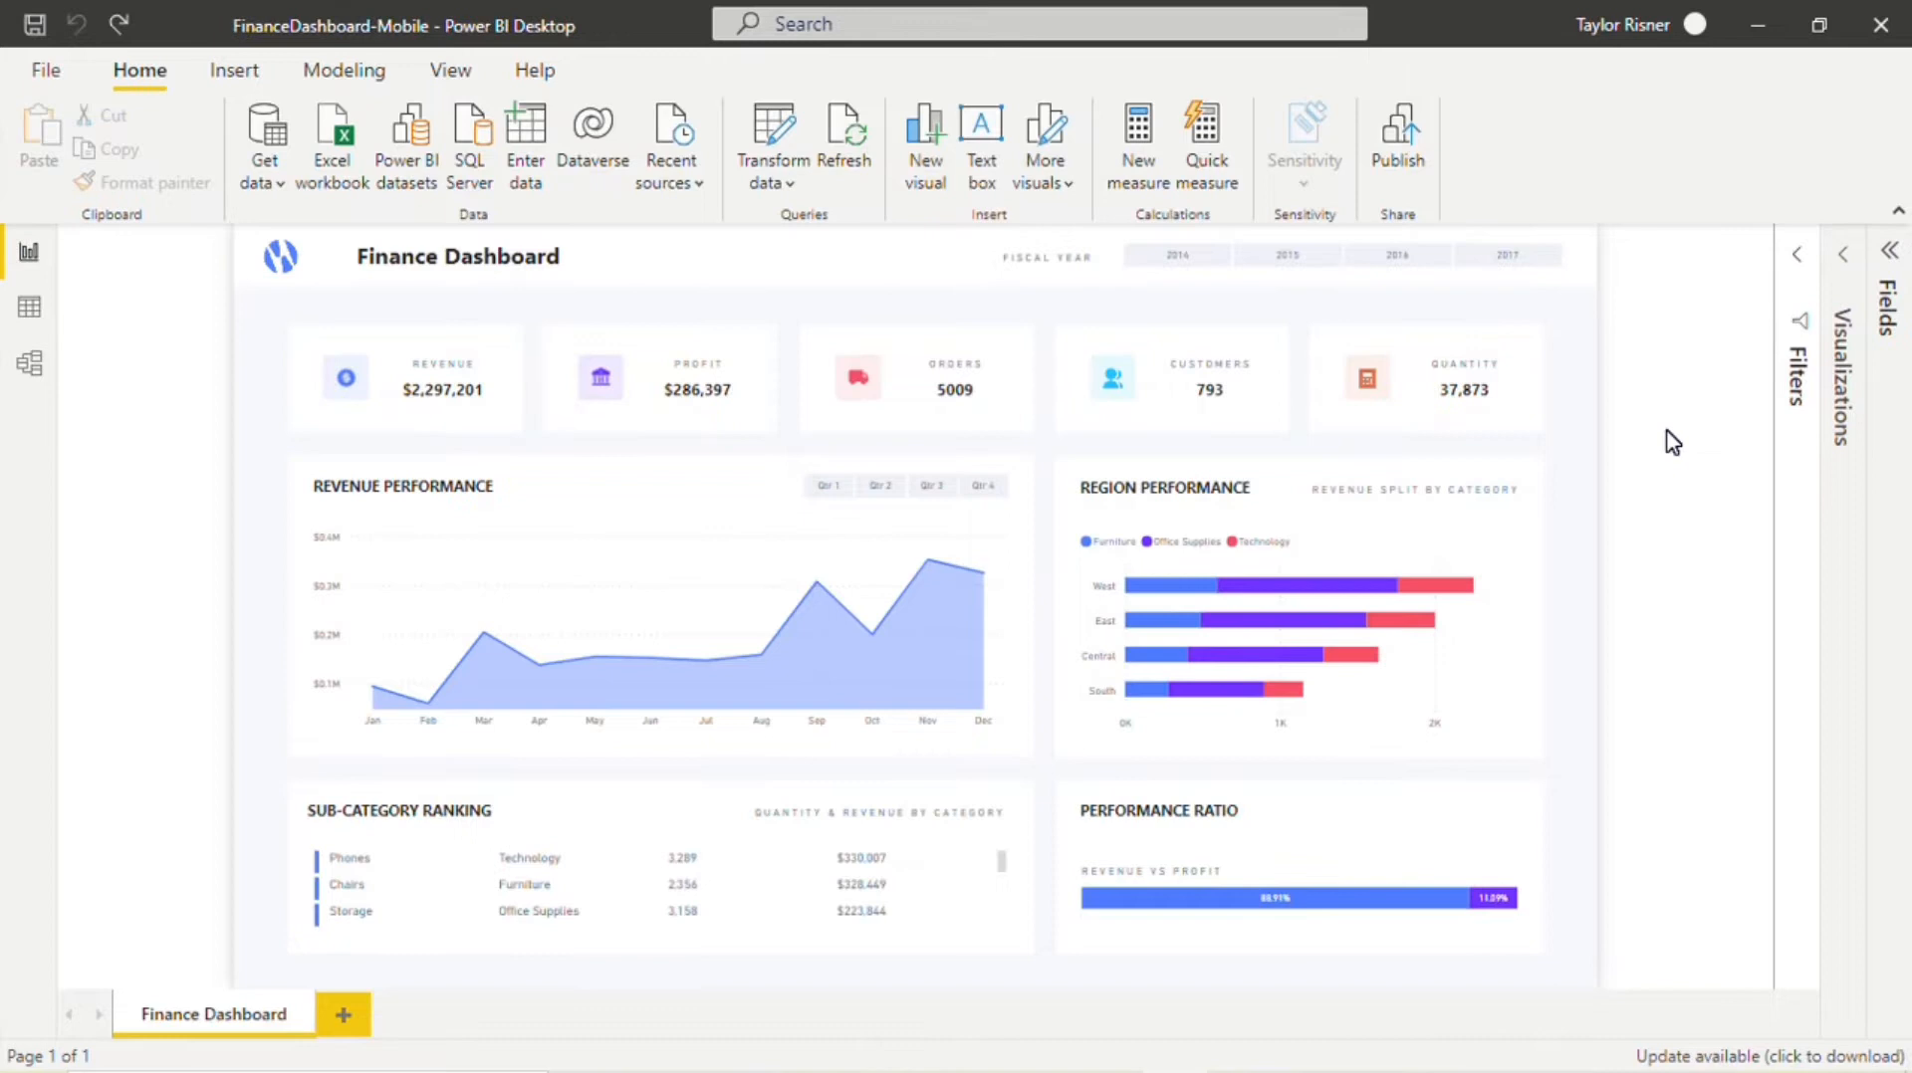
mouse_move(311, 298)
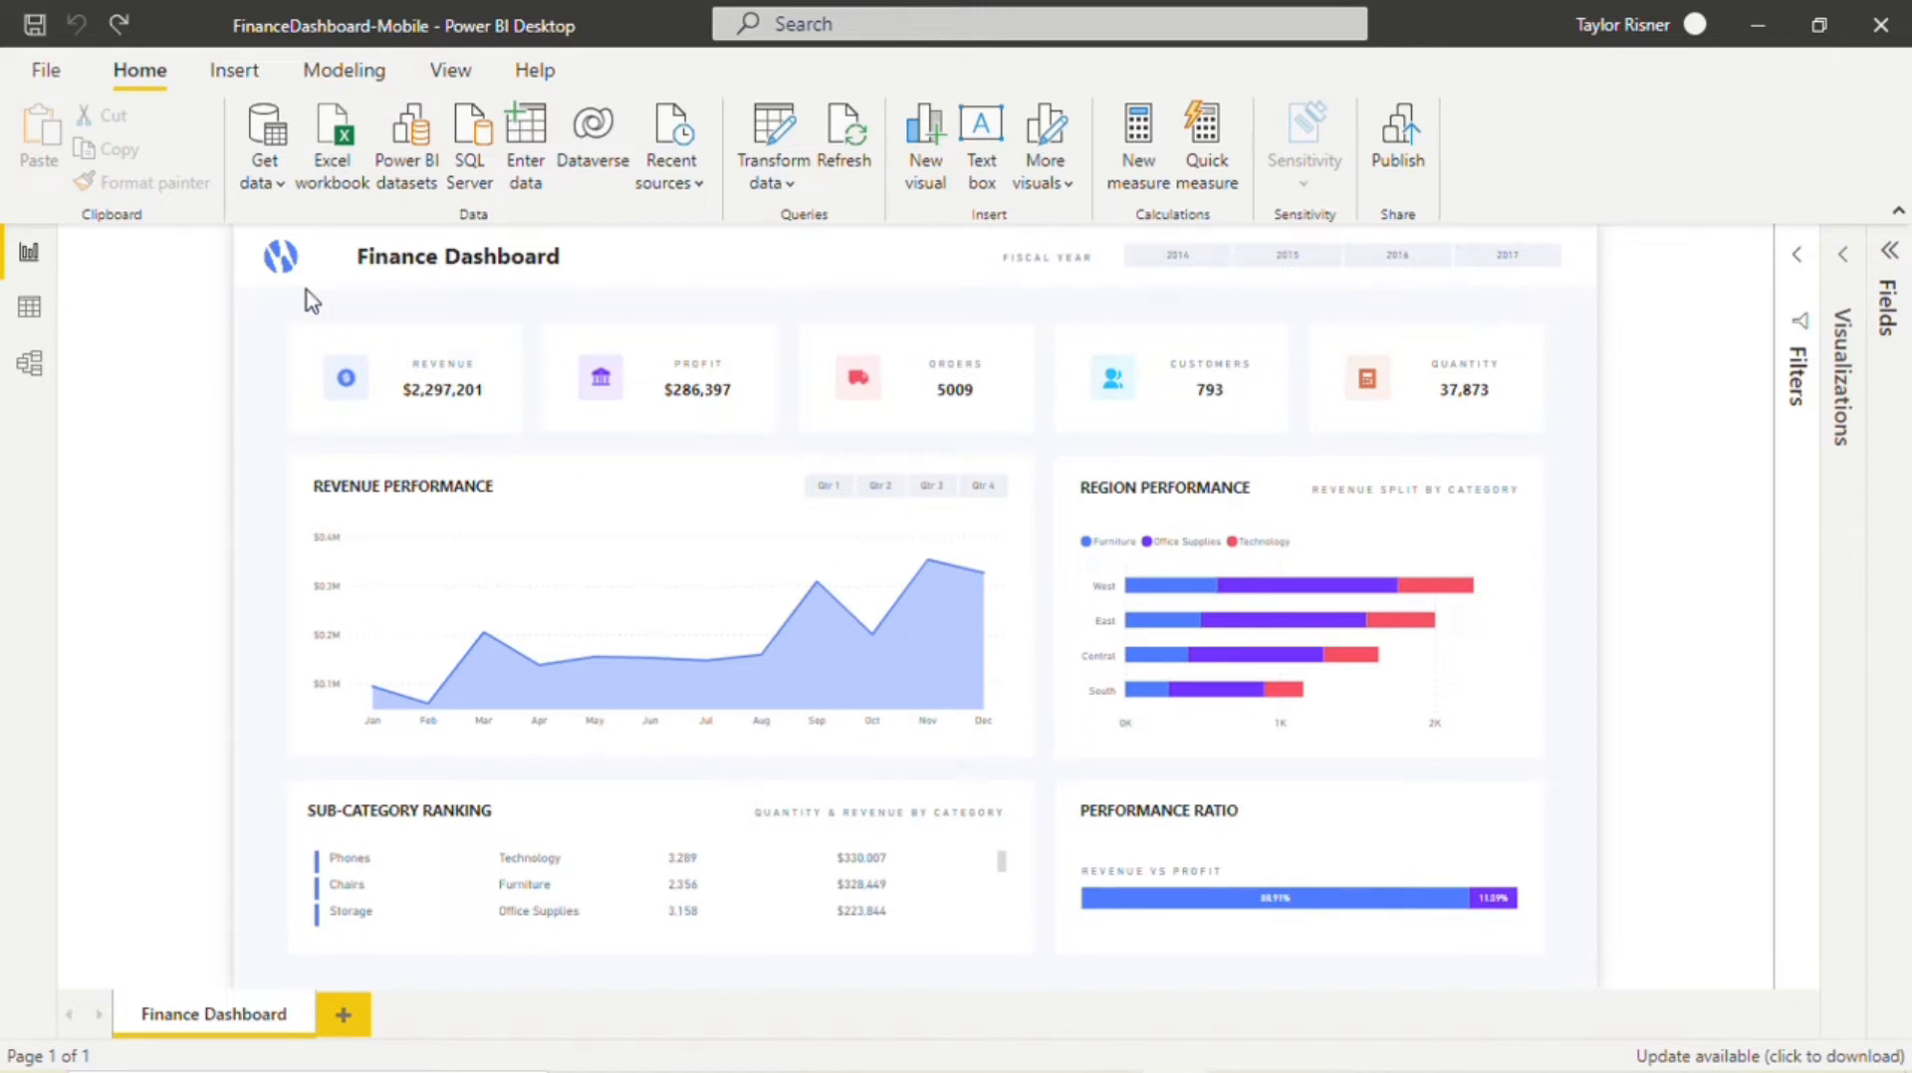
mouse_move(257, 574)
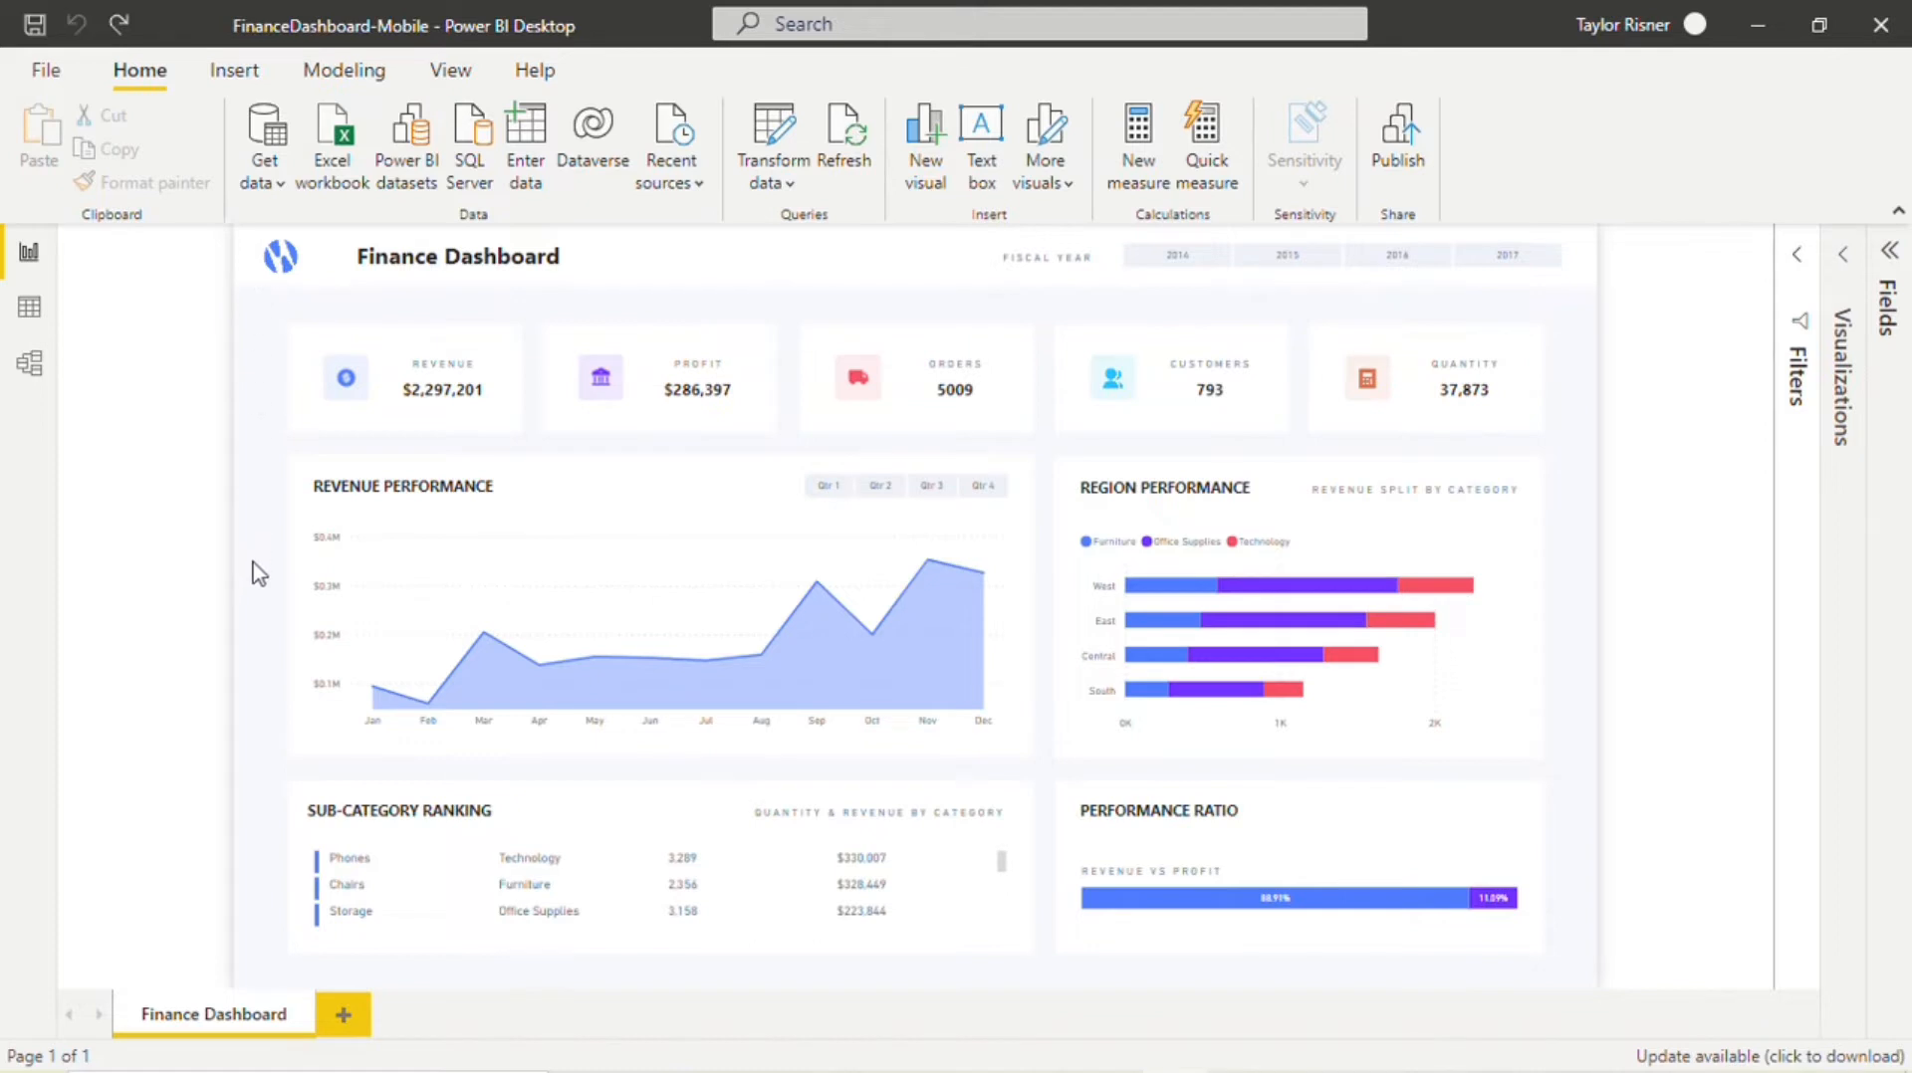
mouse_move(275, 460)
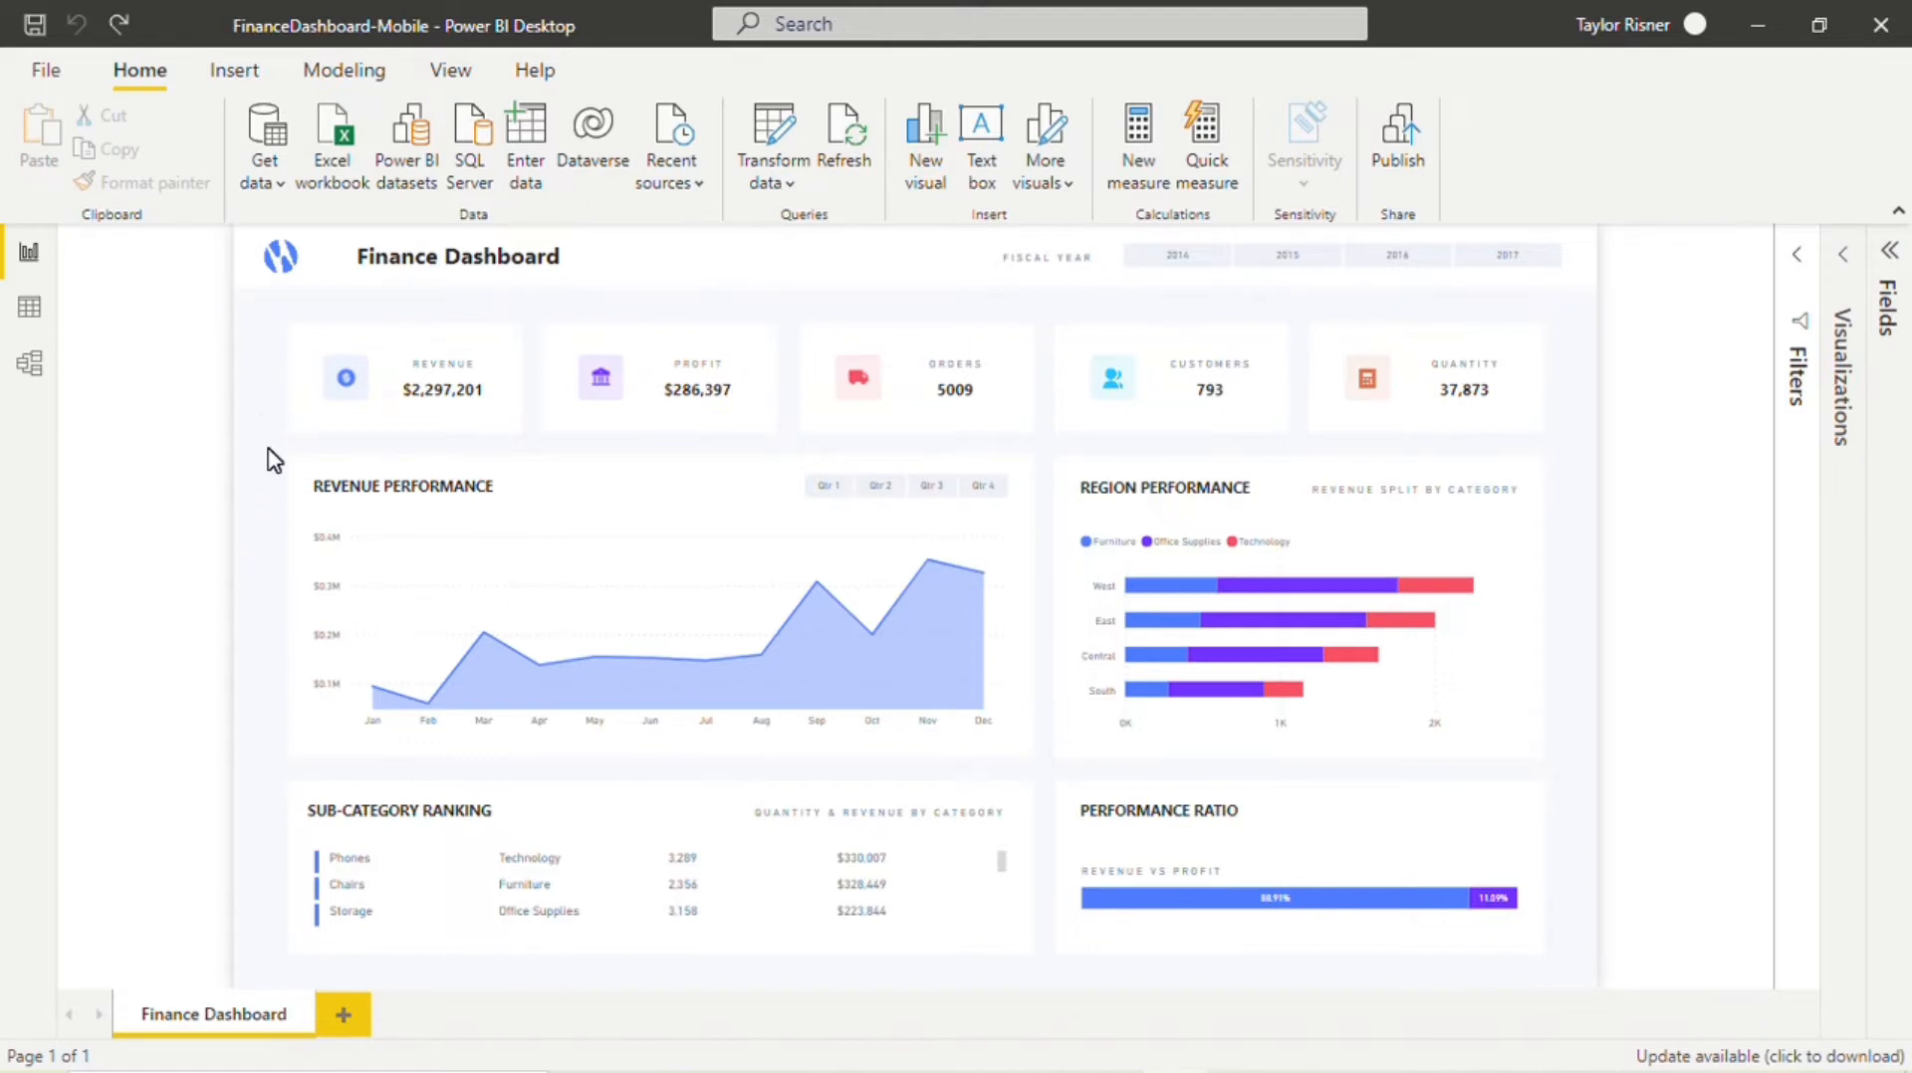
mouse_move(275, 447)
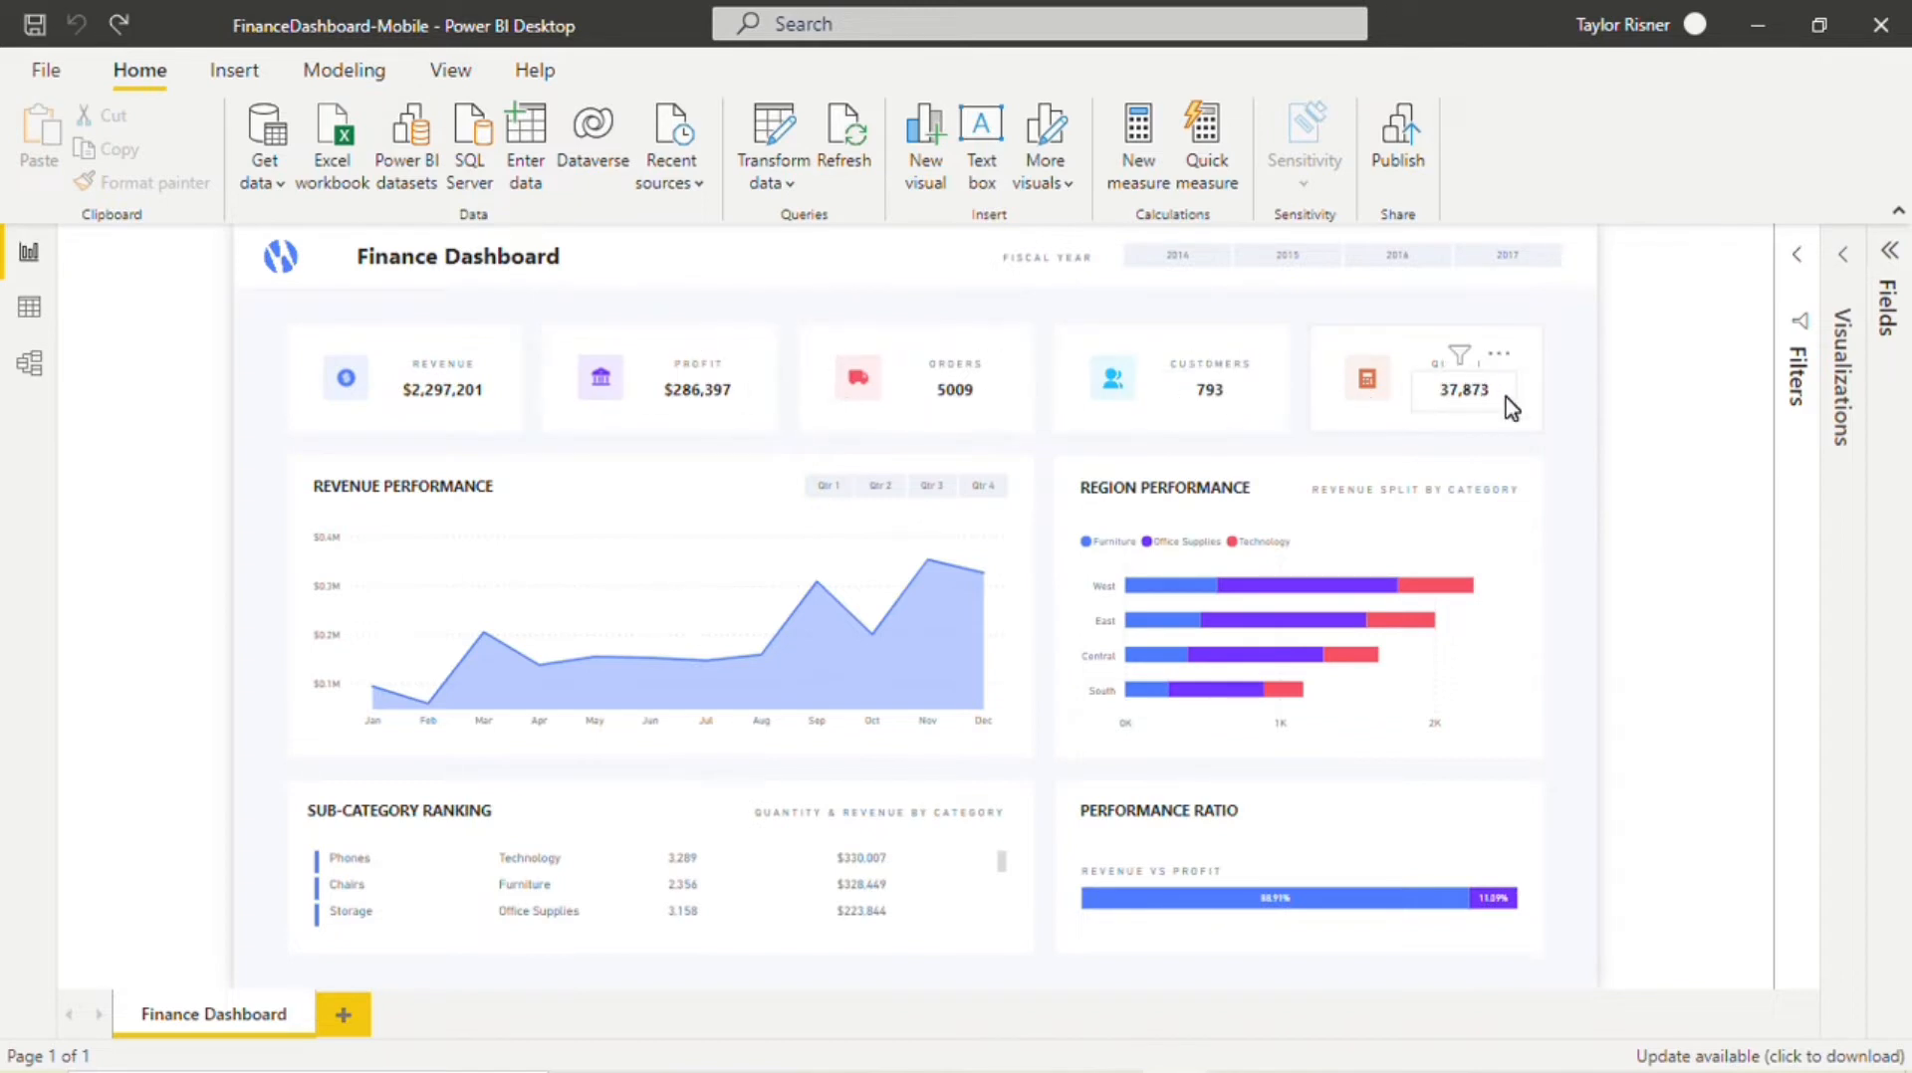
mouse_move(1563, 492)
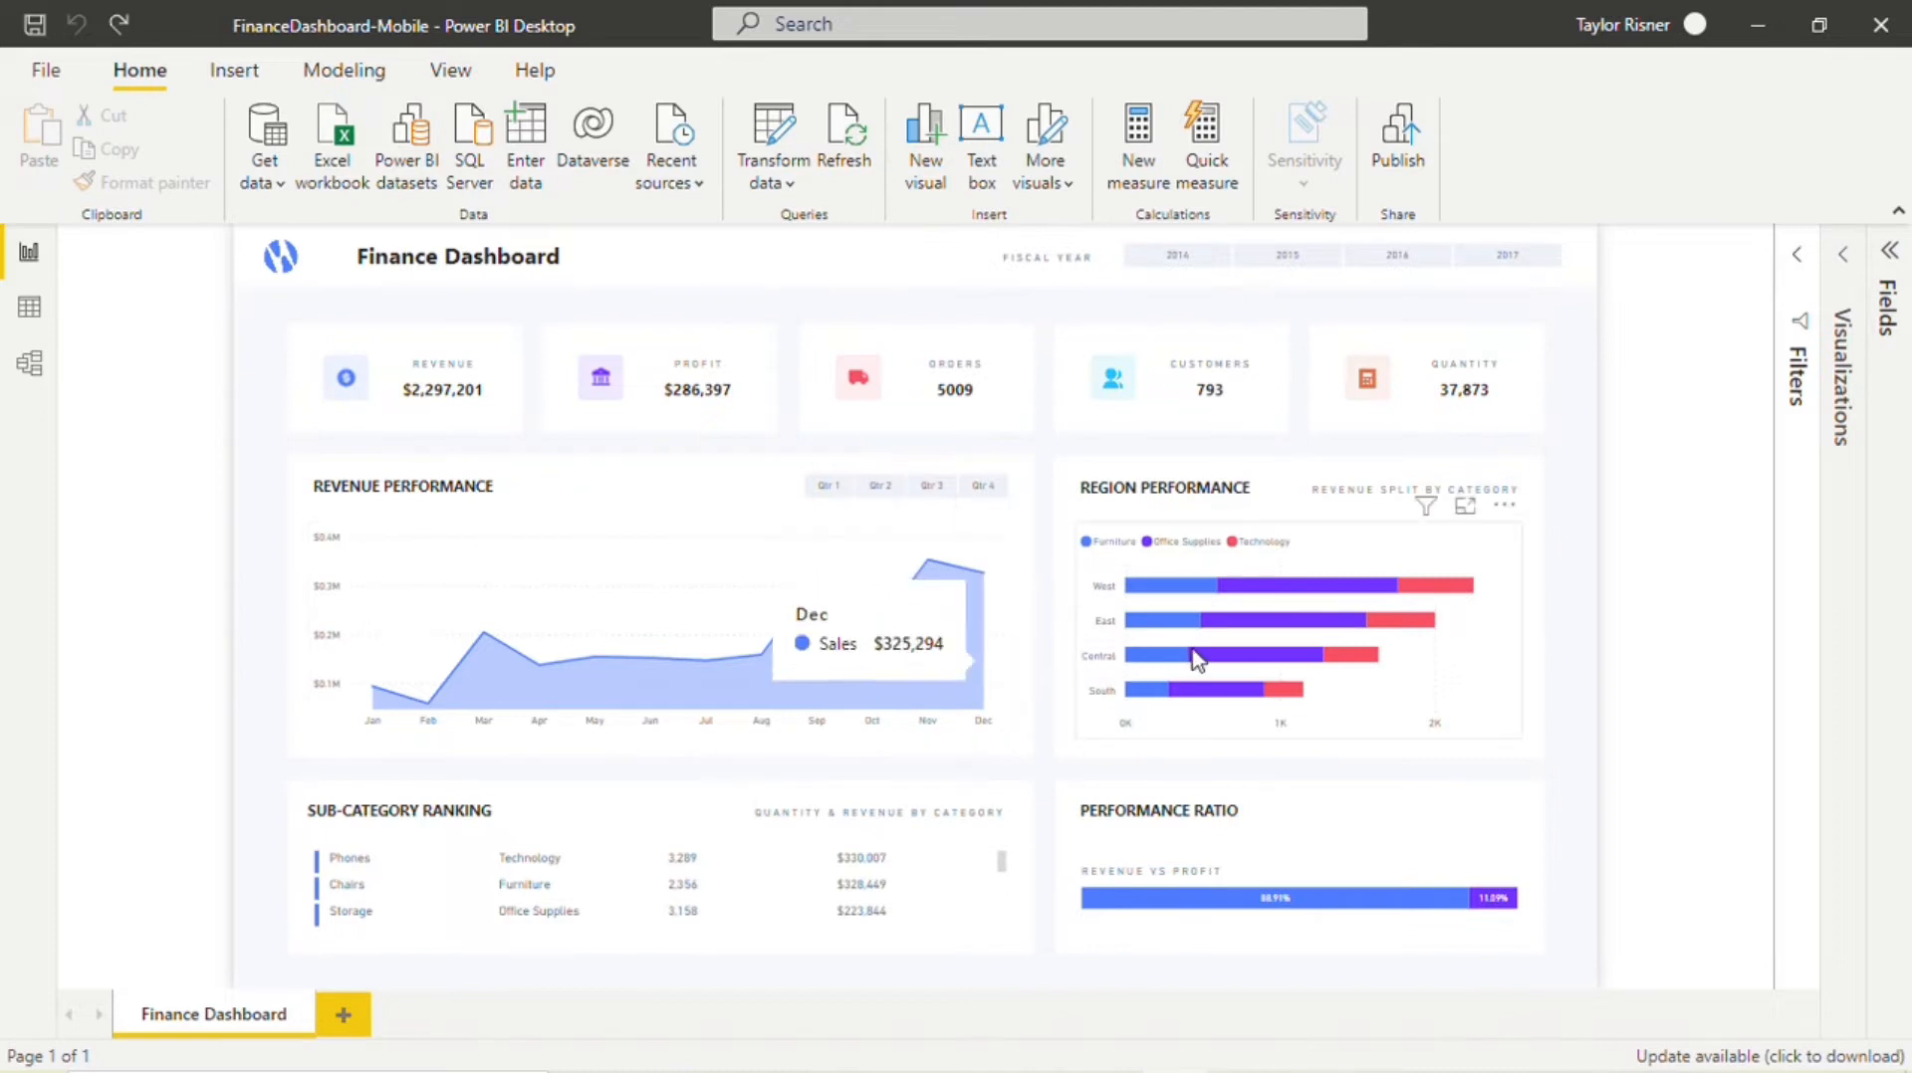
mouse_move(1565, 642)
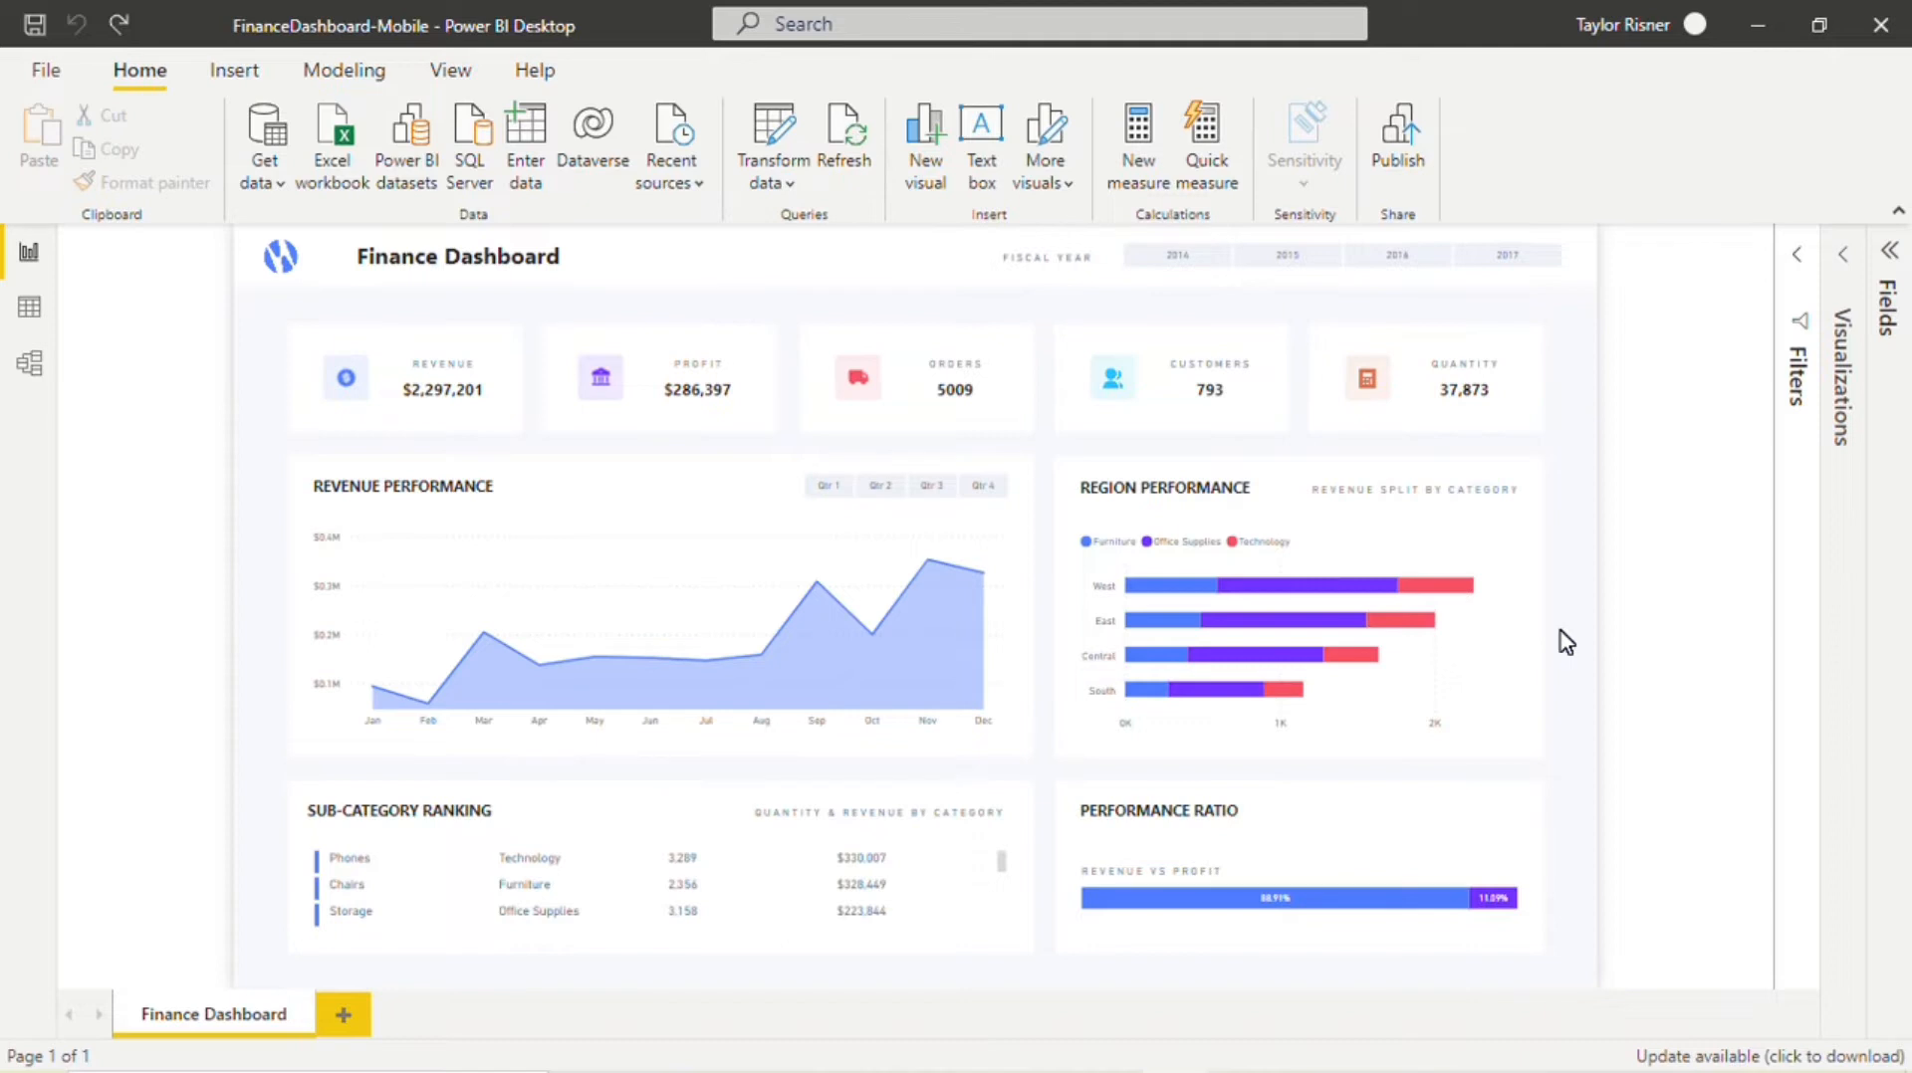
mouse_move(1553, 426)
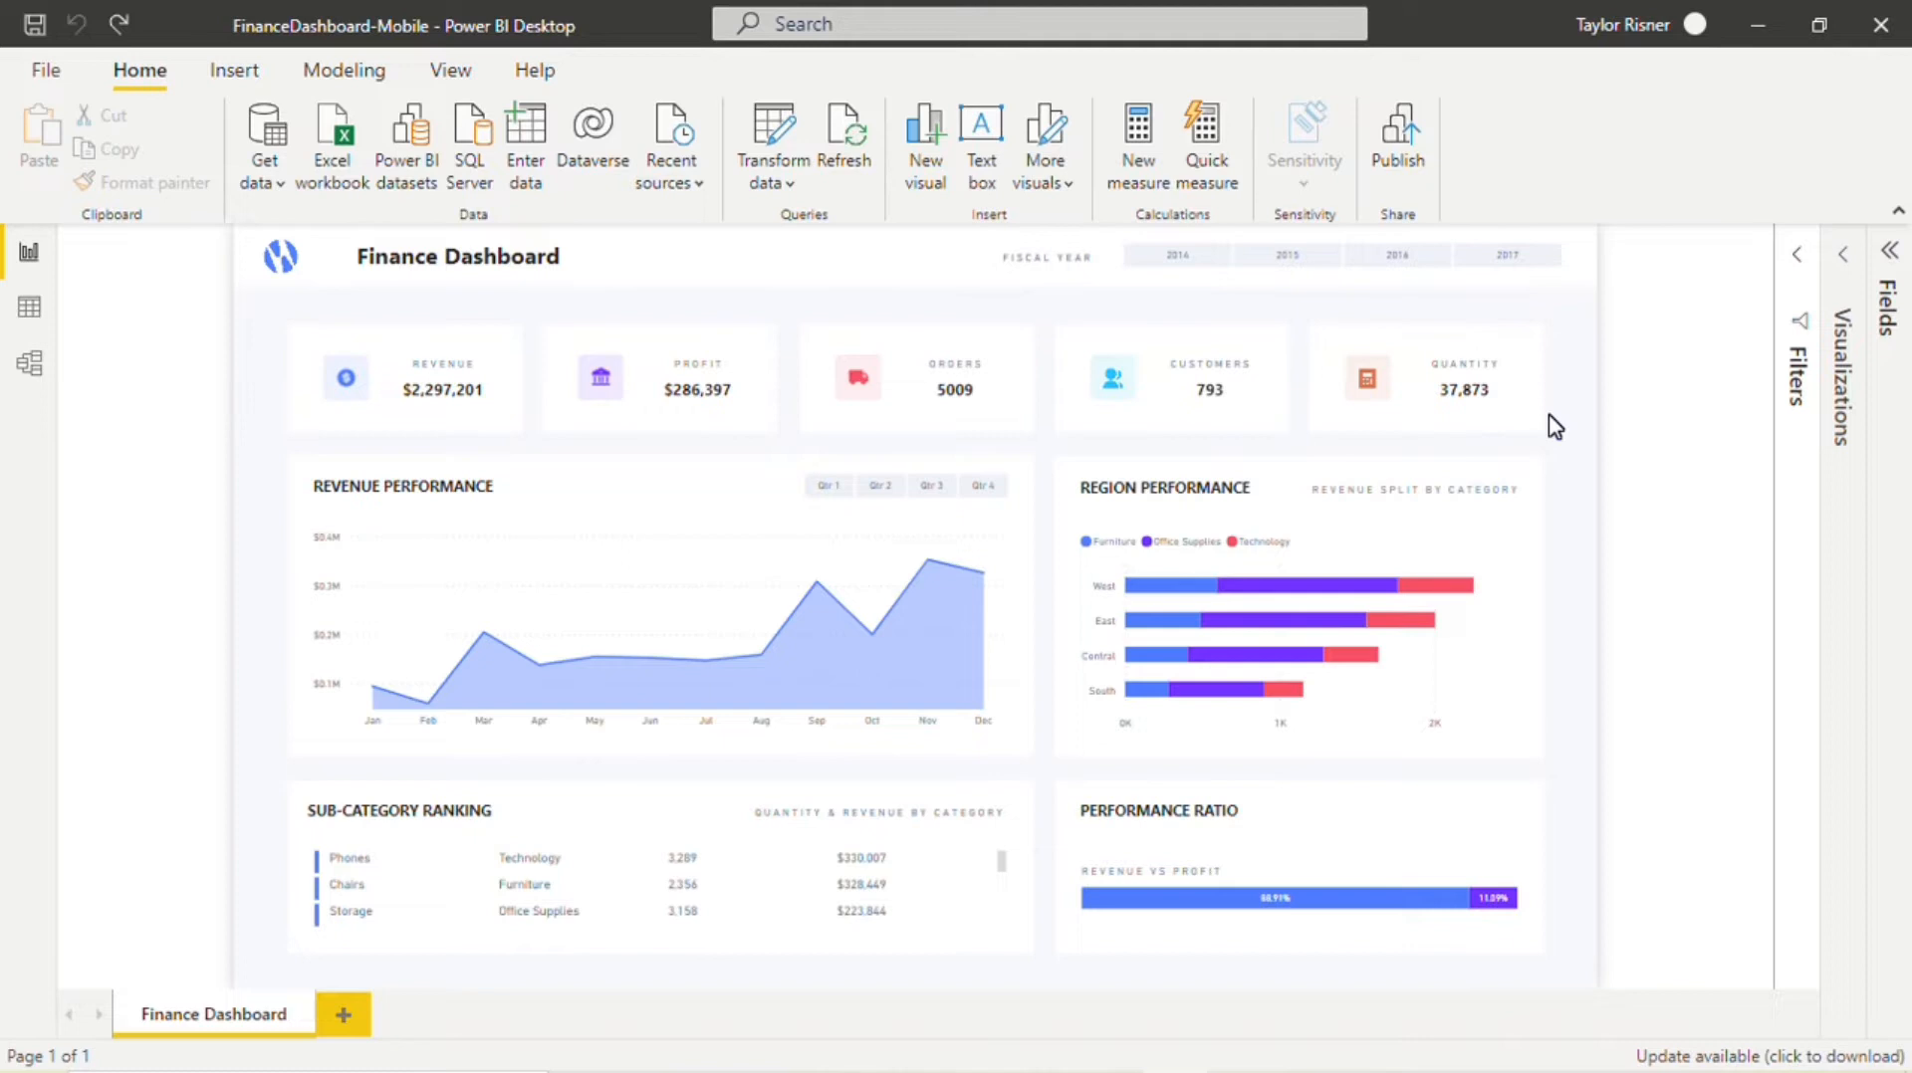
mouse_move(1553, 574)
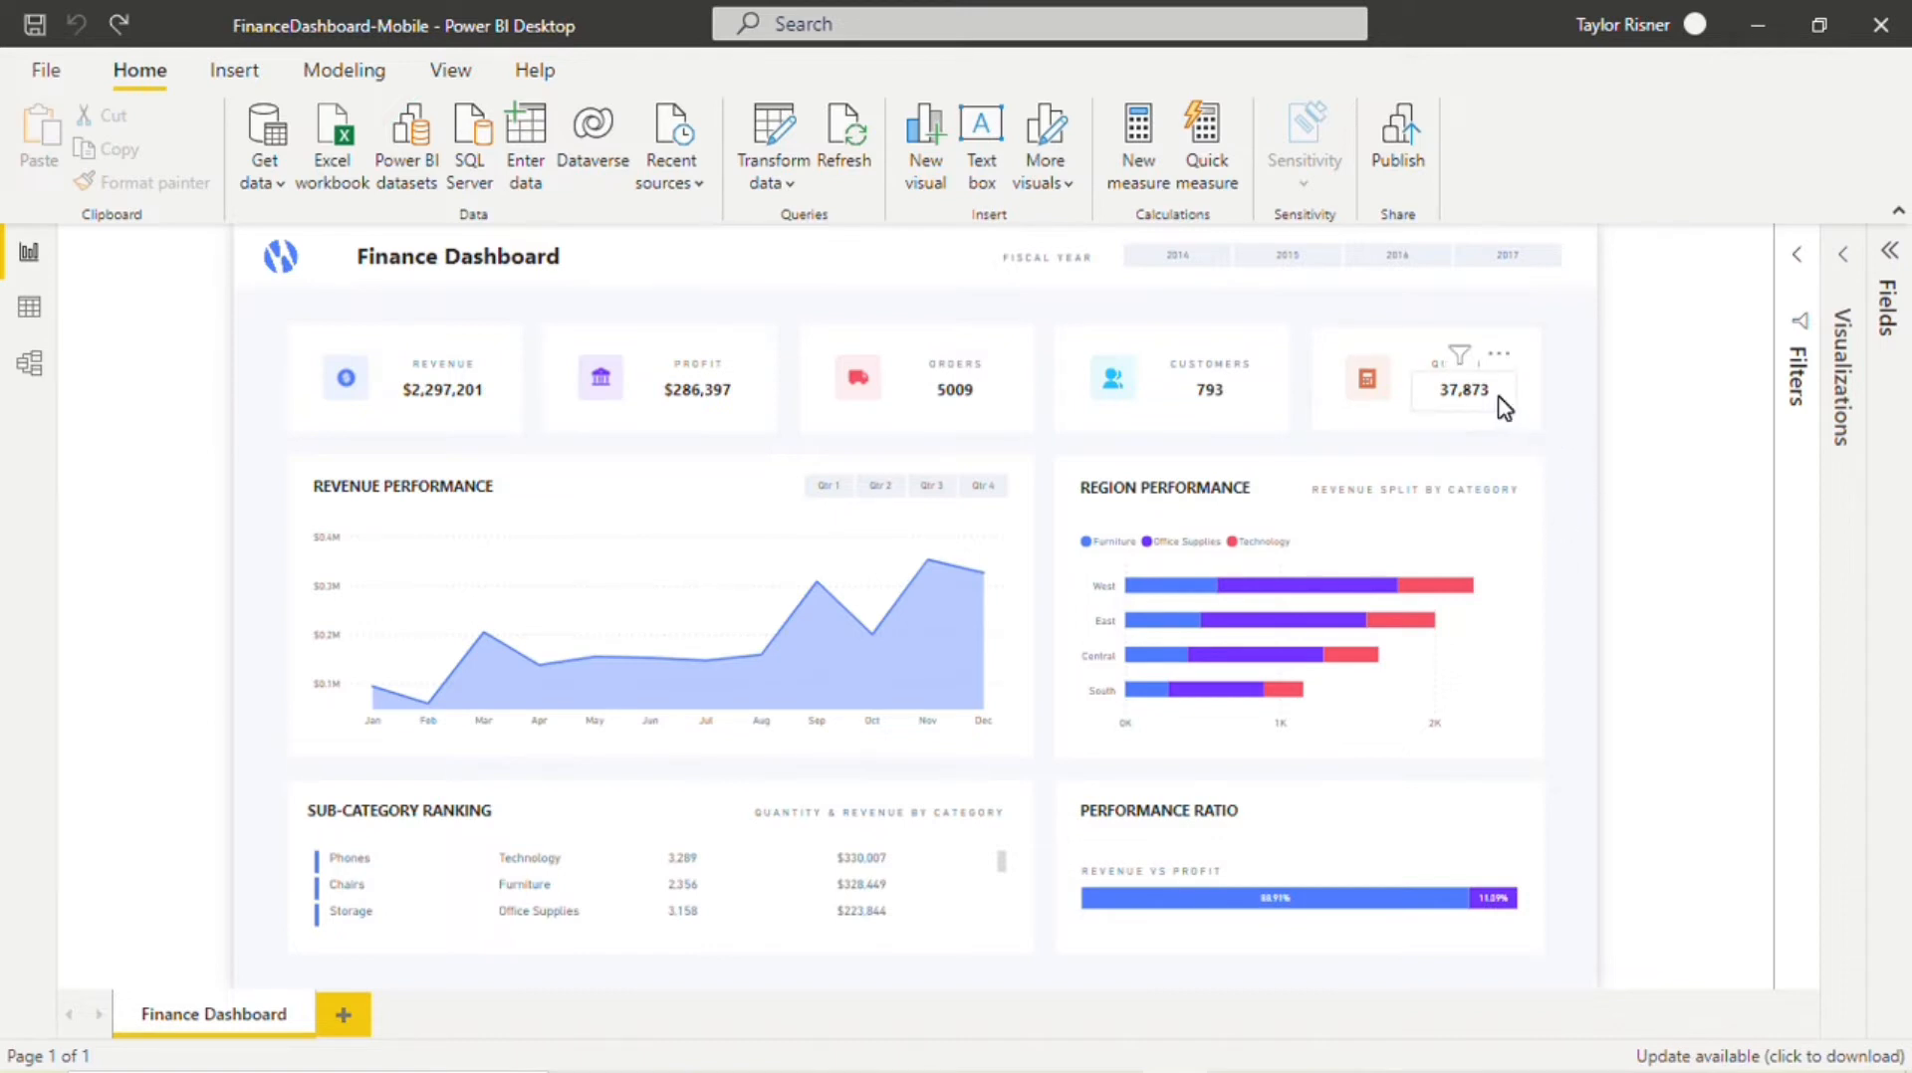
mouse_move(1469, 535)
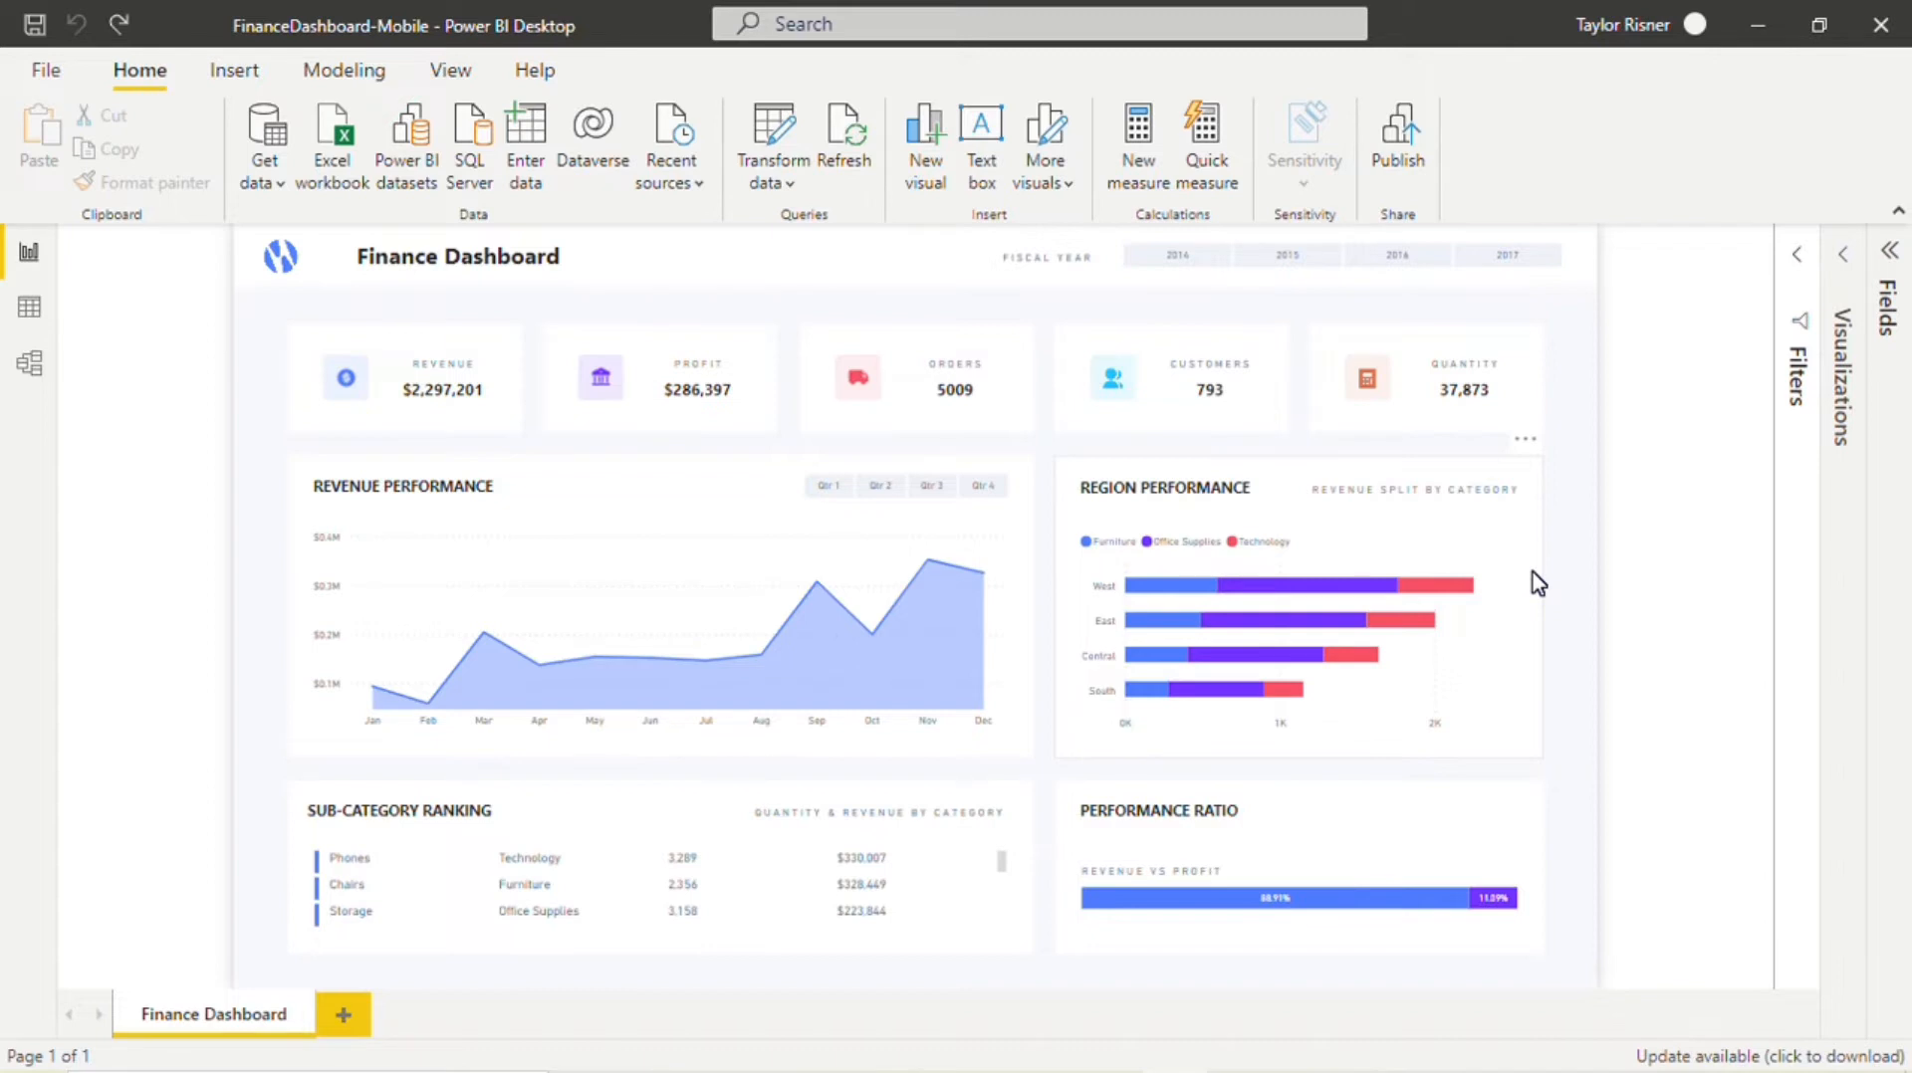
mouse_move(1561, 450)
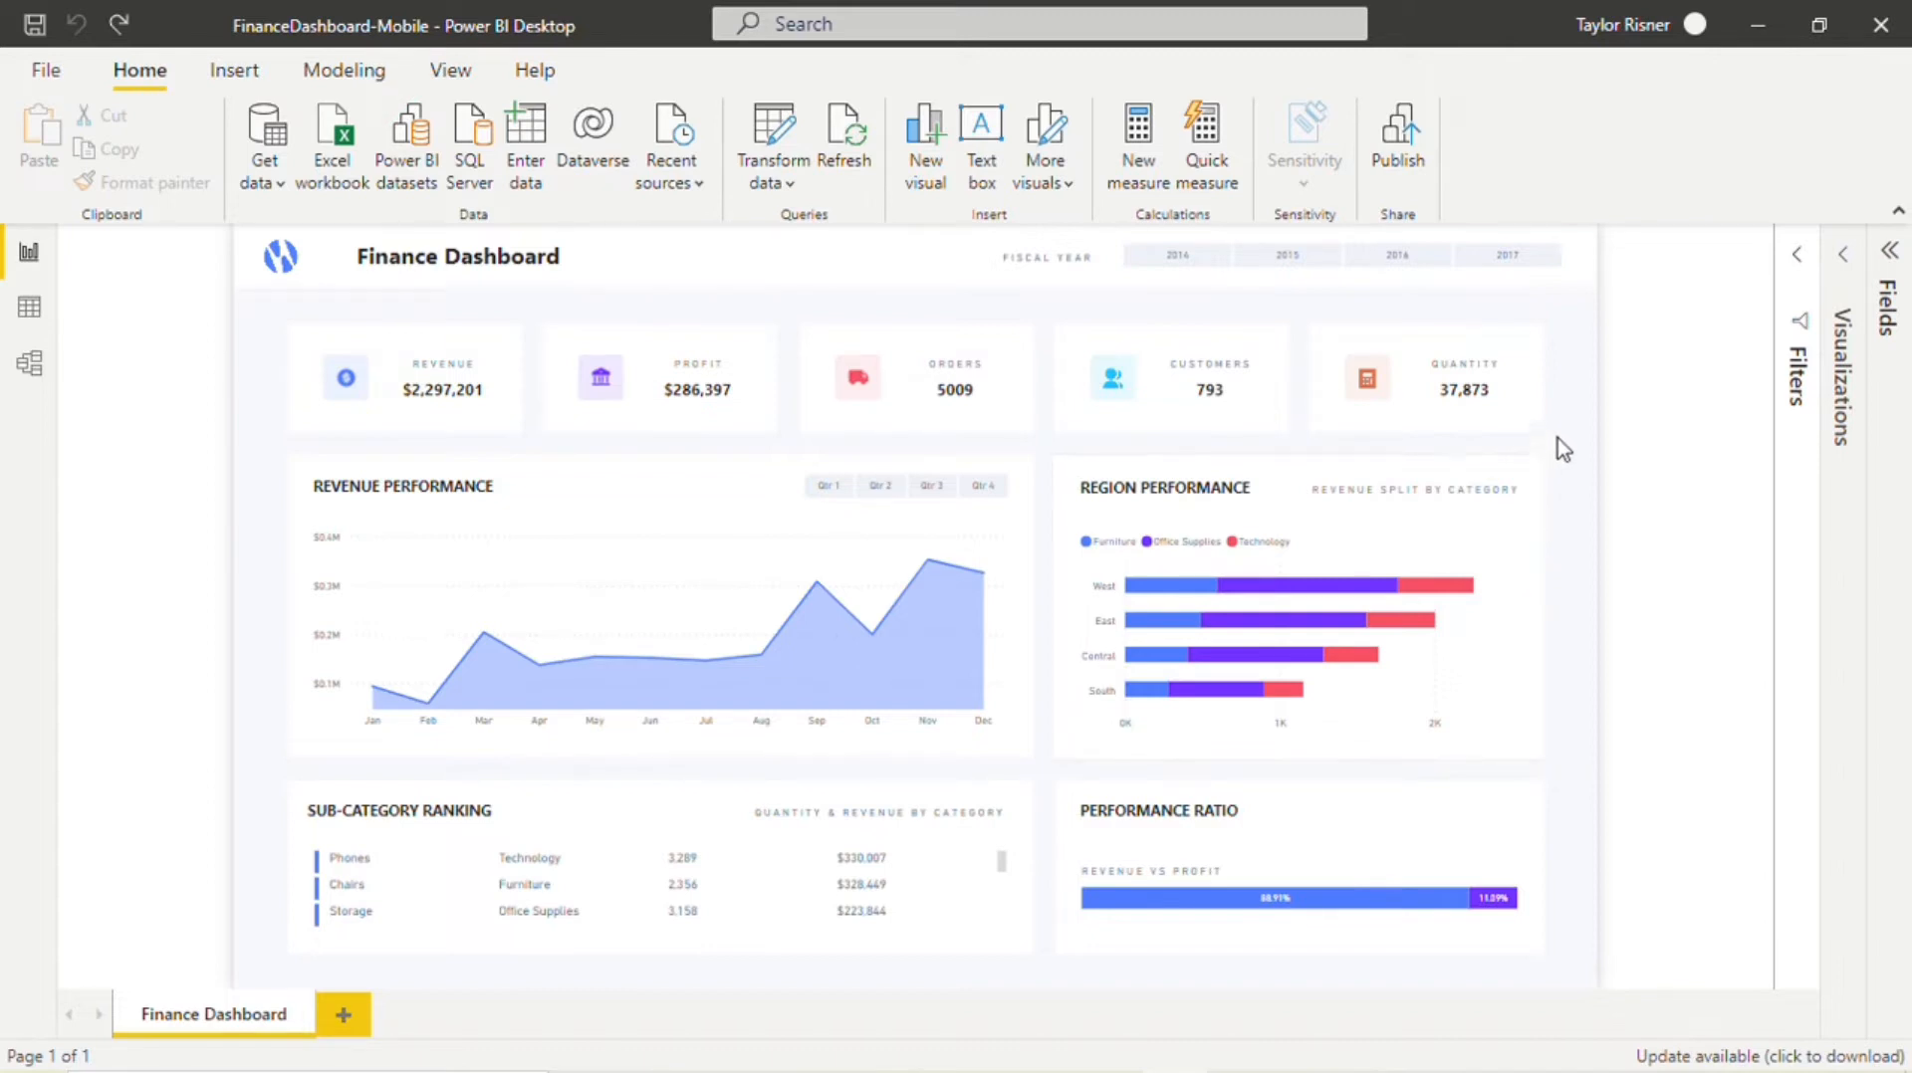
mouse_move(390, 795)
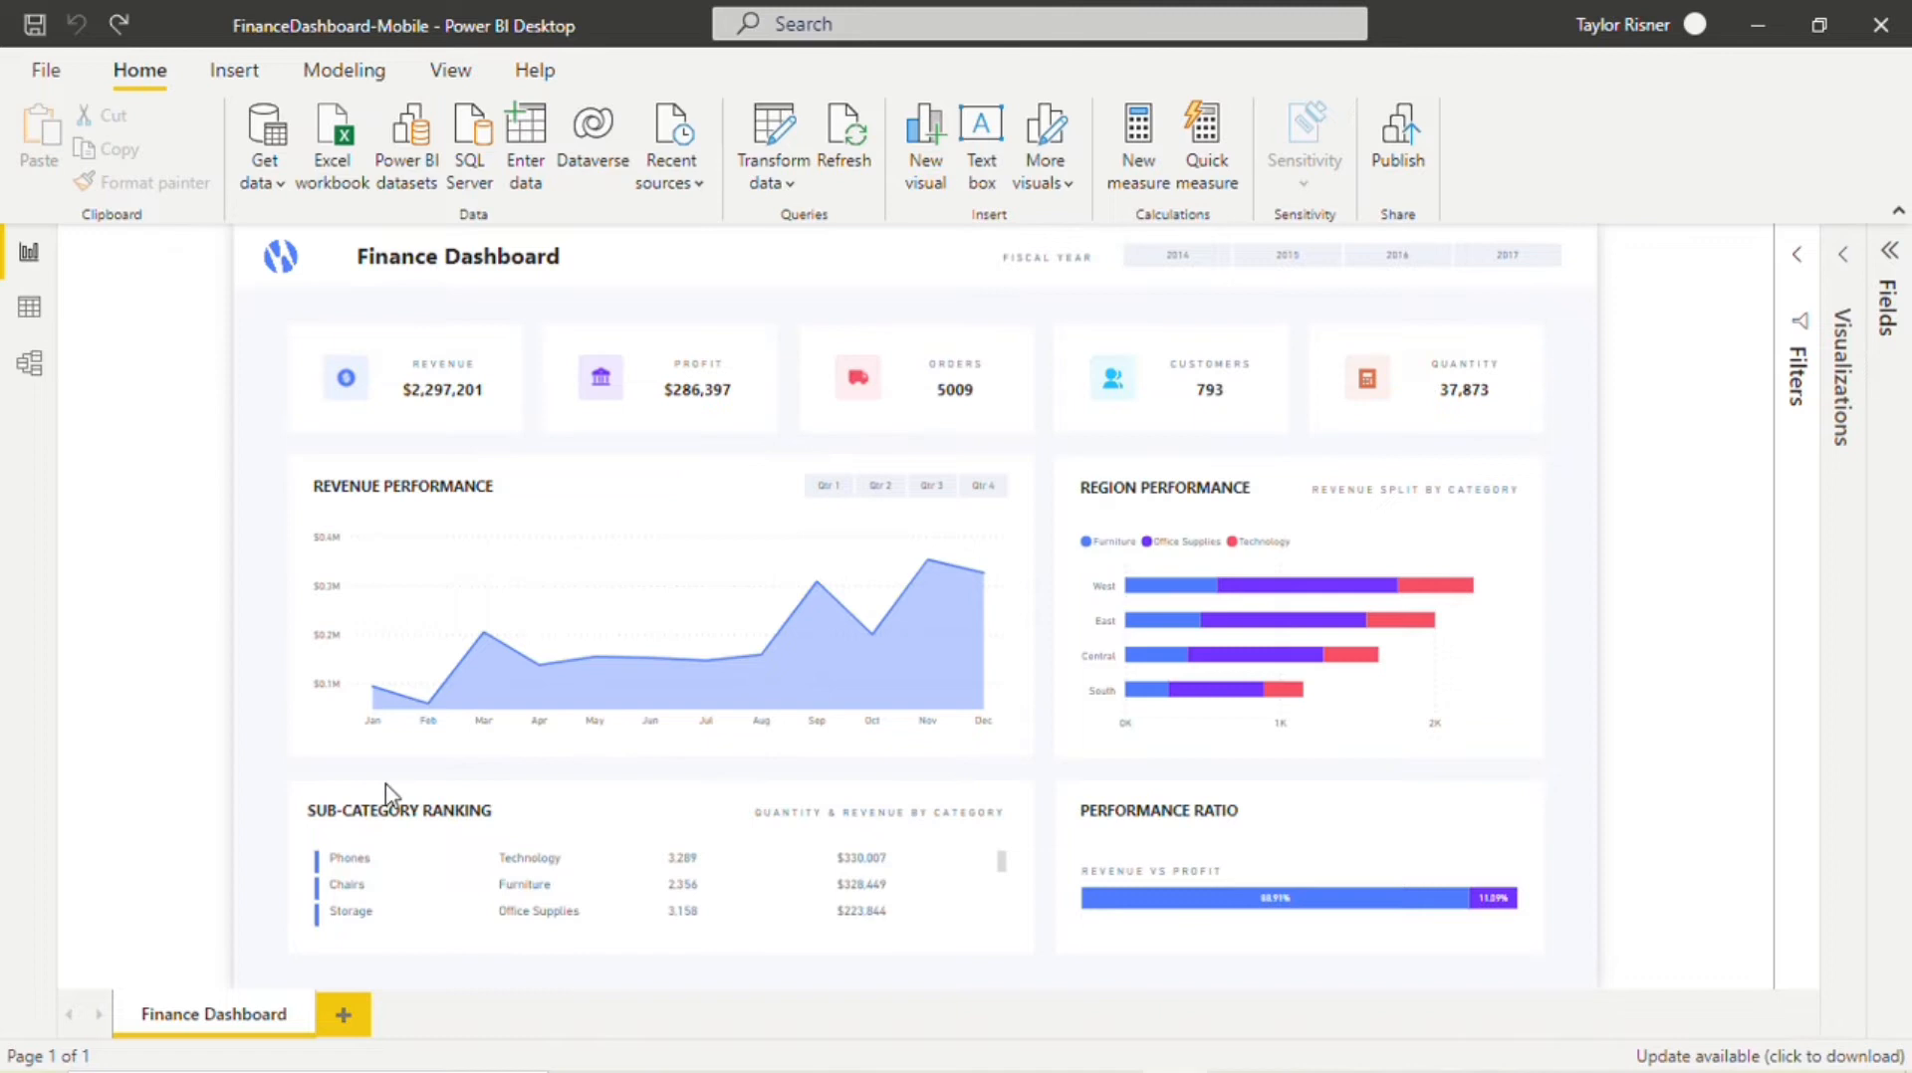
mouse_move(1533, 818)
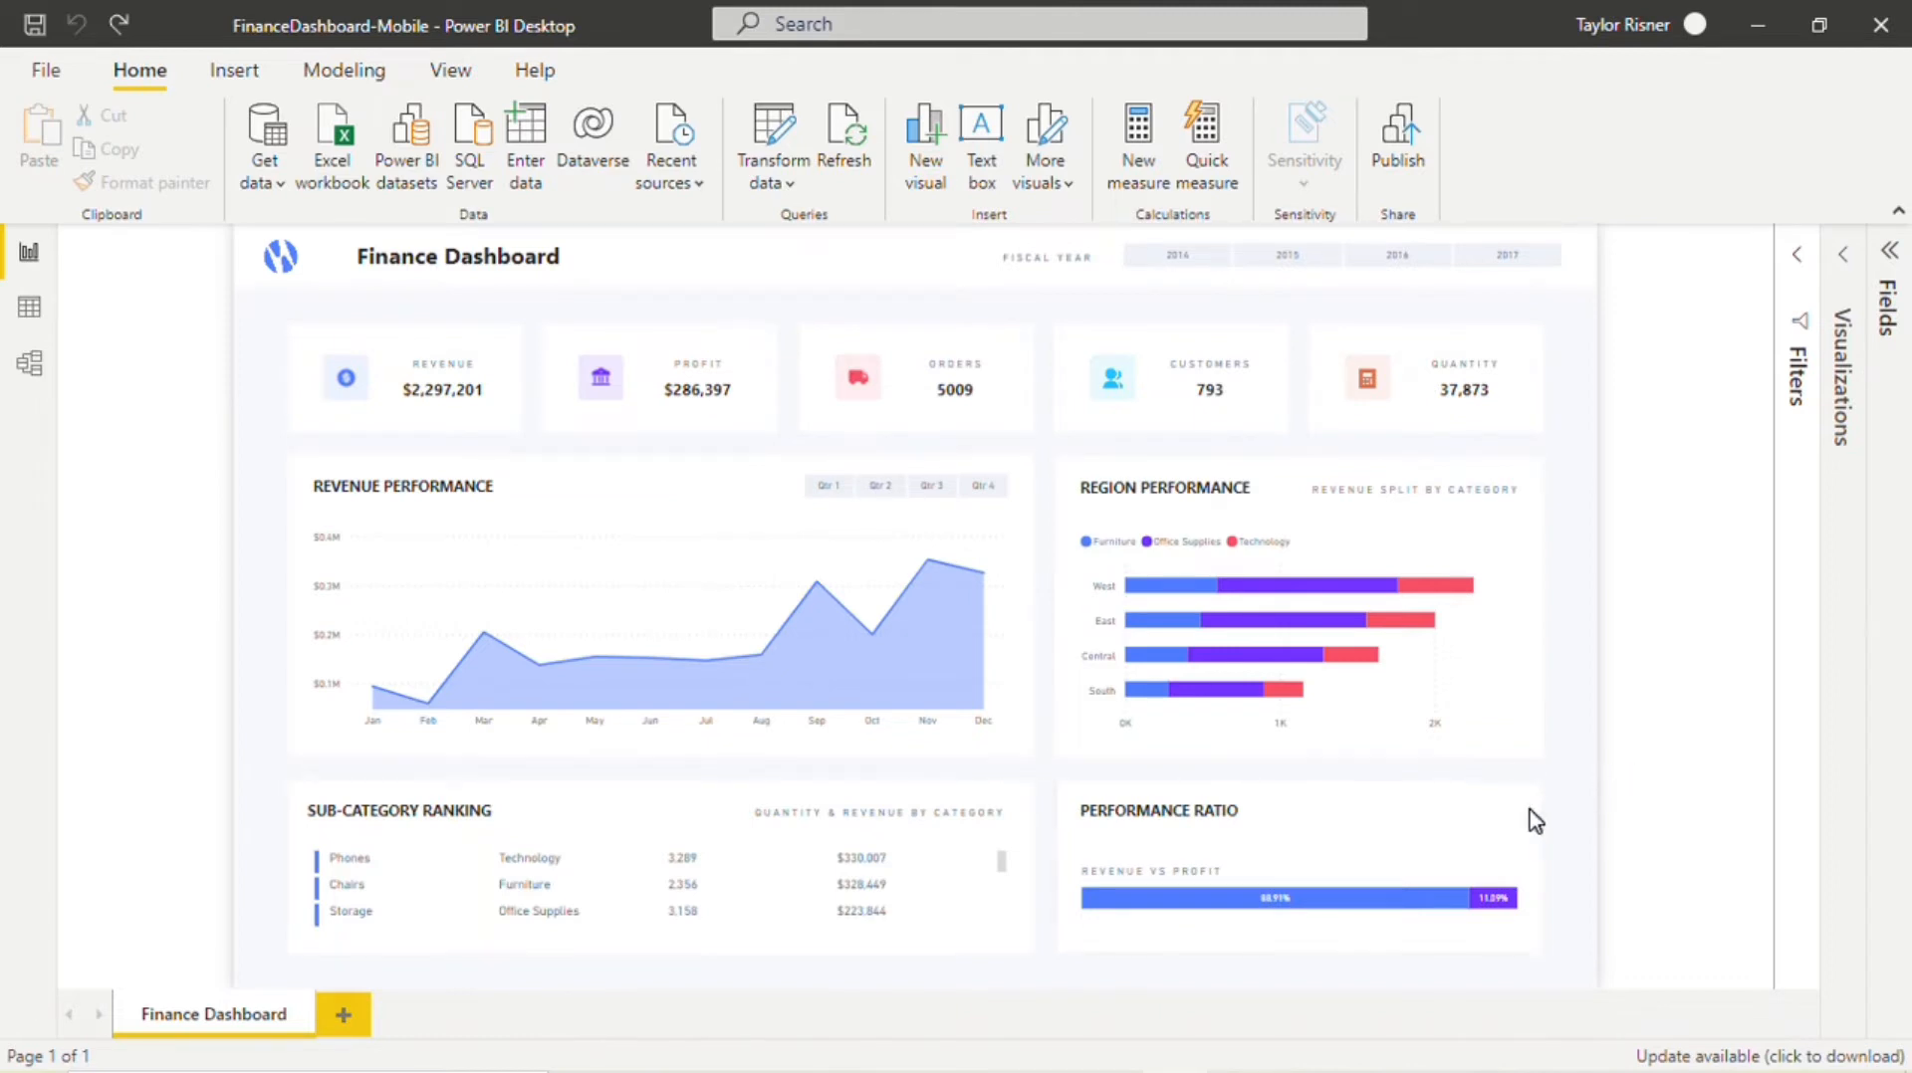
mouse_move(1553, 816)
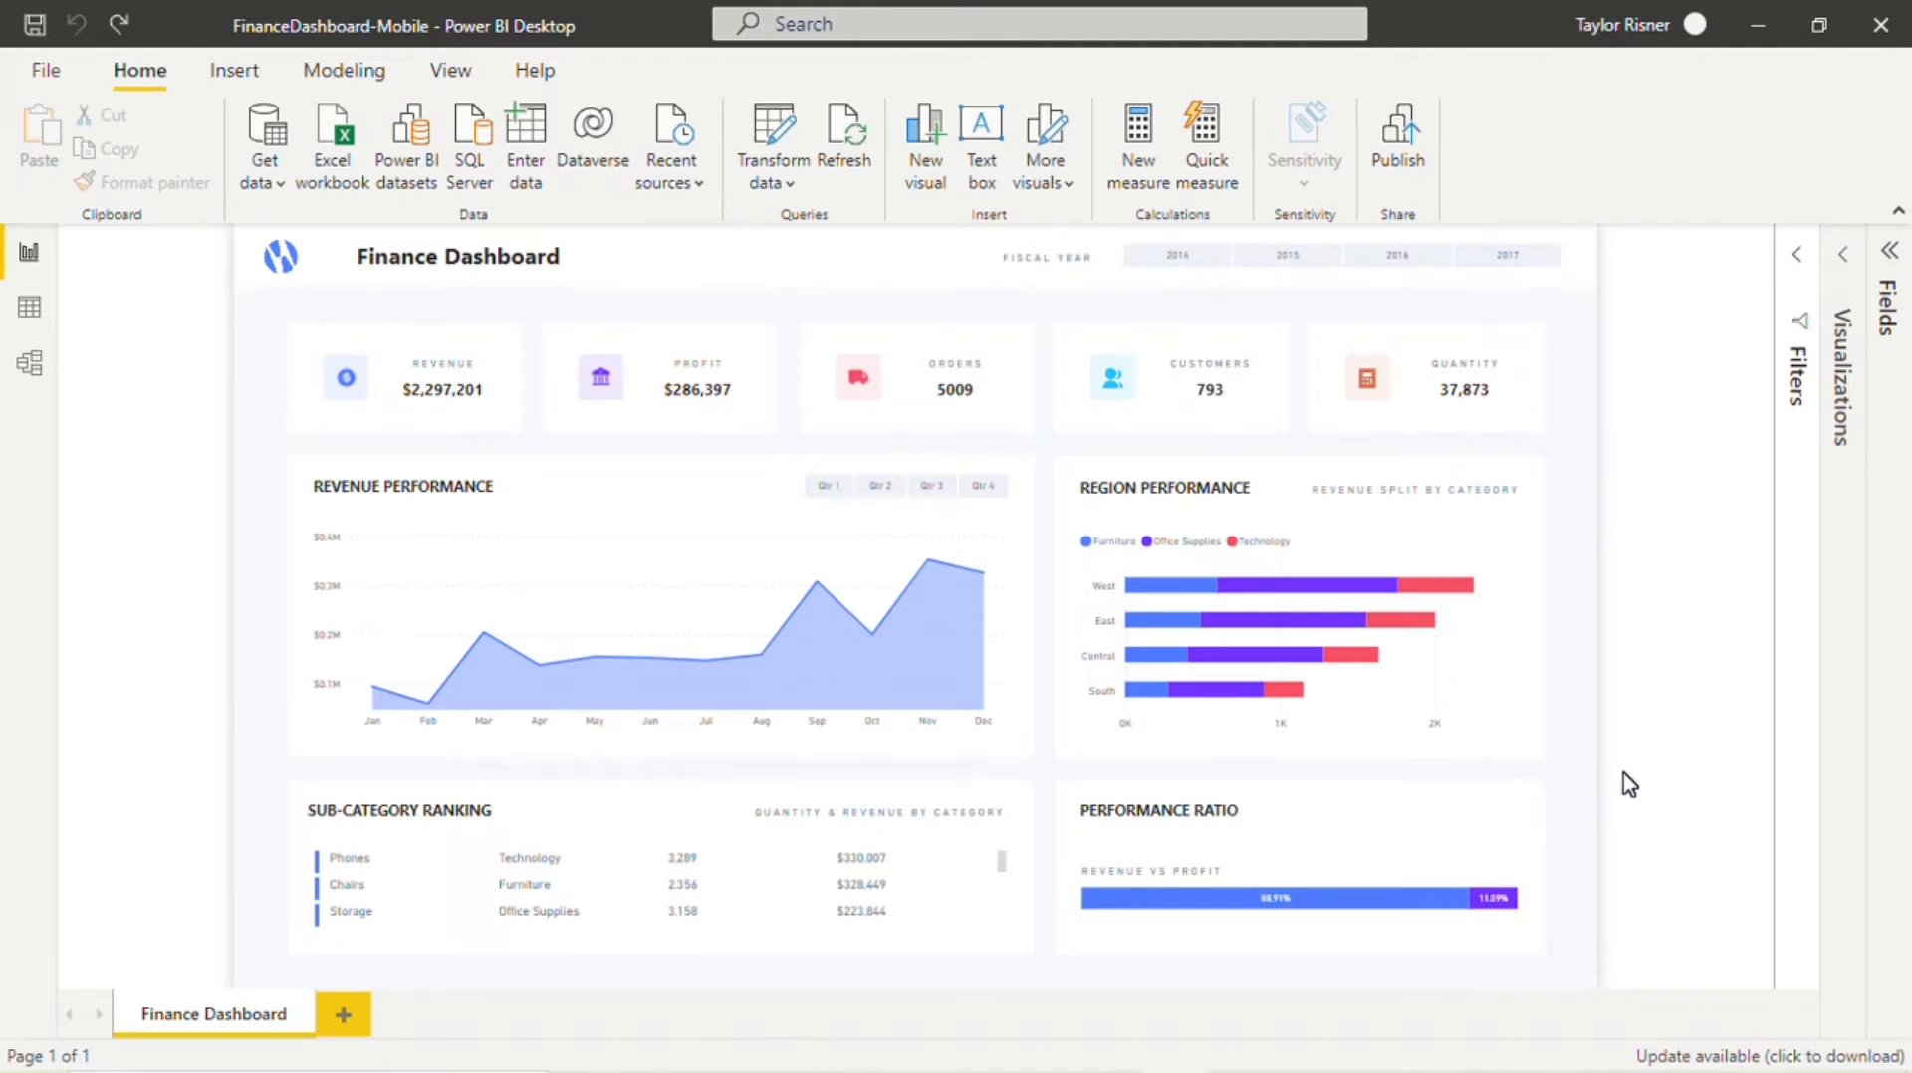
mouse_move(538, 790)
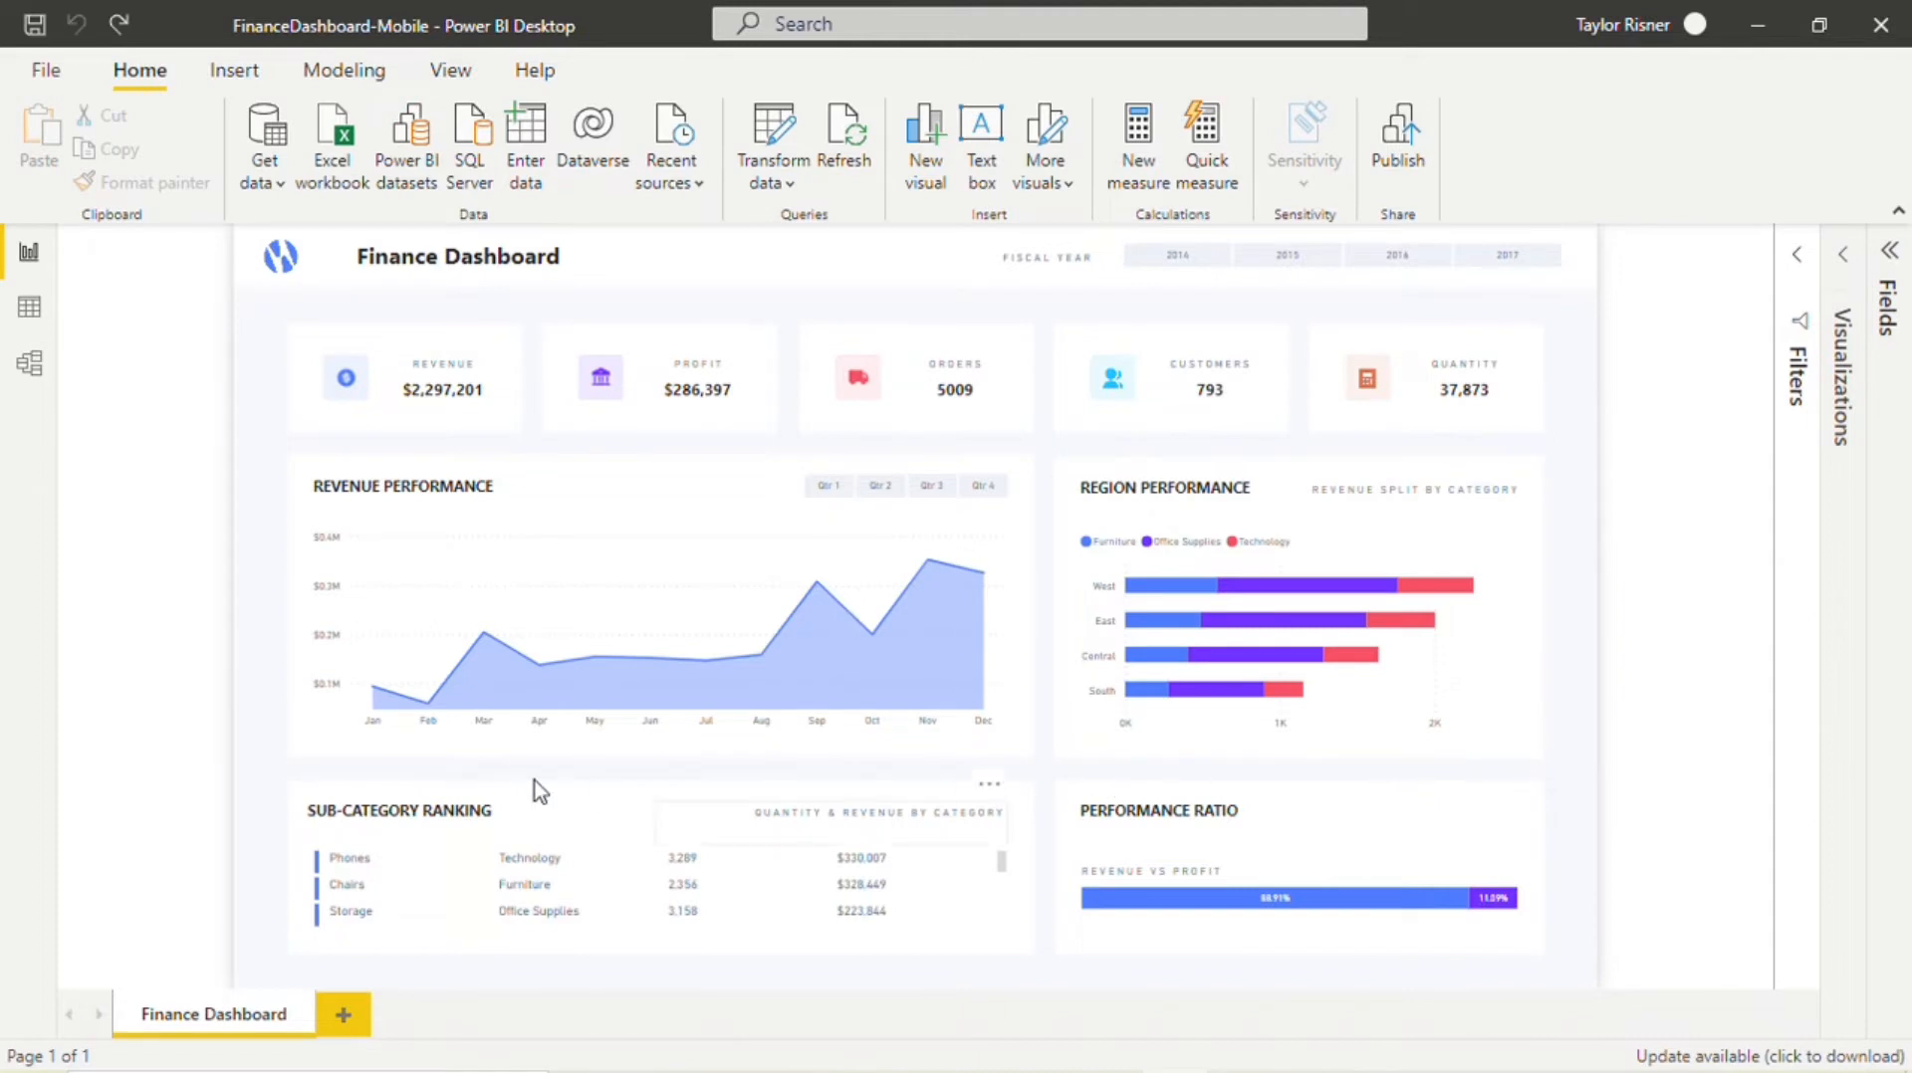
mouse_move(987, 818)
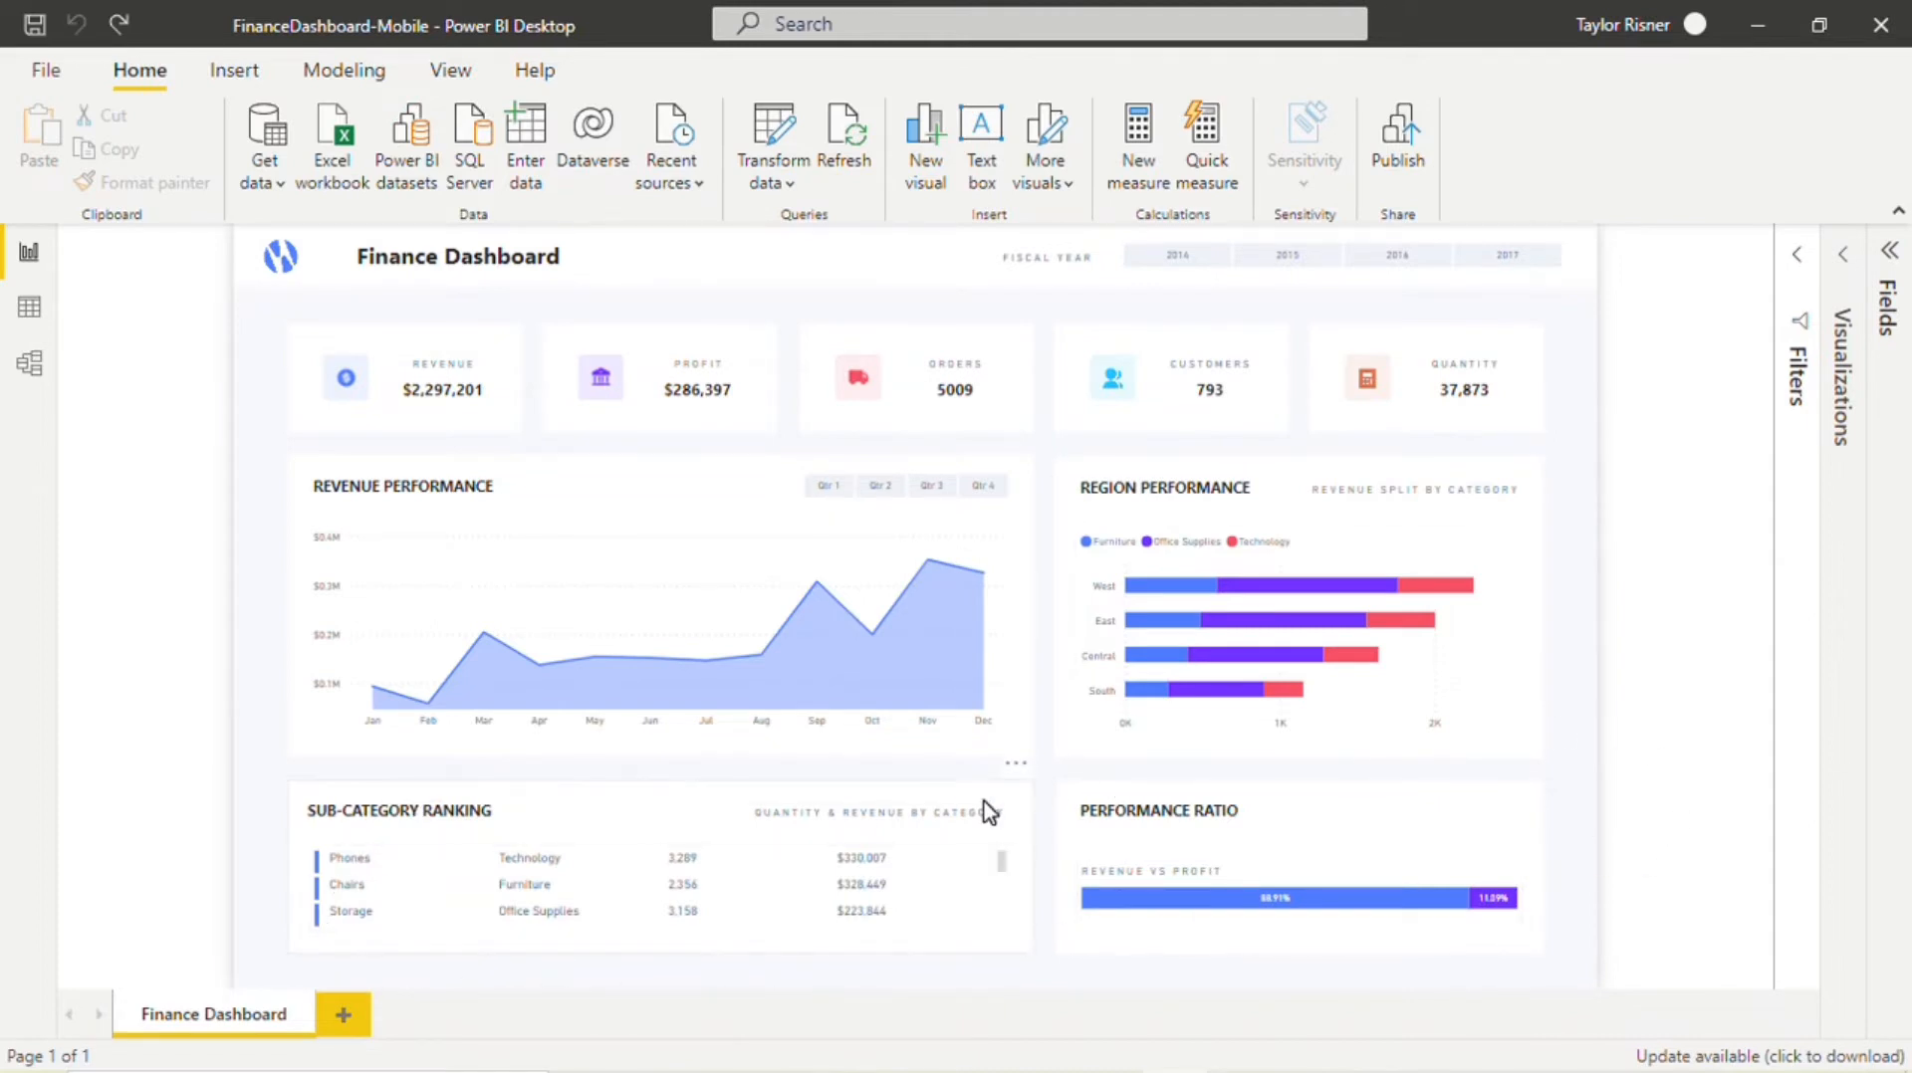
mouse_move(918, 784)
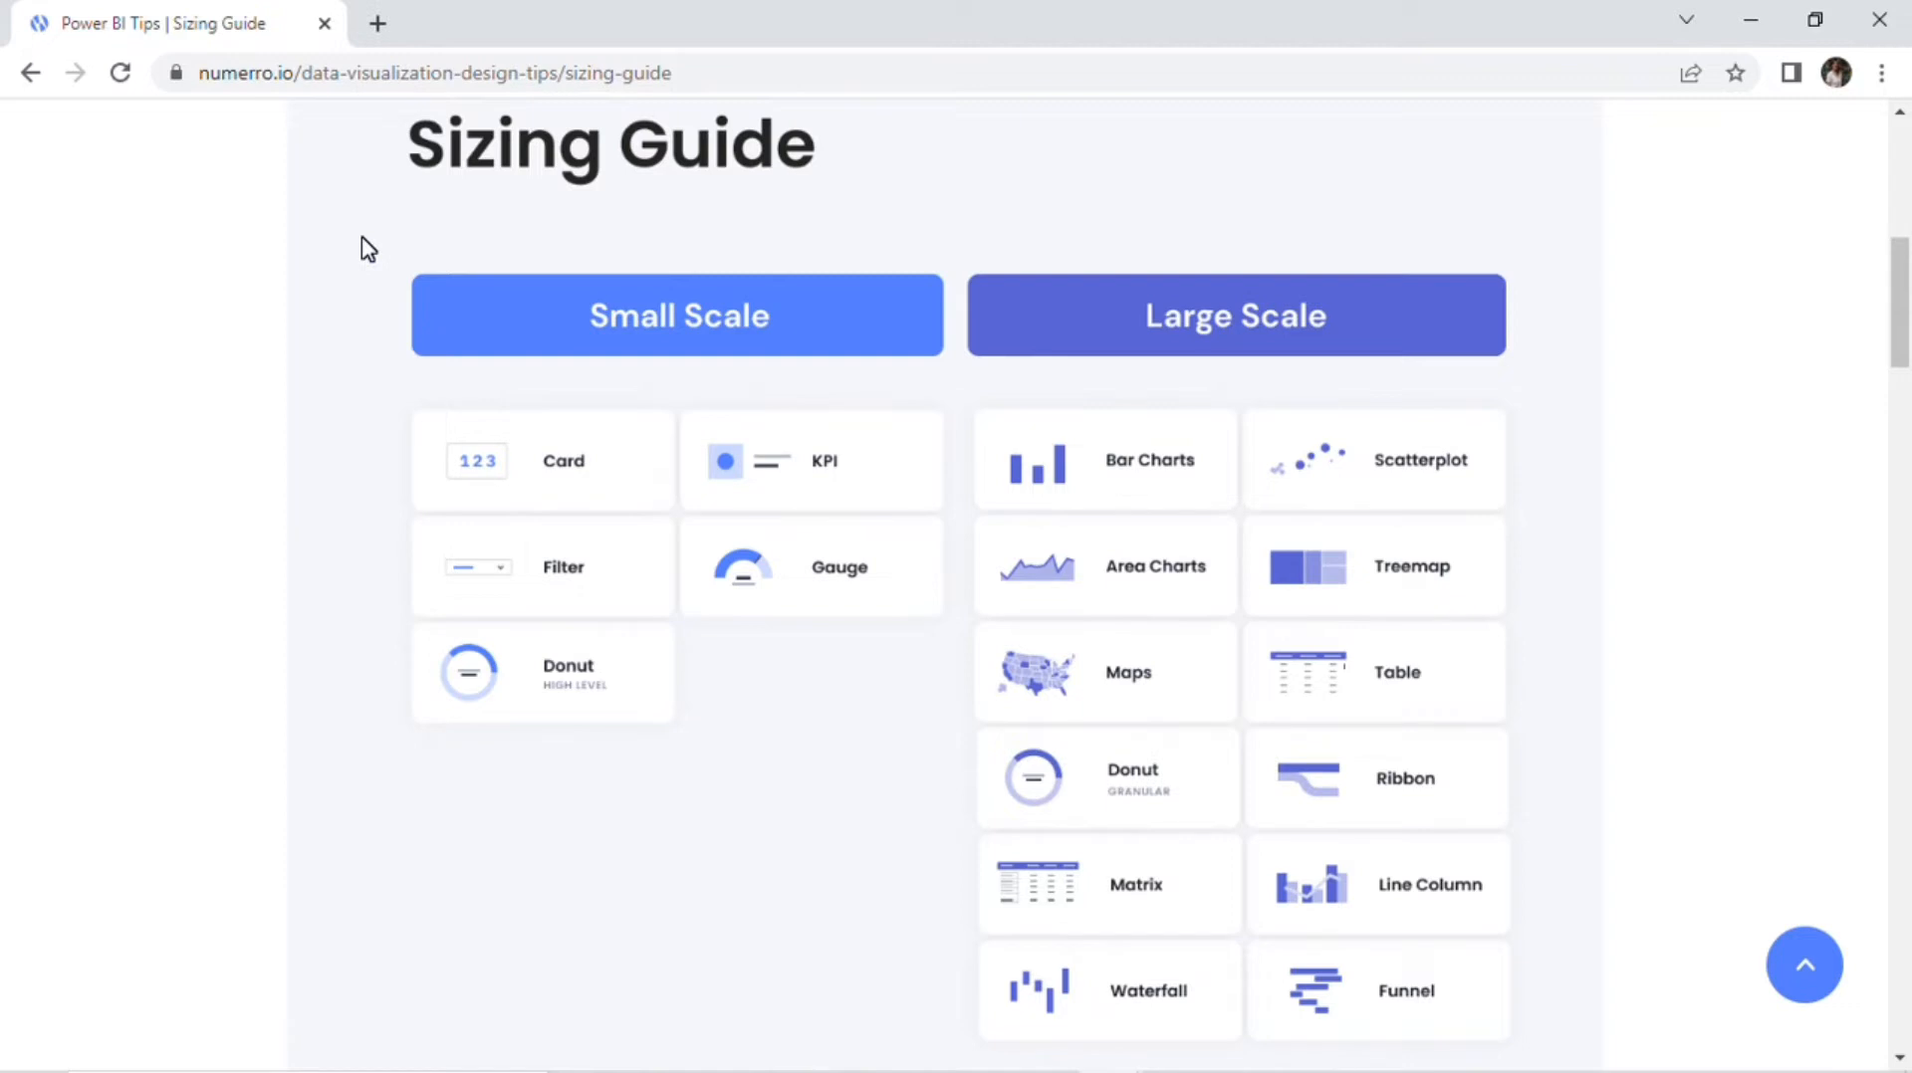
mouse_move(677, 219)
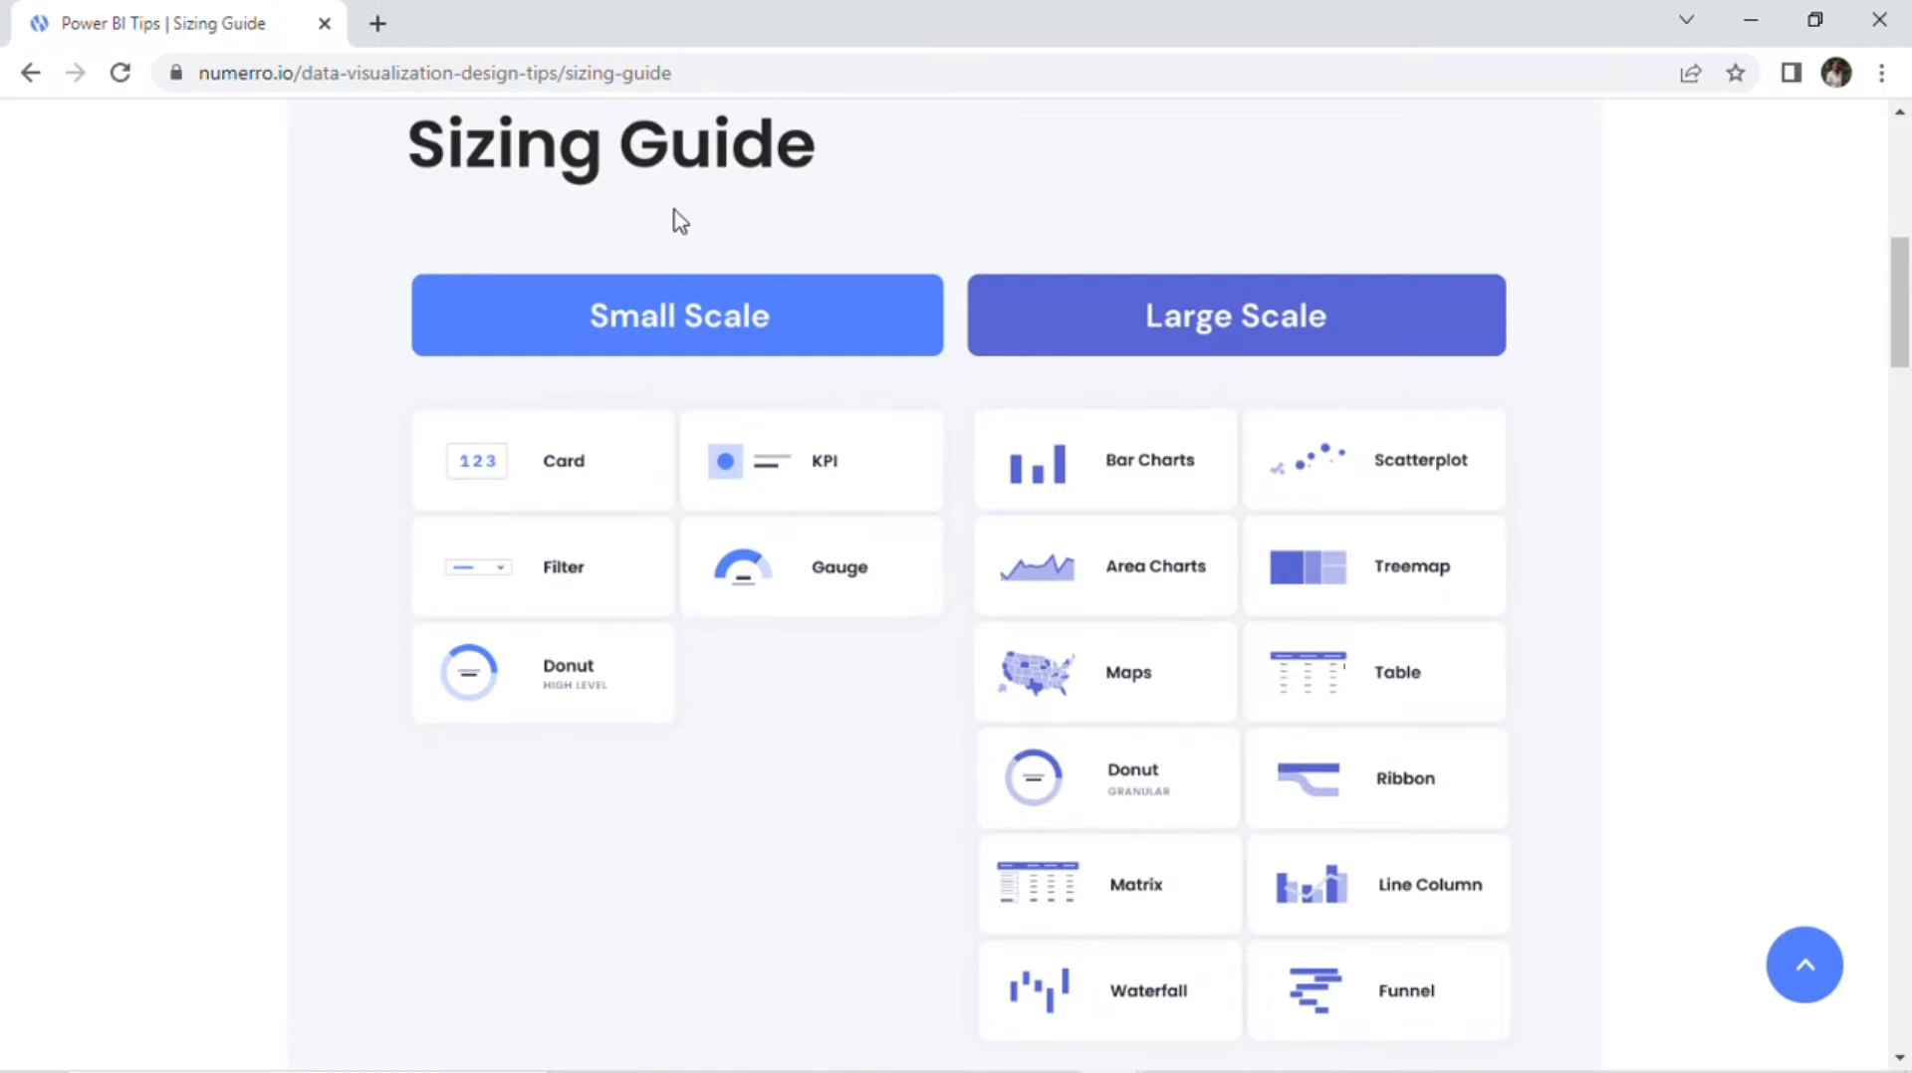
mouse_move(359, 464)
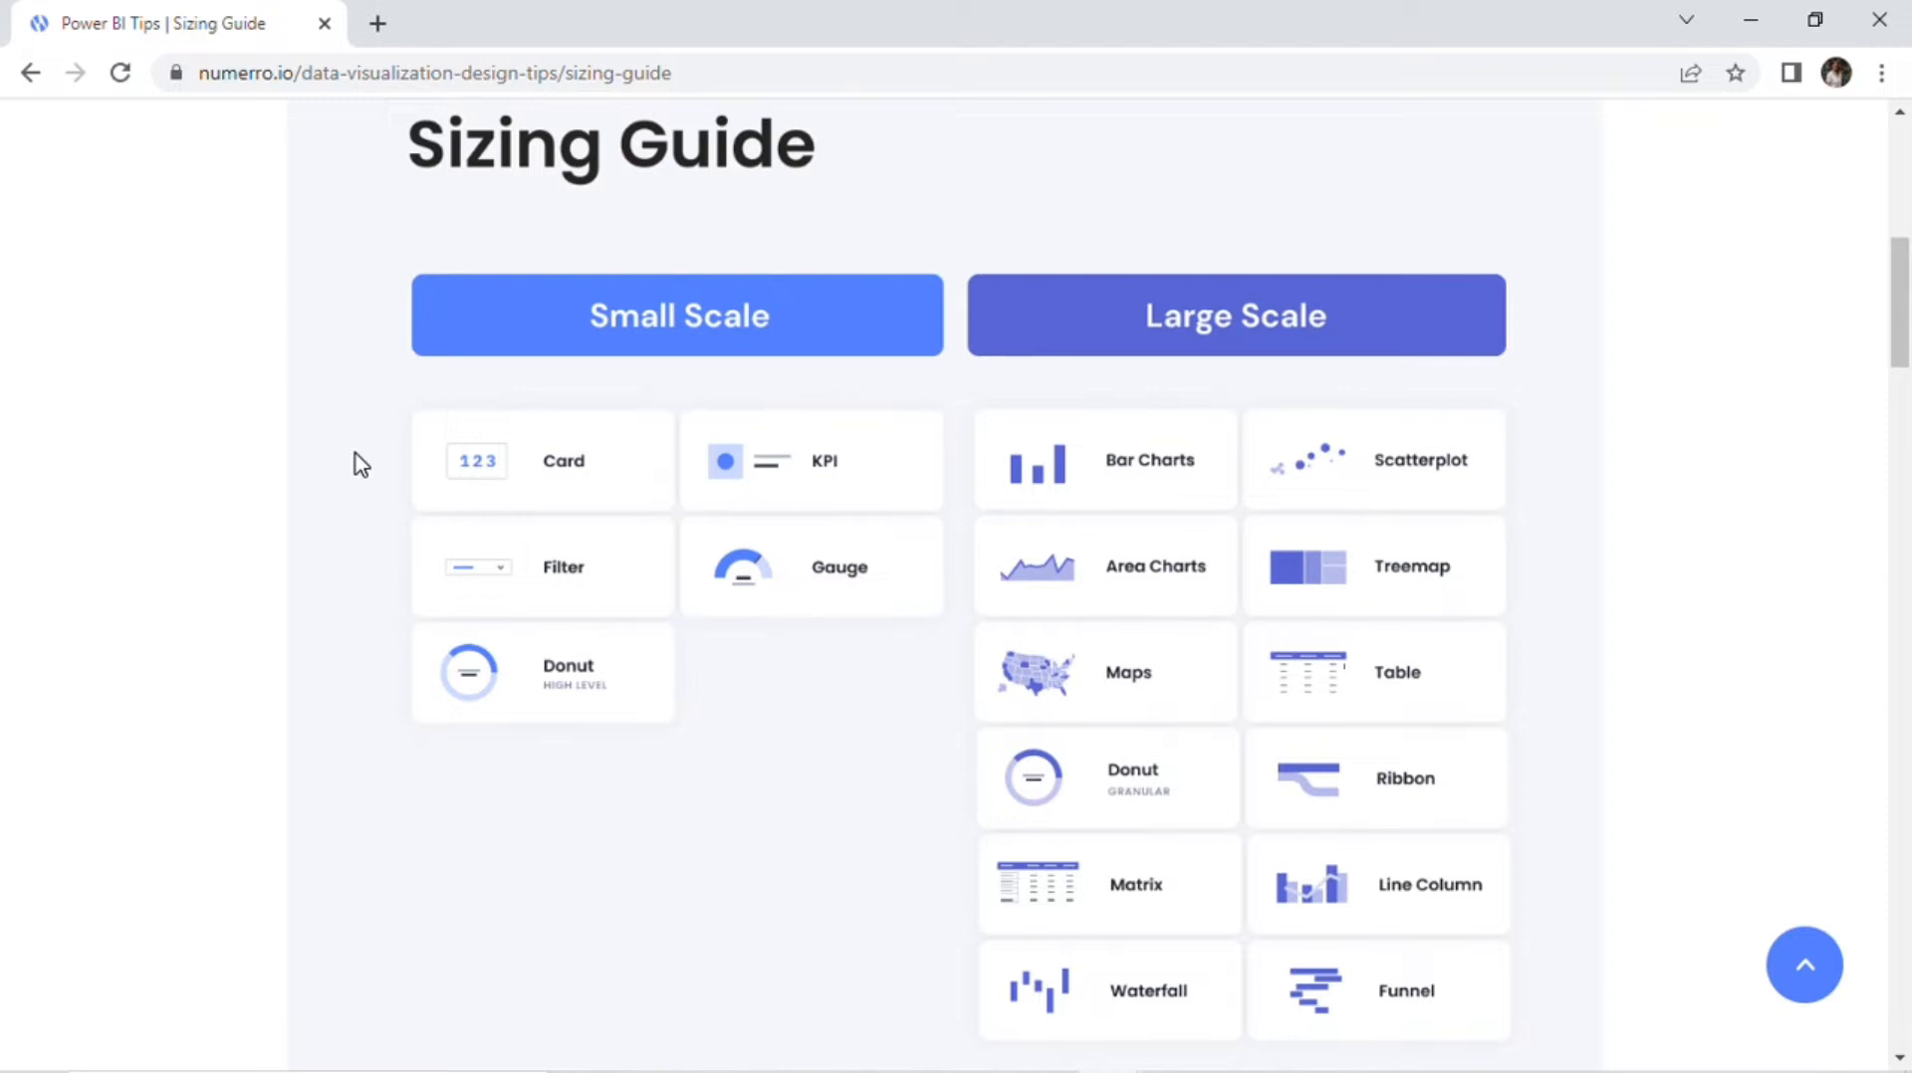
mouse_move(864, 470)
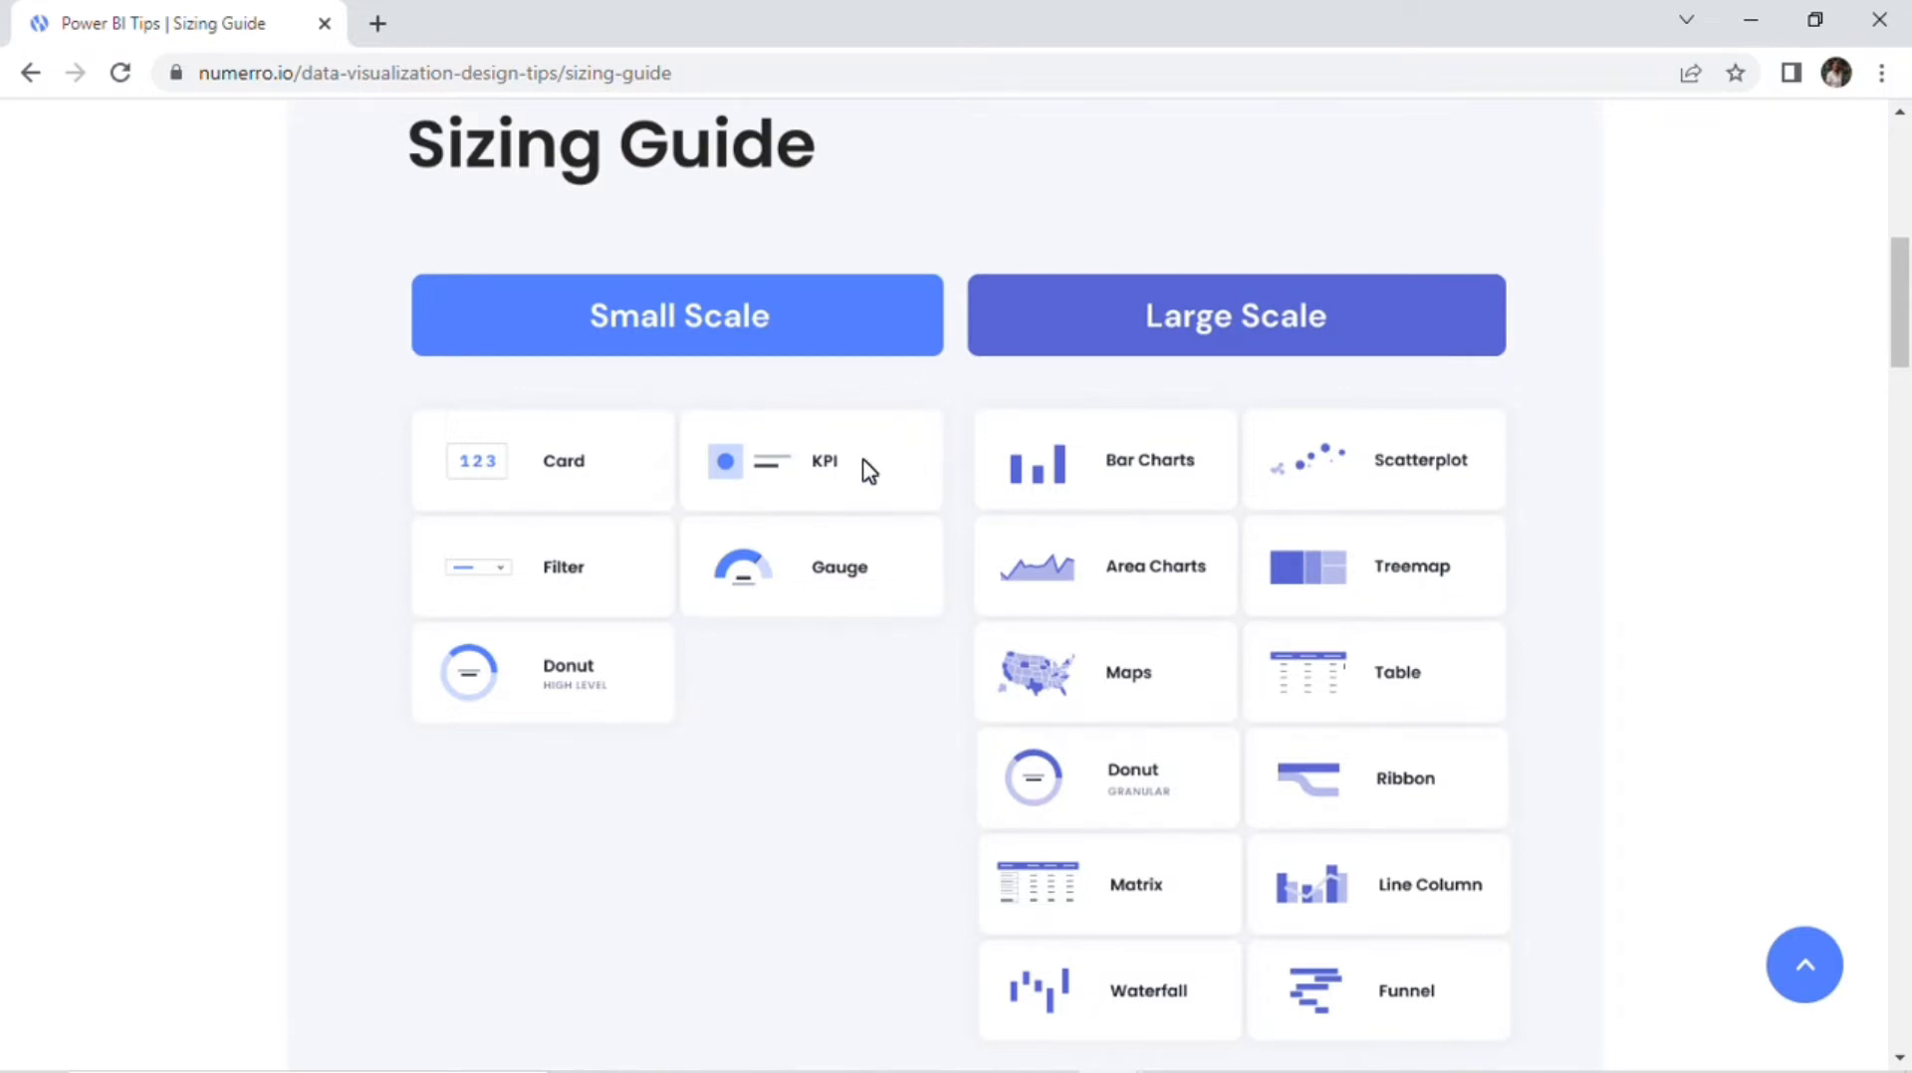
mouse_move(621, 548)
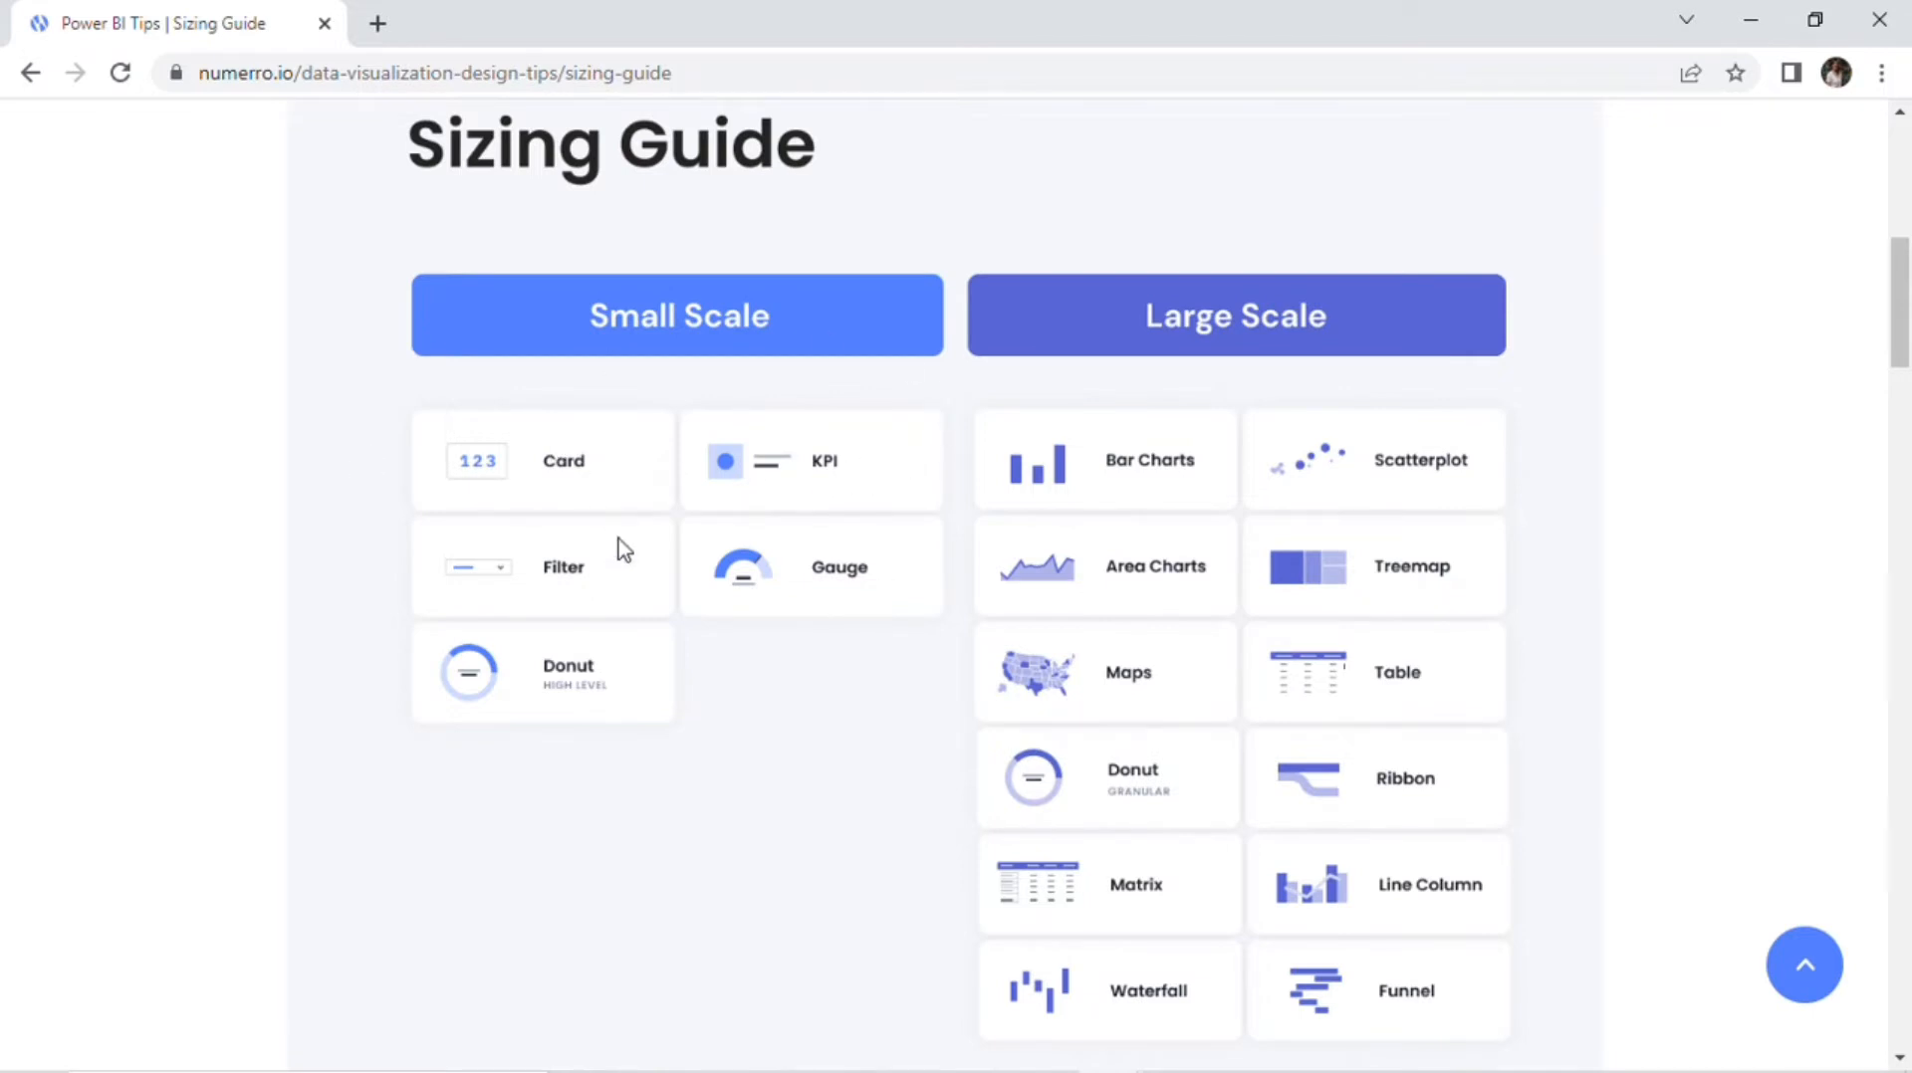
mouse_move(585, 701)
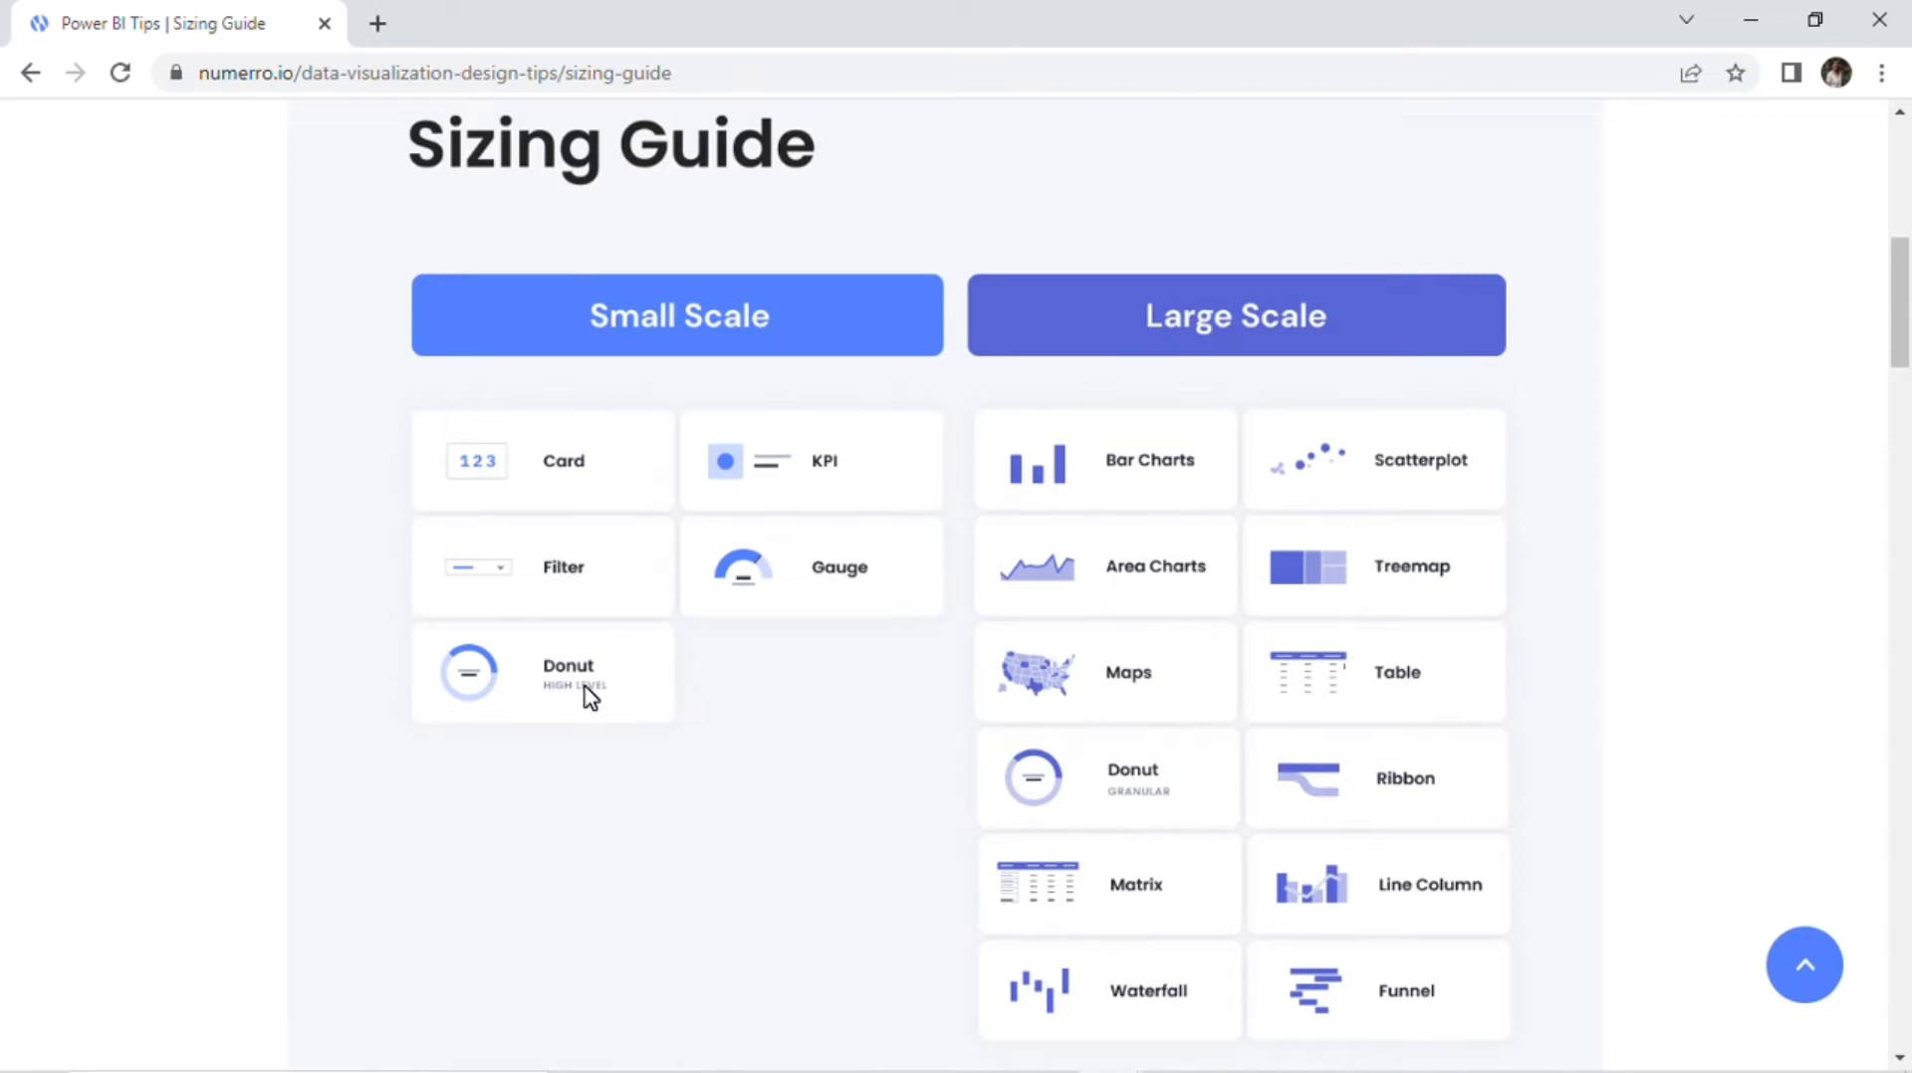
mouse_move(830, 623)
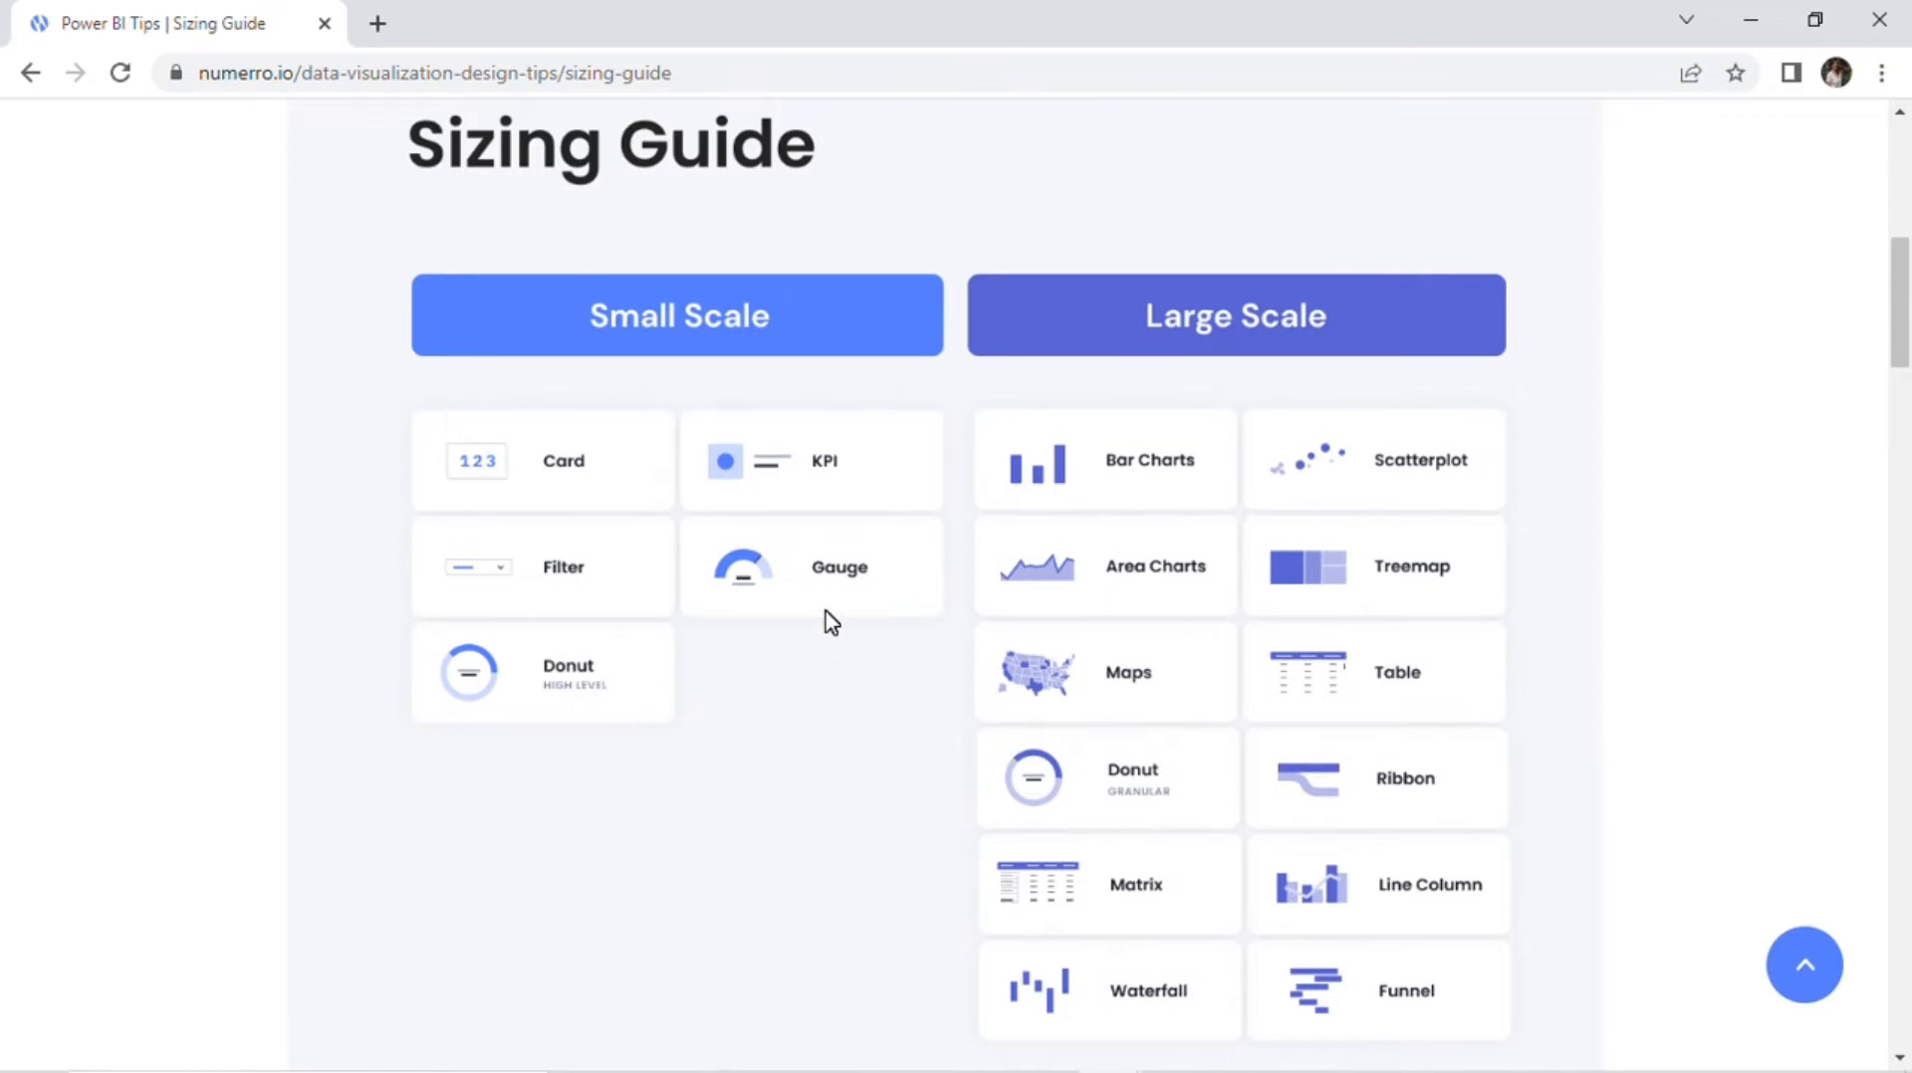
mouse_move(821, 643)
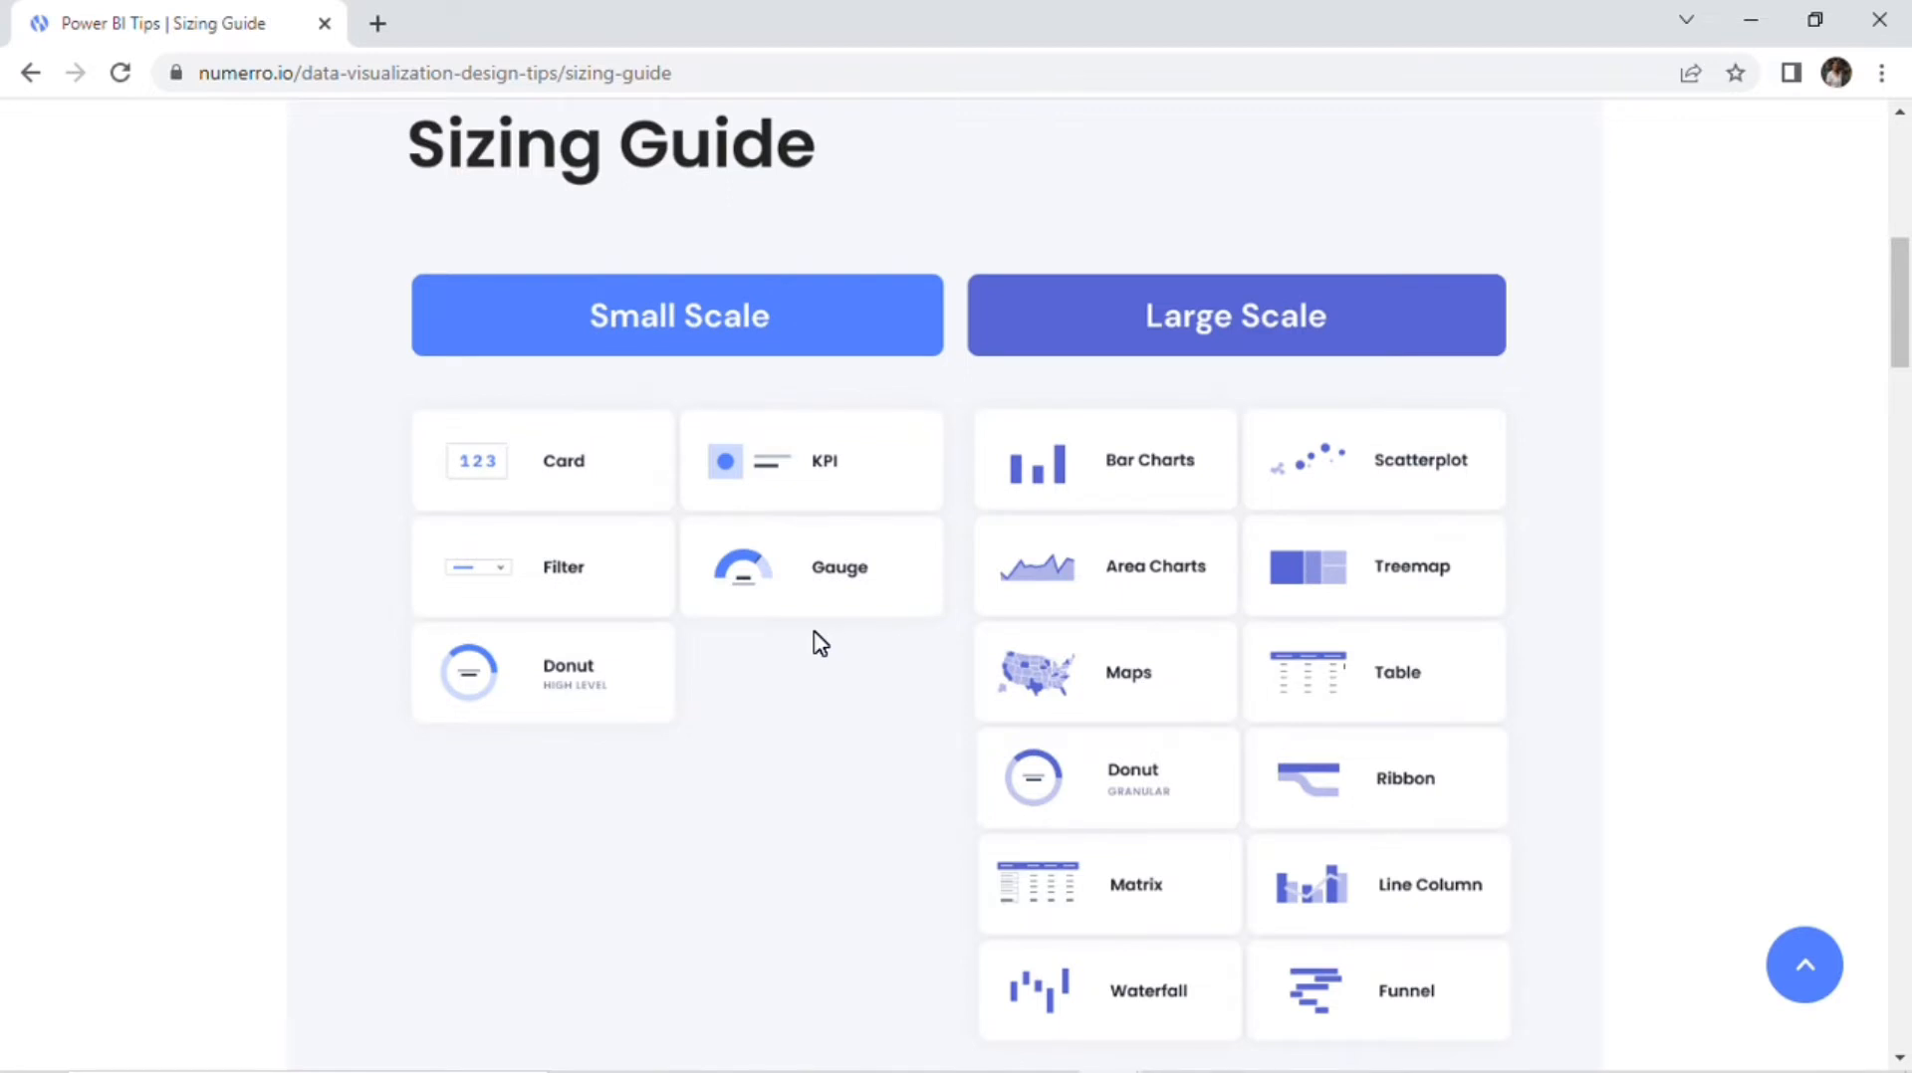
mouse_move(1143, 398)
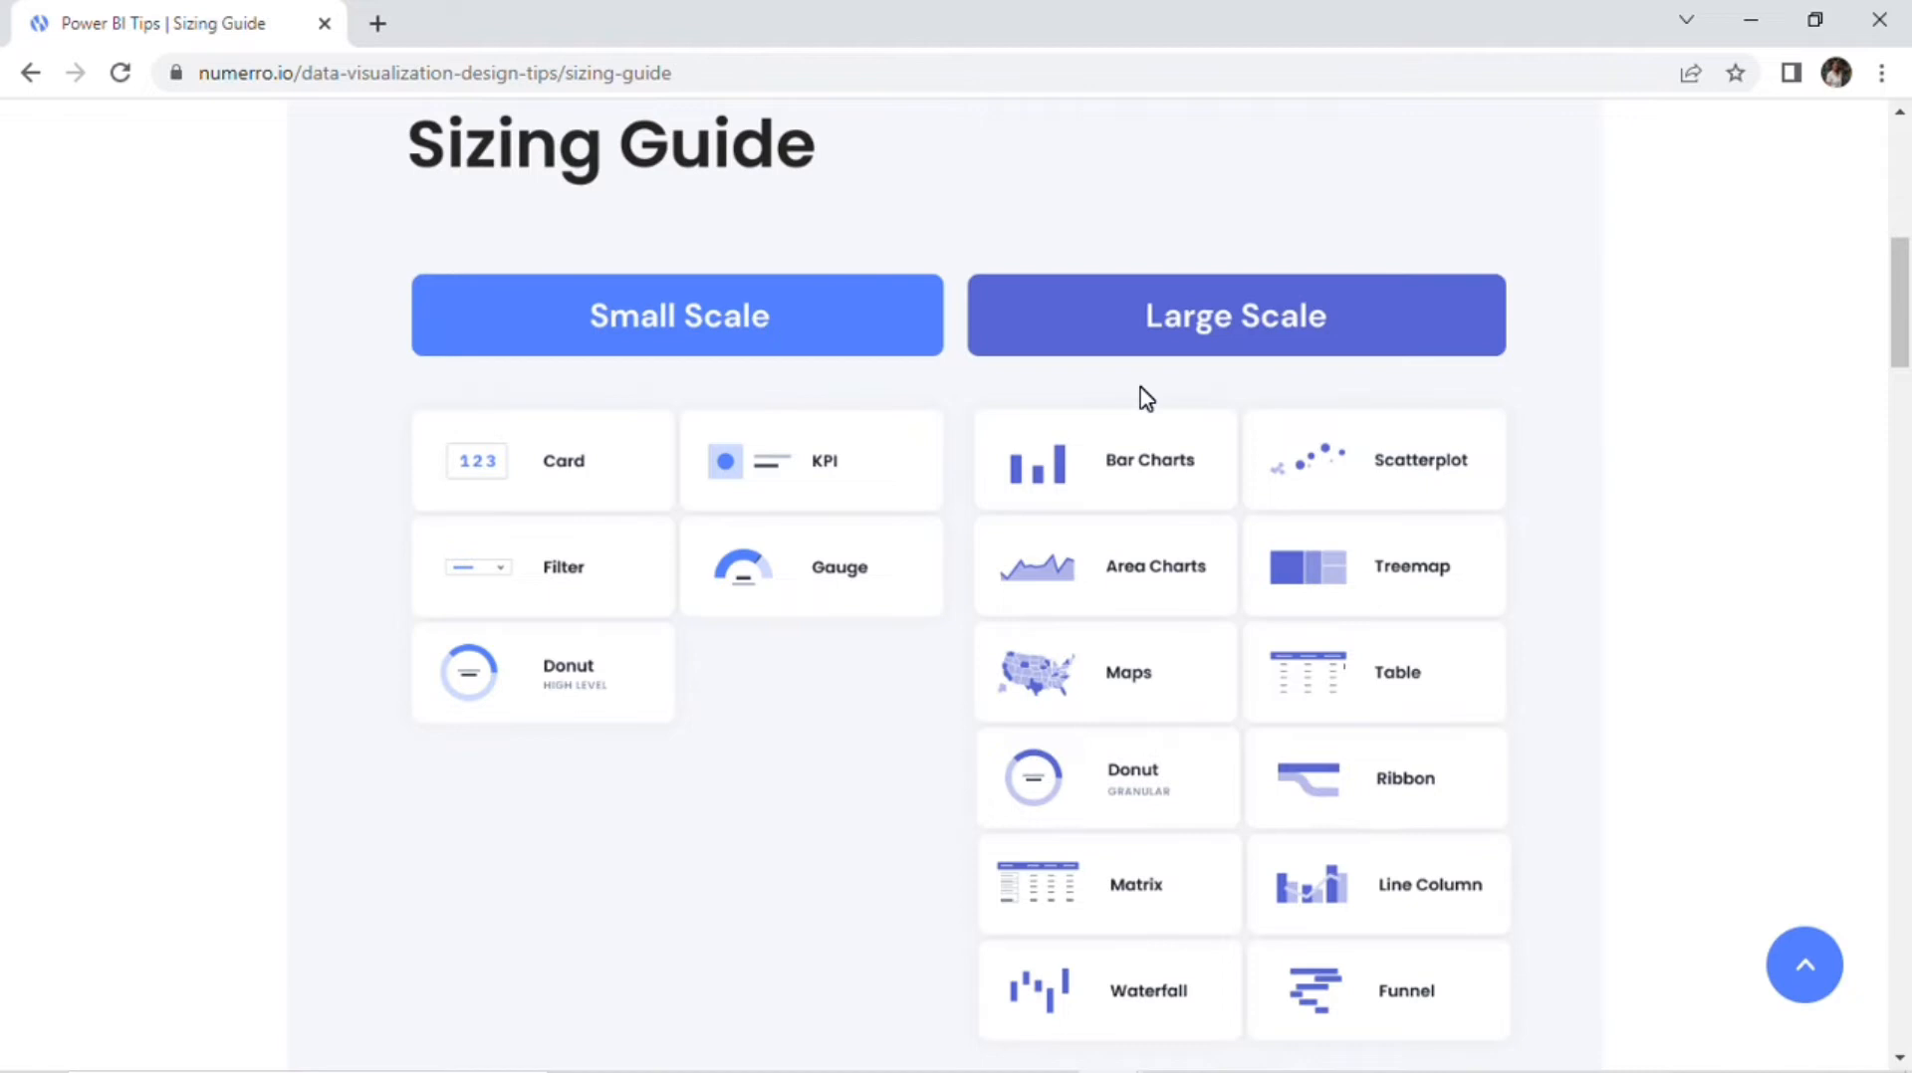
mouse_move(1171, 497)
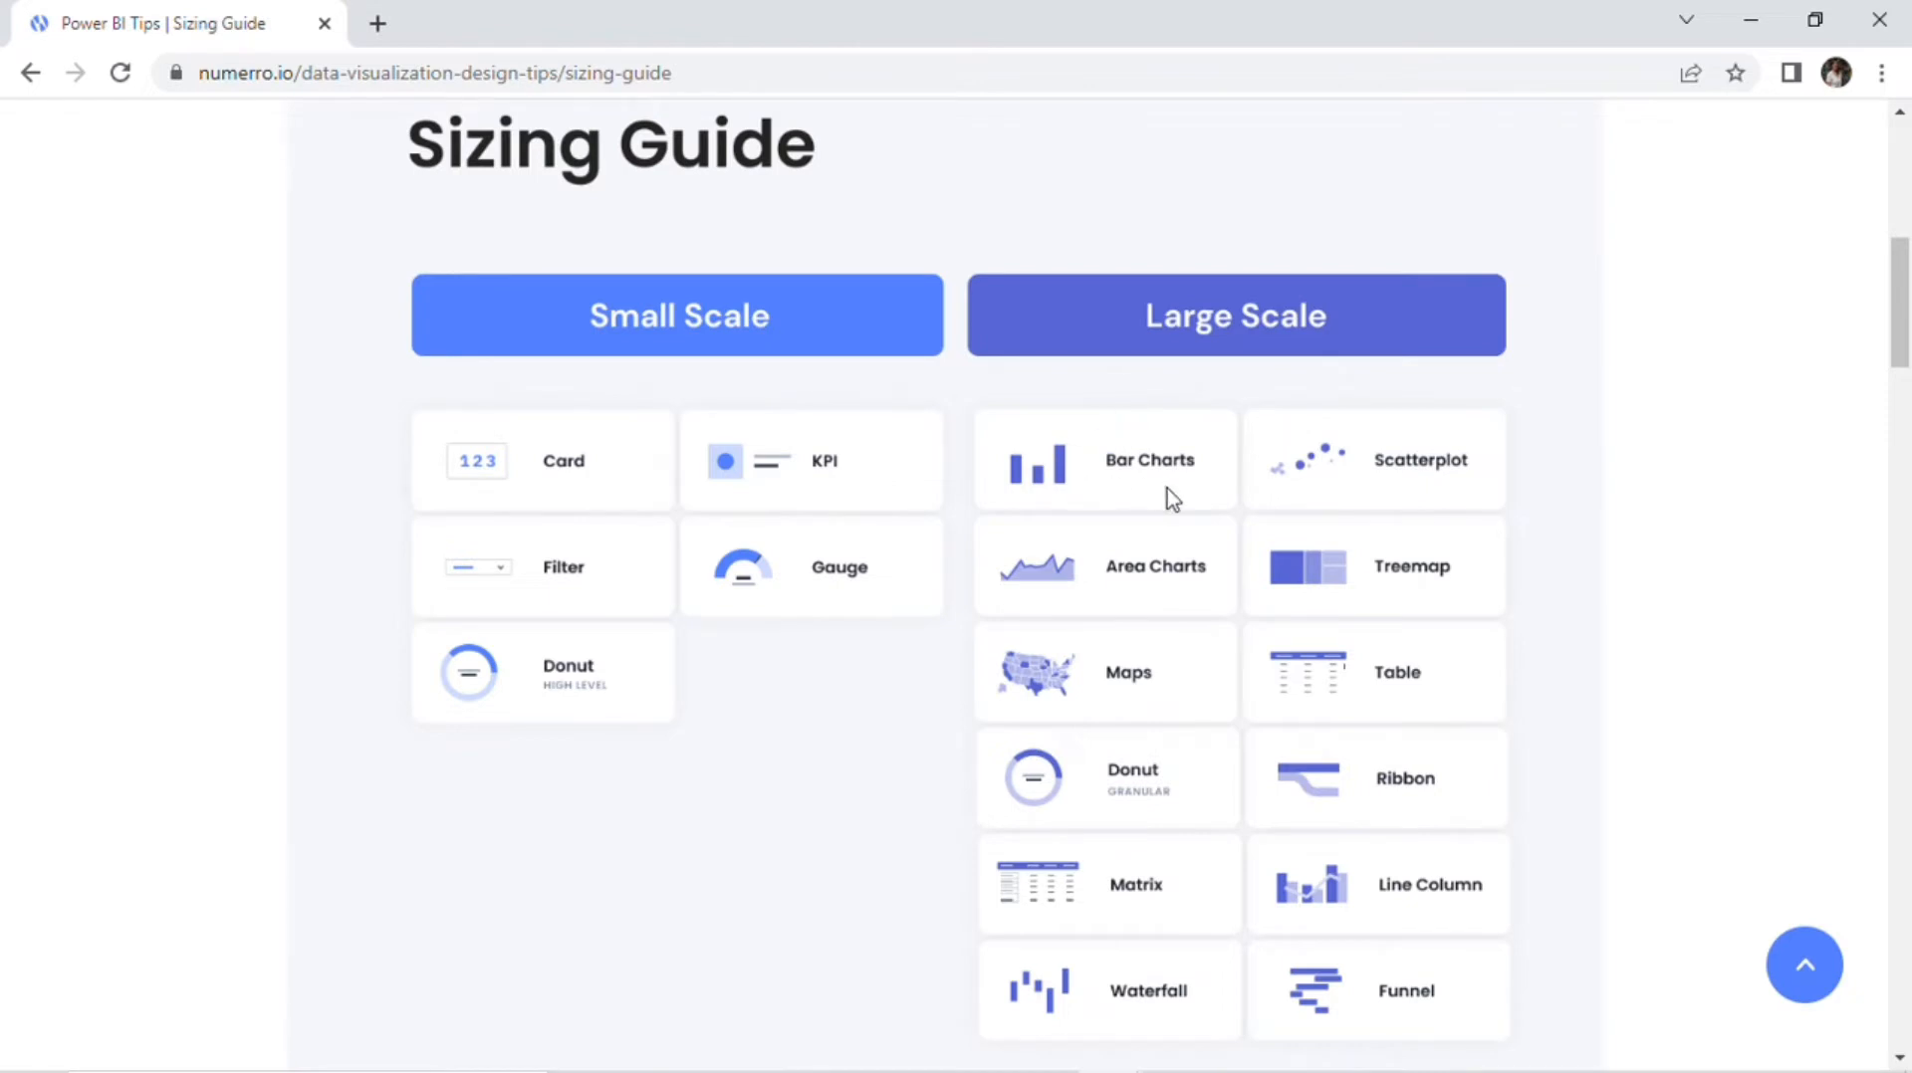
mouse_move(1214, 781)
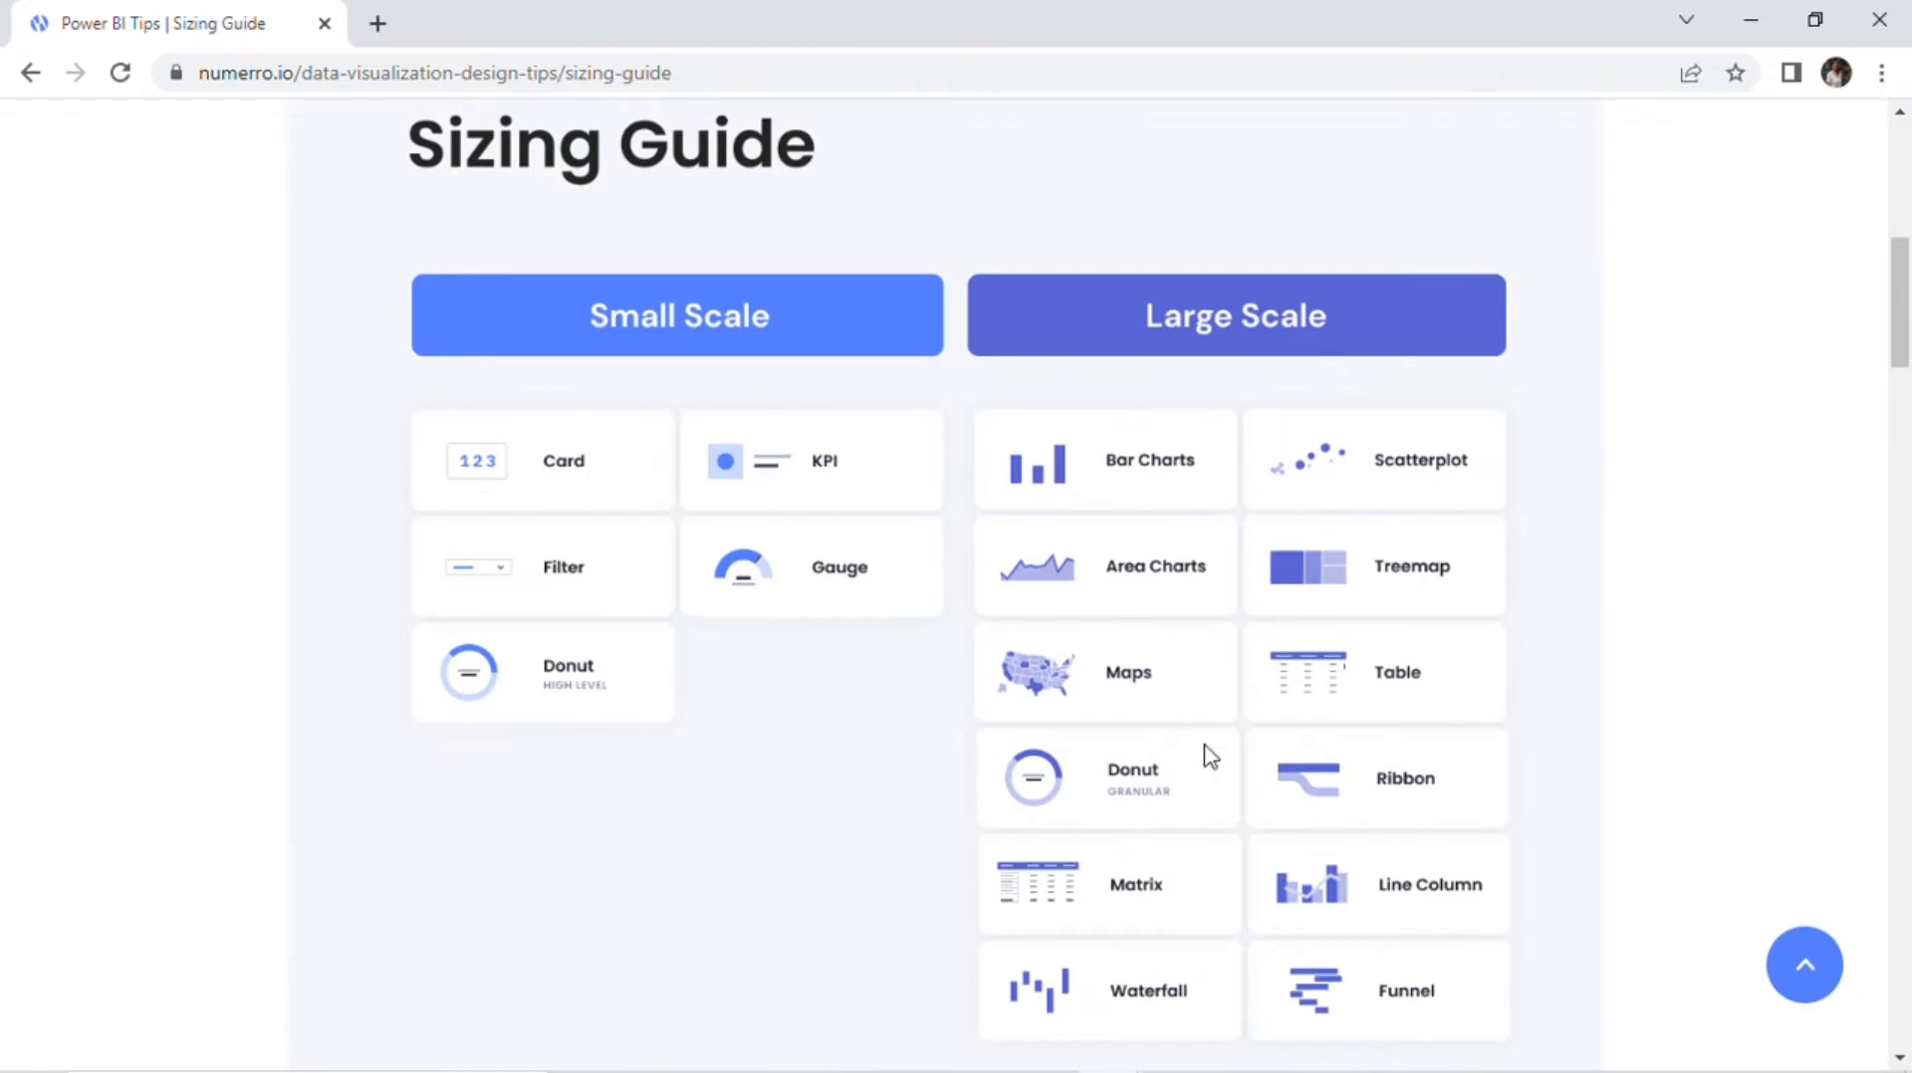
mouse_move(1111, 940)
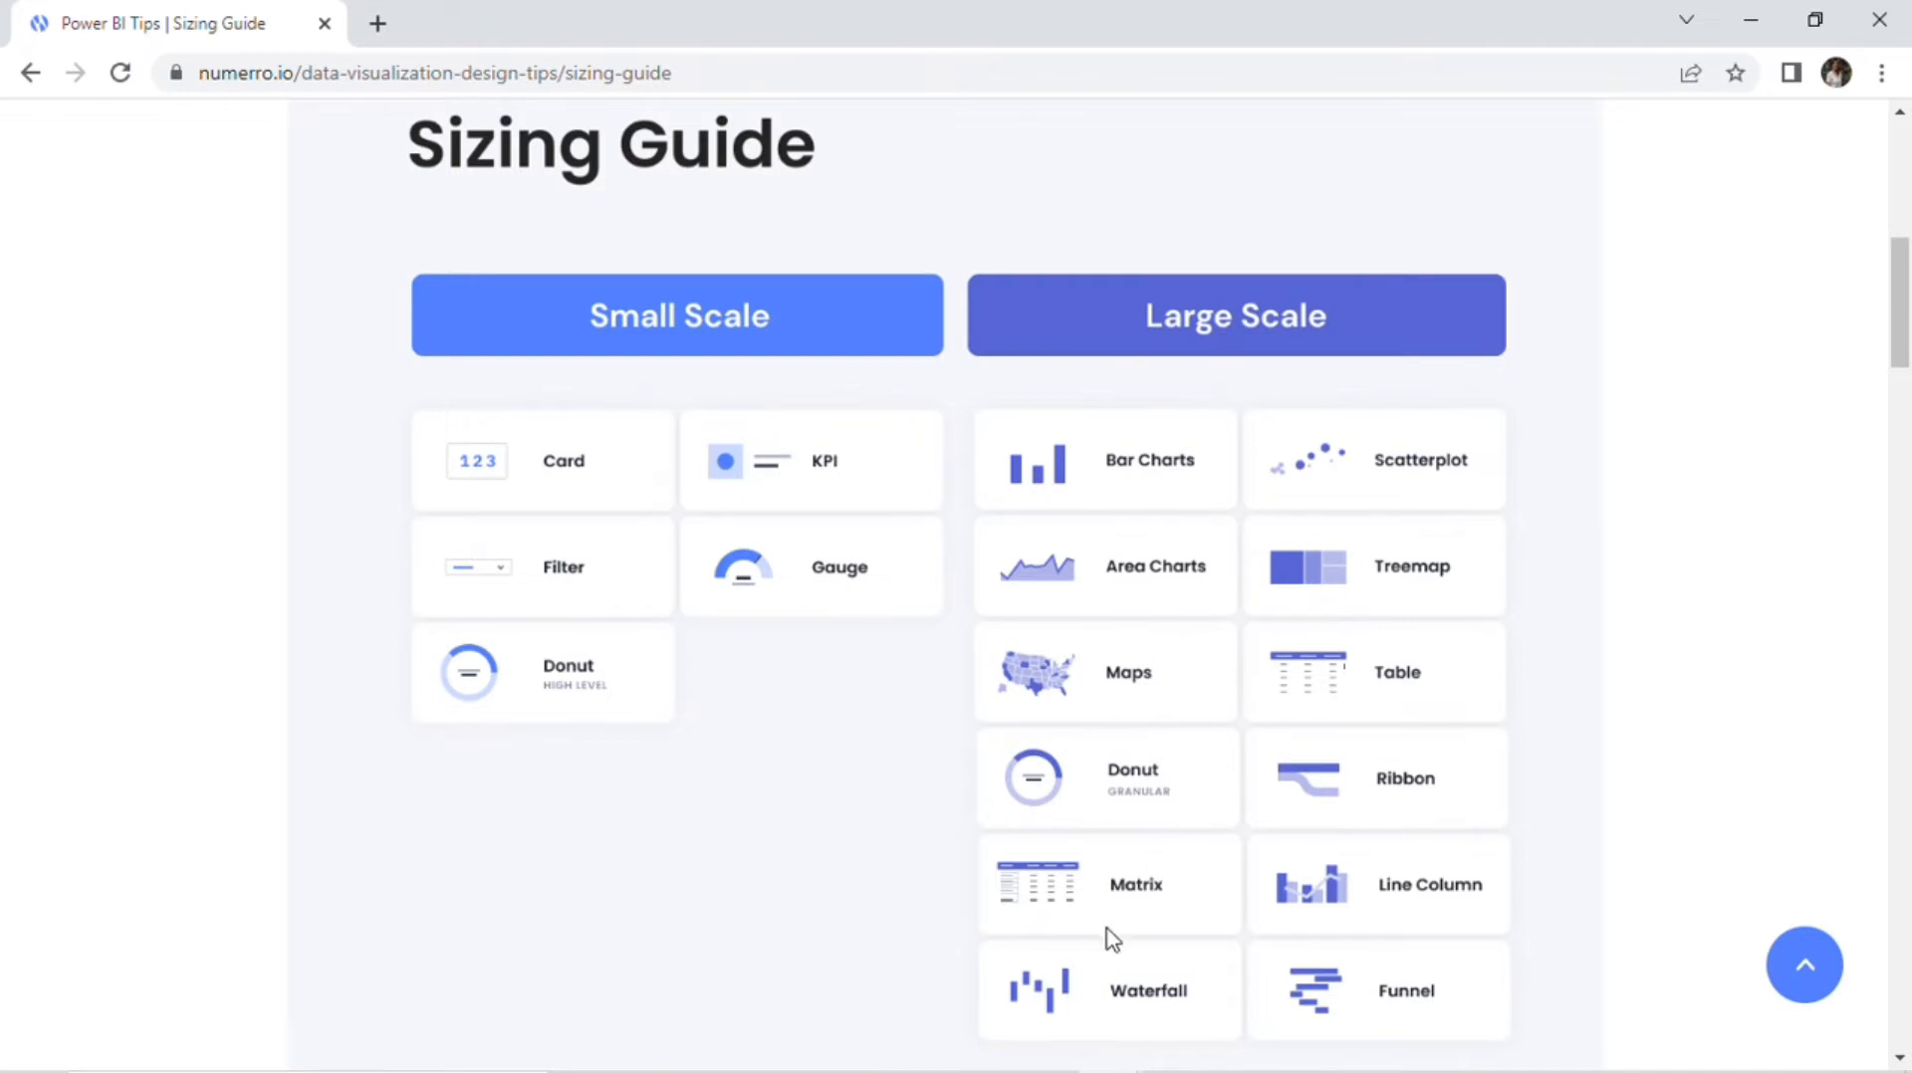
mouse_move(1473, 486)
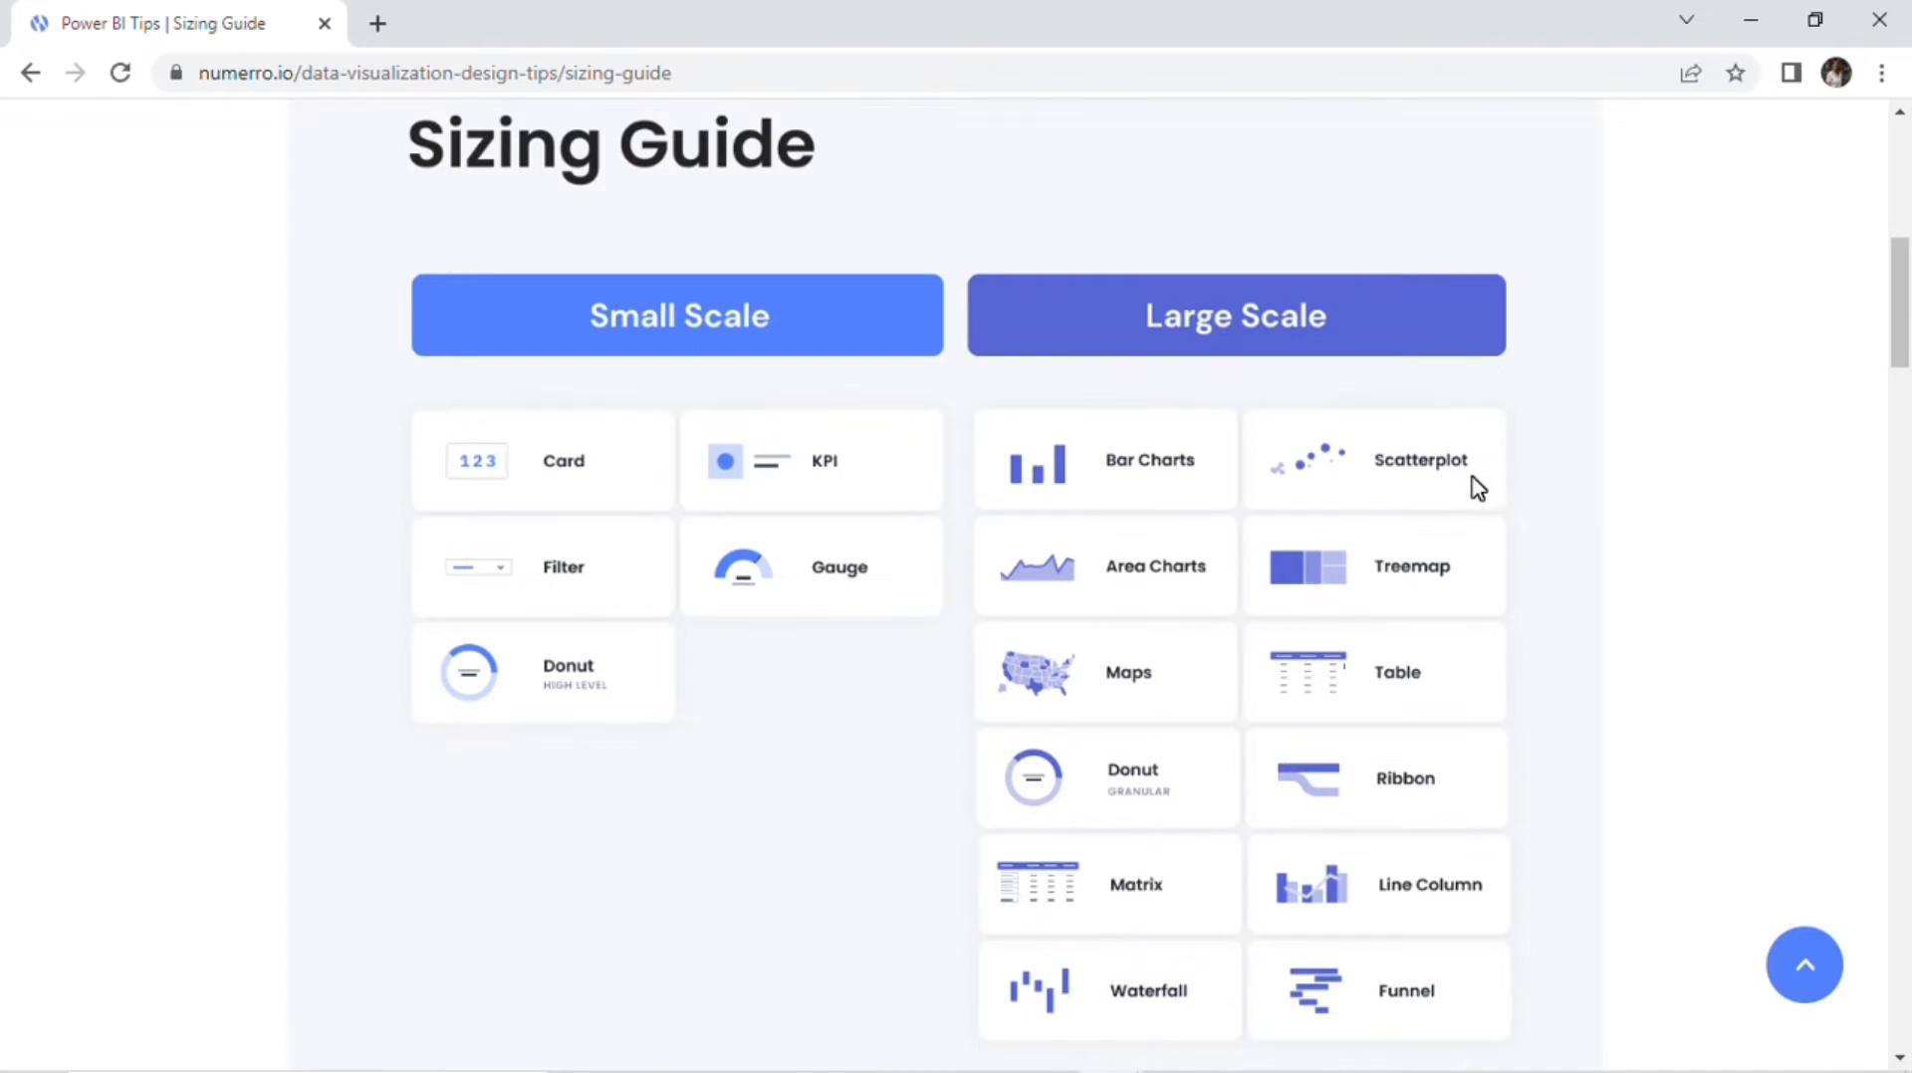
mouse_move(1469, 685)
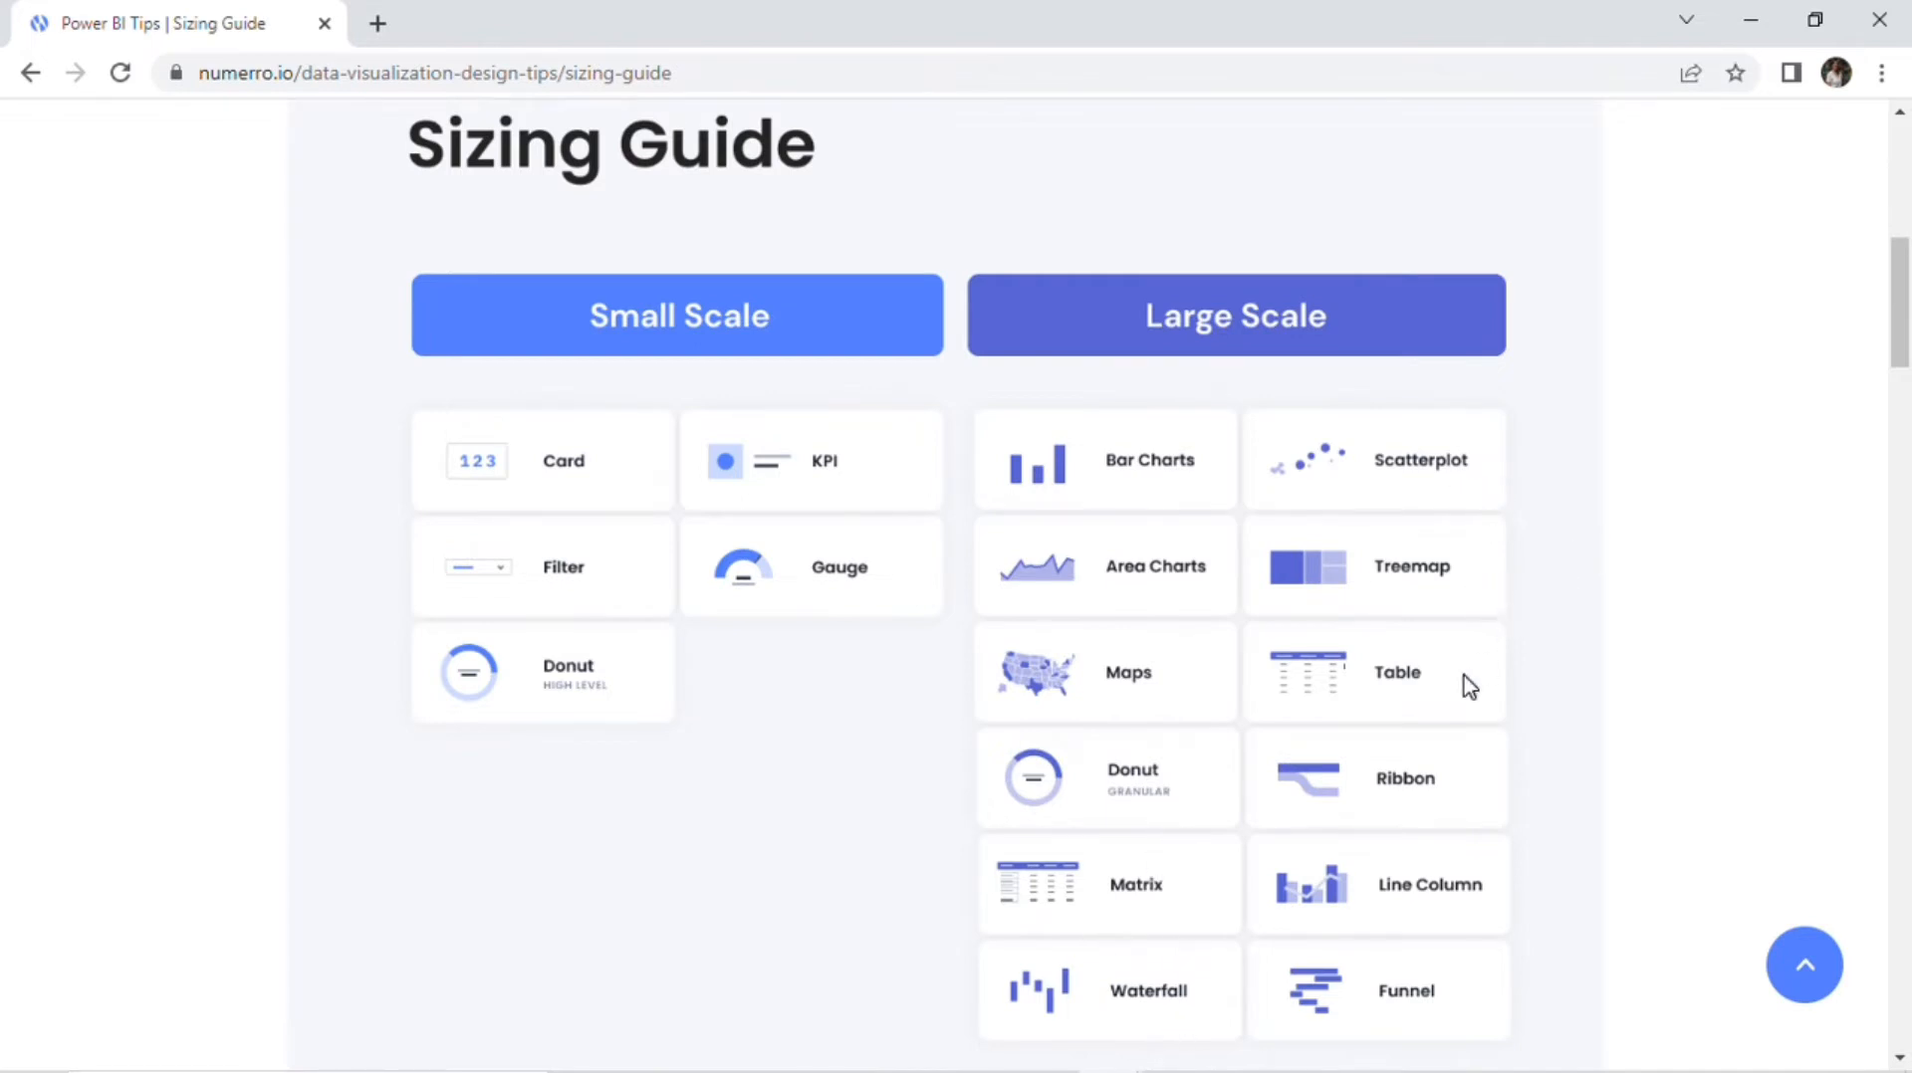
mouse_move(1426, 697)
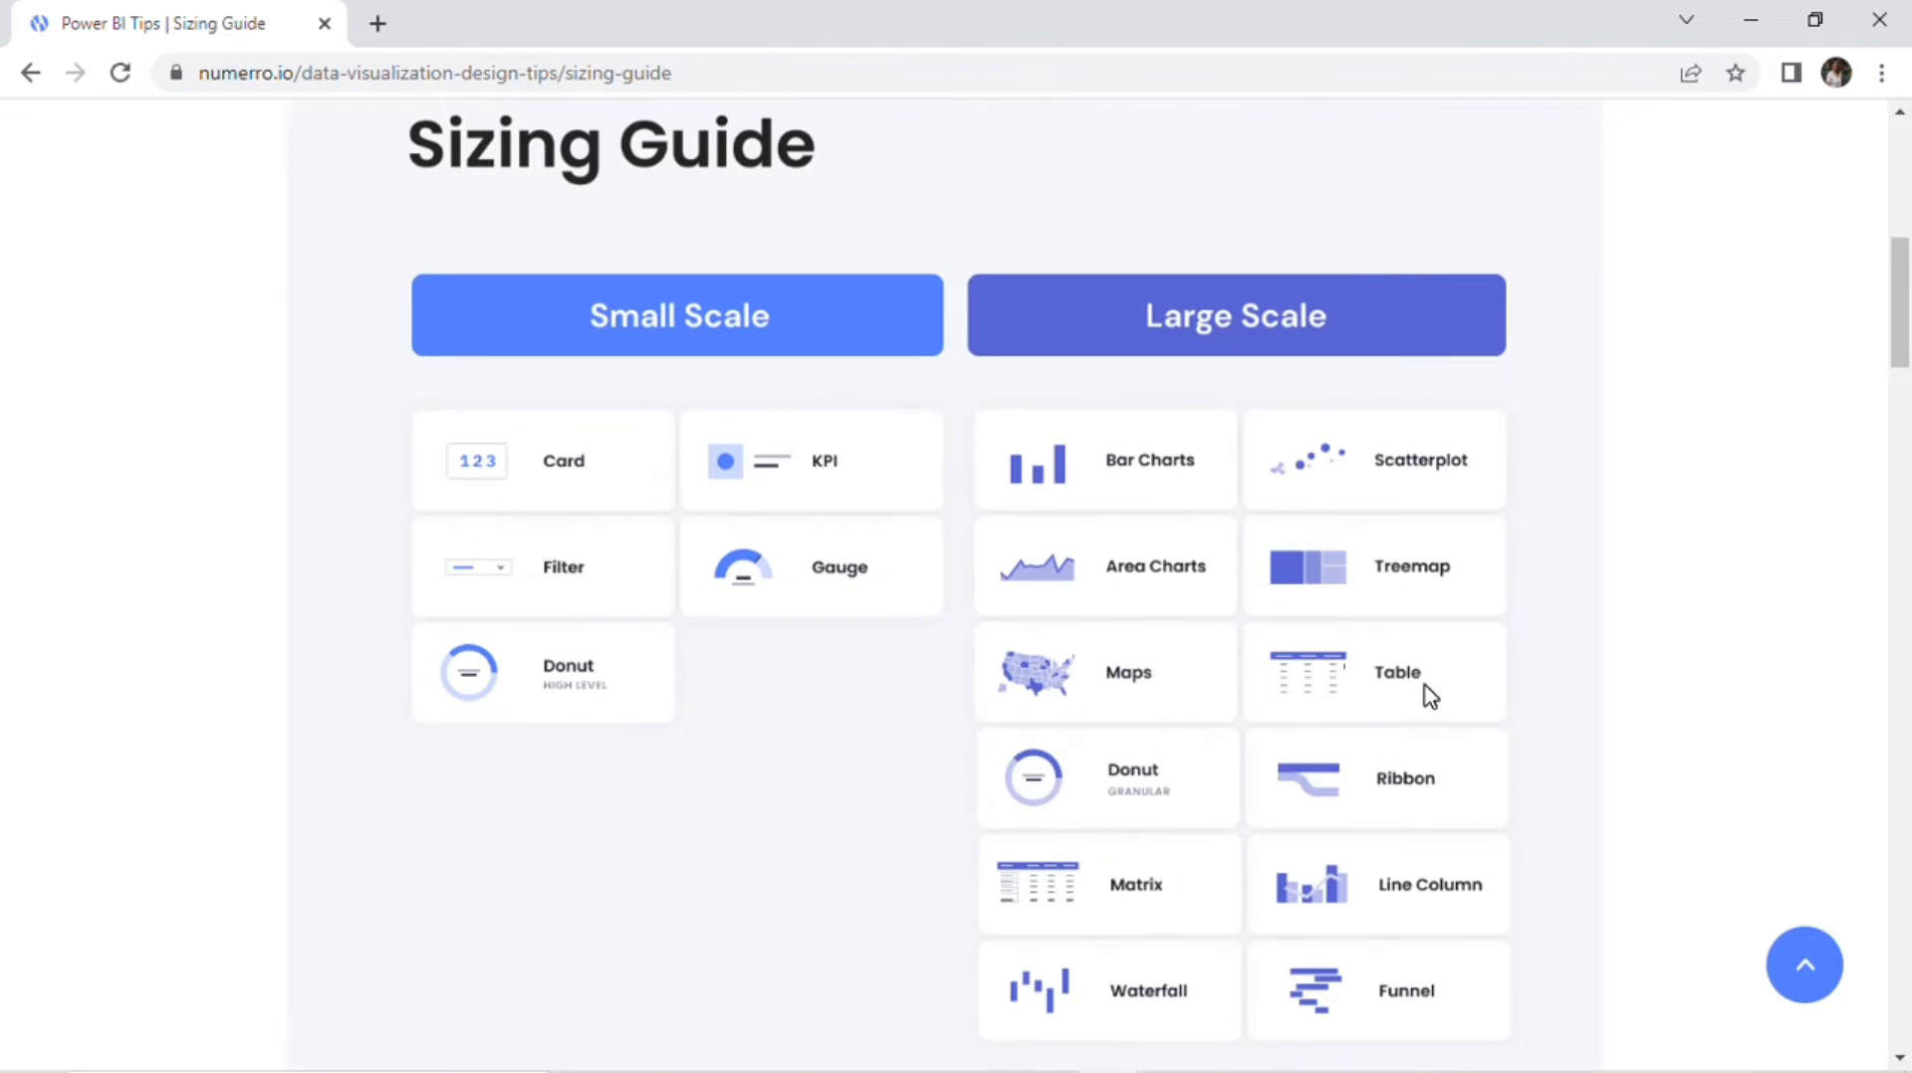
mouse_move(1462, 882)
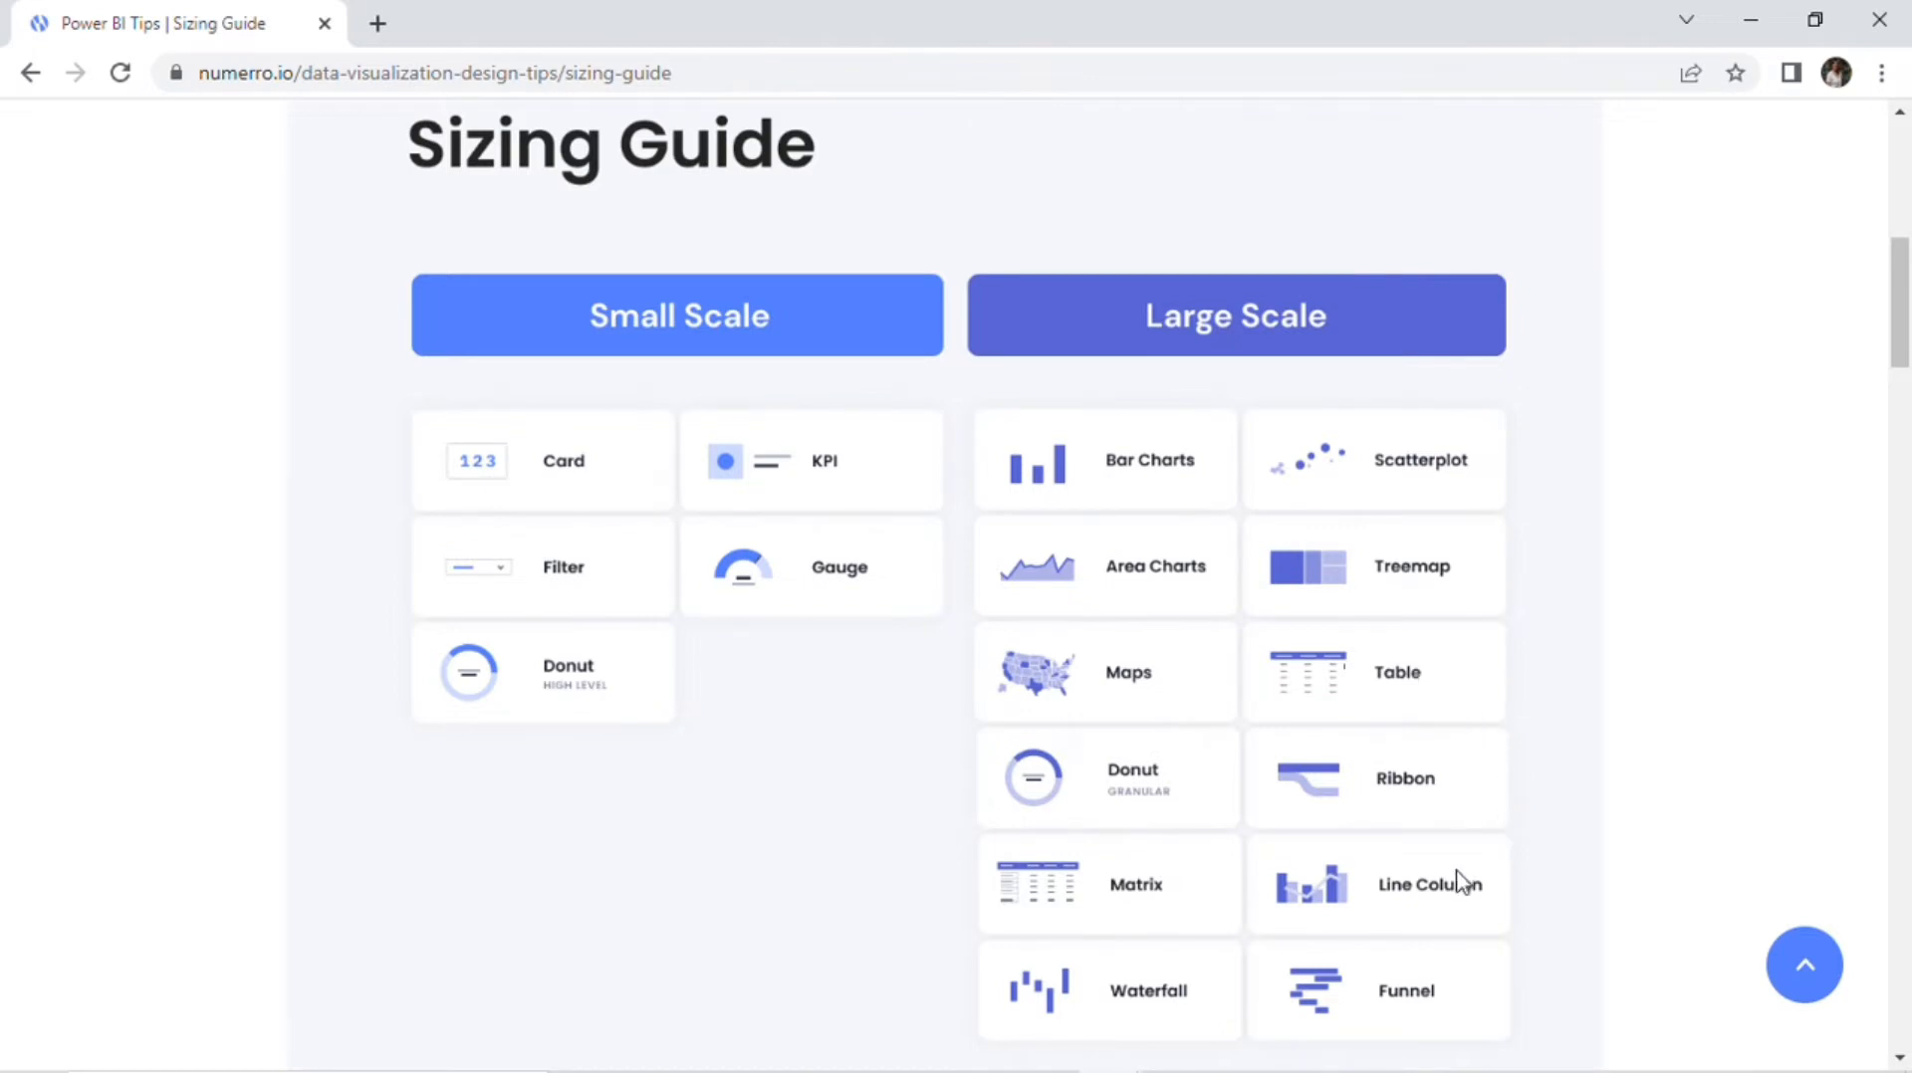
mouse_move(1587, 948)
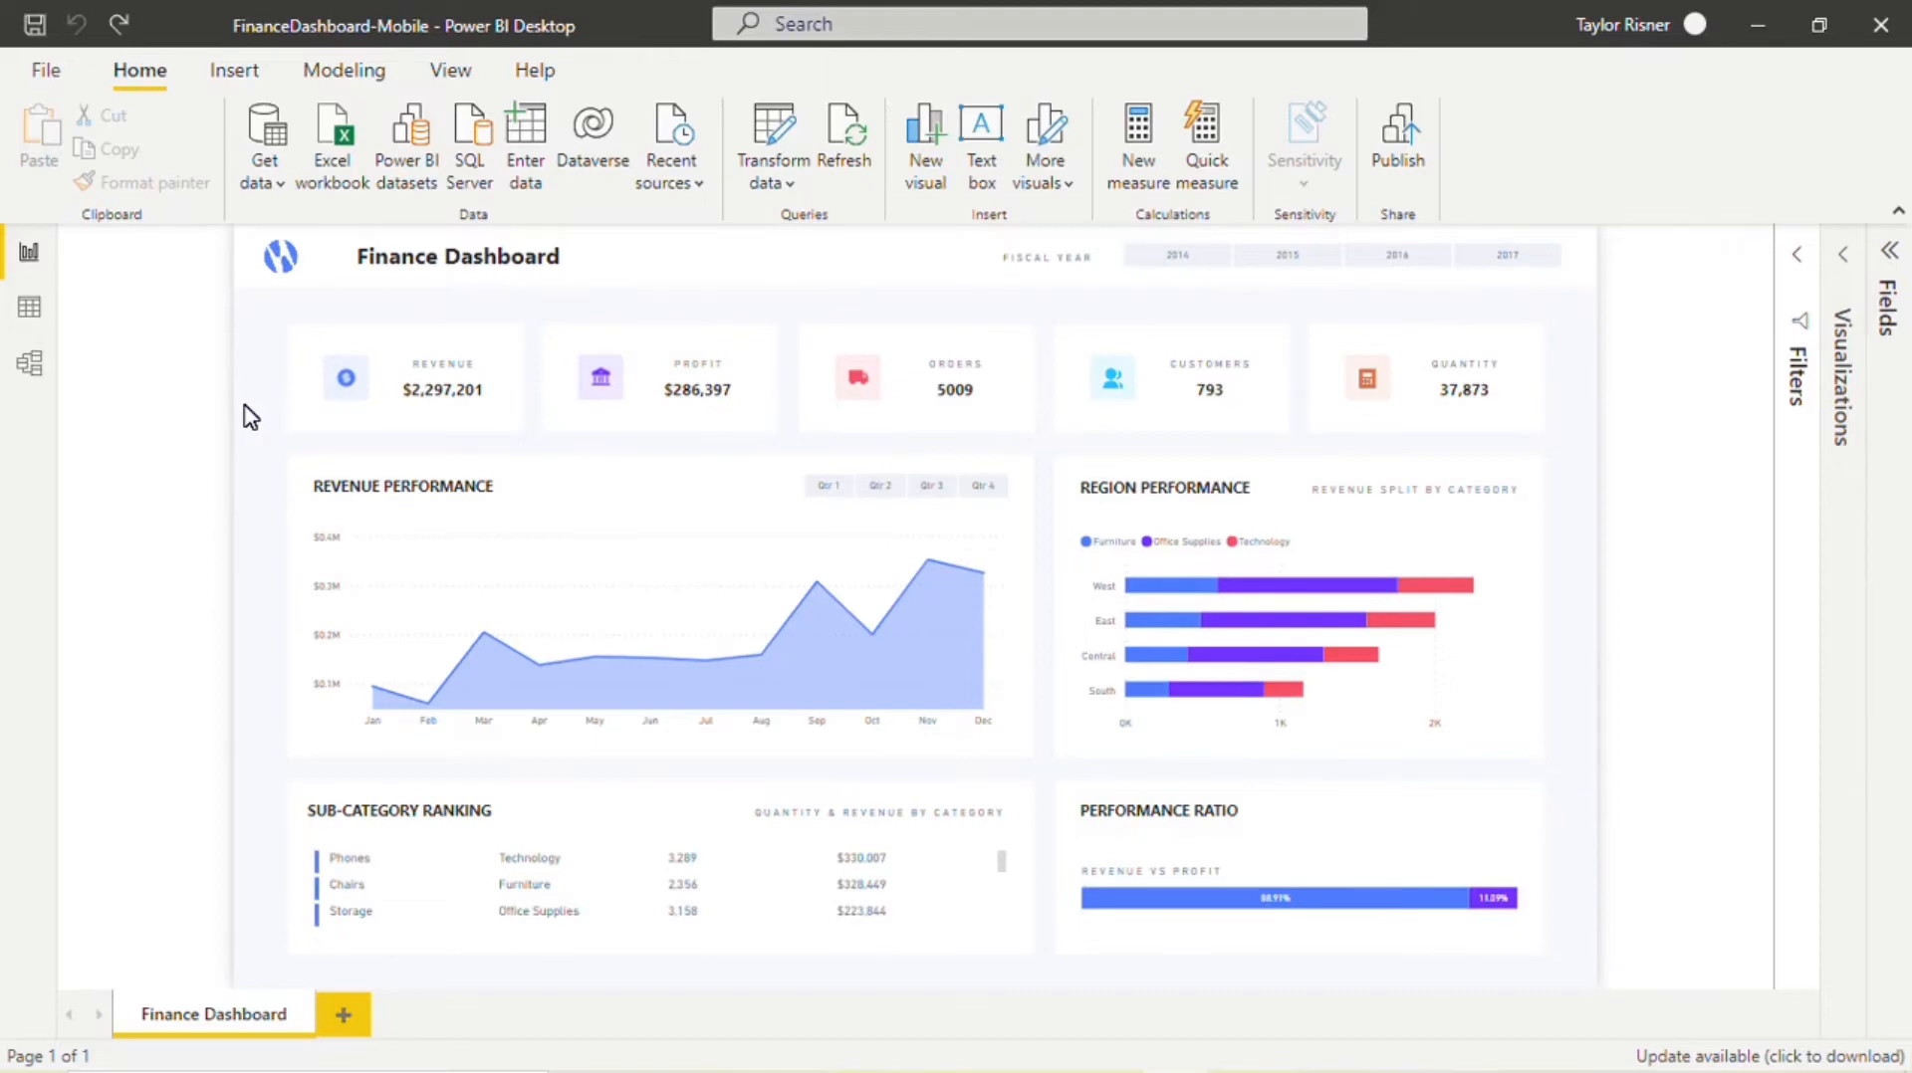
mouse_move(251, 404)
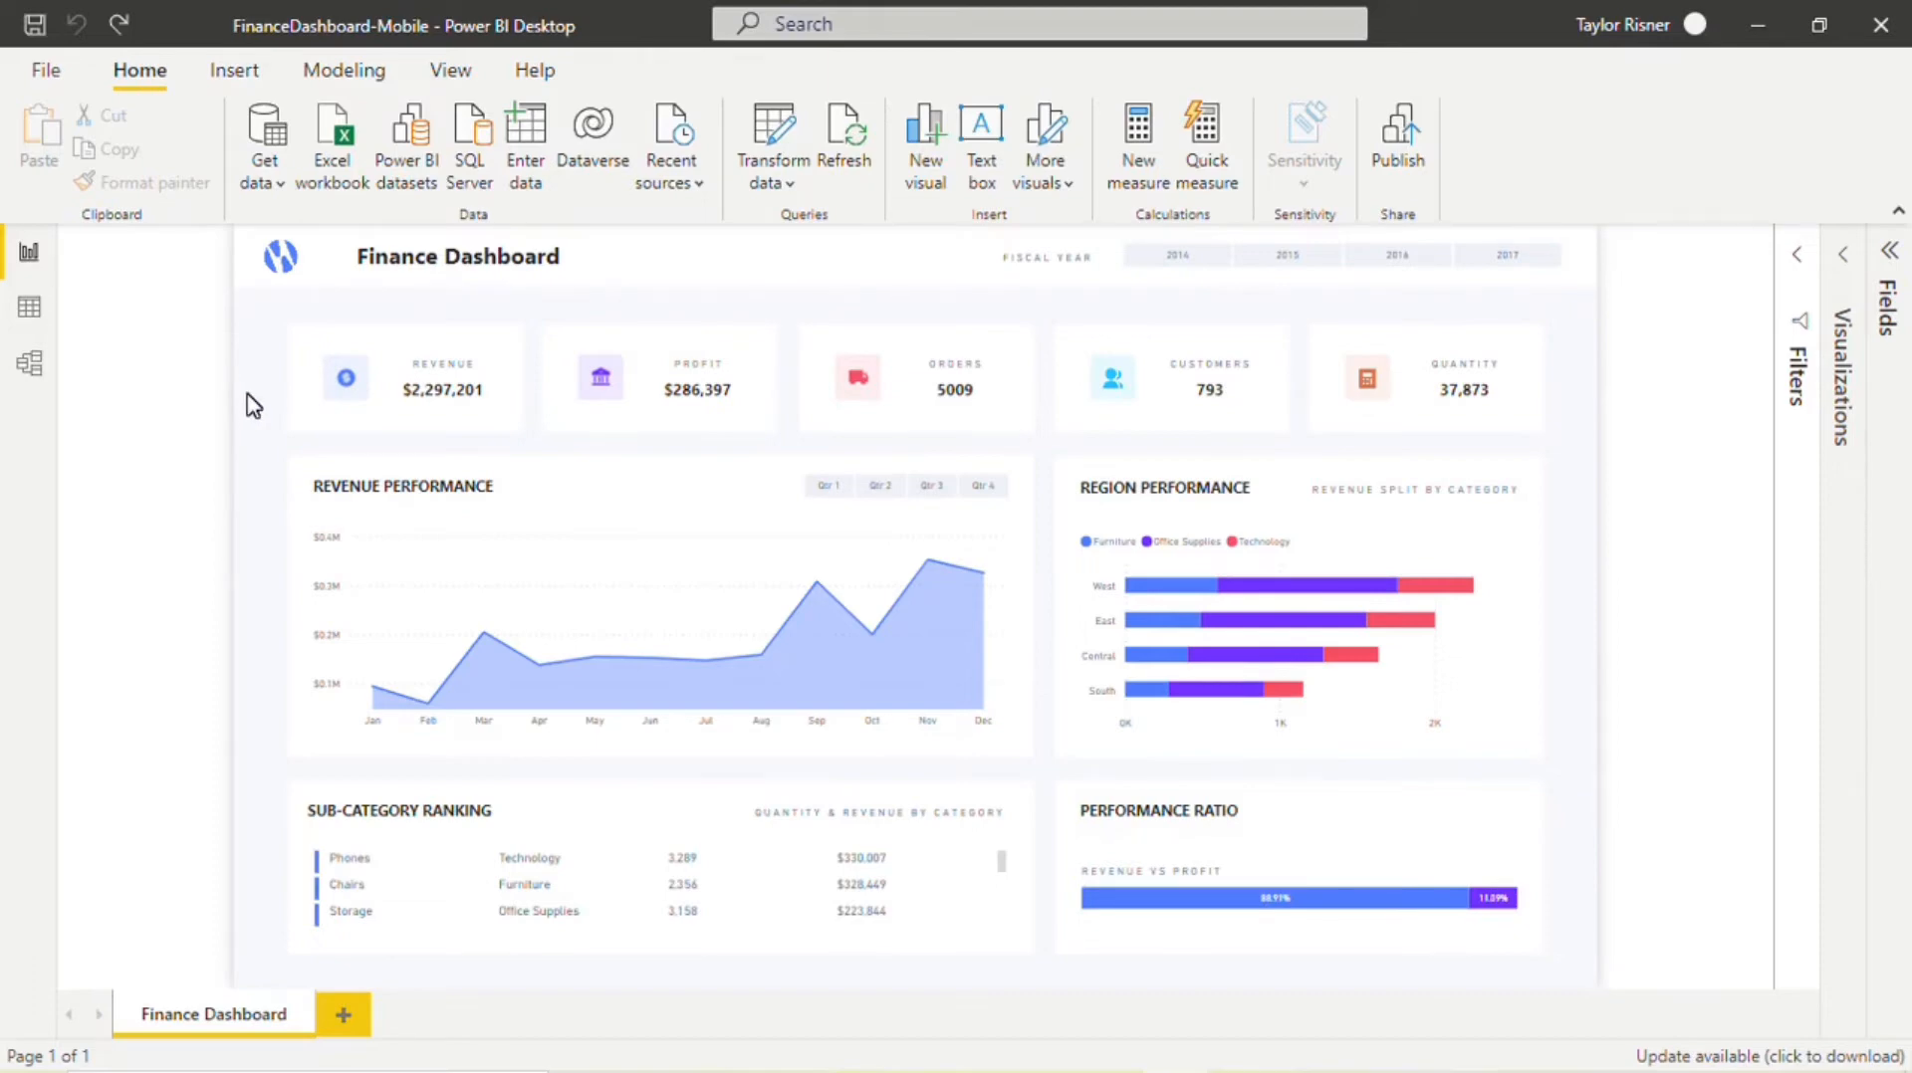
mouse_move(278, 390)
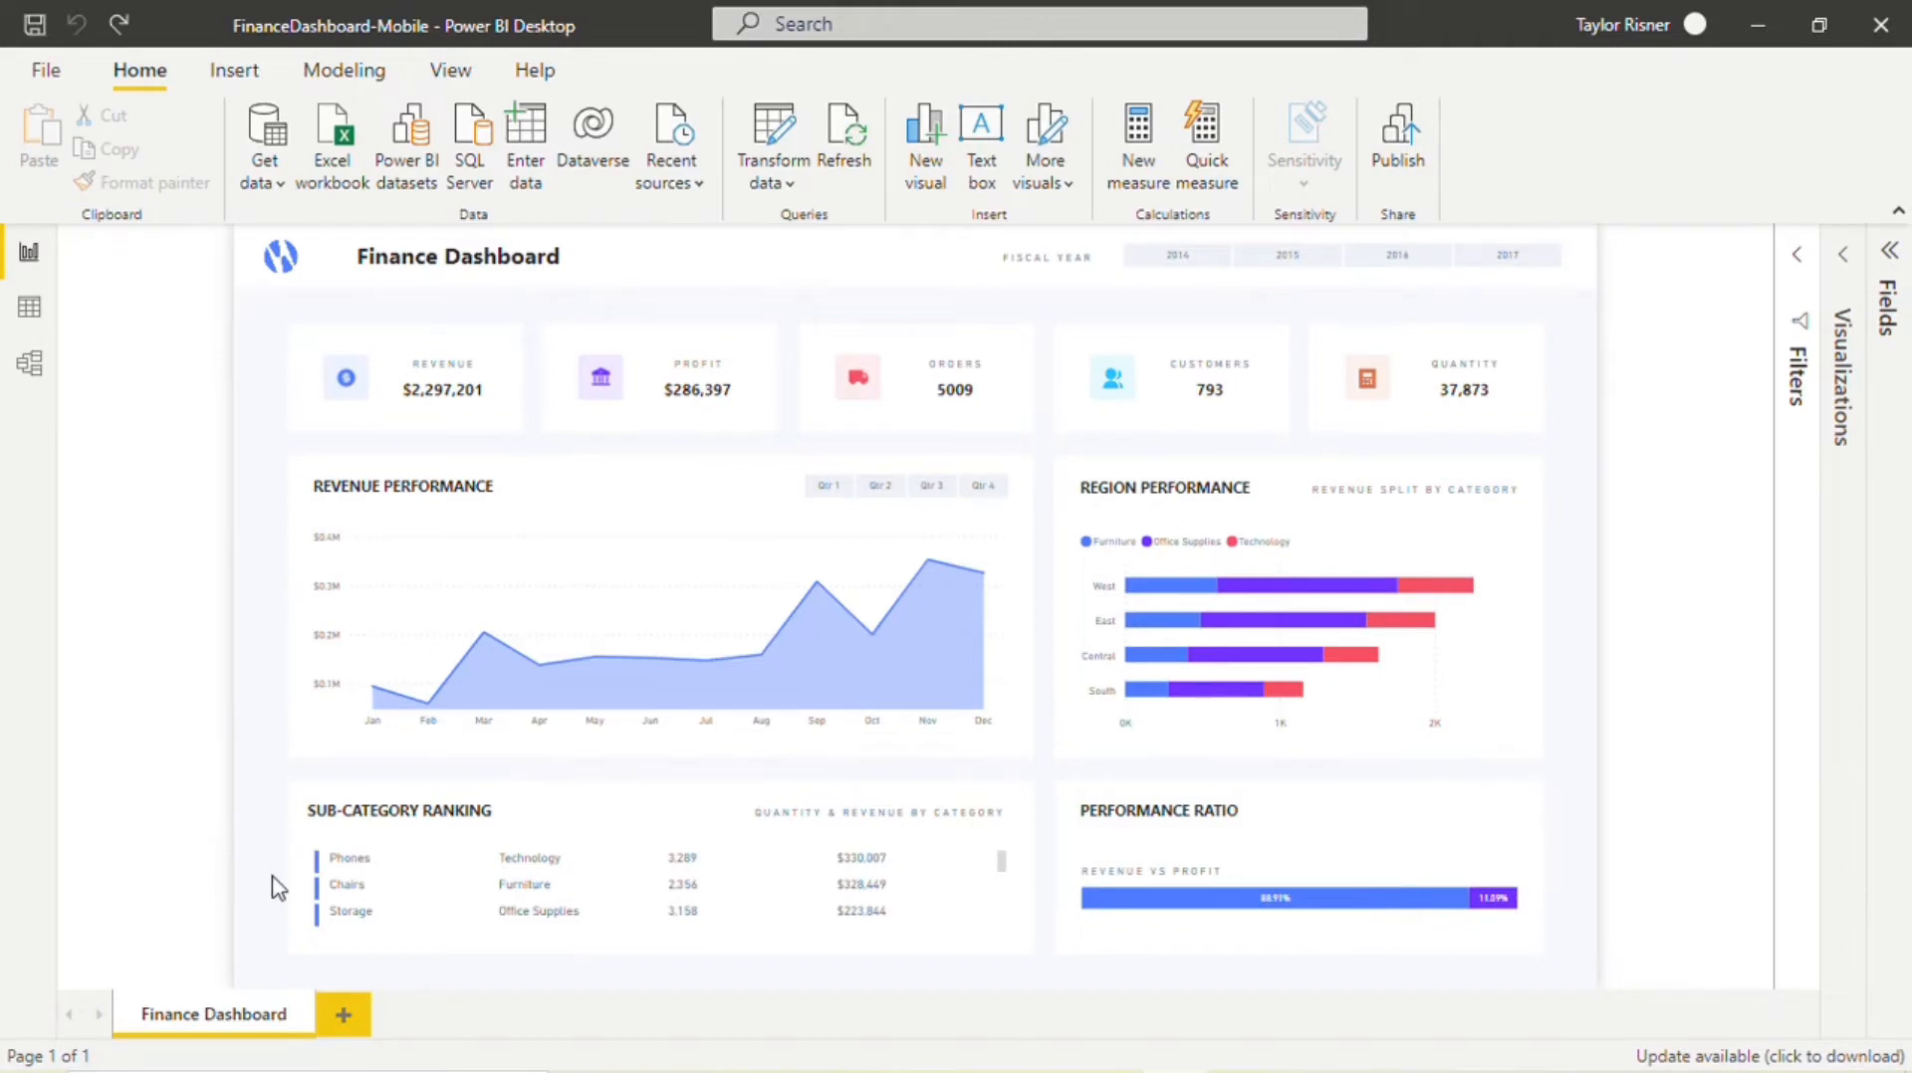
mouse_move(275, 935)
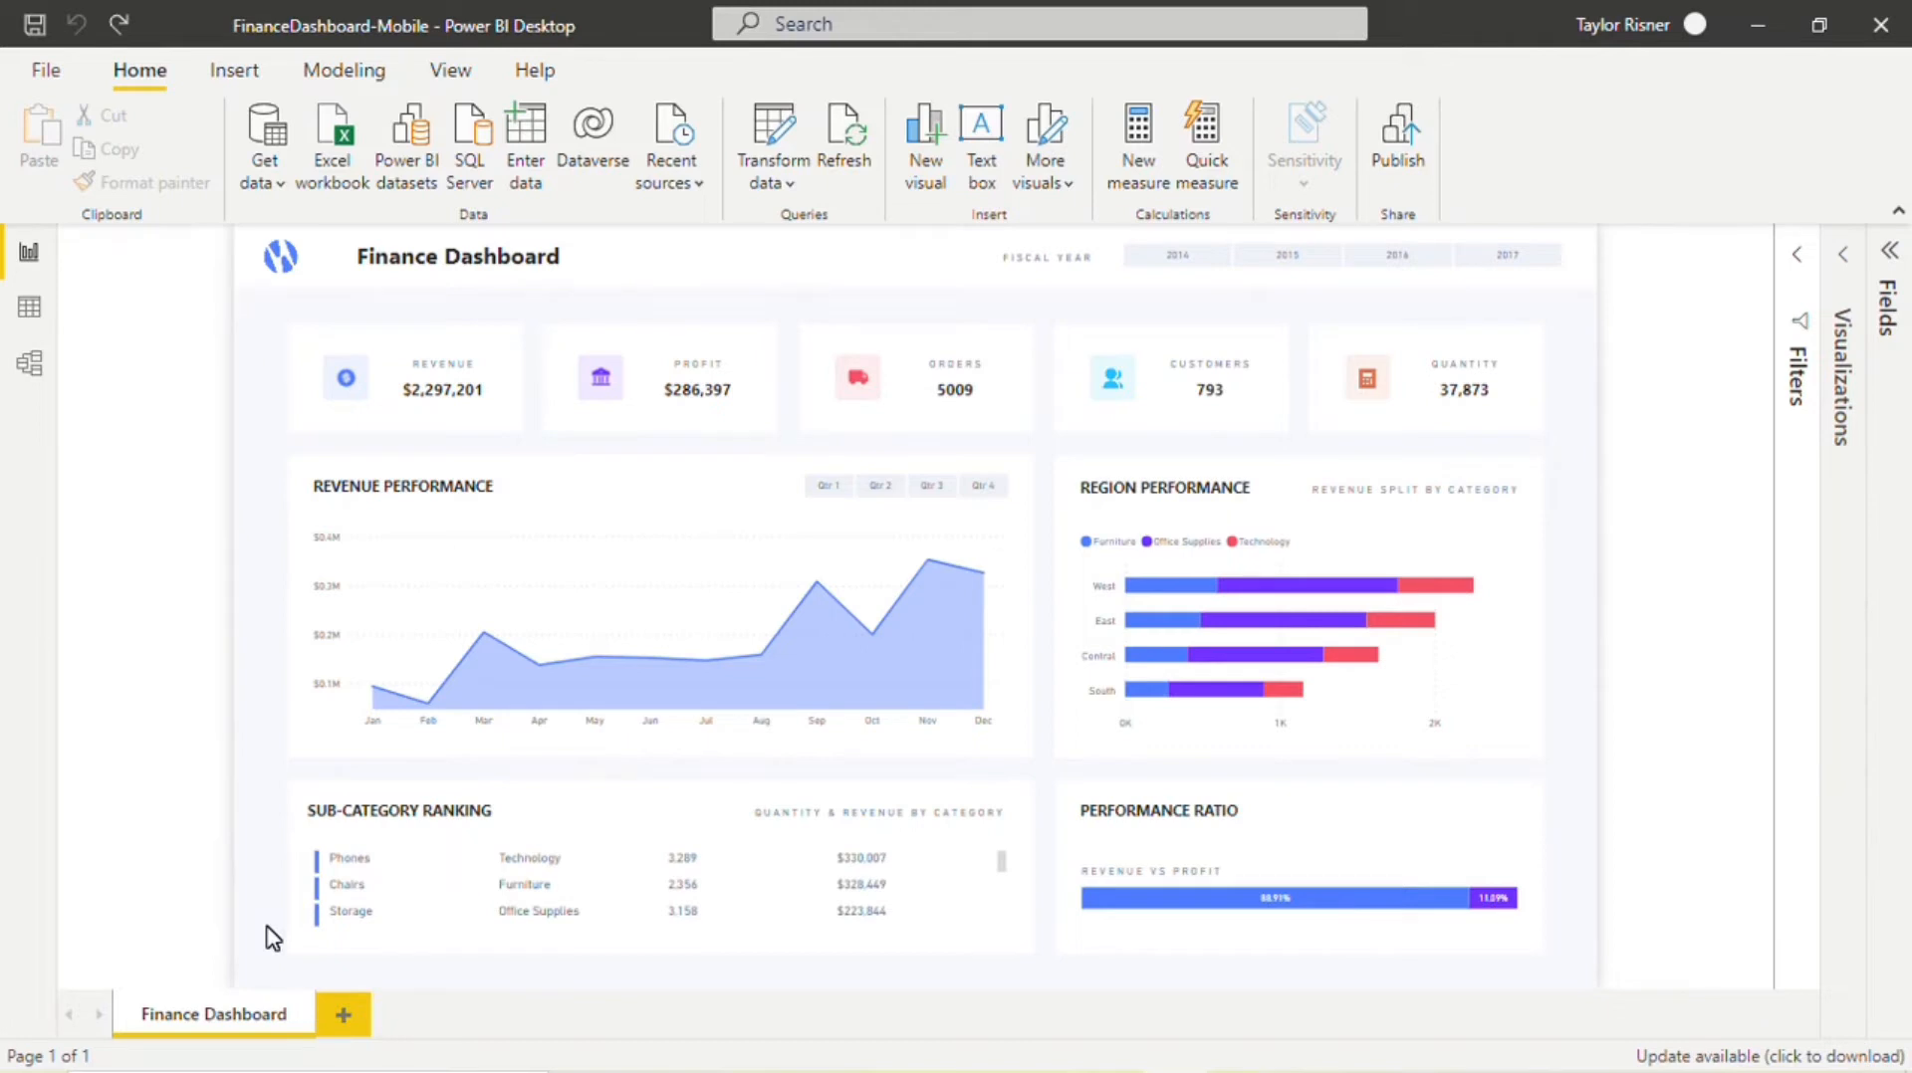
mouse_move(277, 387)
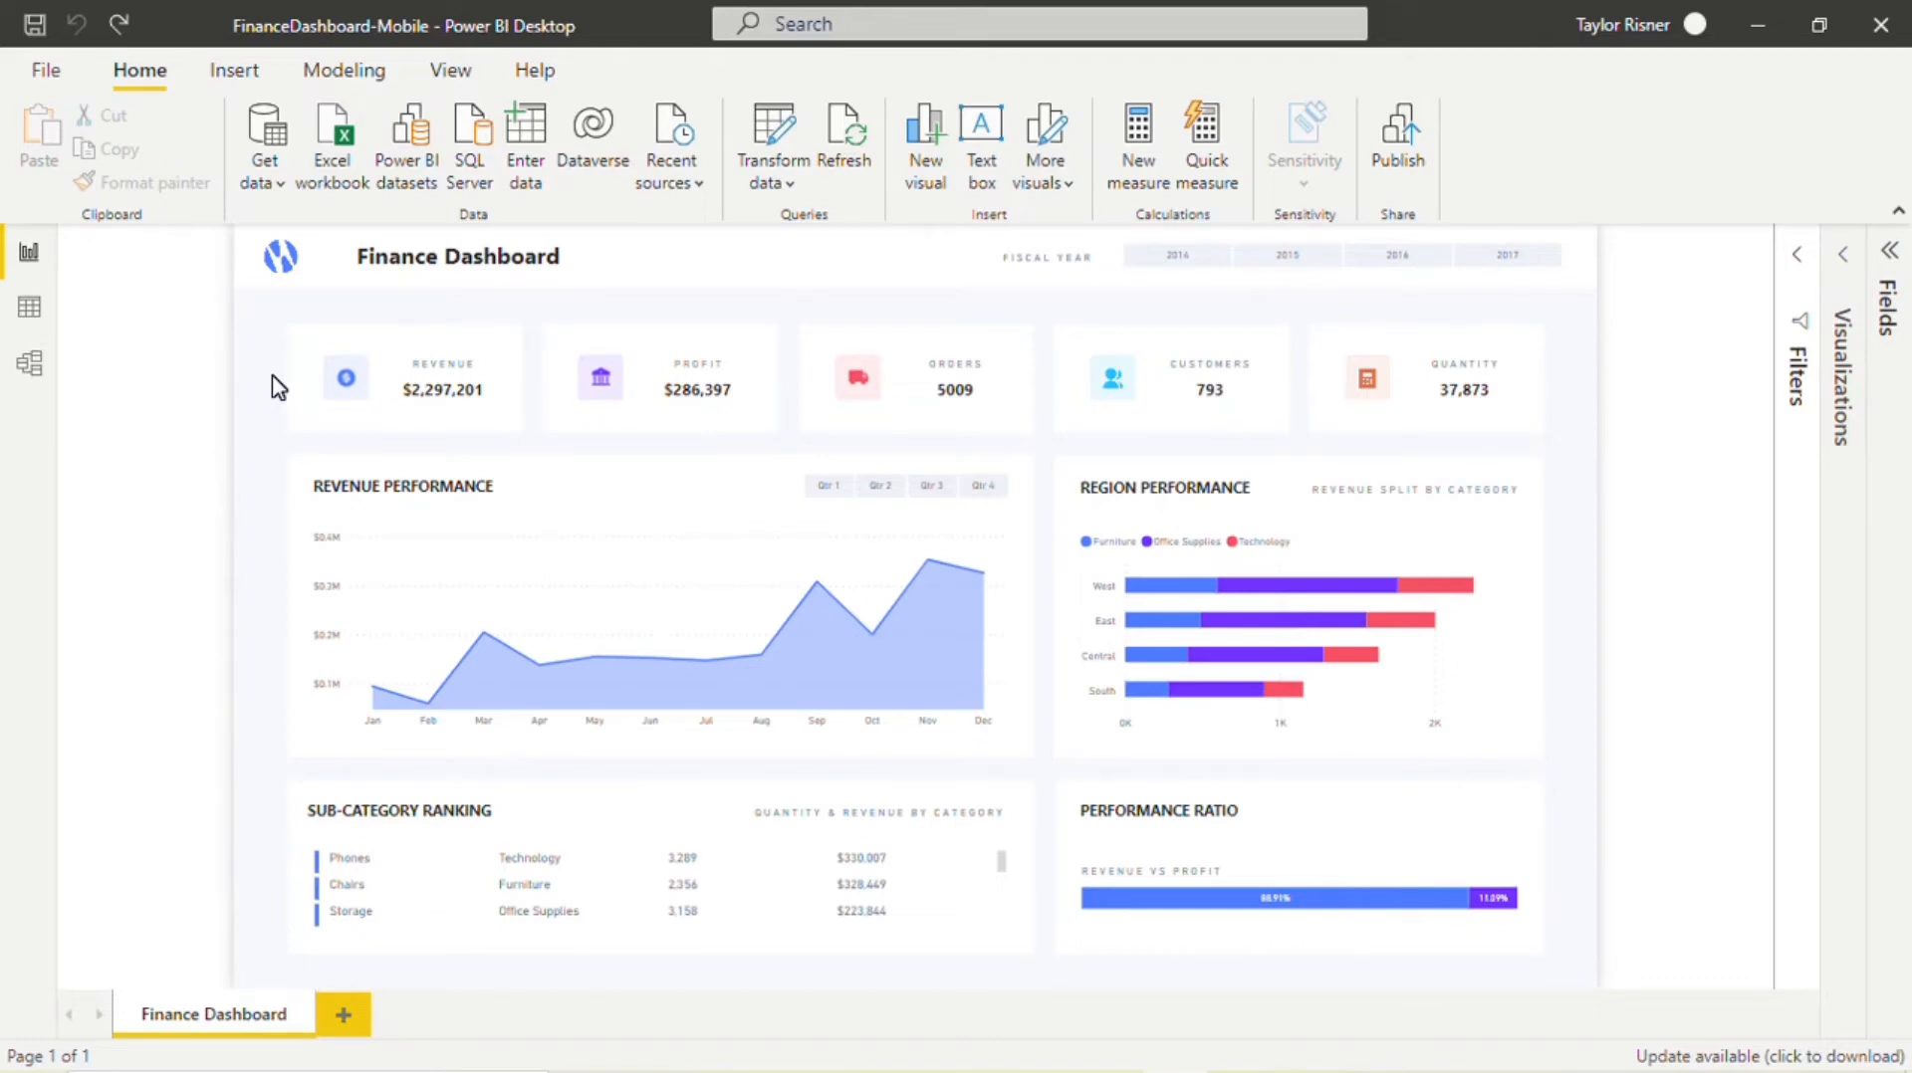
mouse_move(286, 404)
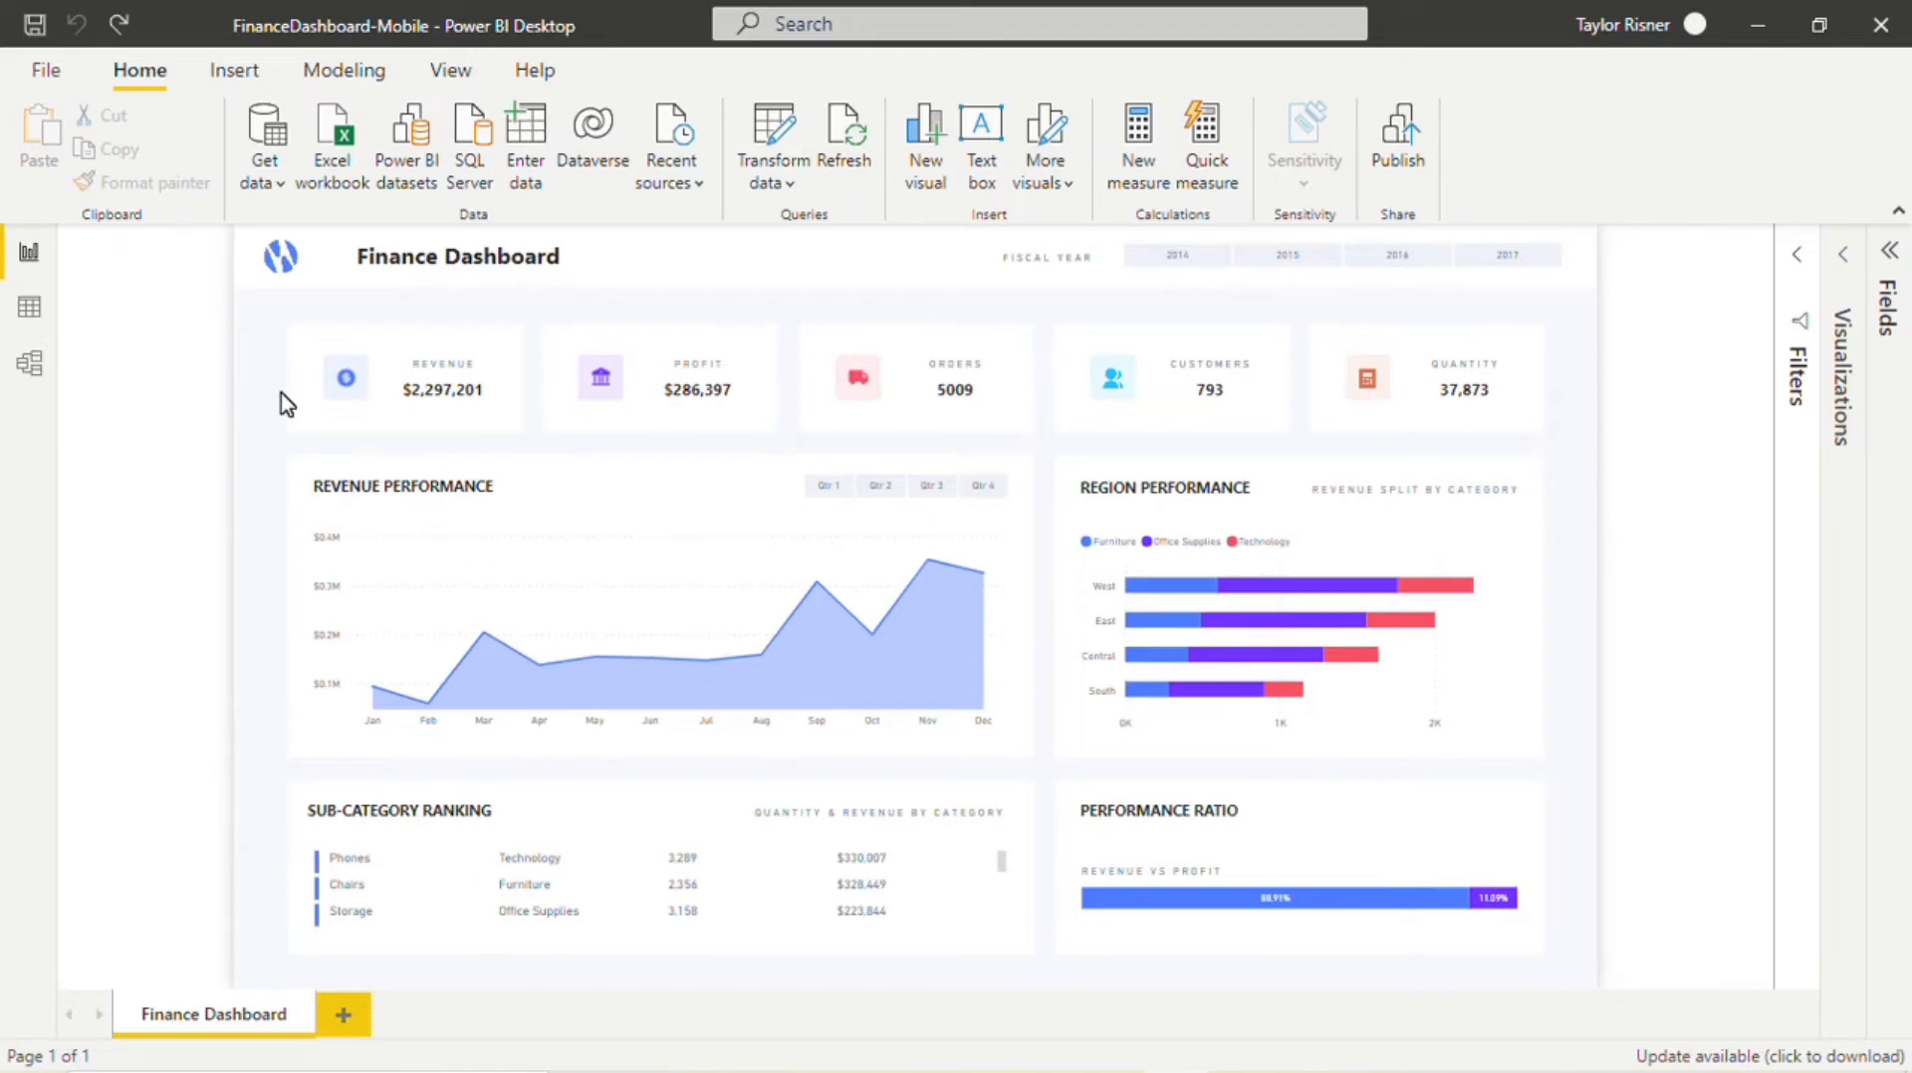
mouse_move(269, 562)
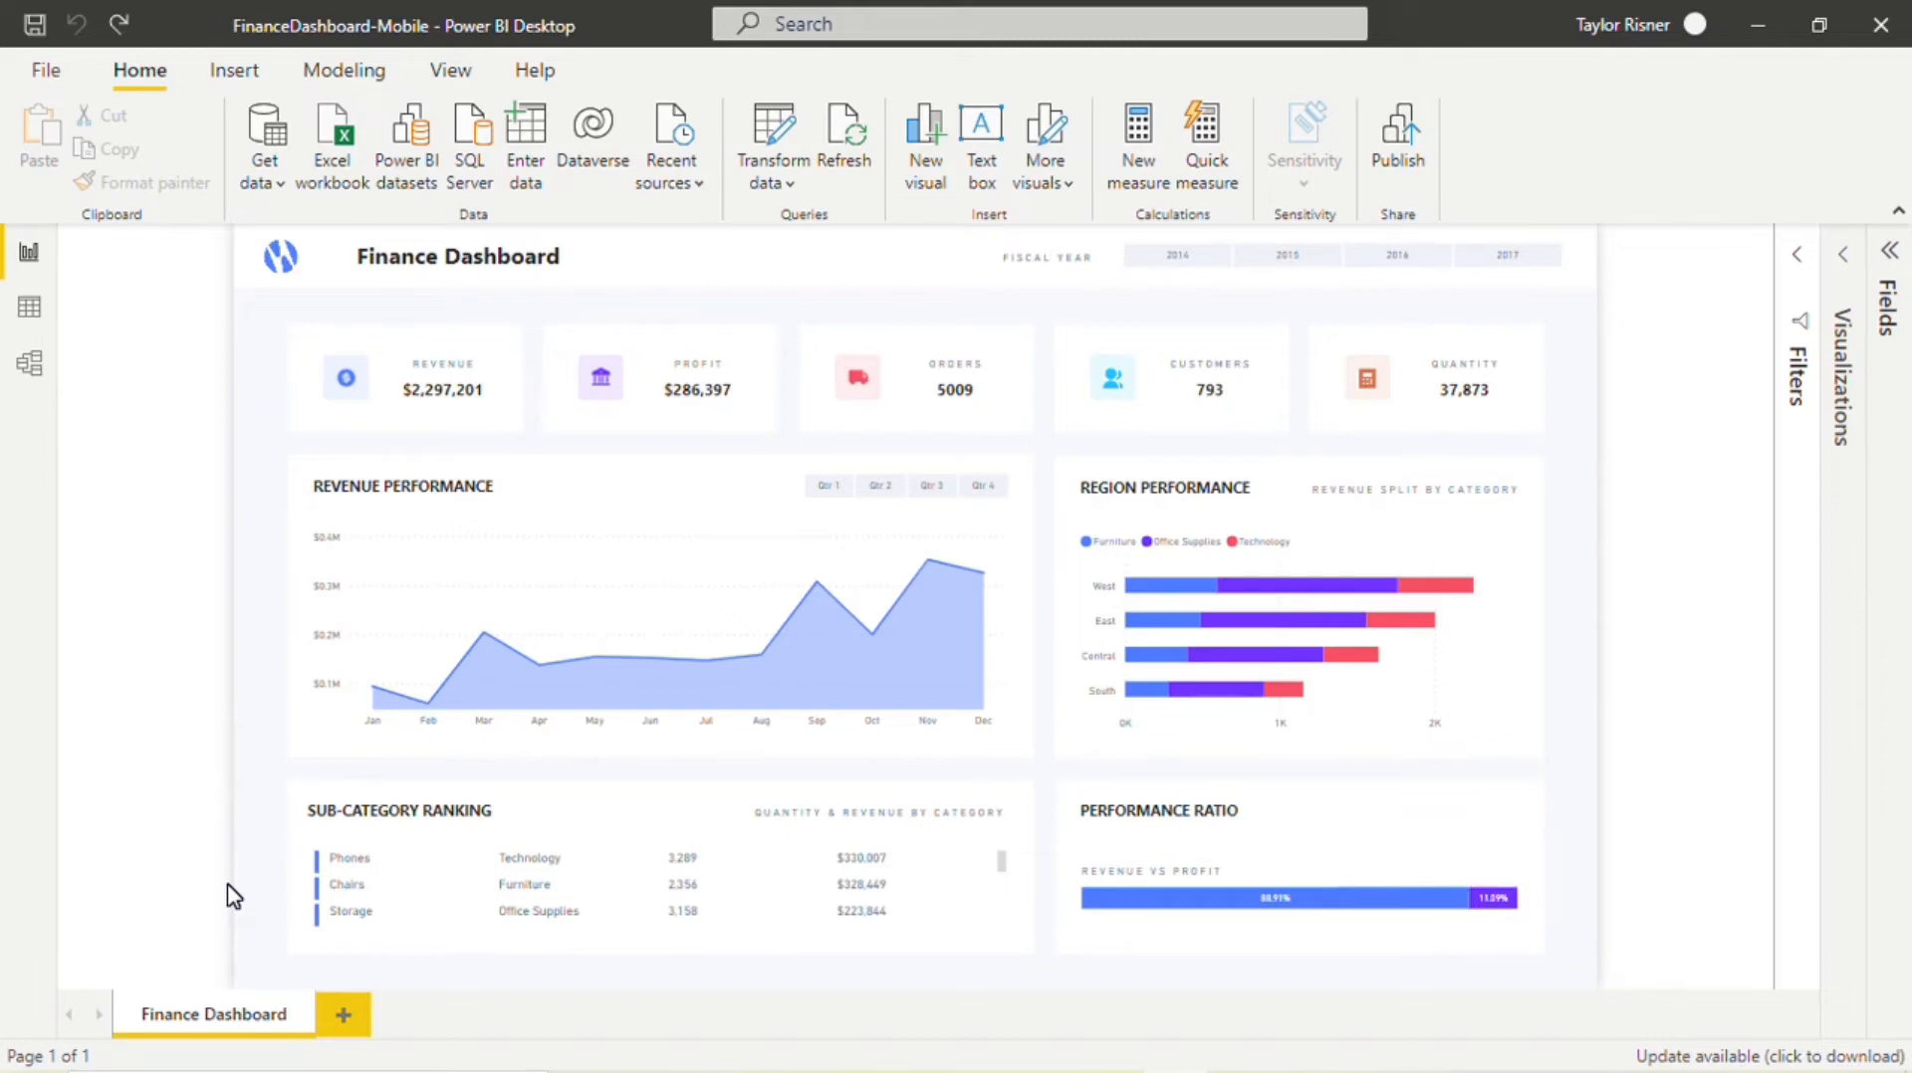
mouse_move(246, 362)
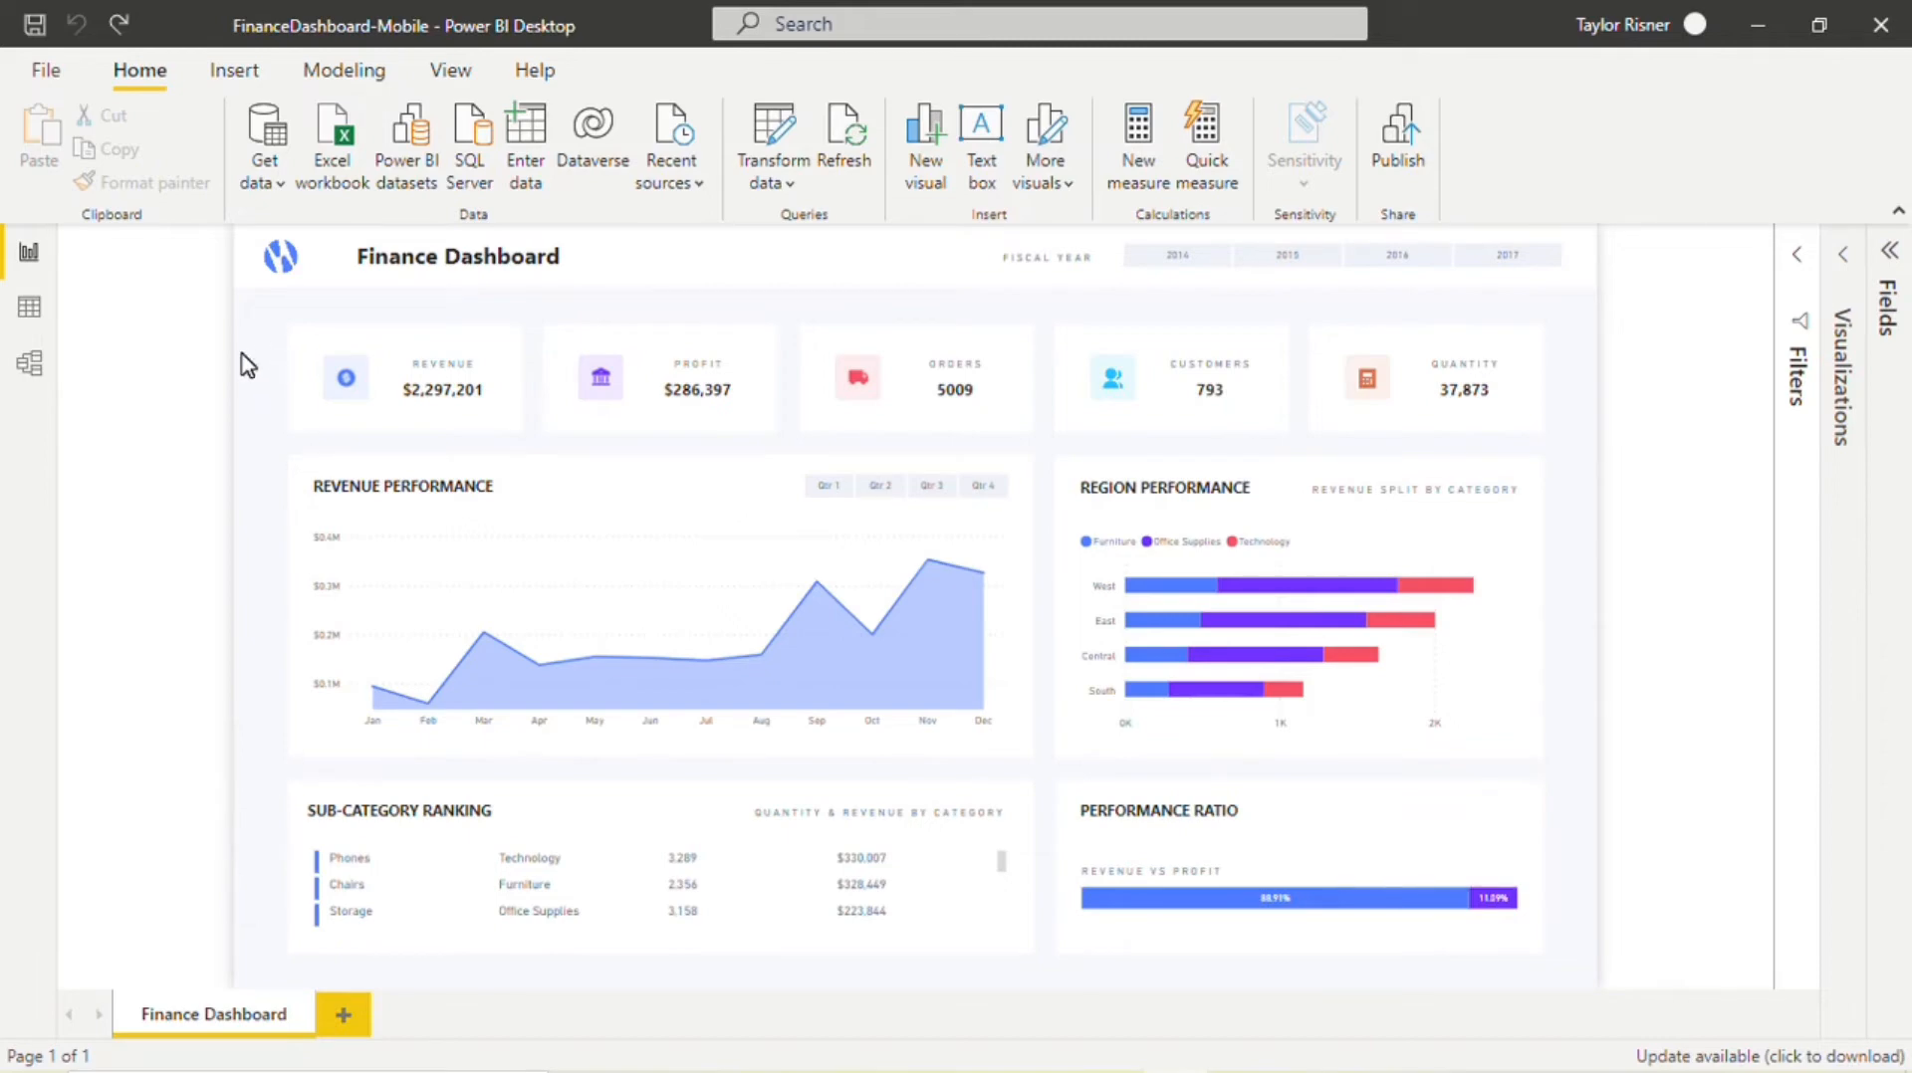
mouse_move(221, 367)
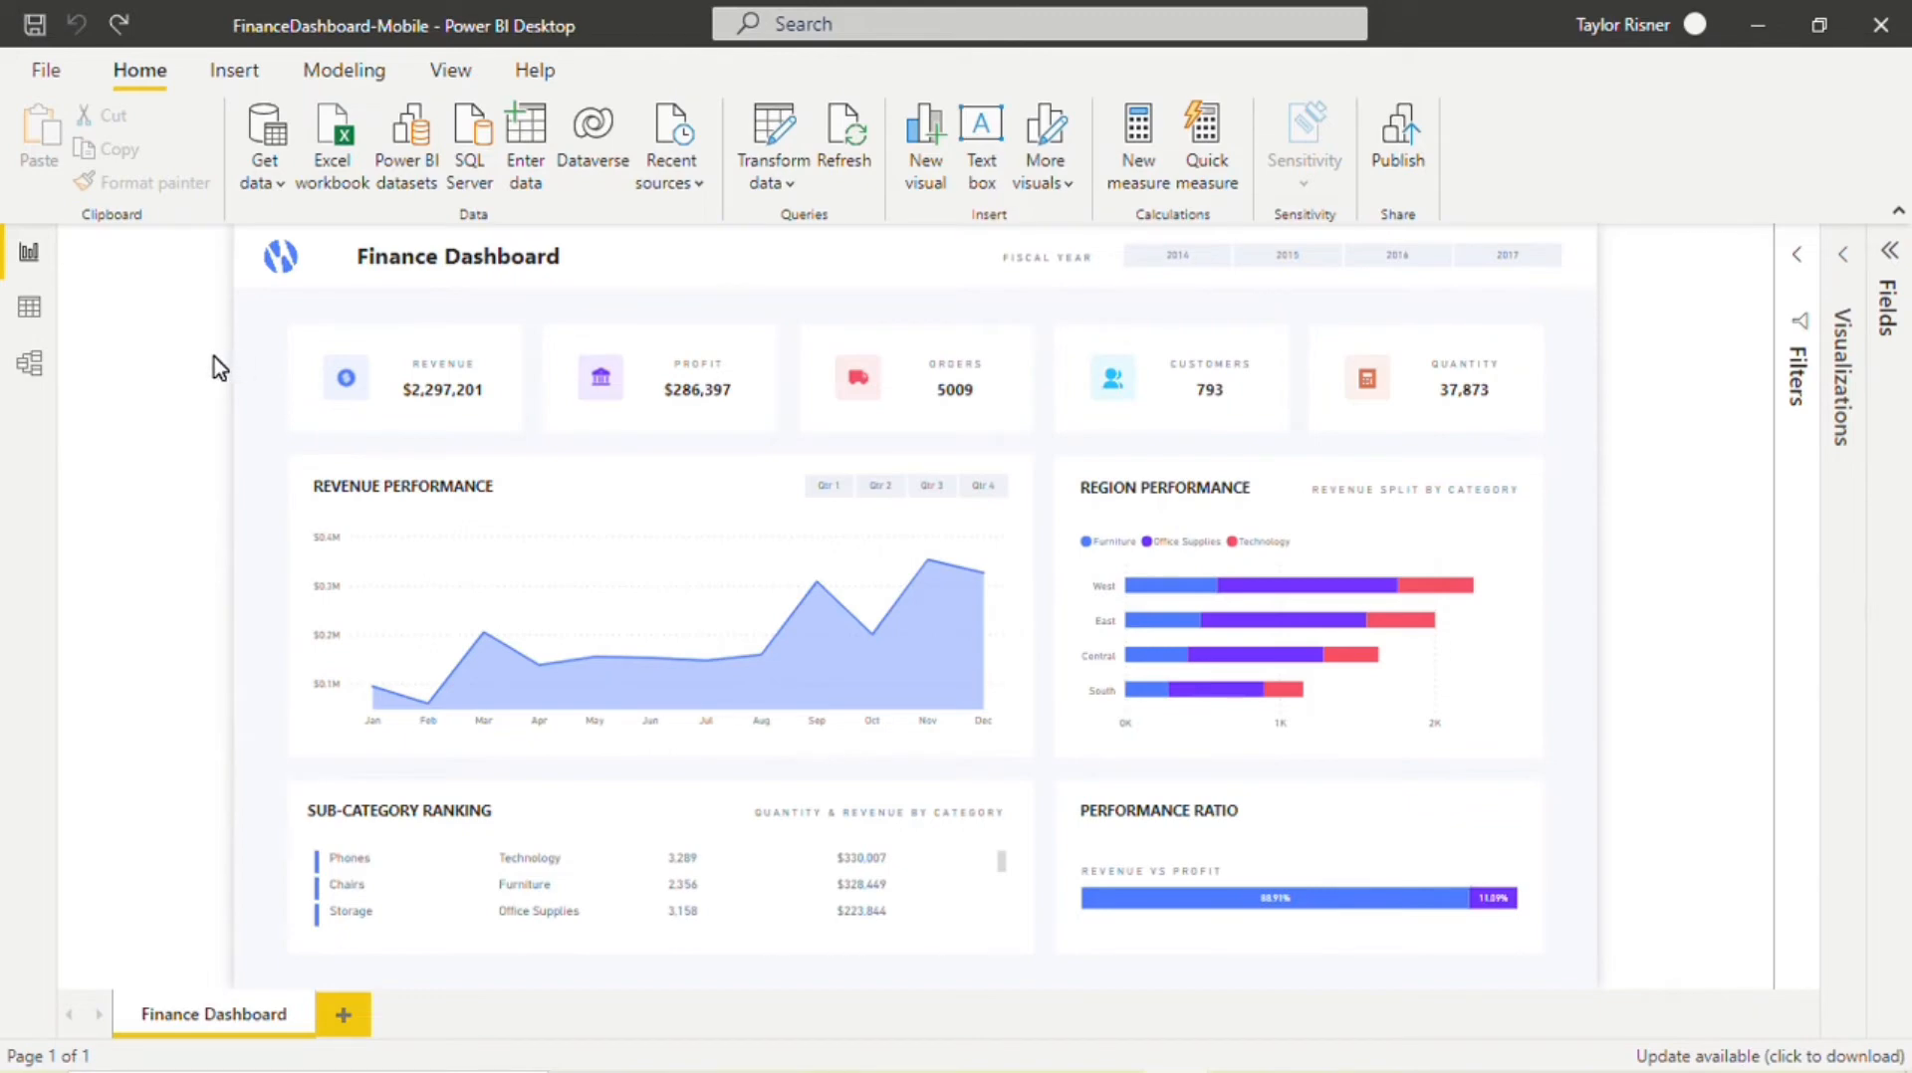
mouse_move(223, 974)
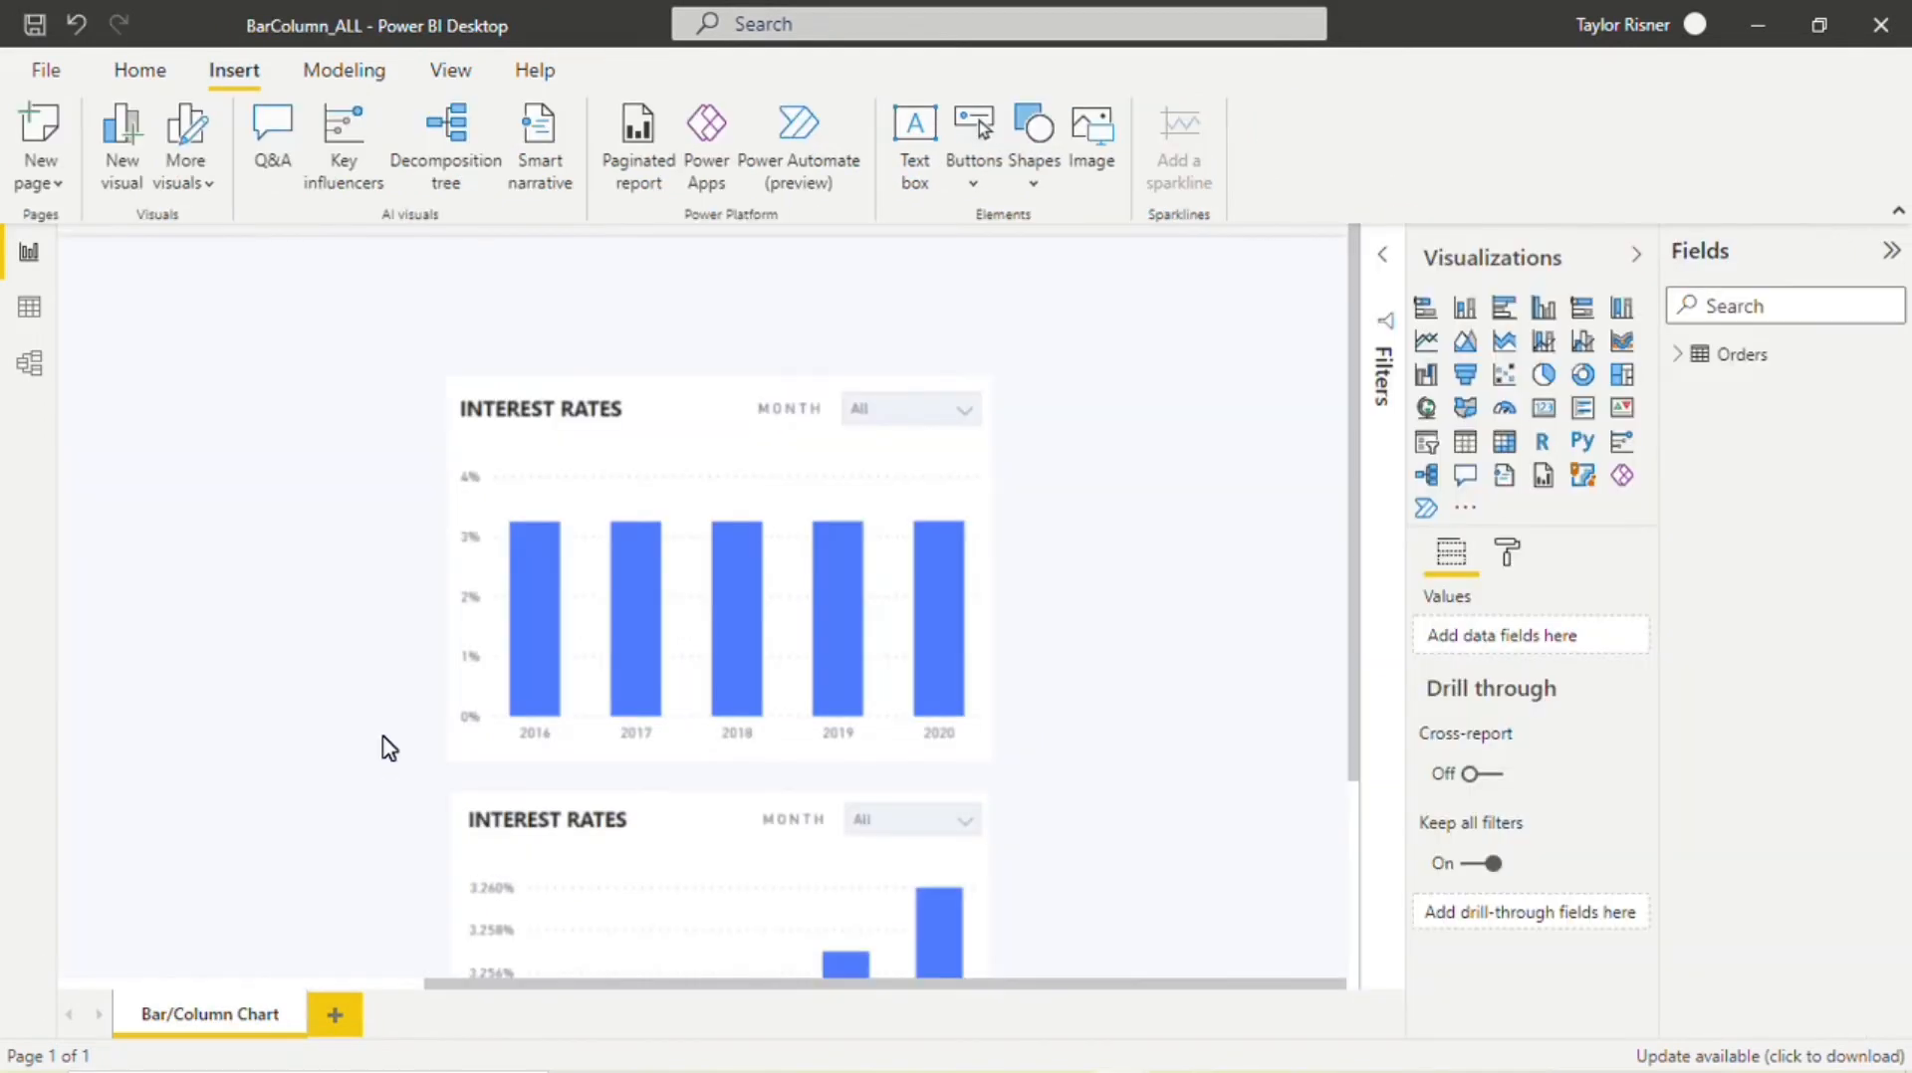
mouse_move(473, 730)
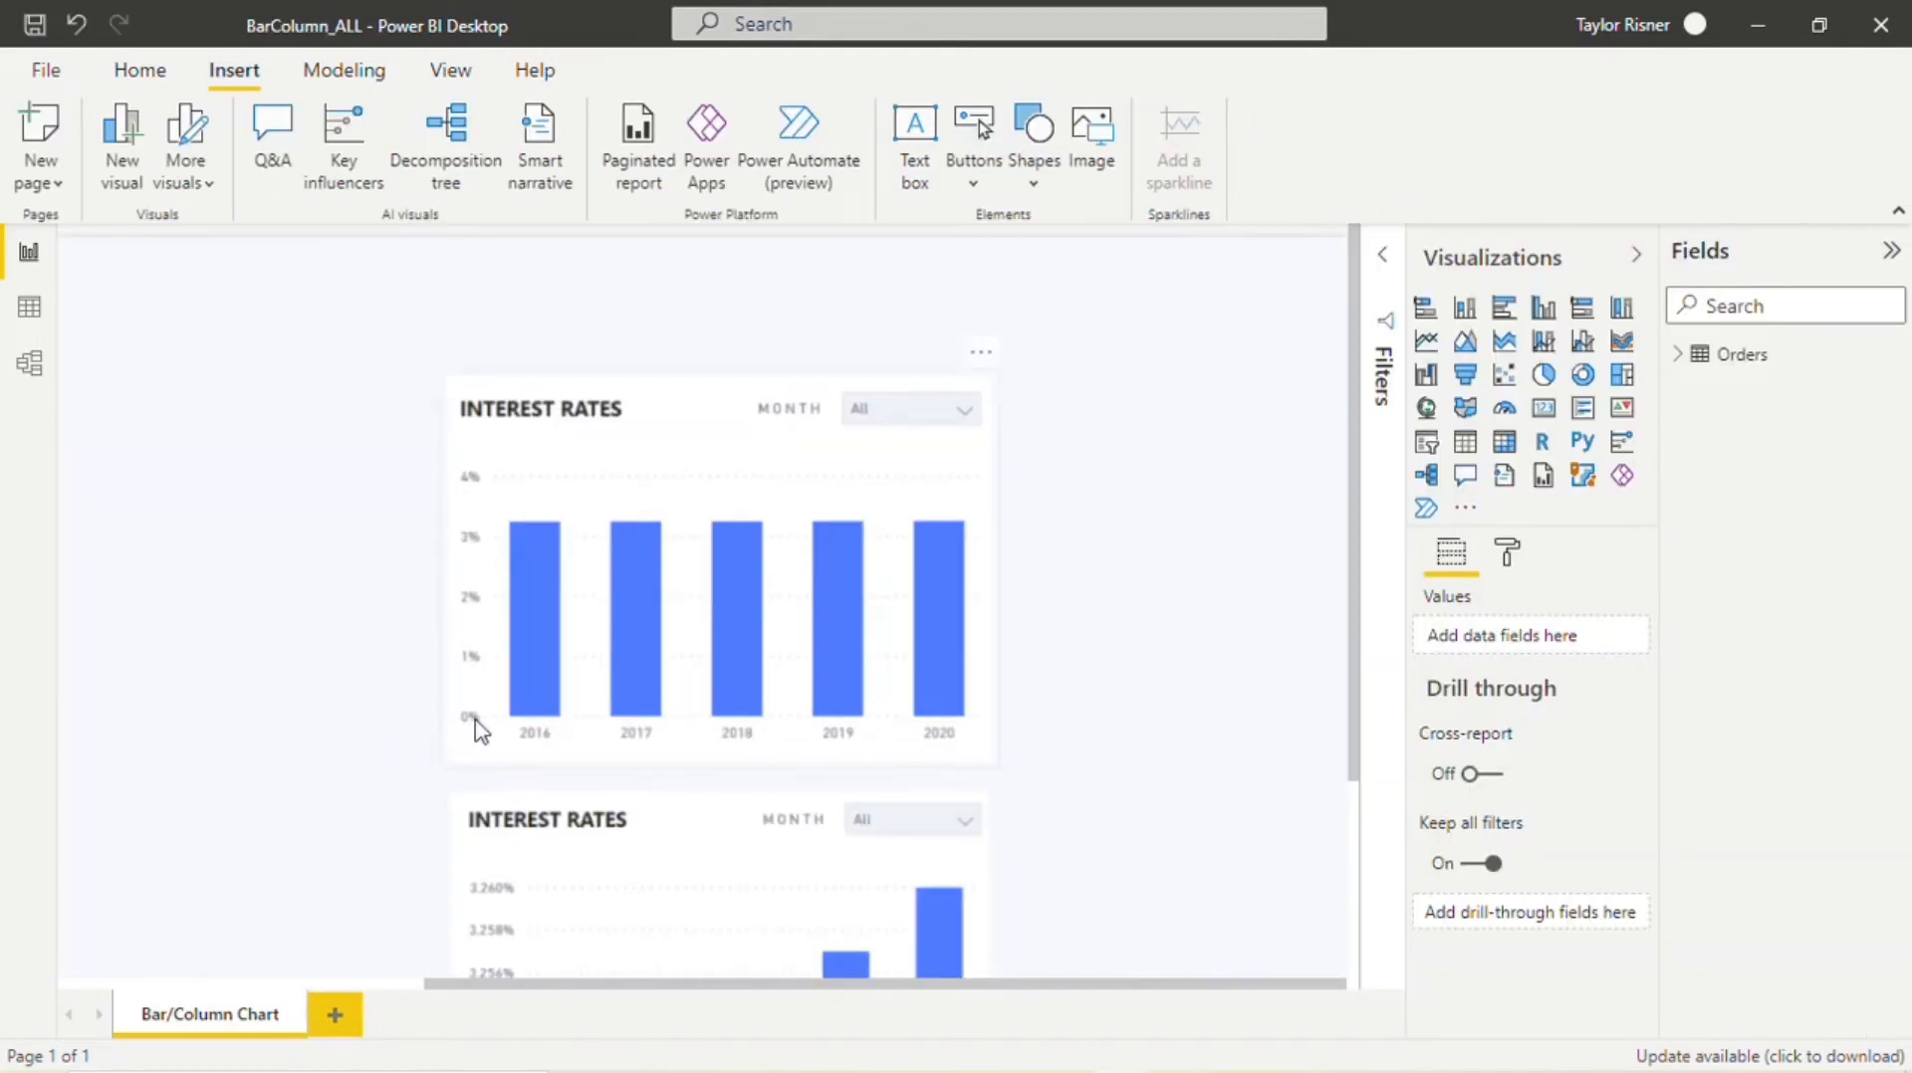
mouse_move(456, 740)
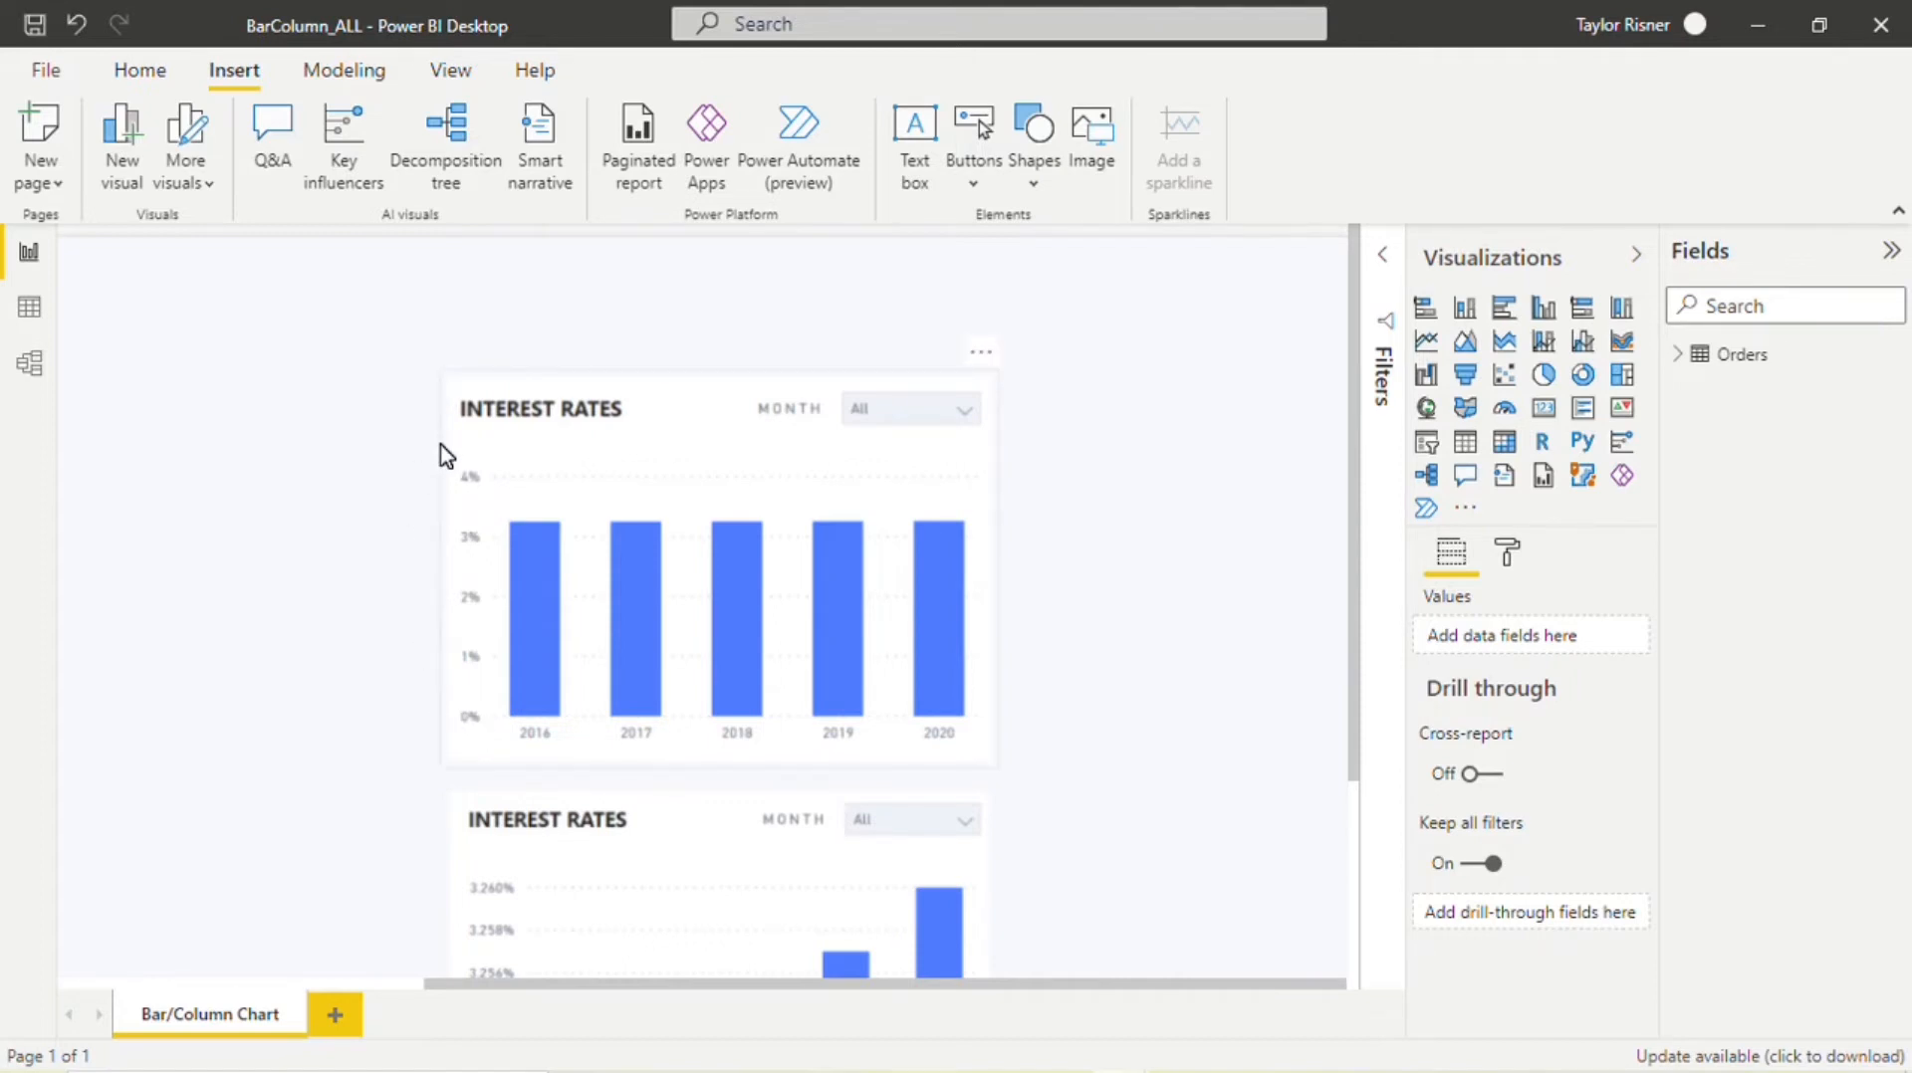
mouse_move(446, 643)
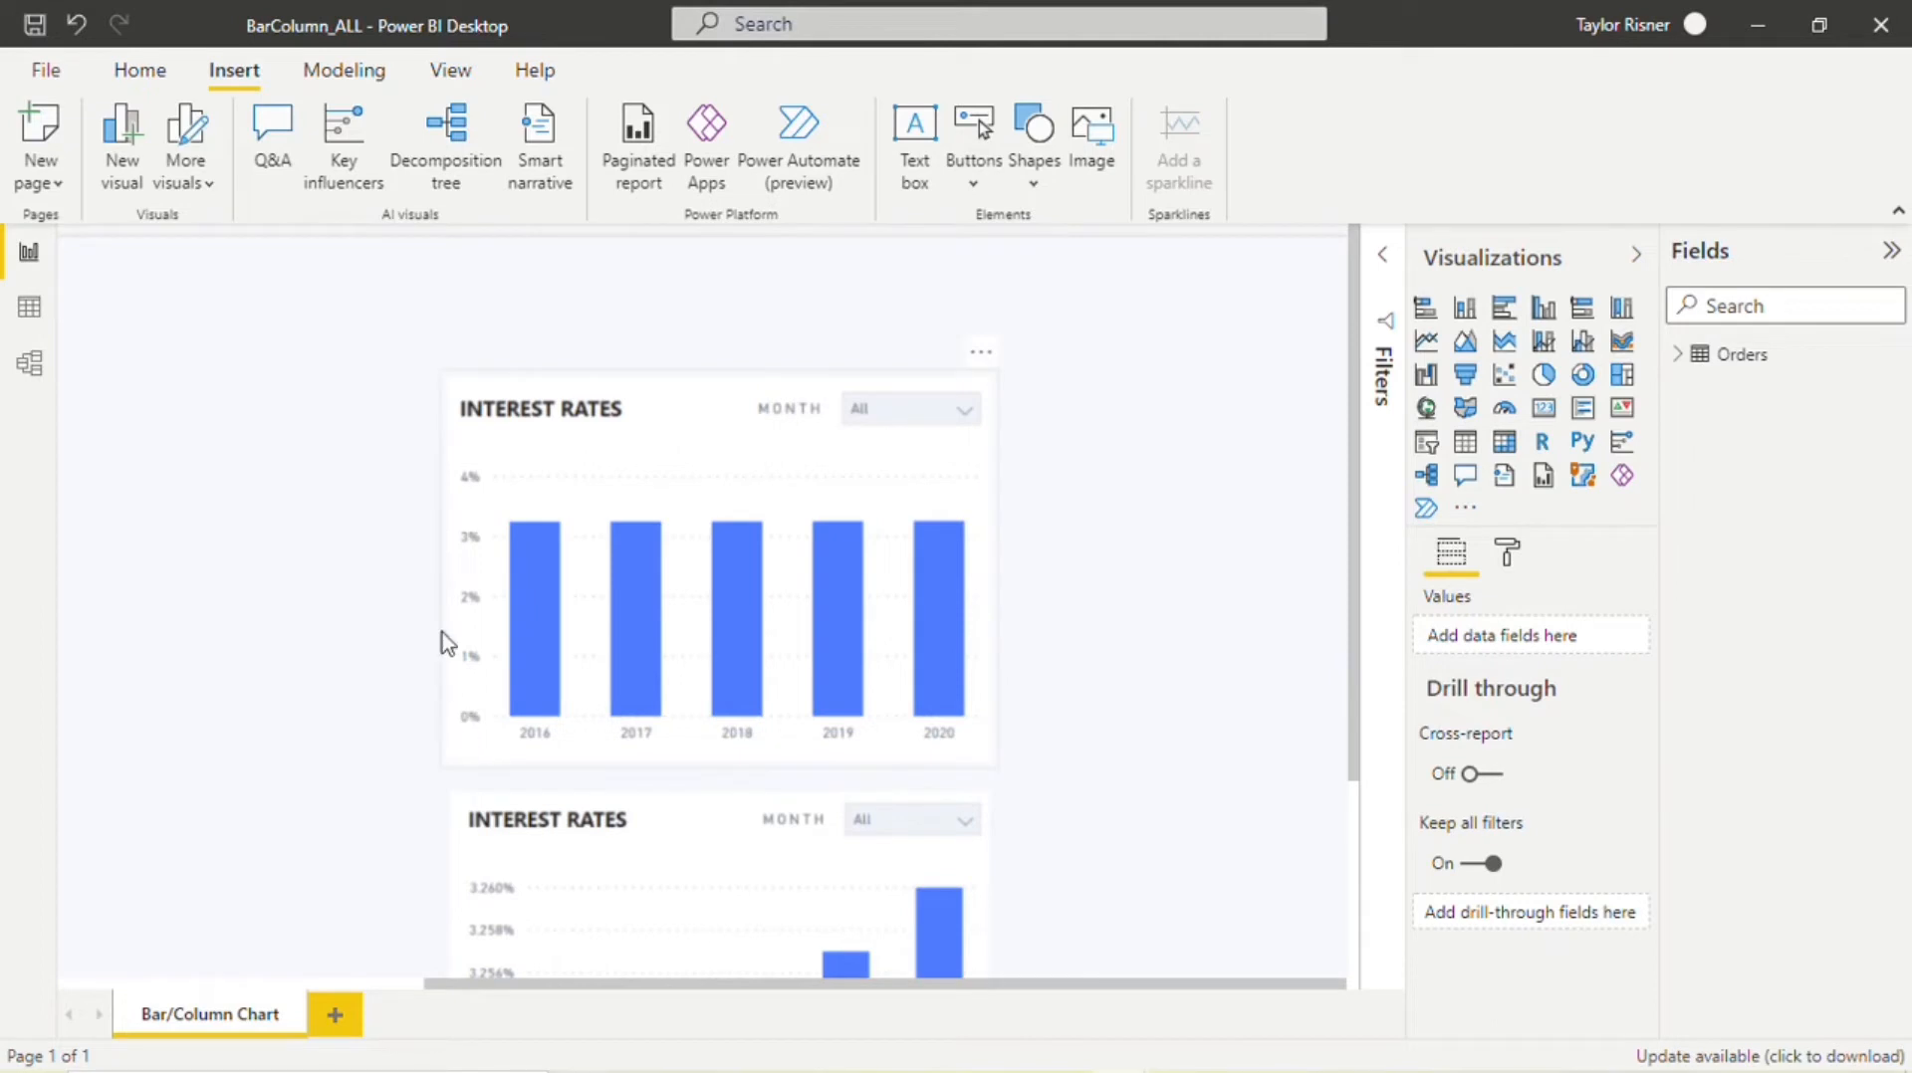
mouse_move(474, 496)
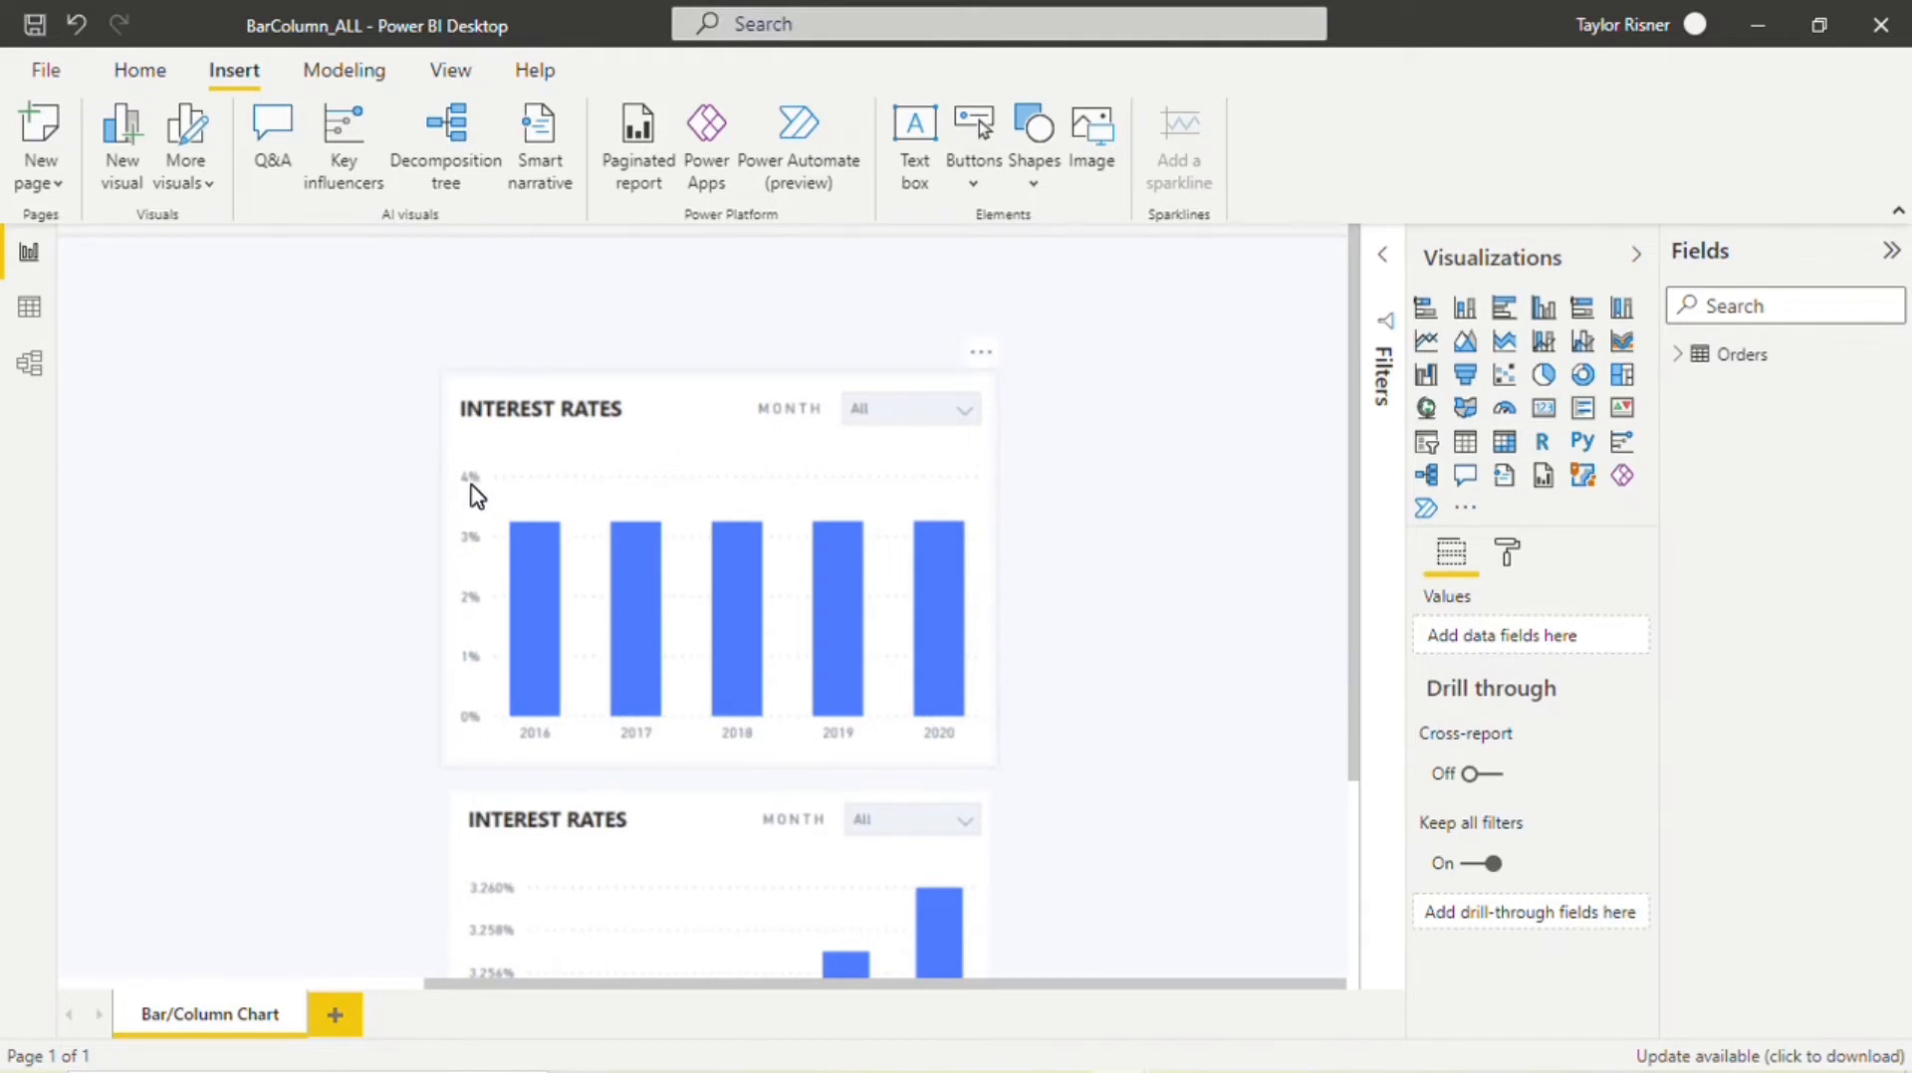
mouse_move(991, 751)
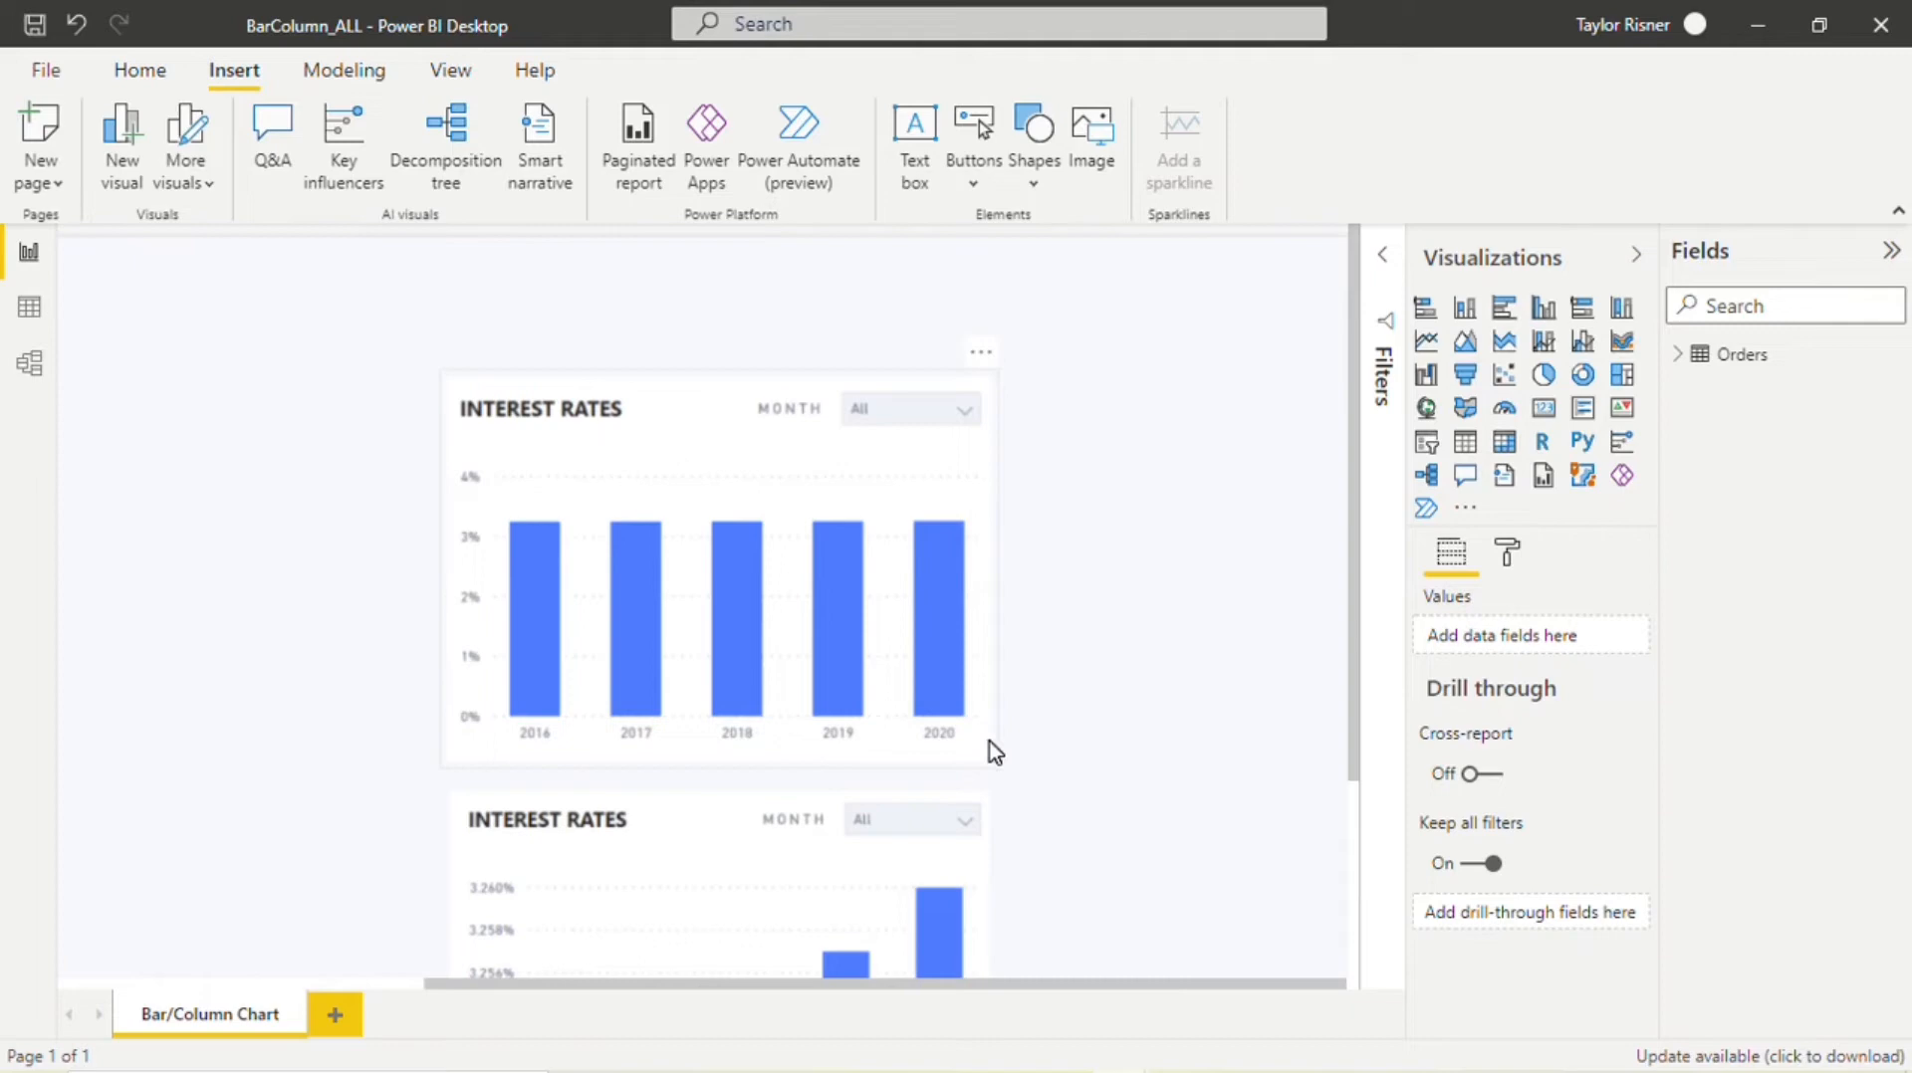
mouse_move(1057, 539)
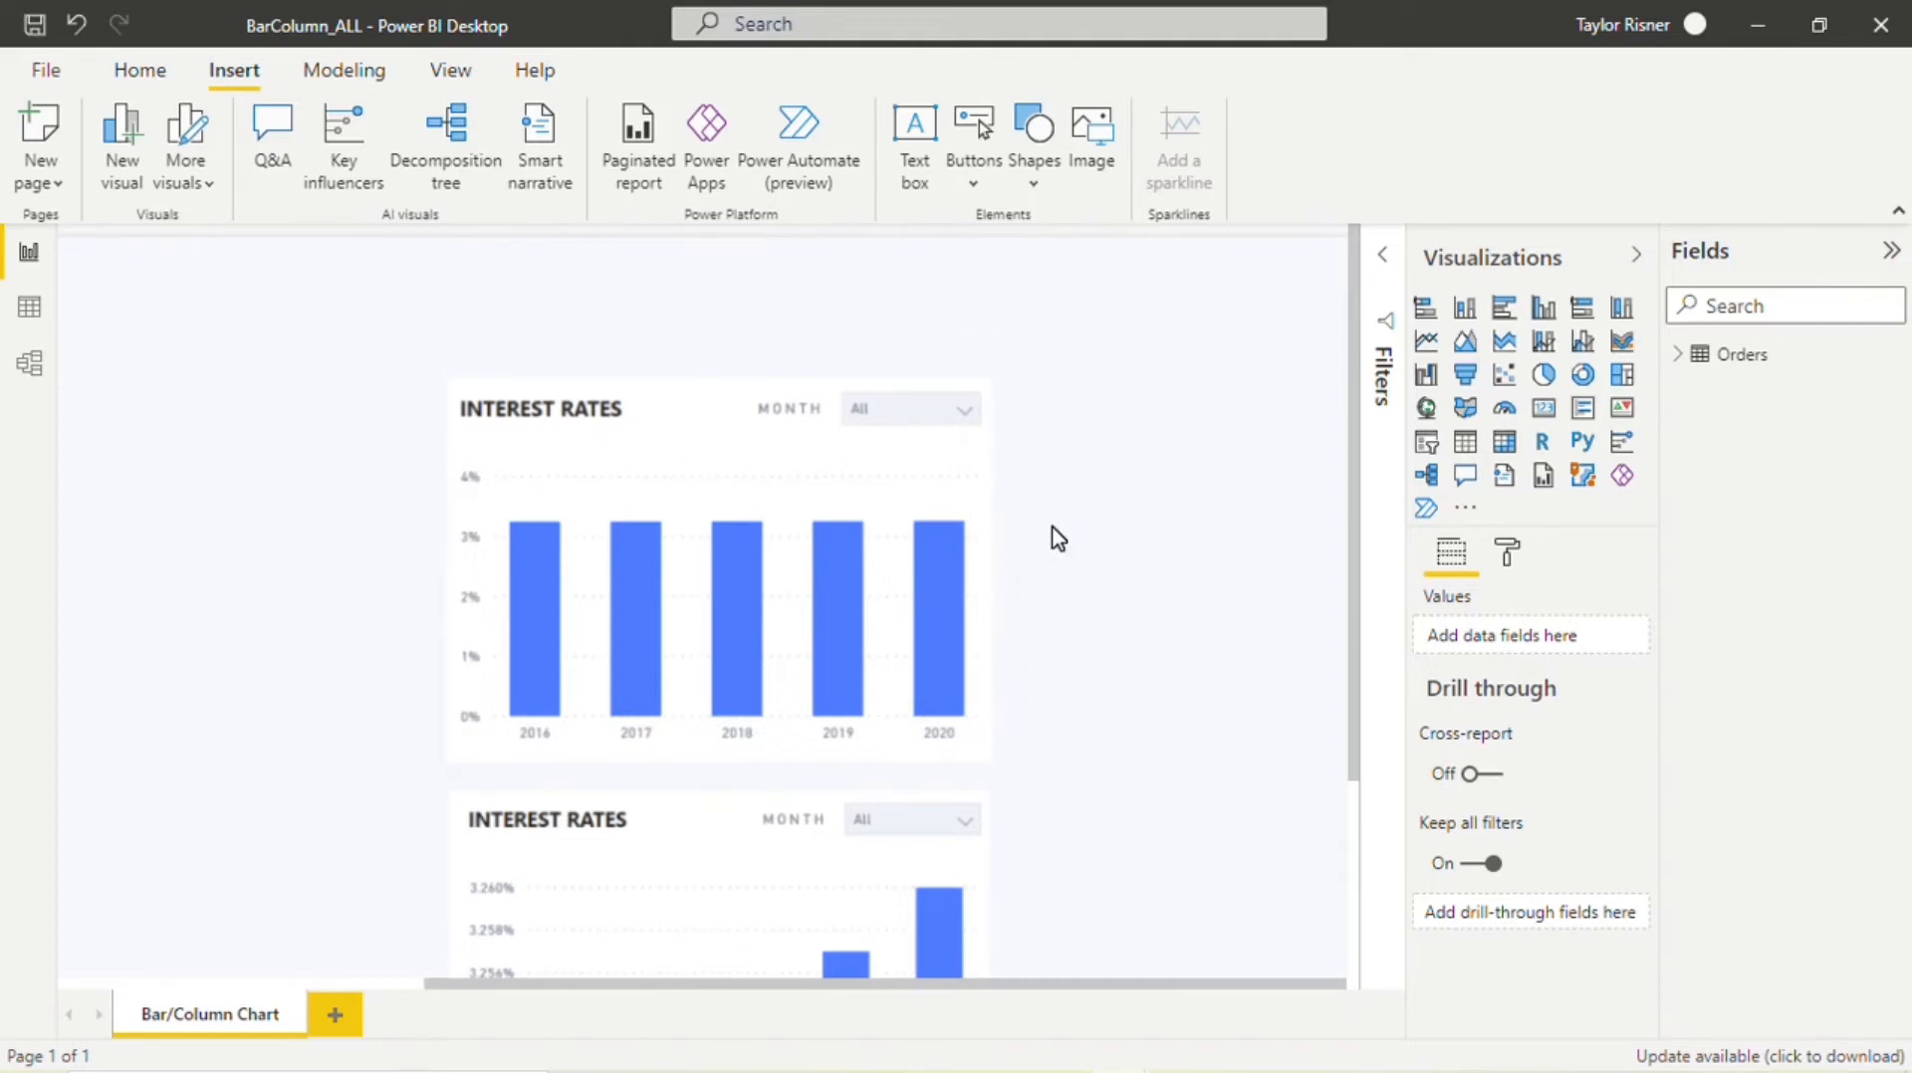
mouse_move(516, 549)
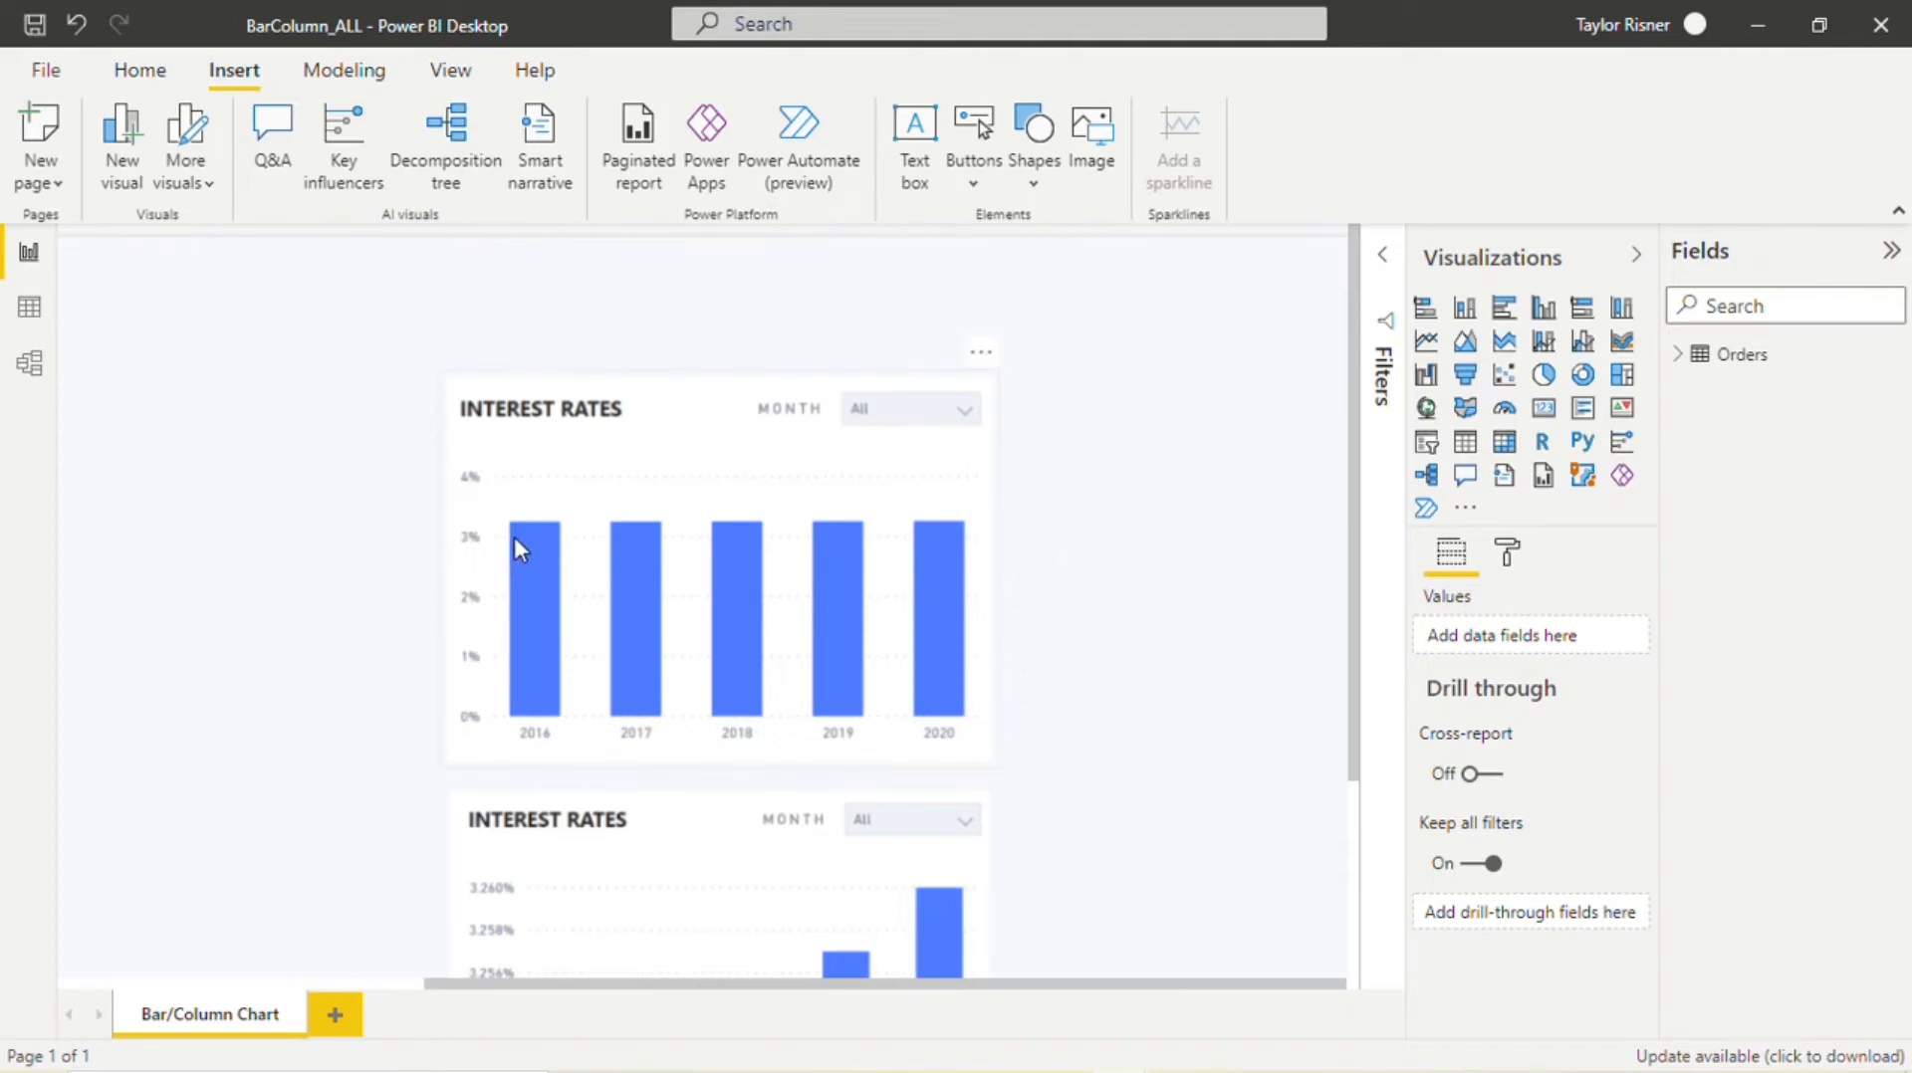
mouse_move(938, 557)
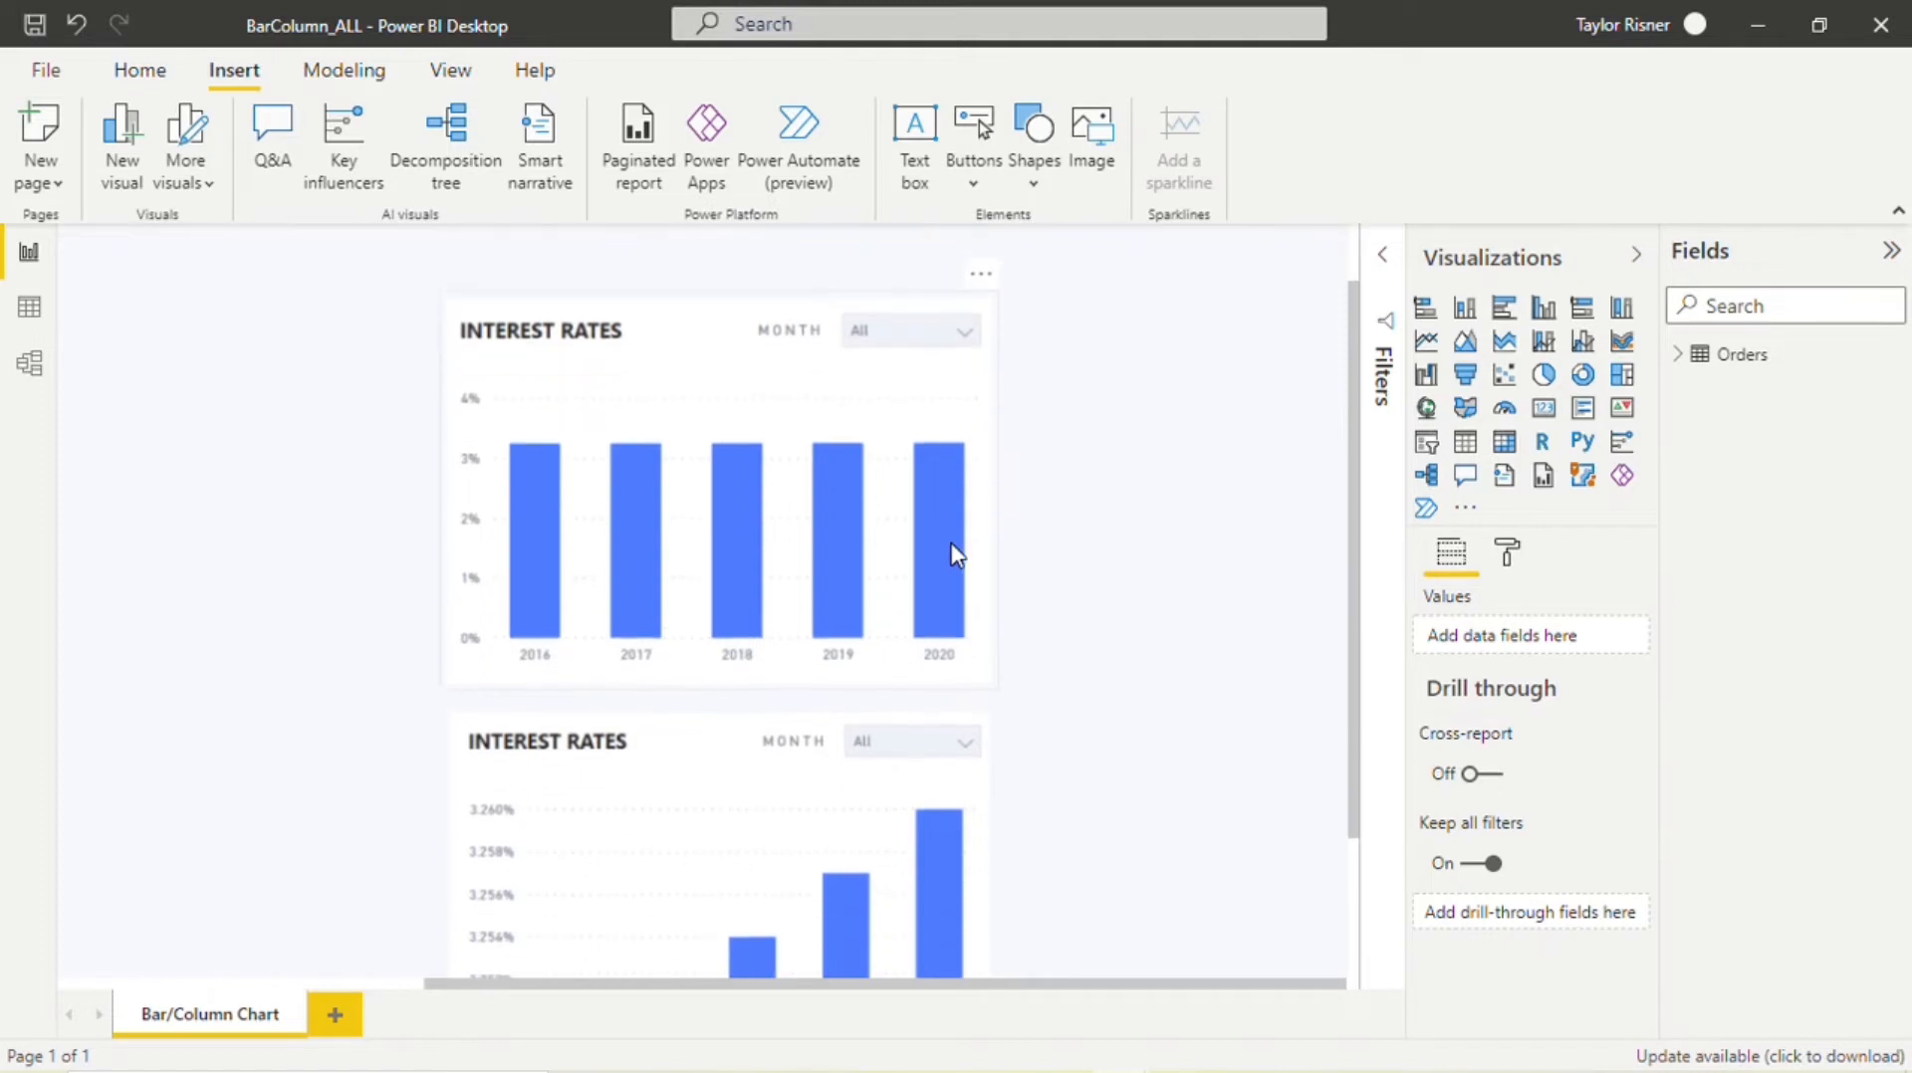
scroll(down, 3)
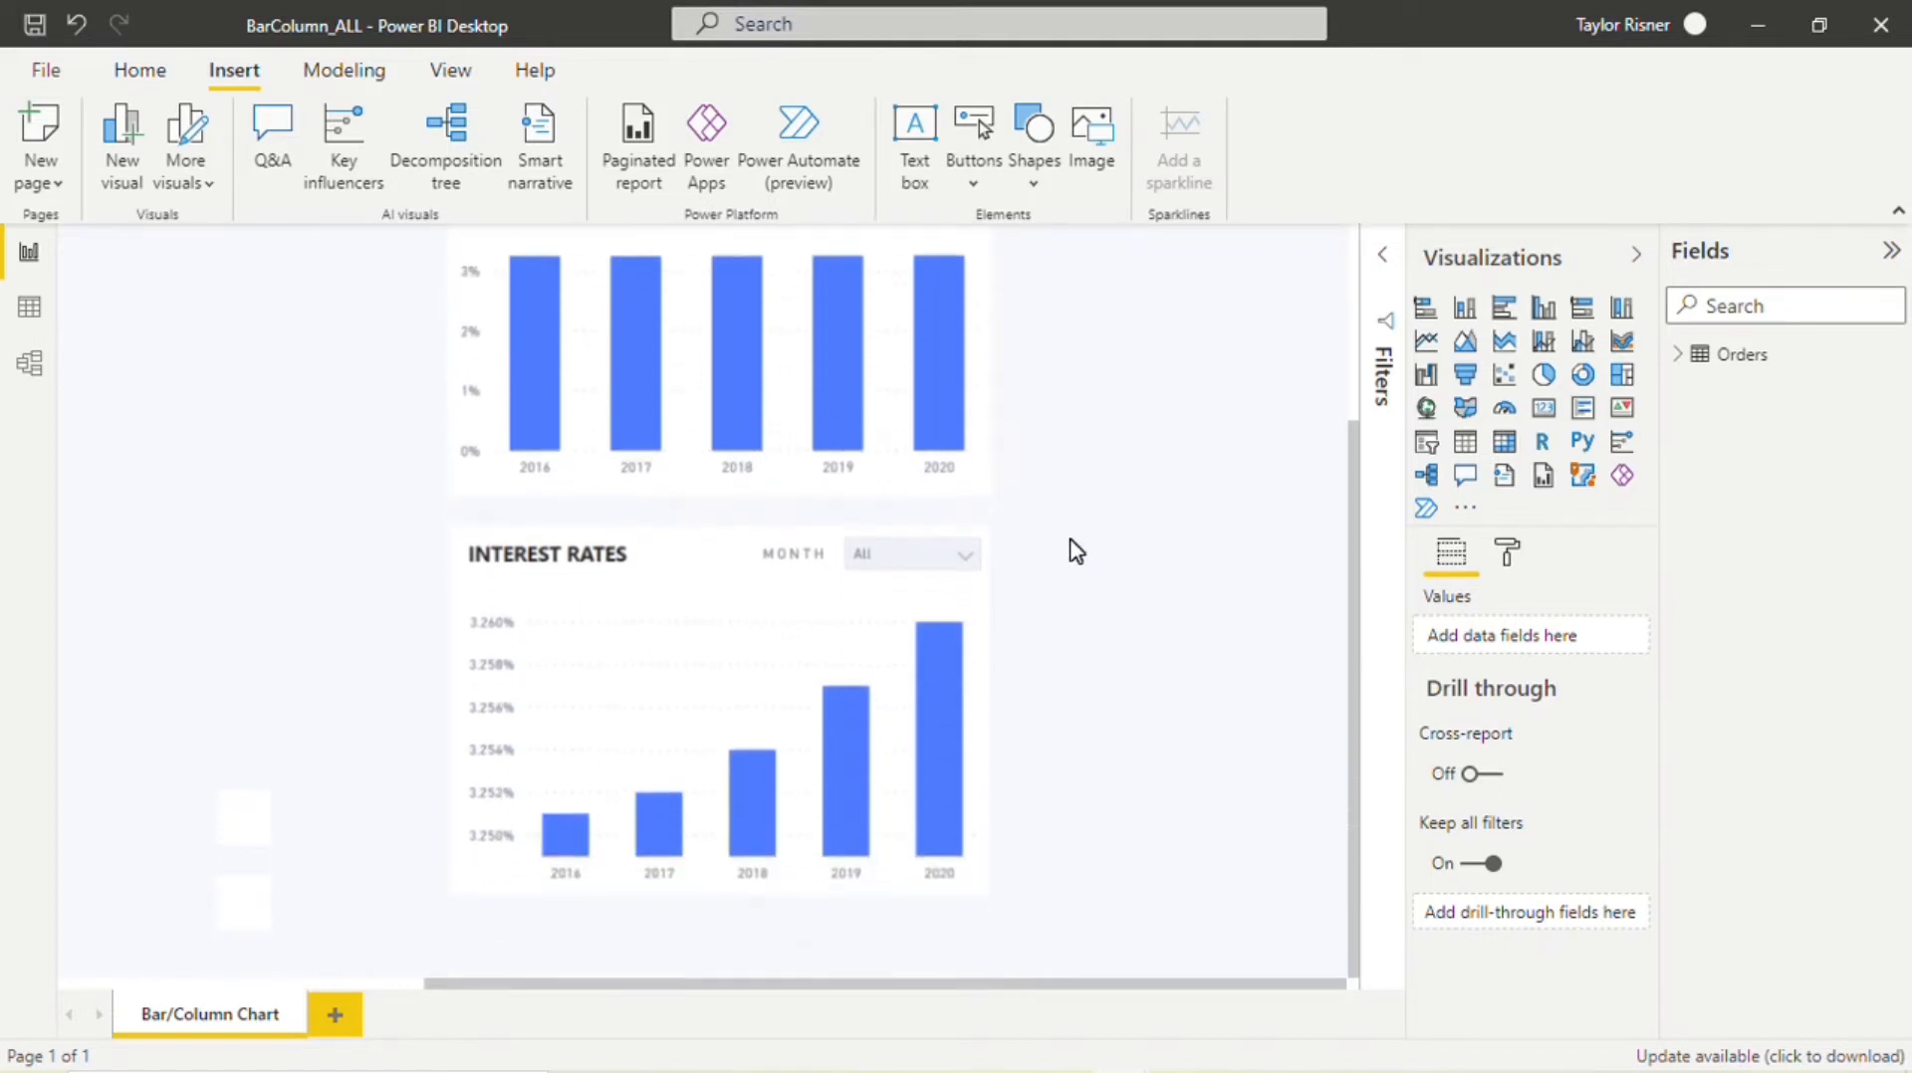
click(717, 723)
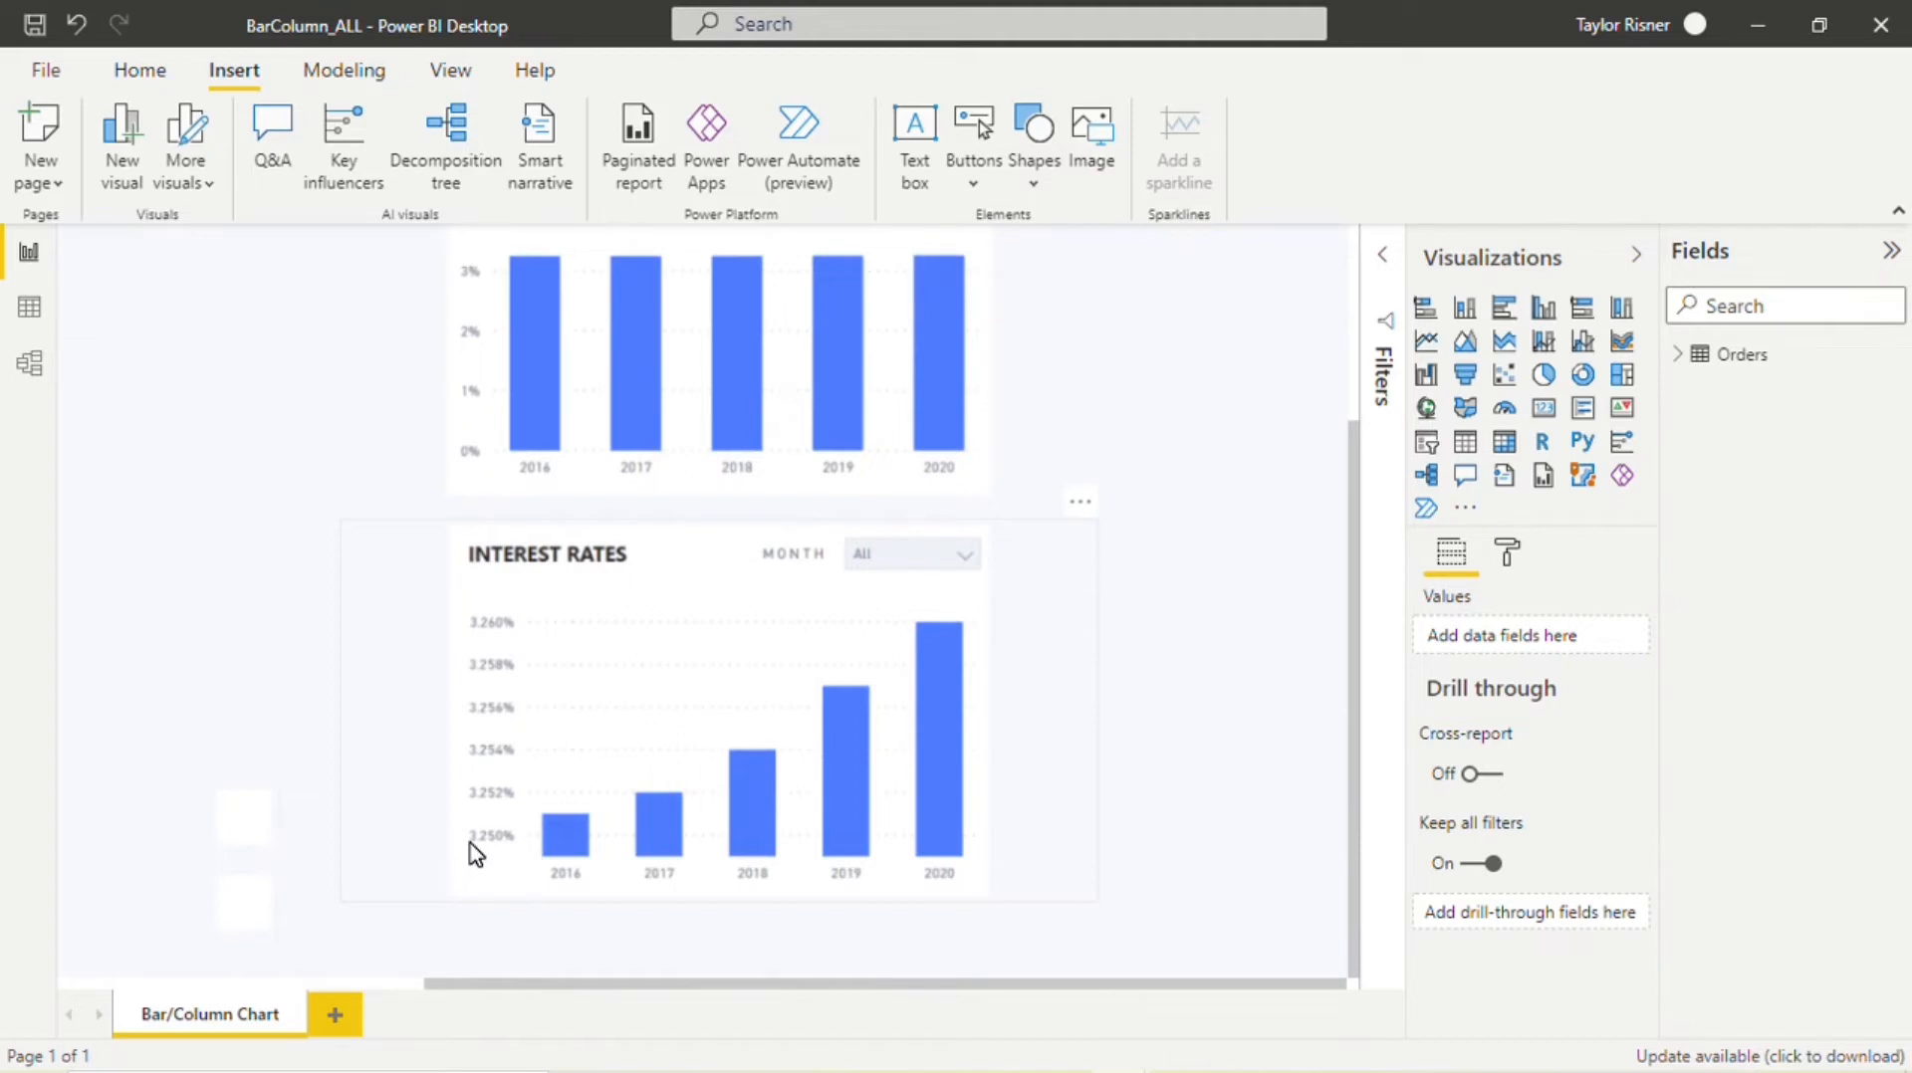
mouse_move(498, 643)
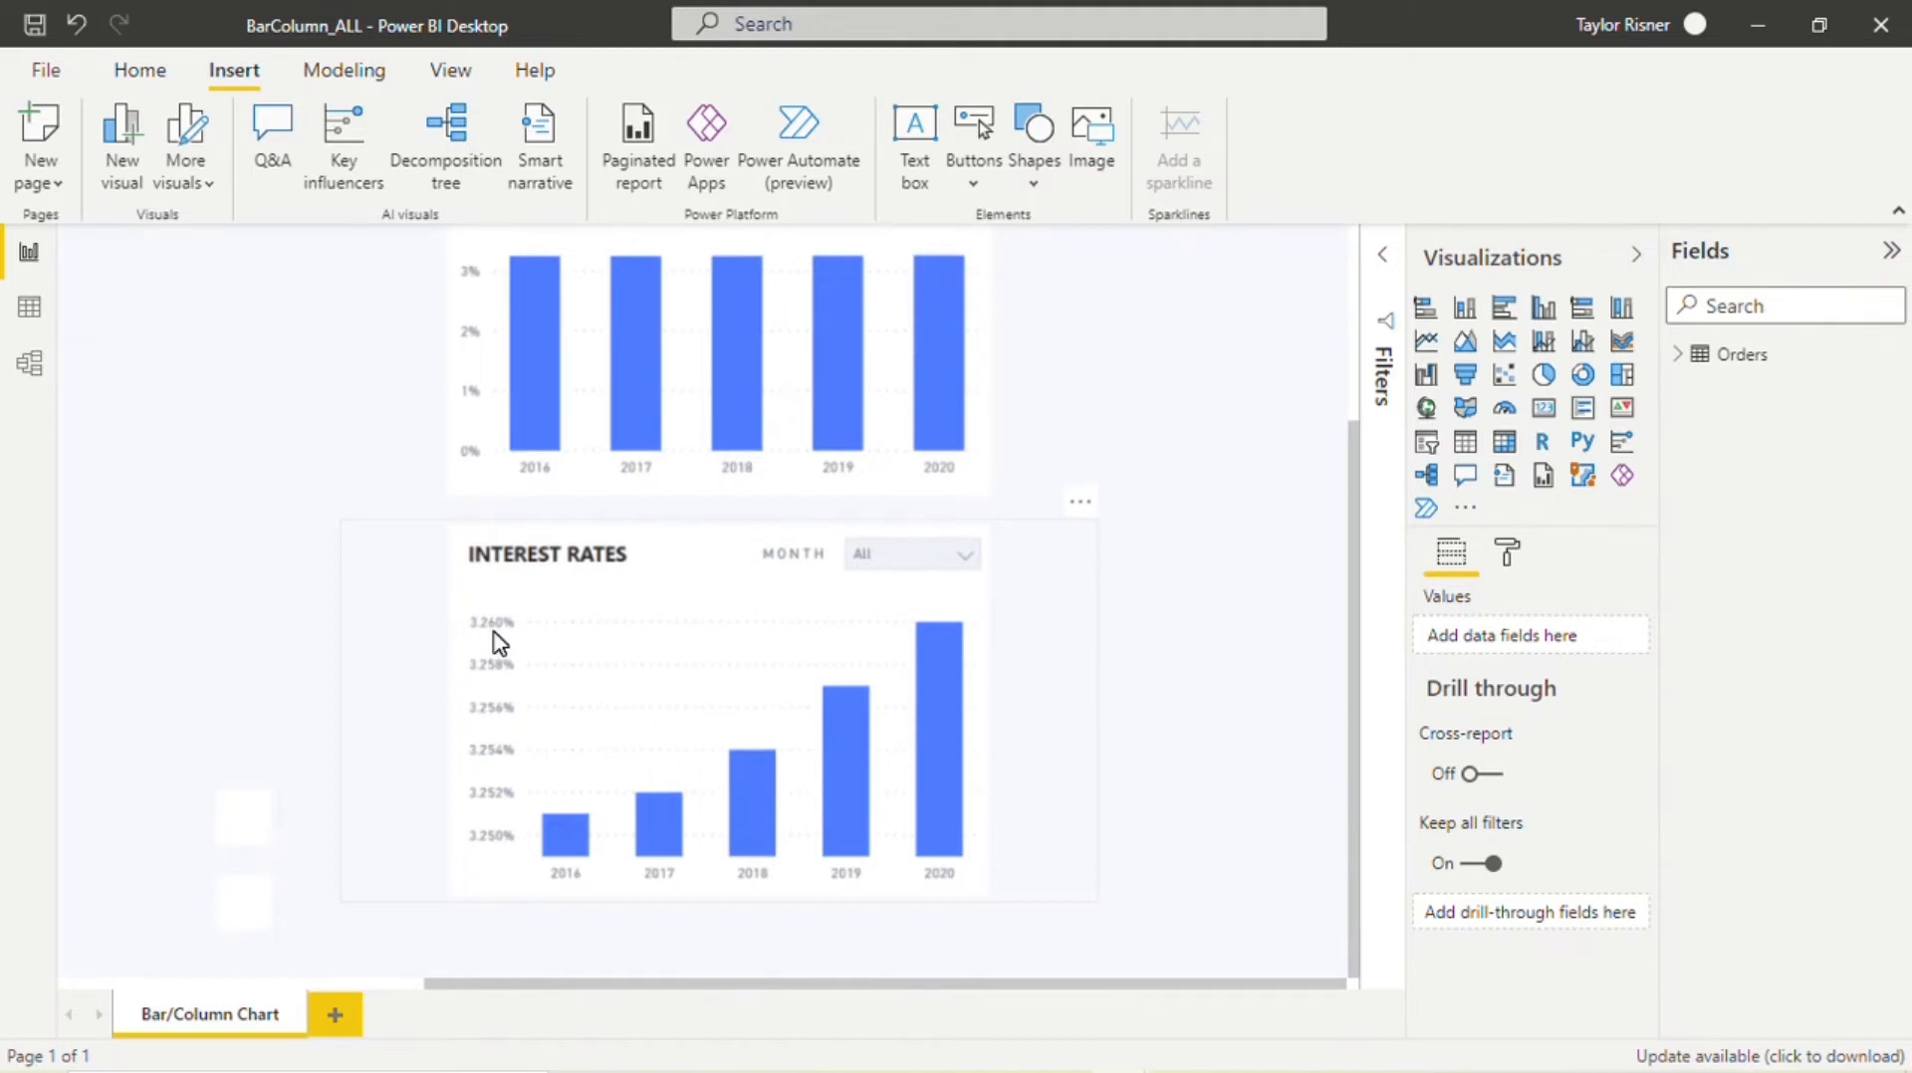
mouse_move(589, 906)
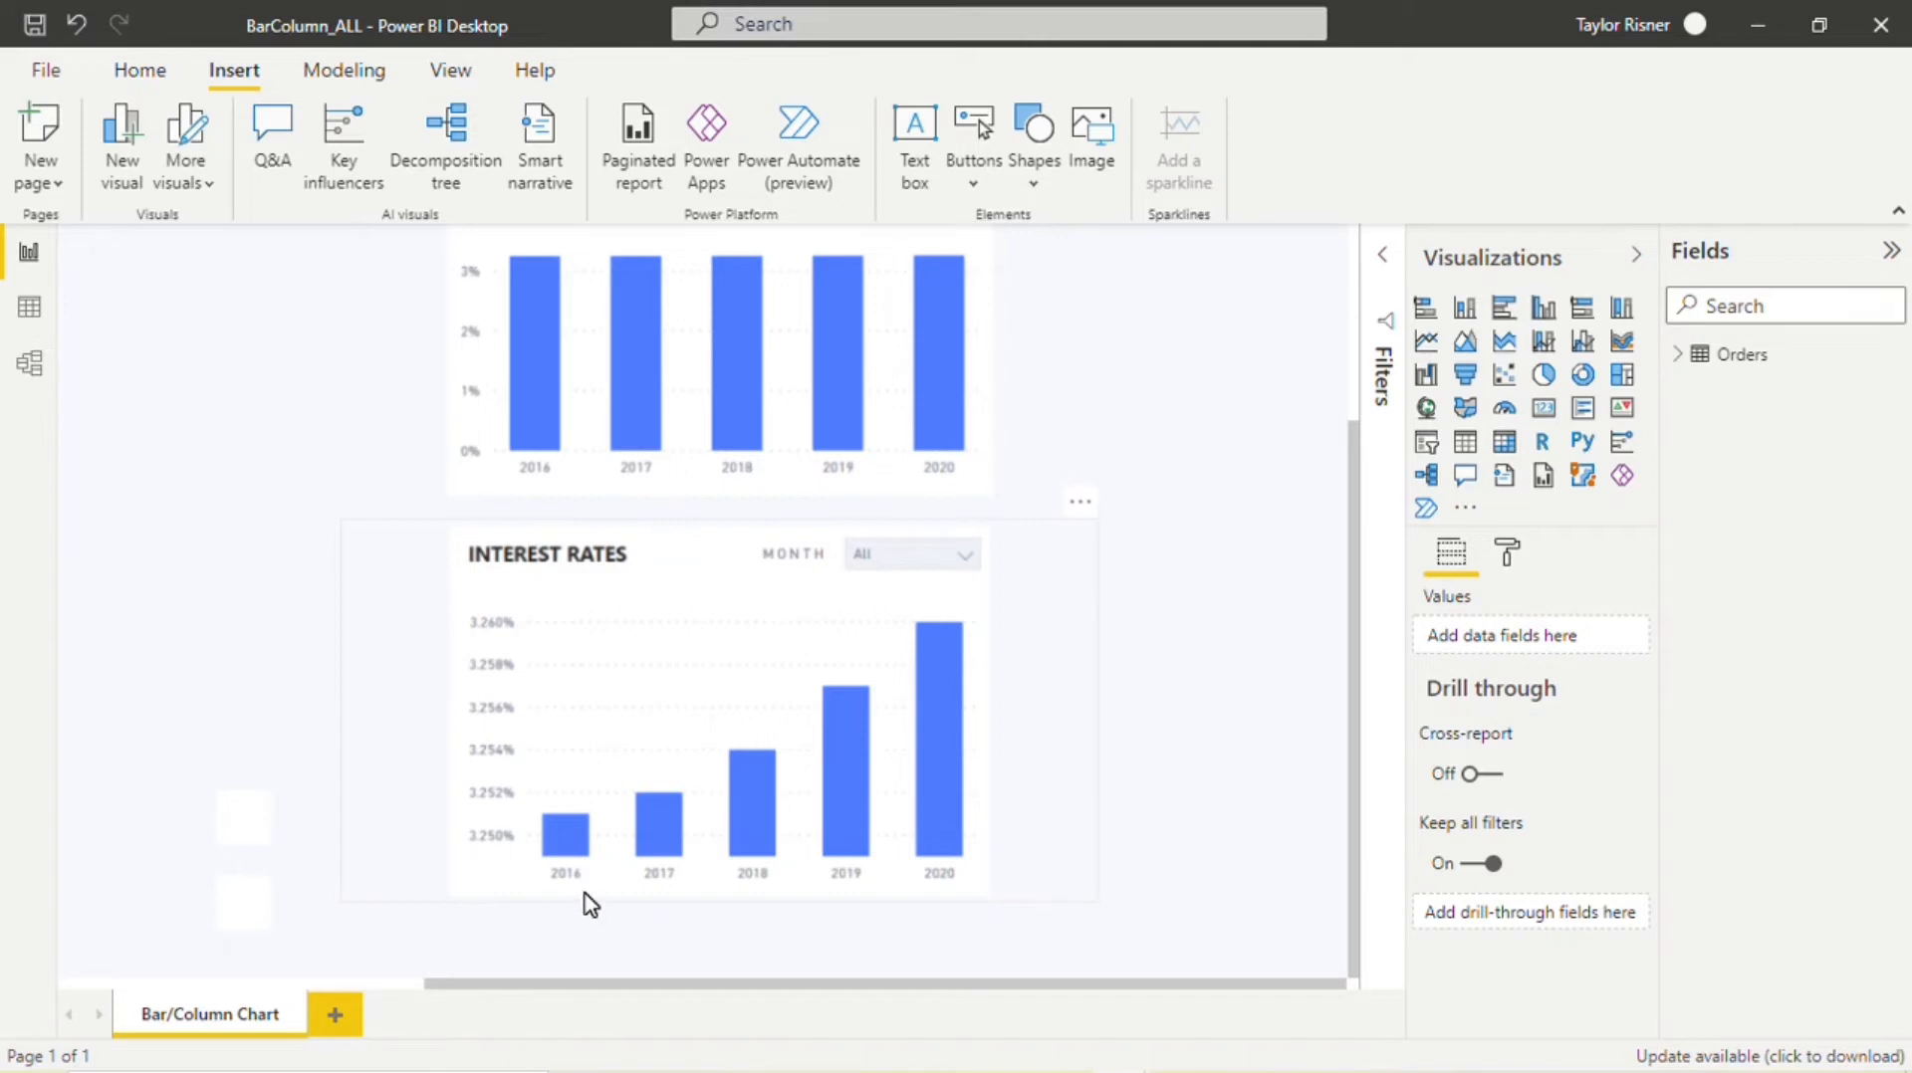
mouse_move(617, 900)
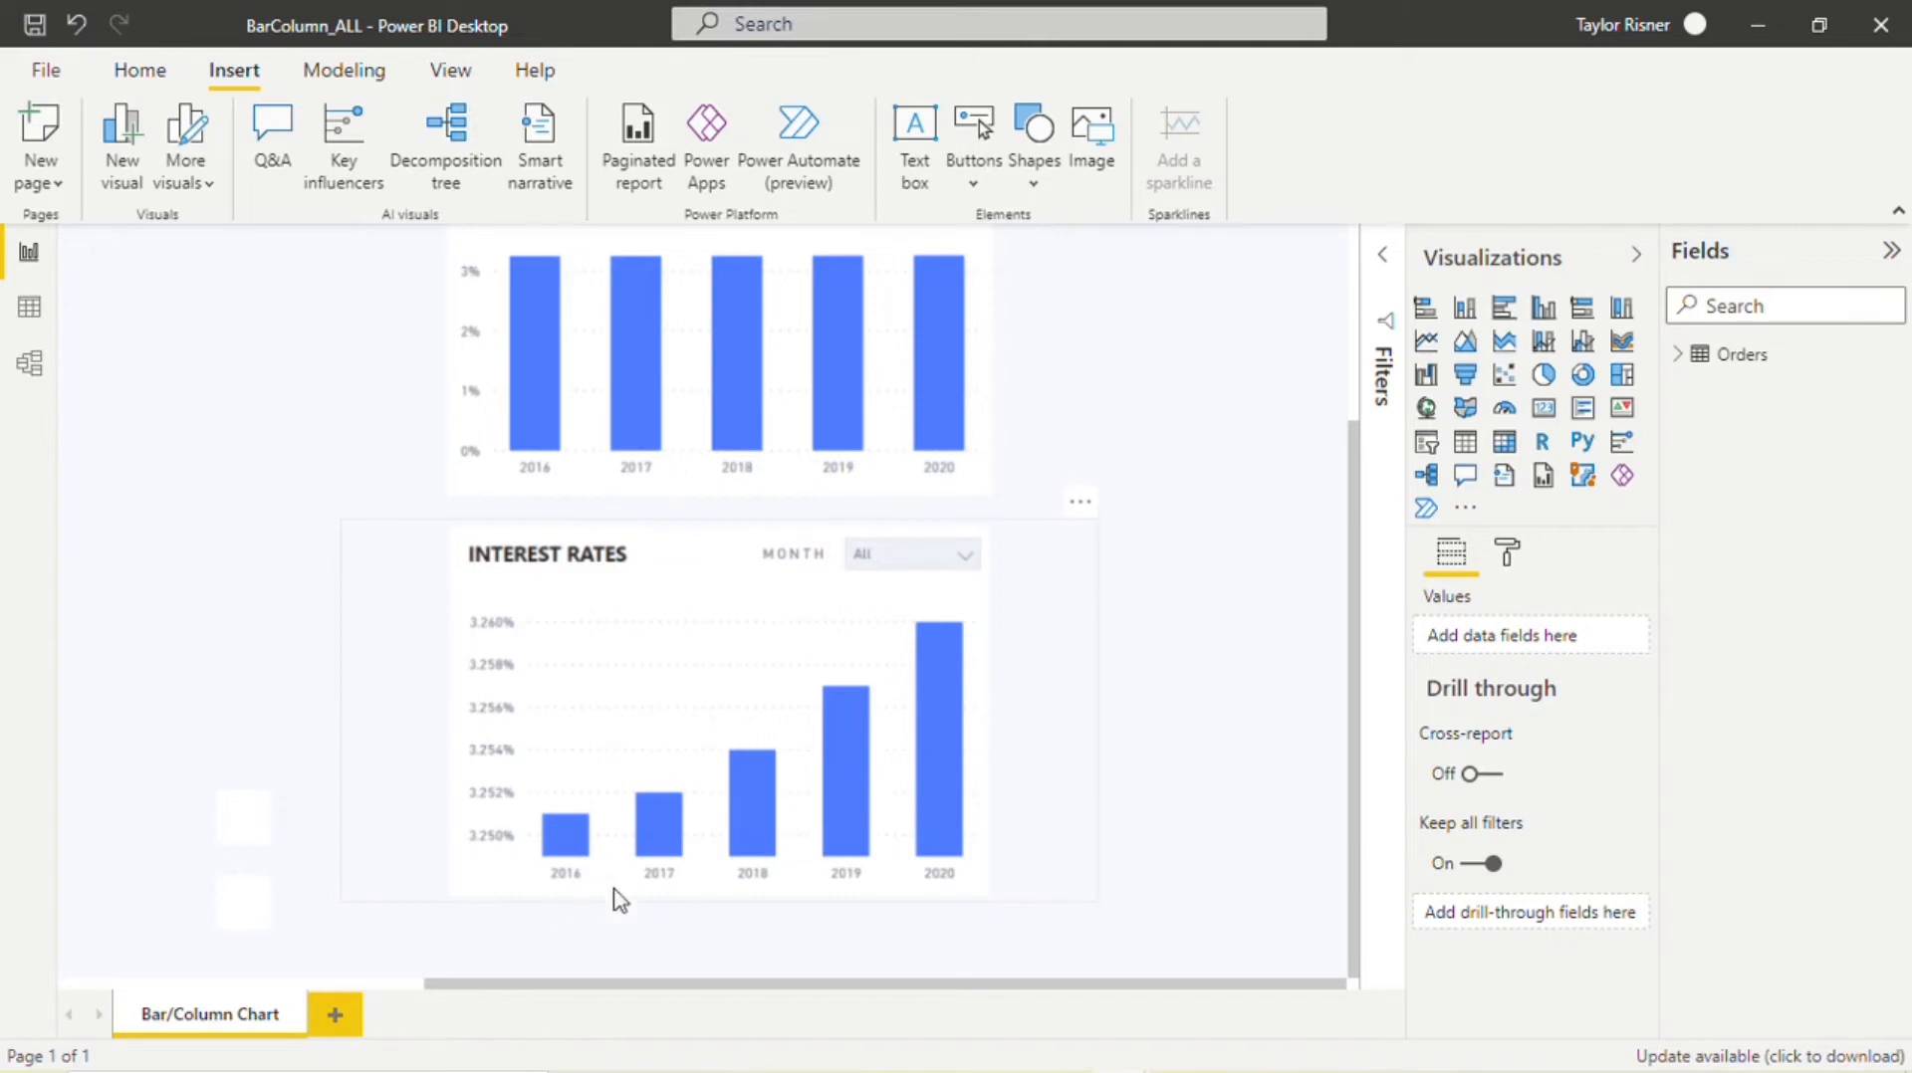
mouse_move(984, 723)
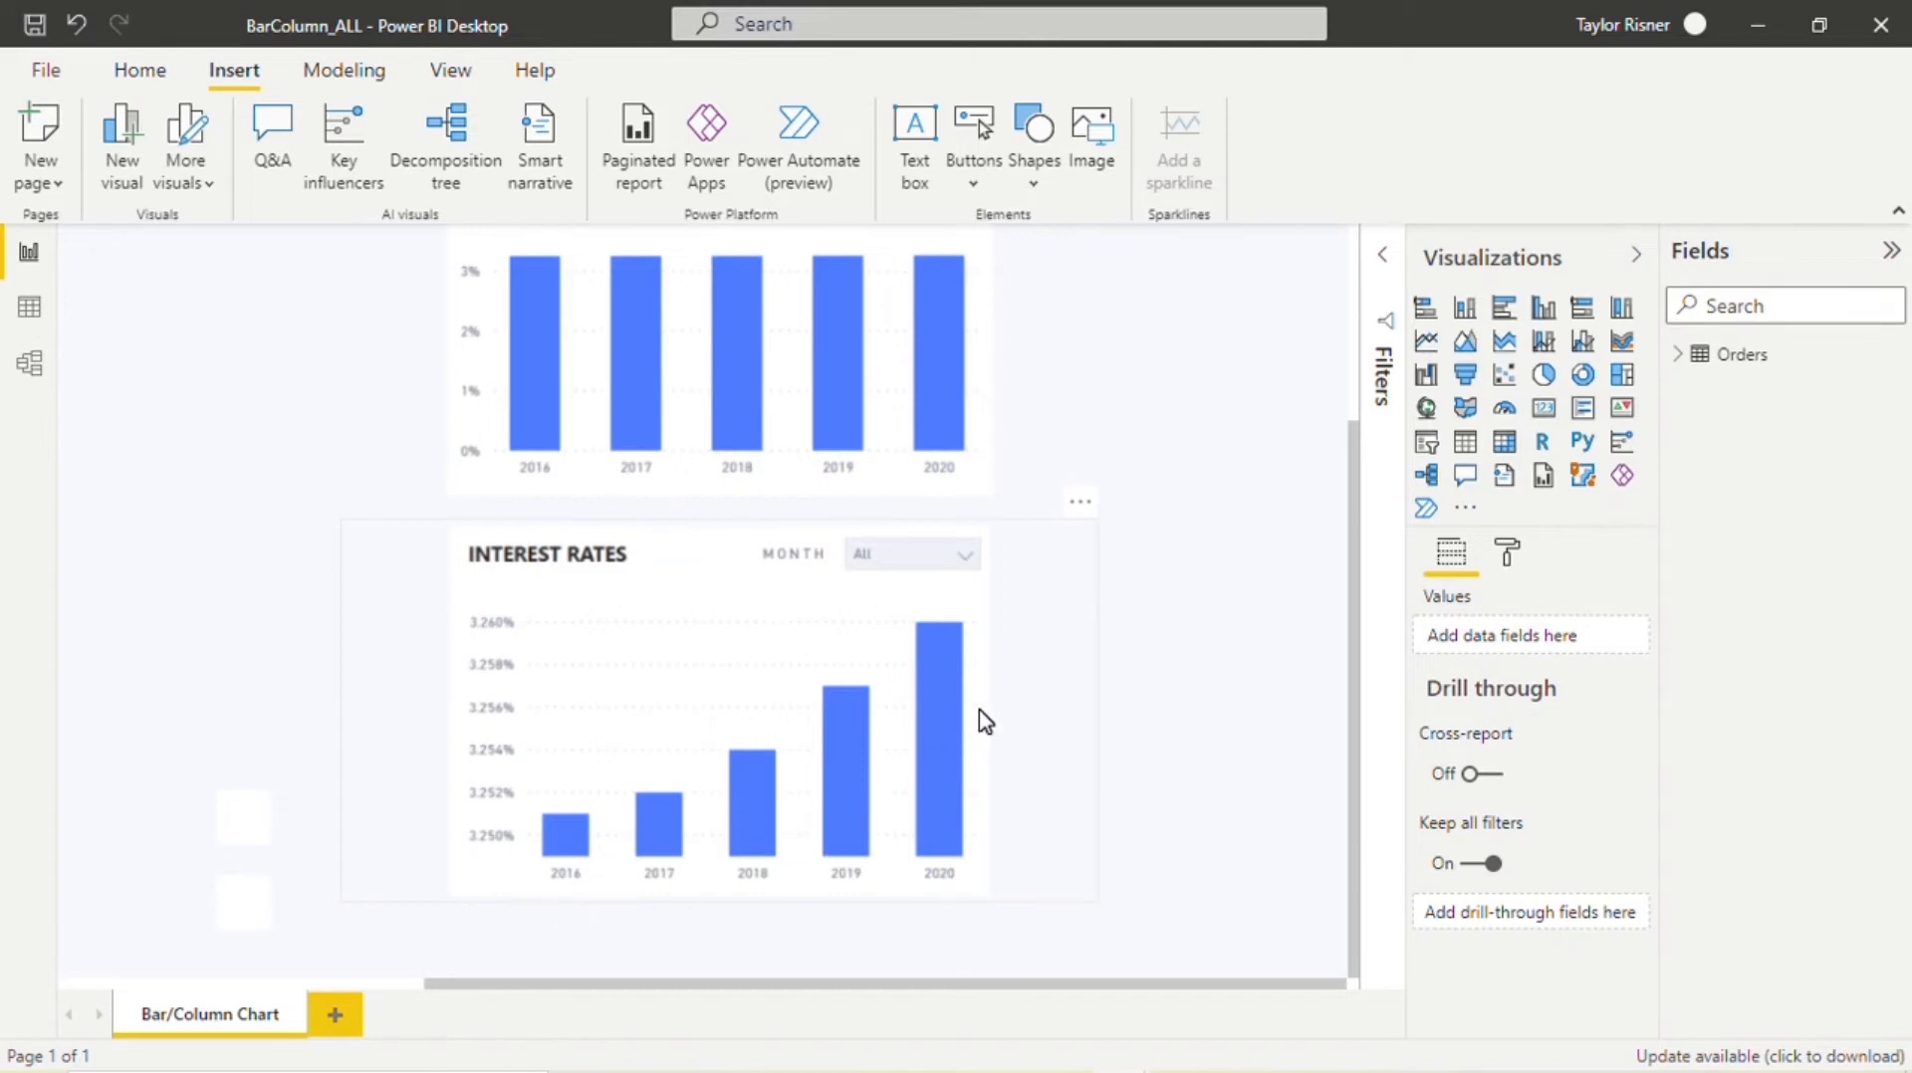
mouse_move(1000, 735)
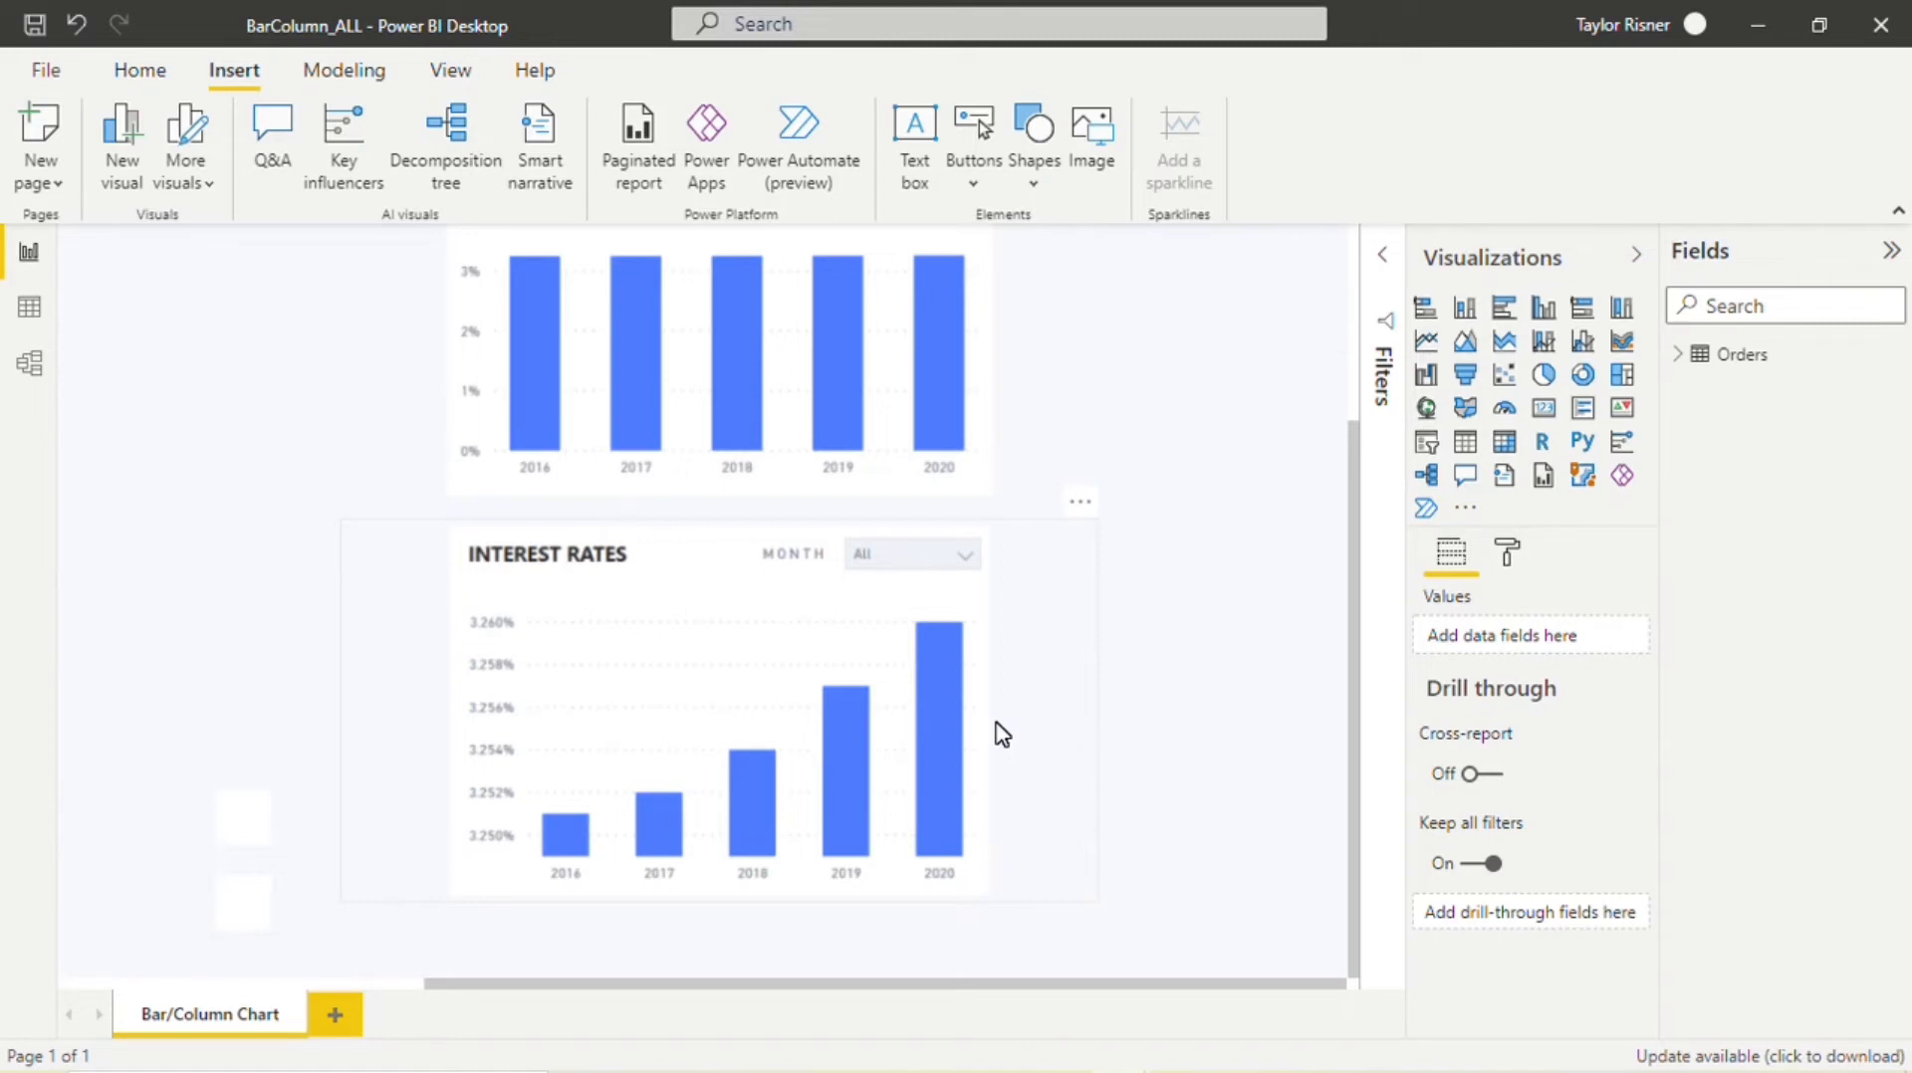
mouse_move(1023, 718)
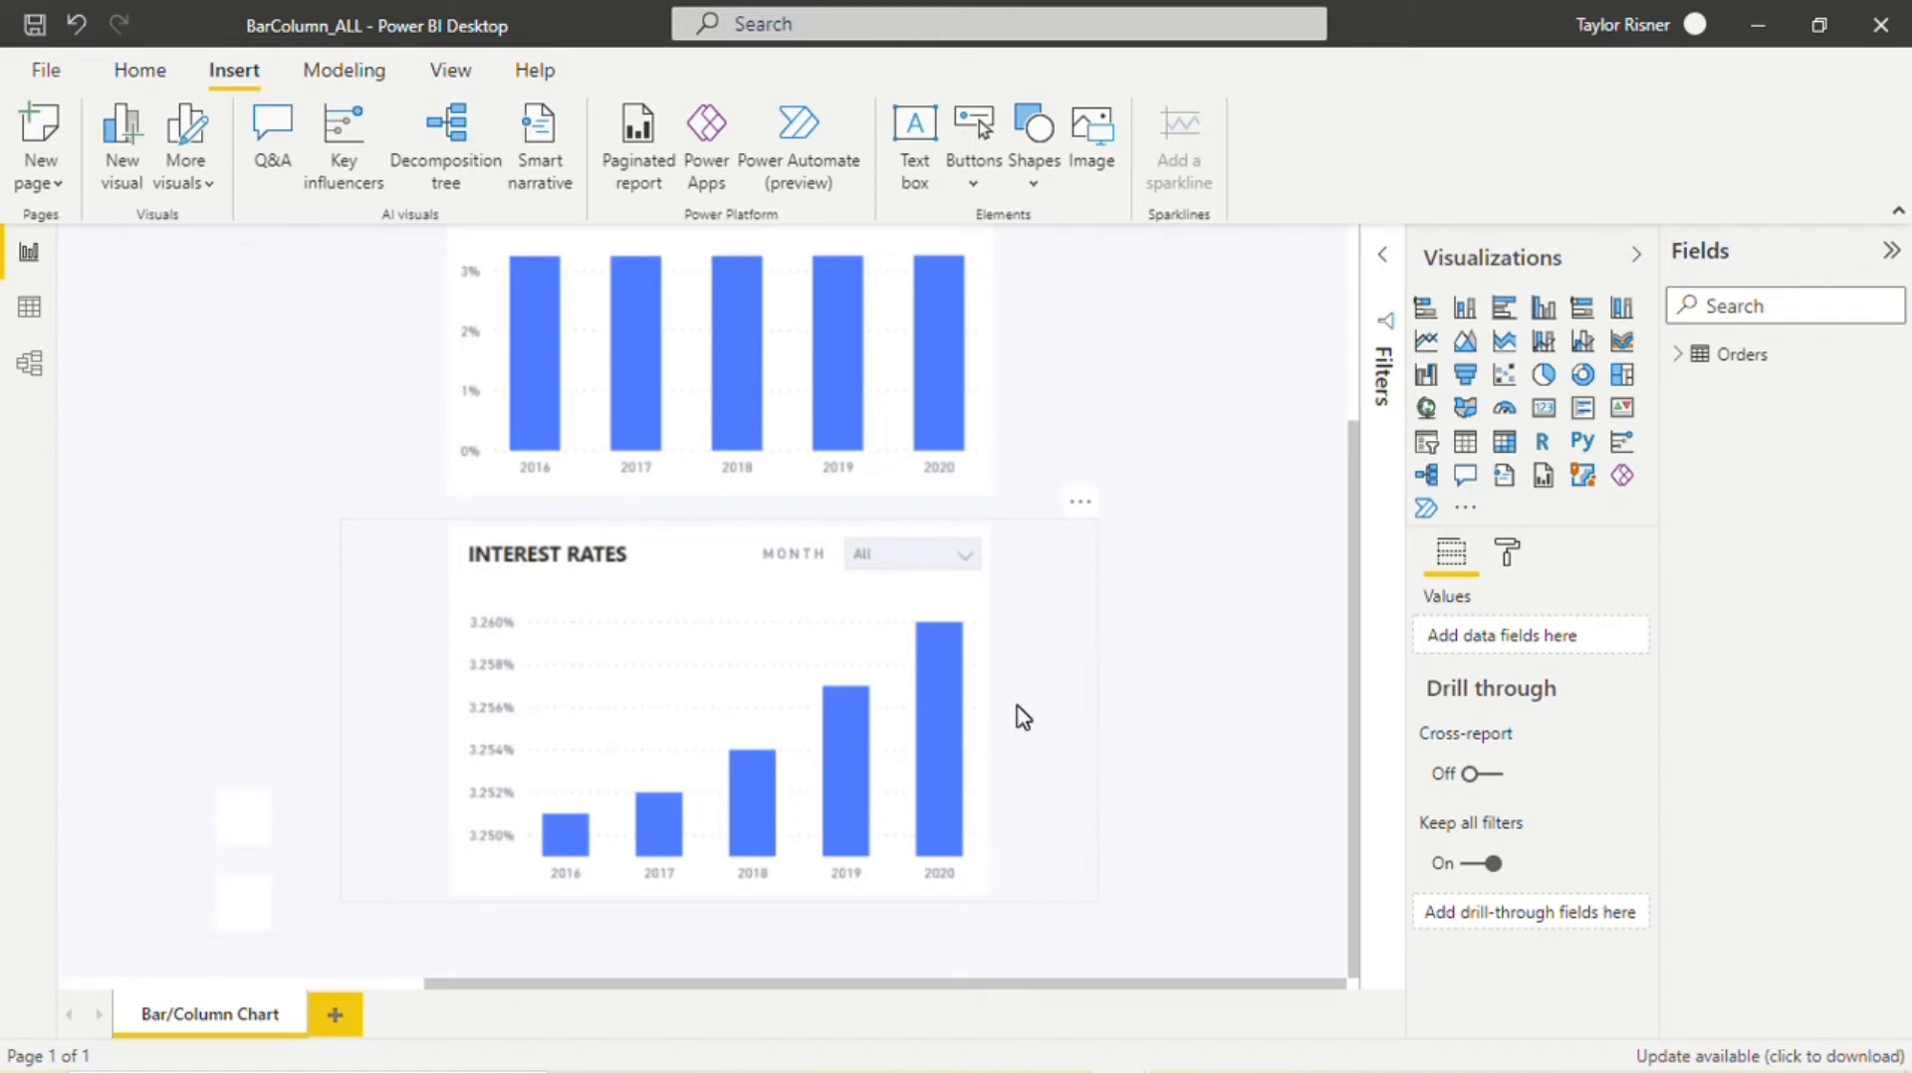
mouse_move(570, 872)
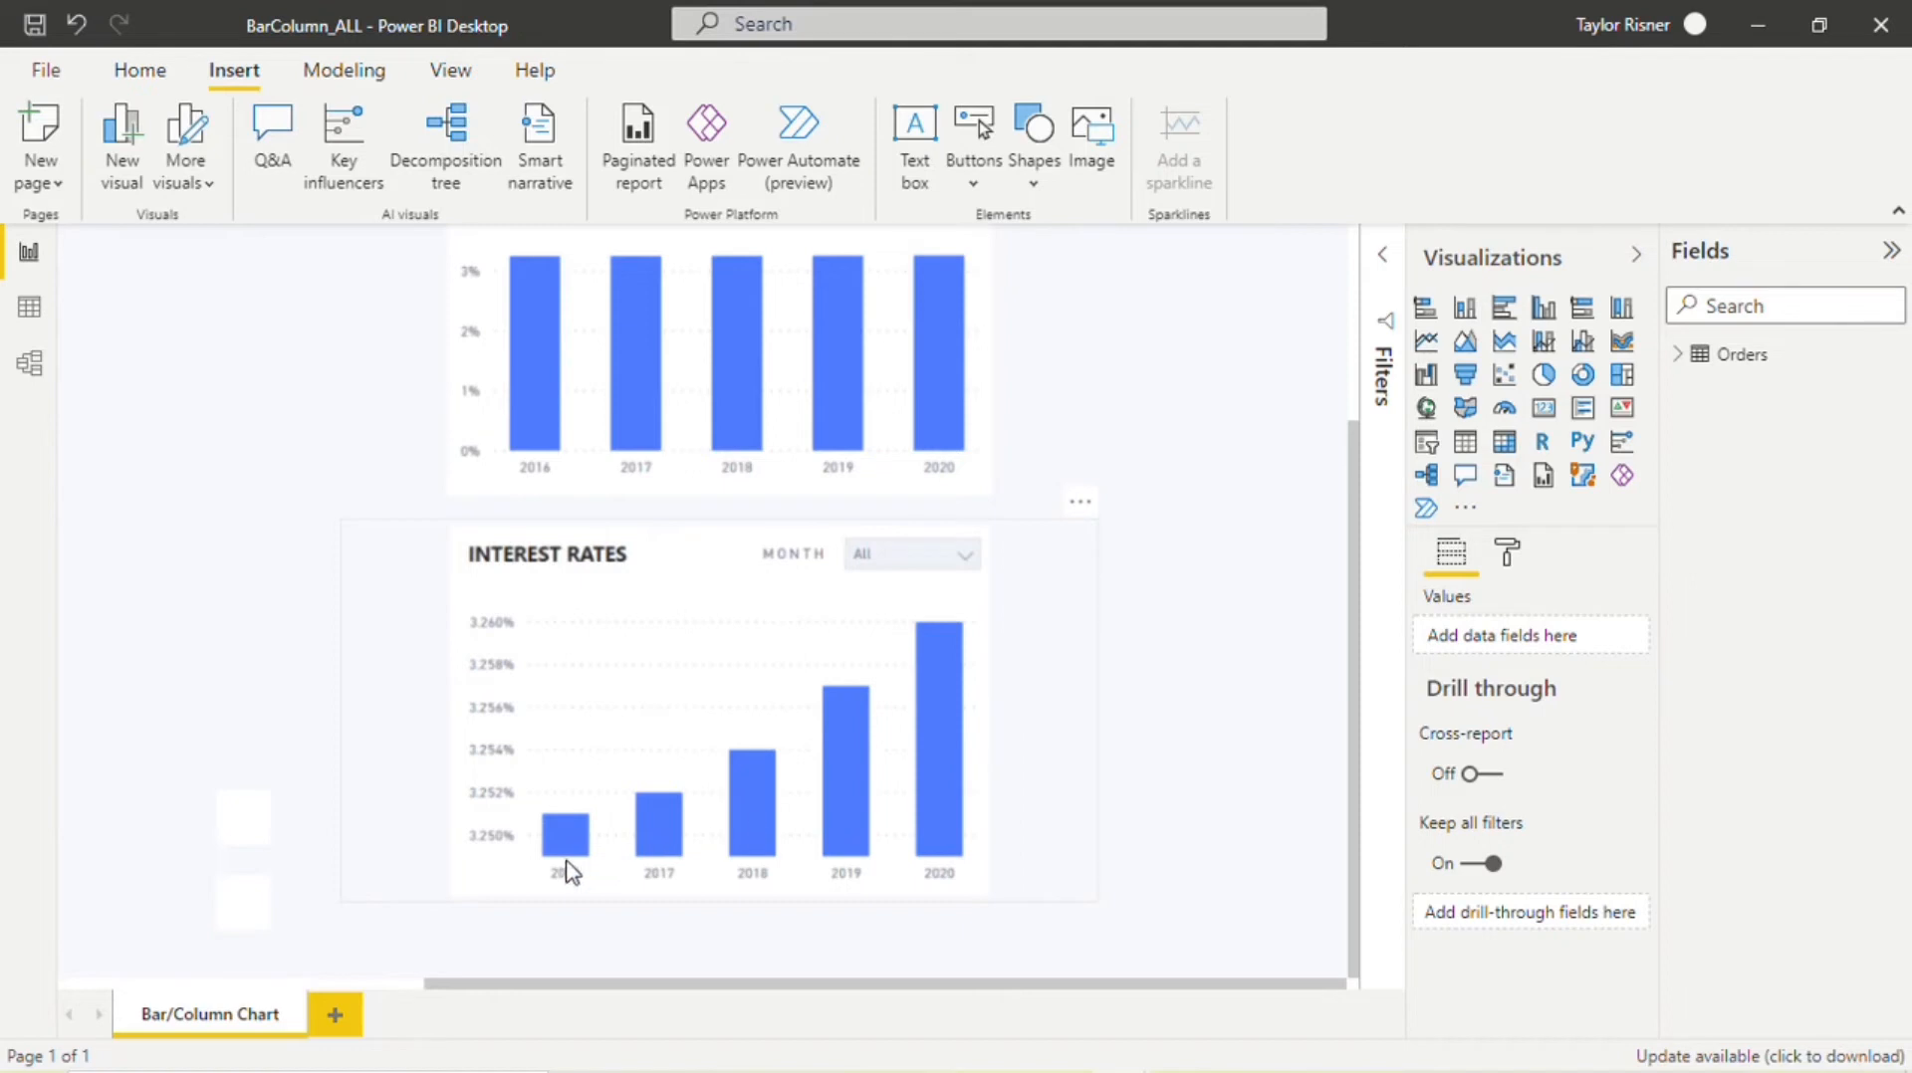
mouse_move(504, 853)
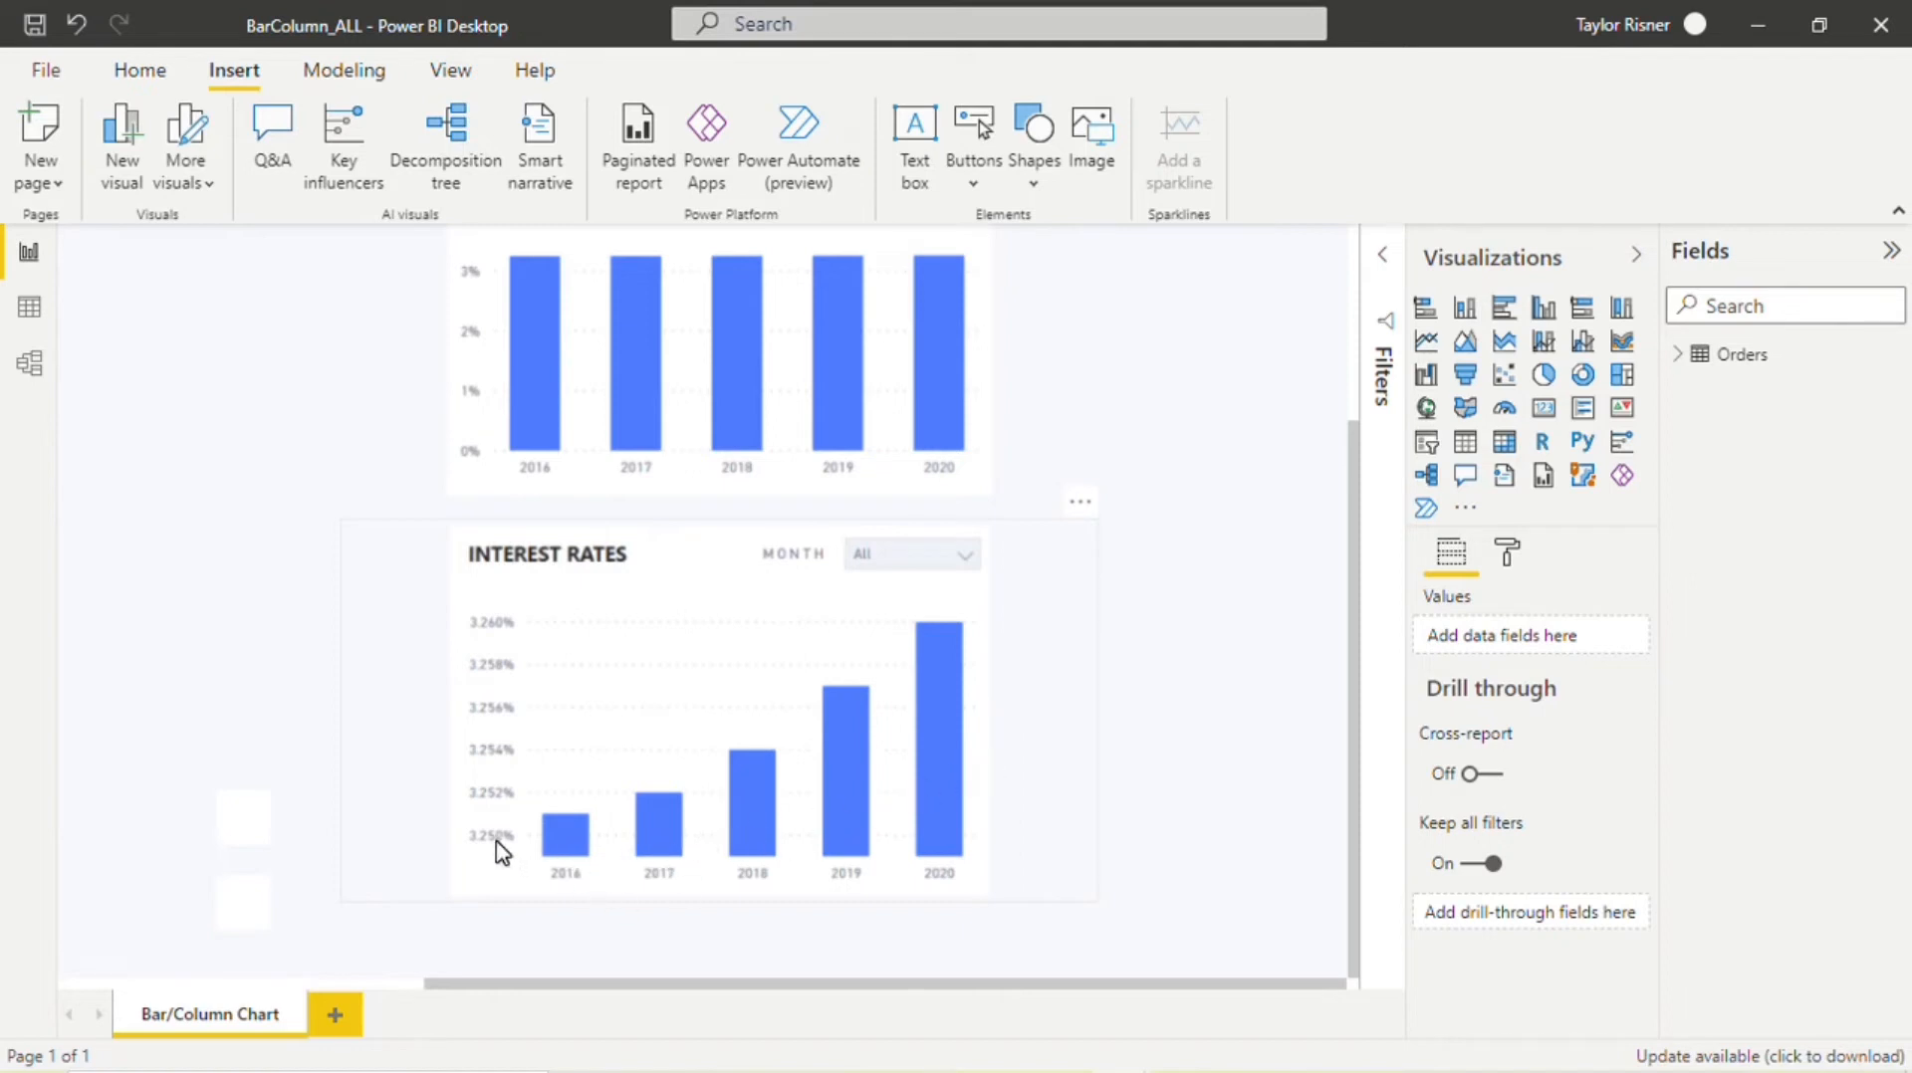
mouse_move(649, 862)
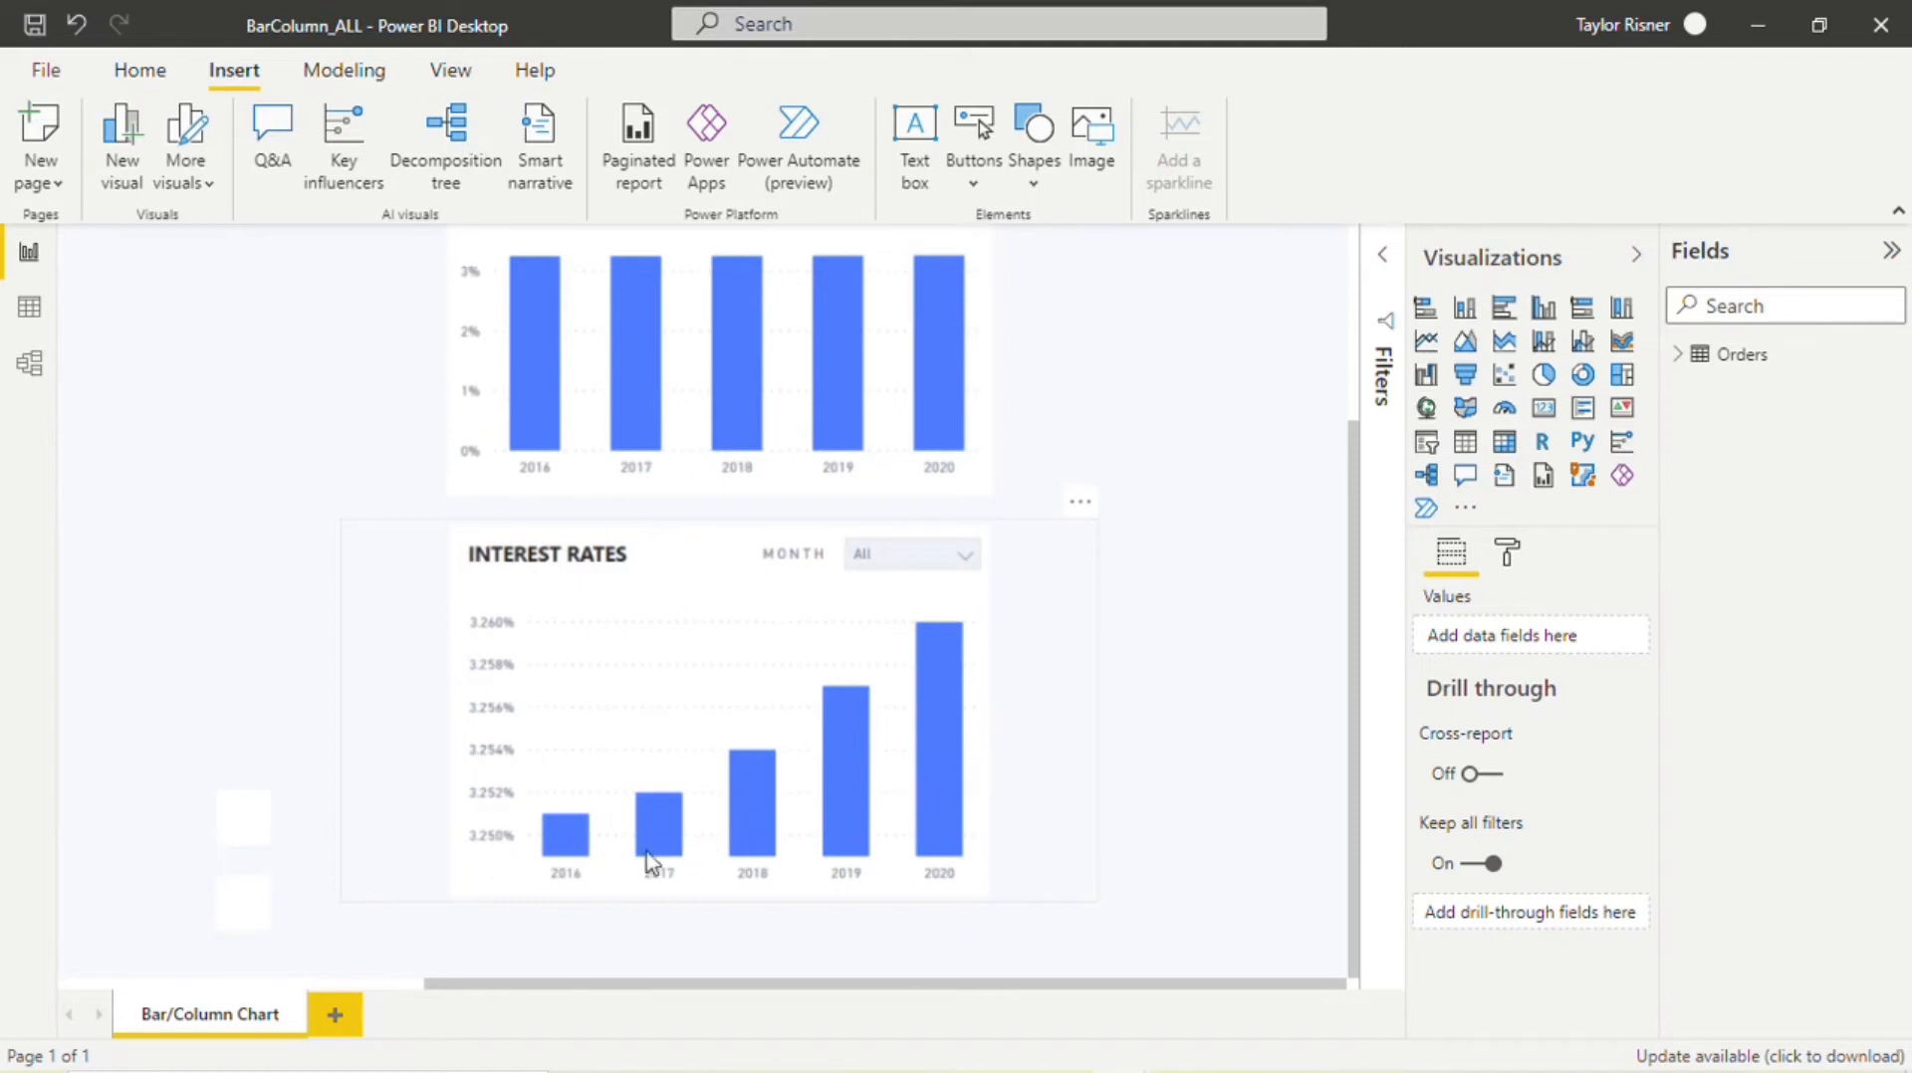
mouse_move(979, 715)
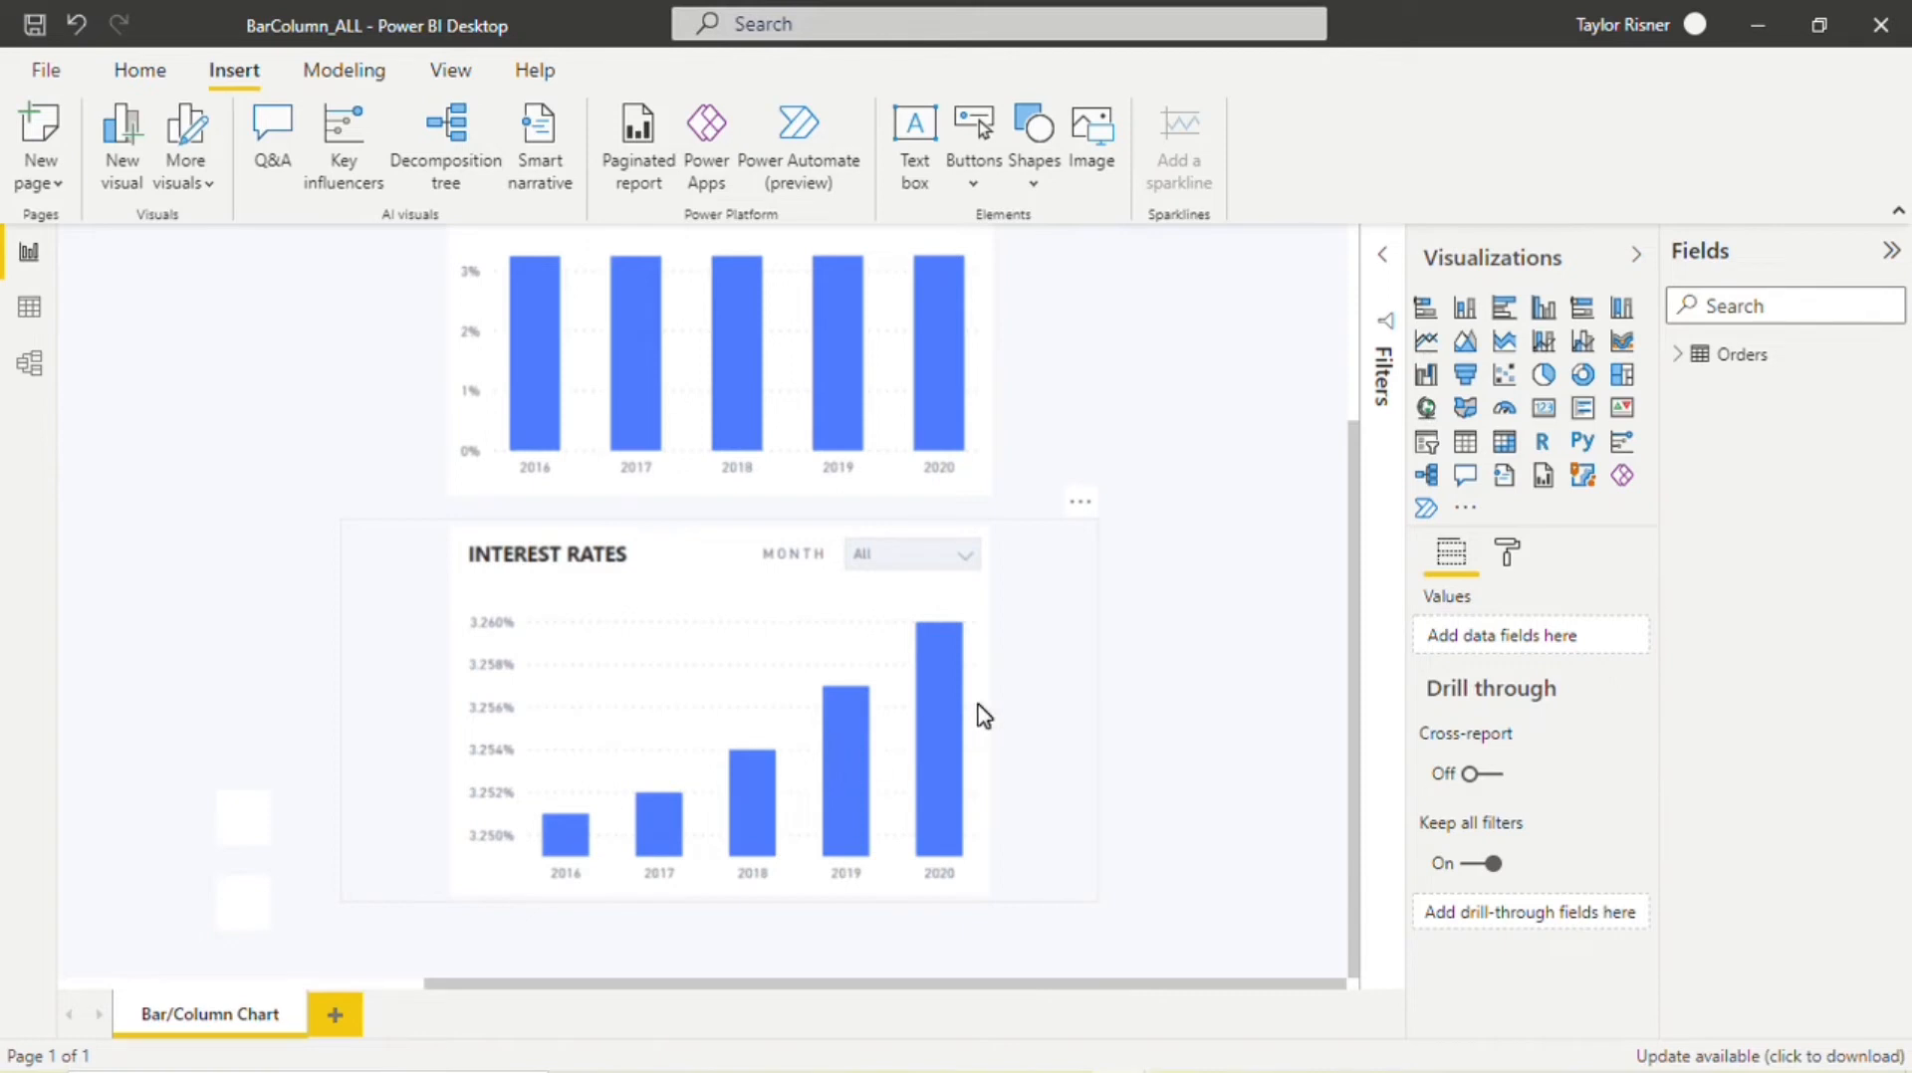
mouse_move(790, 880)
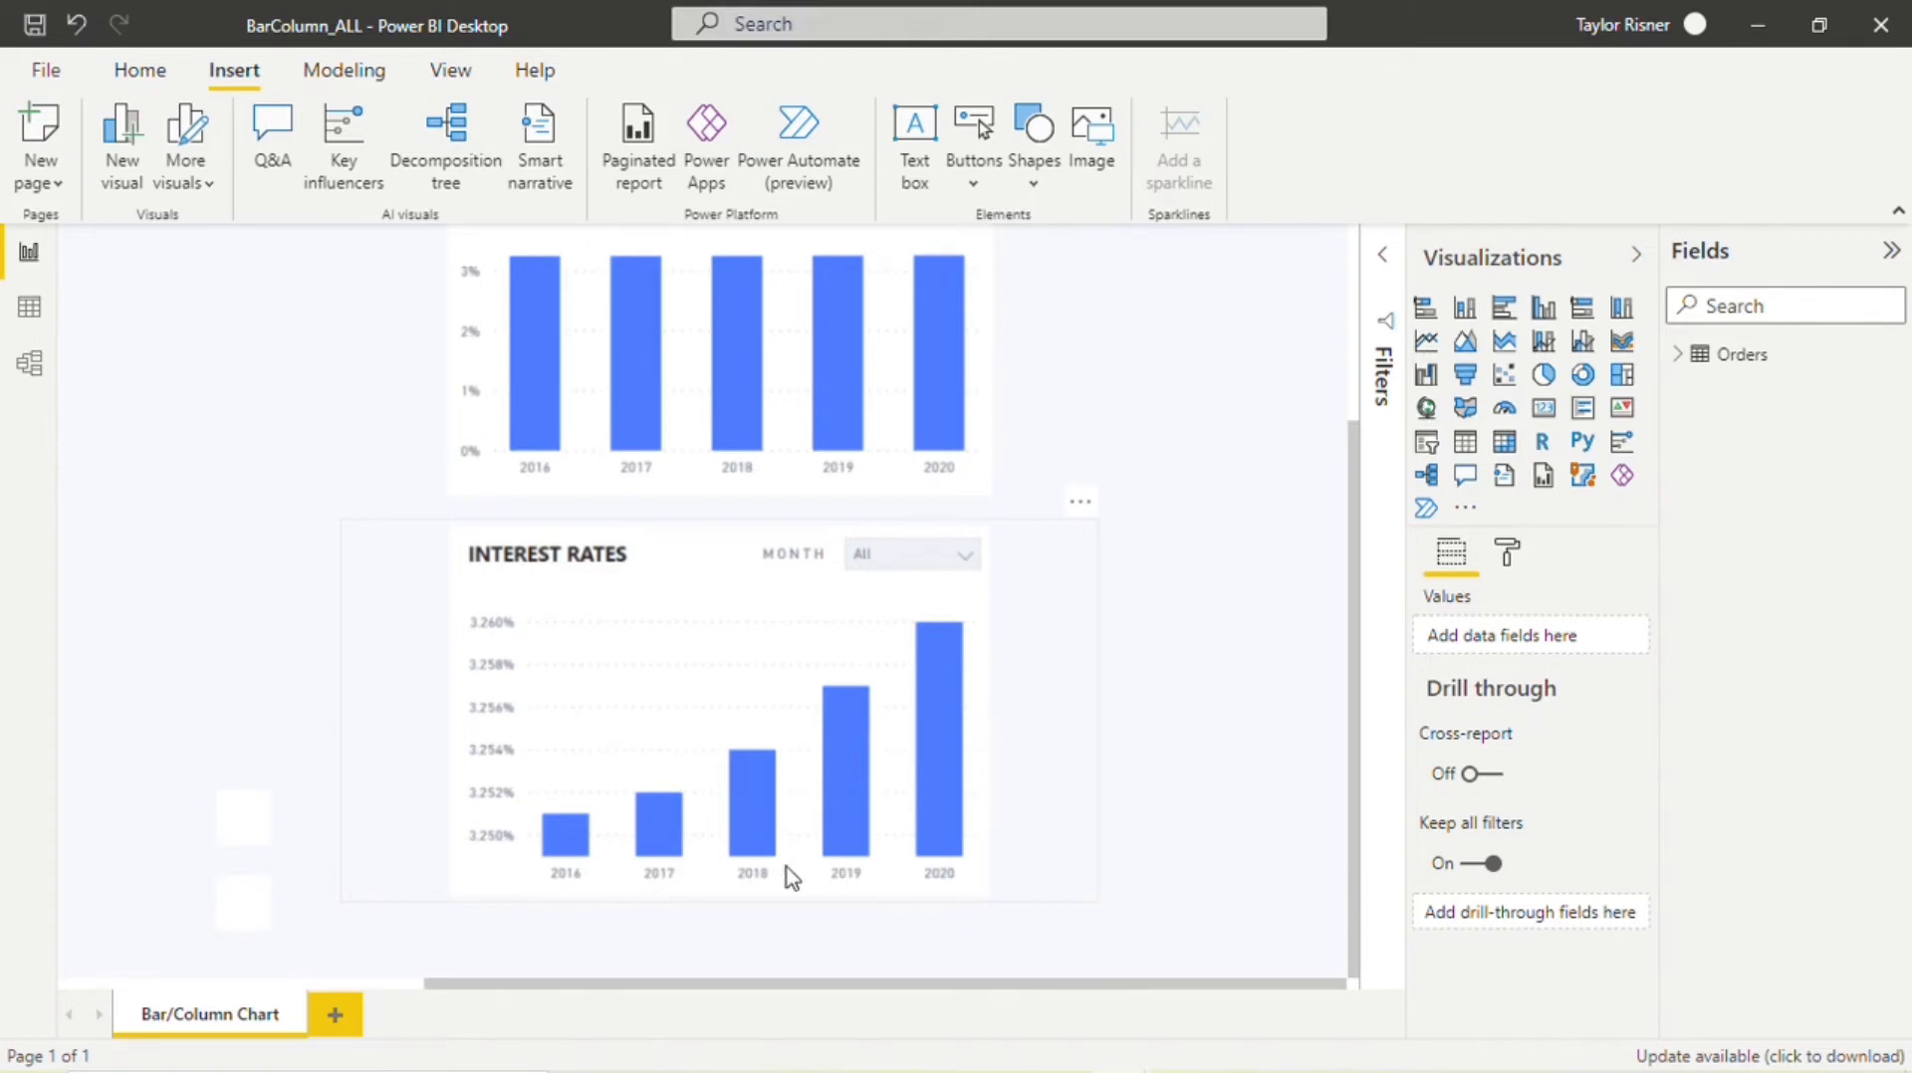
mouse_move(983, 878)
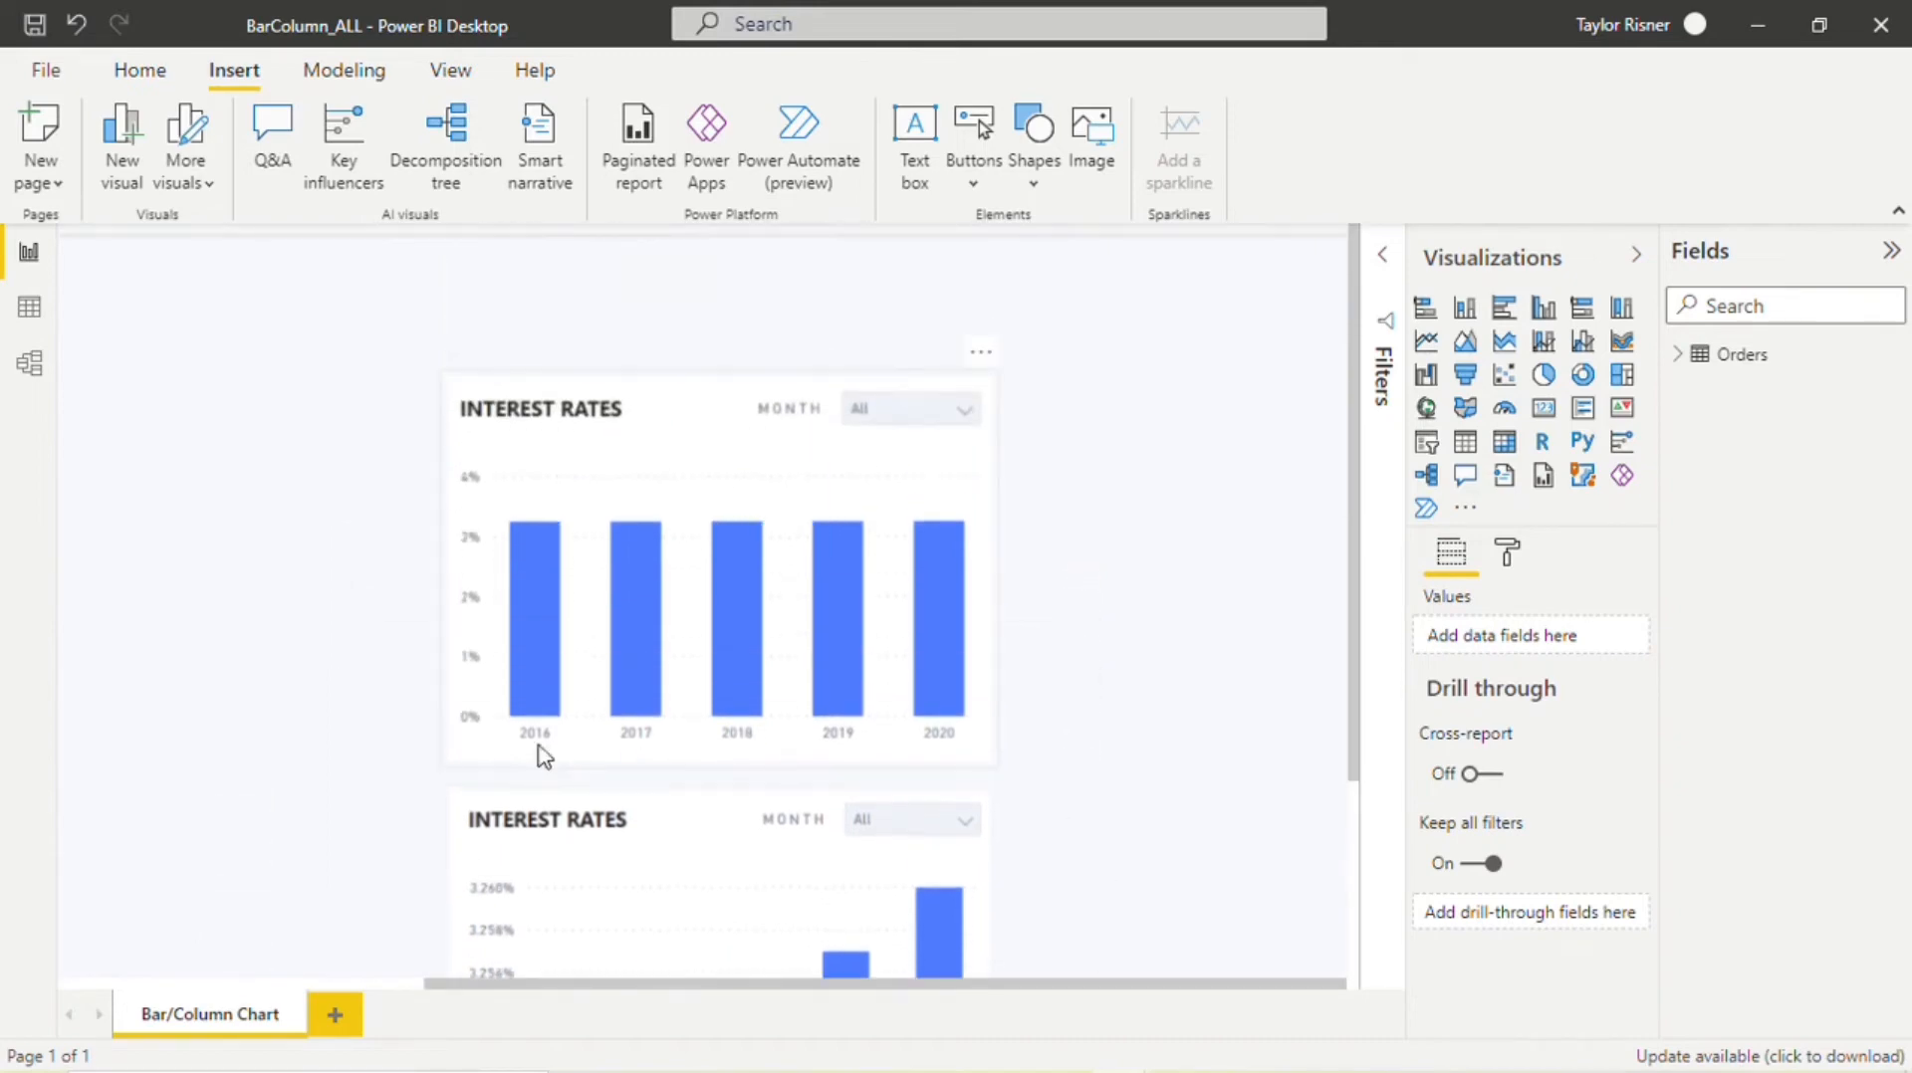
mouse_move(474, 719)
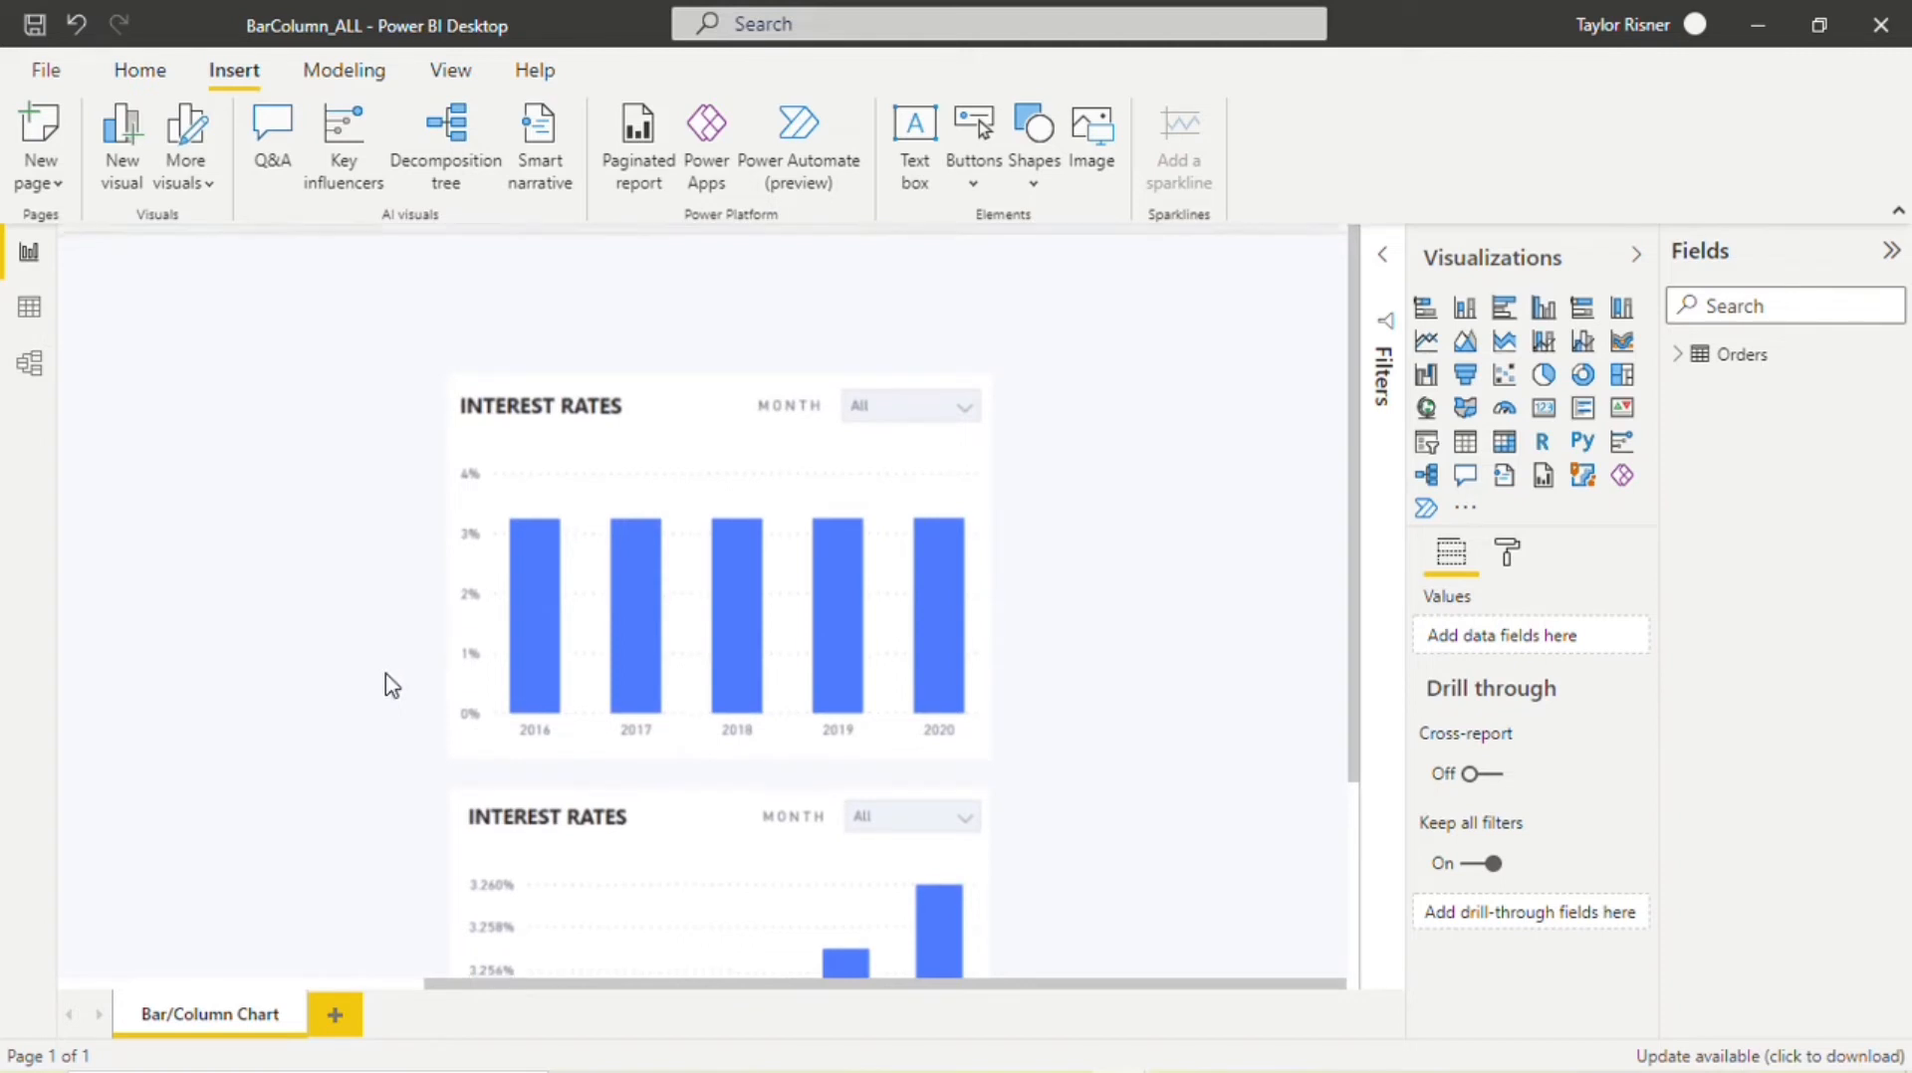
Step: Scroll the report canvas to show the Interest Rates chart with its zero baseline
scroll(down, 3)
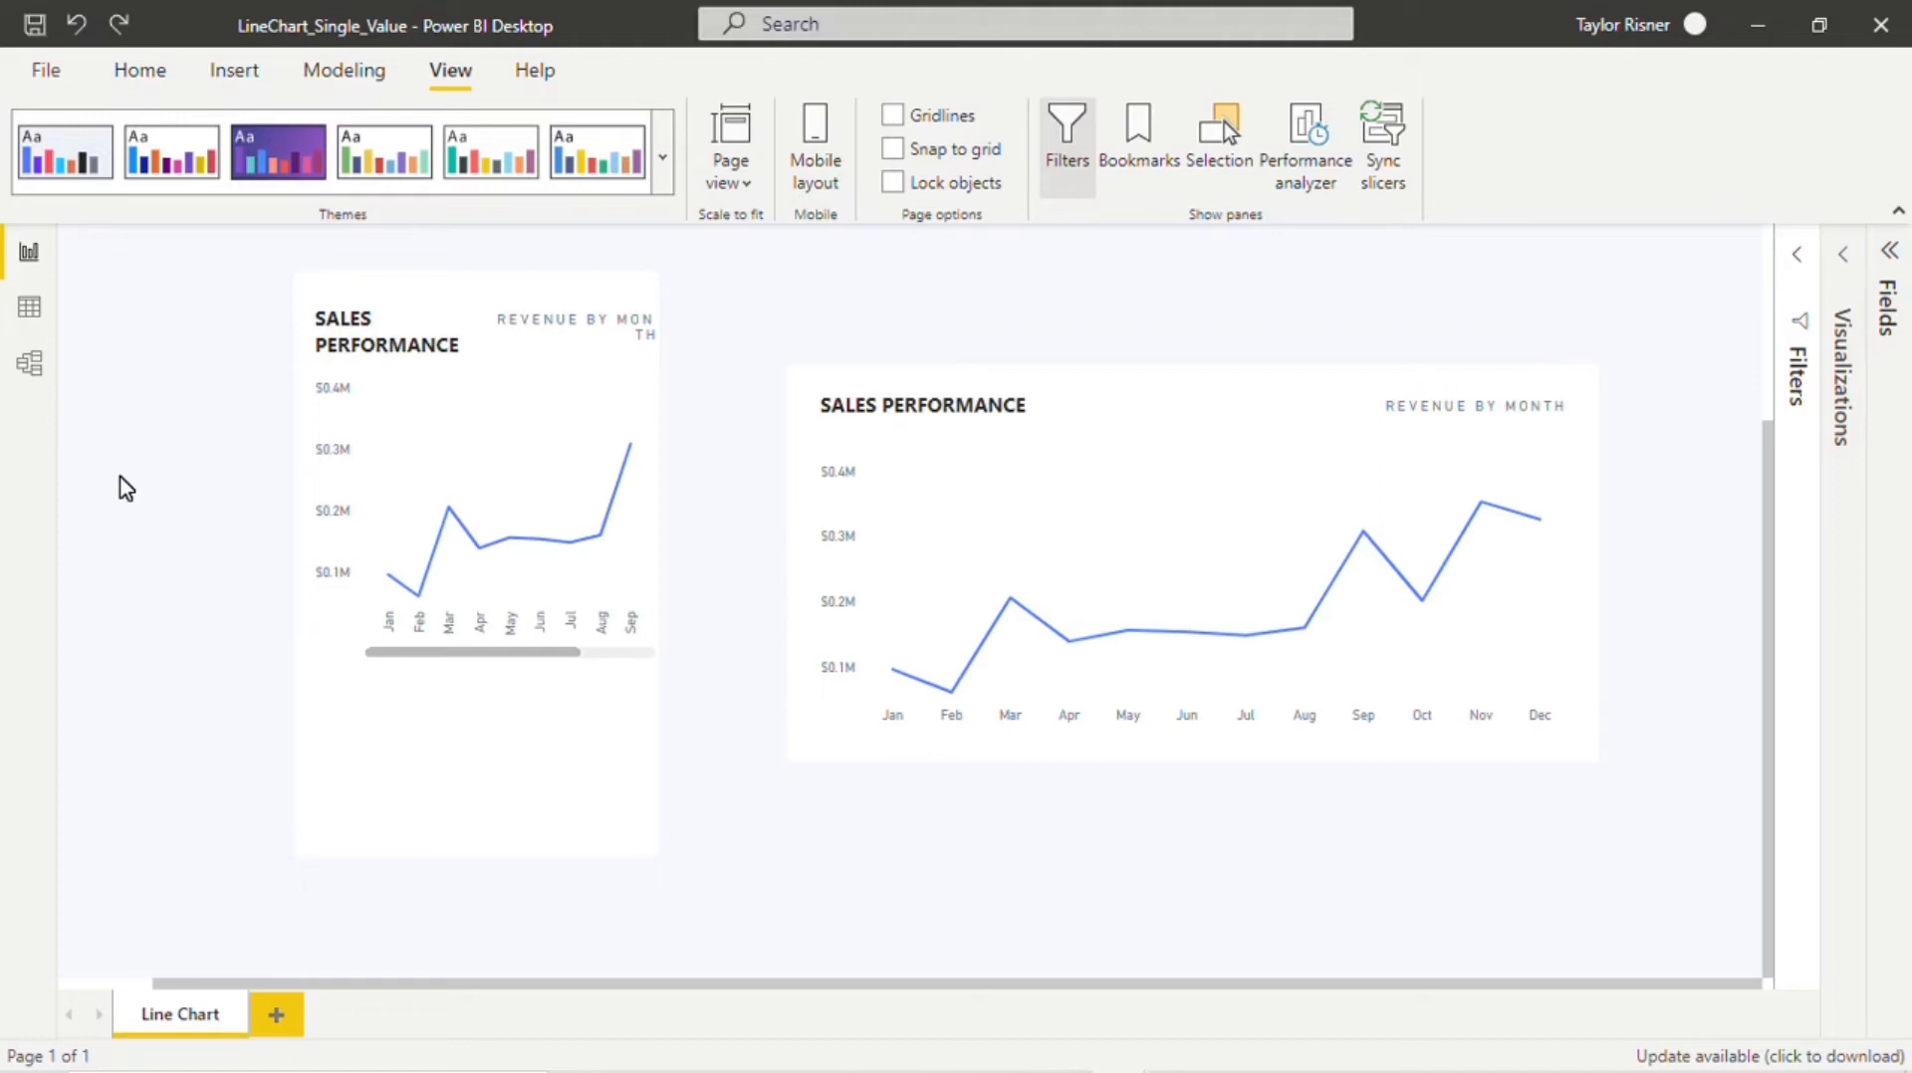
mouse_move(1079, 796)
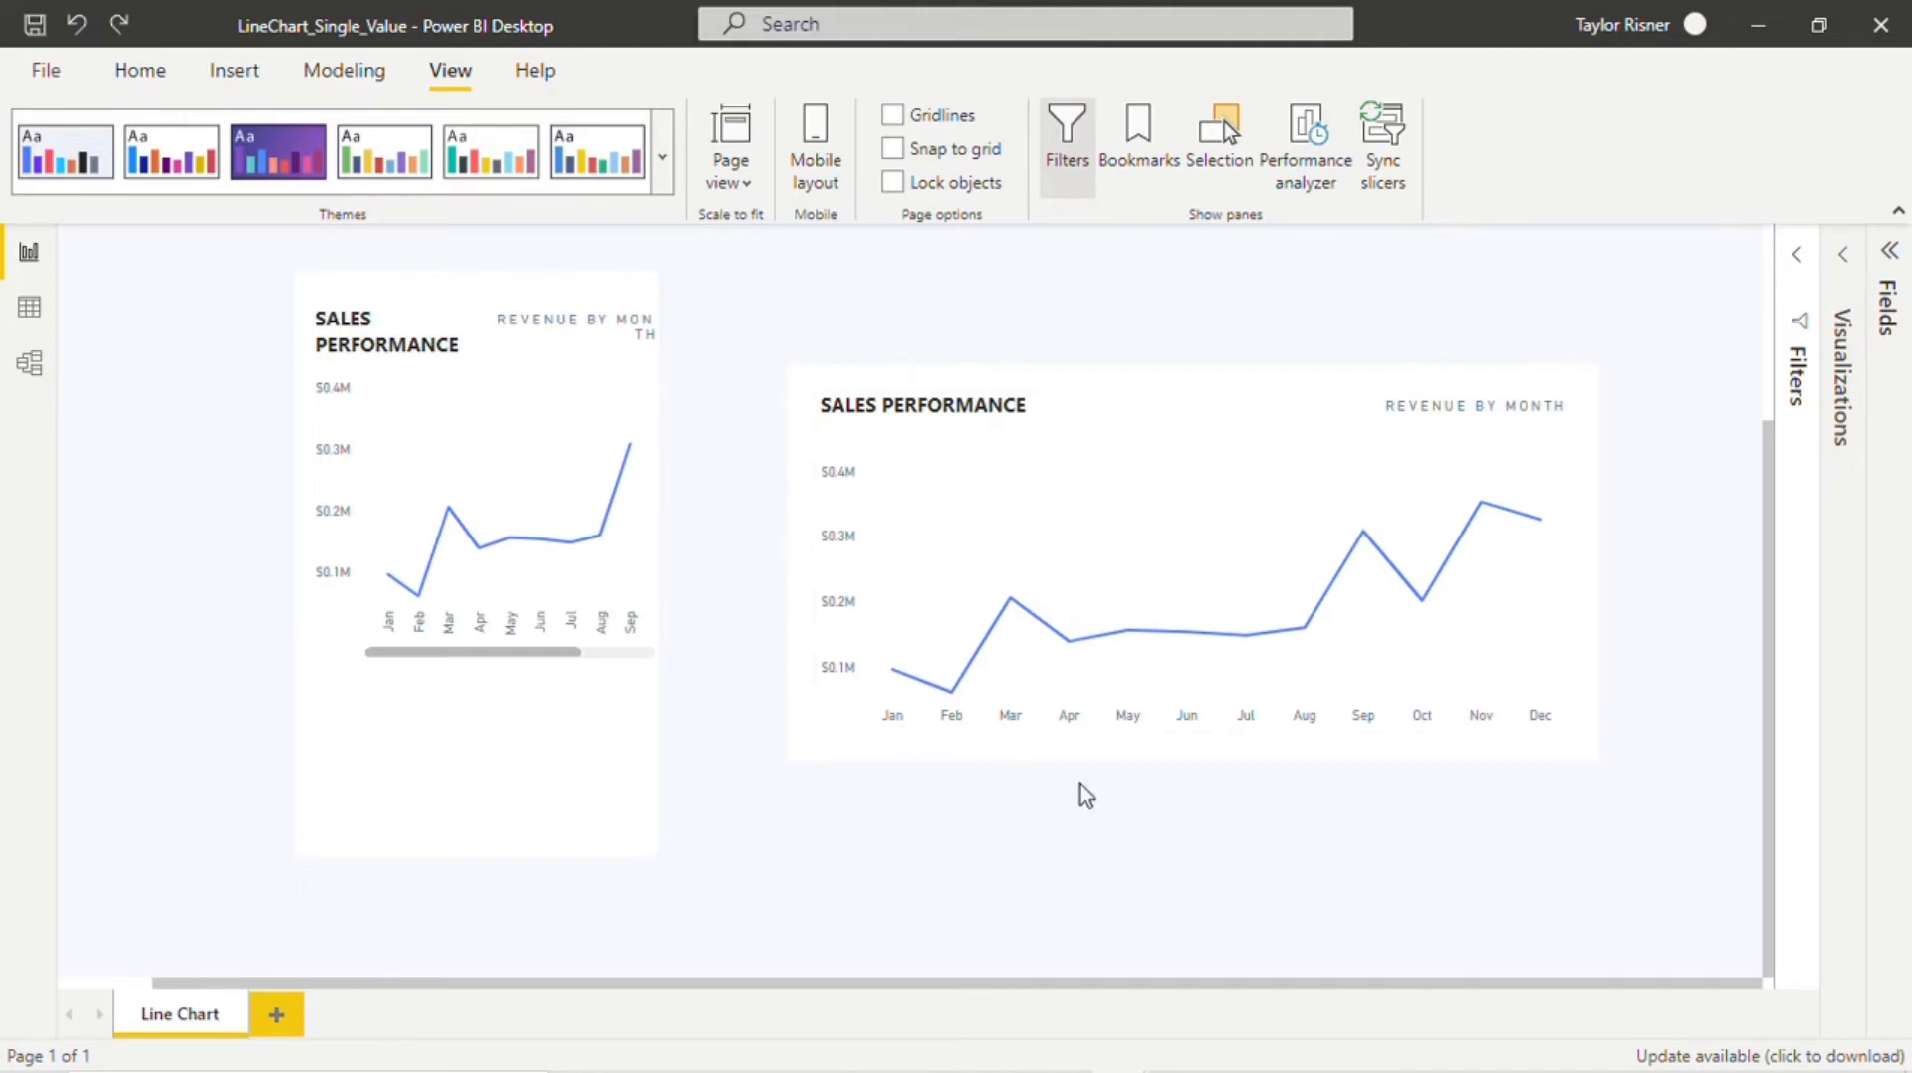
mouse_move(1652, 763)
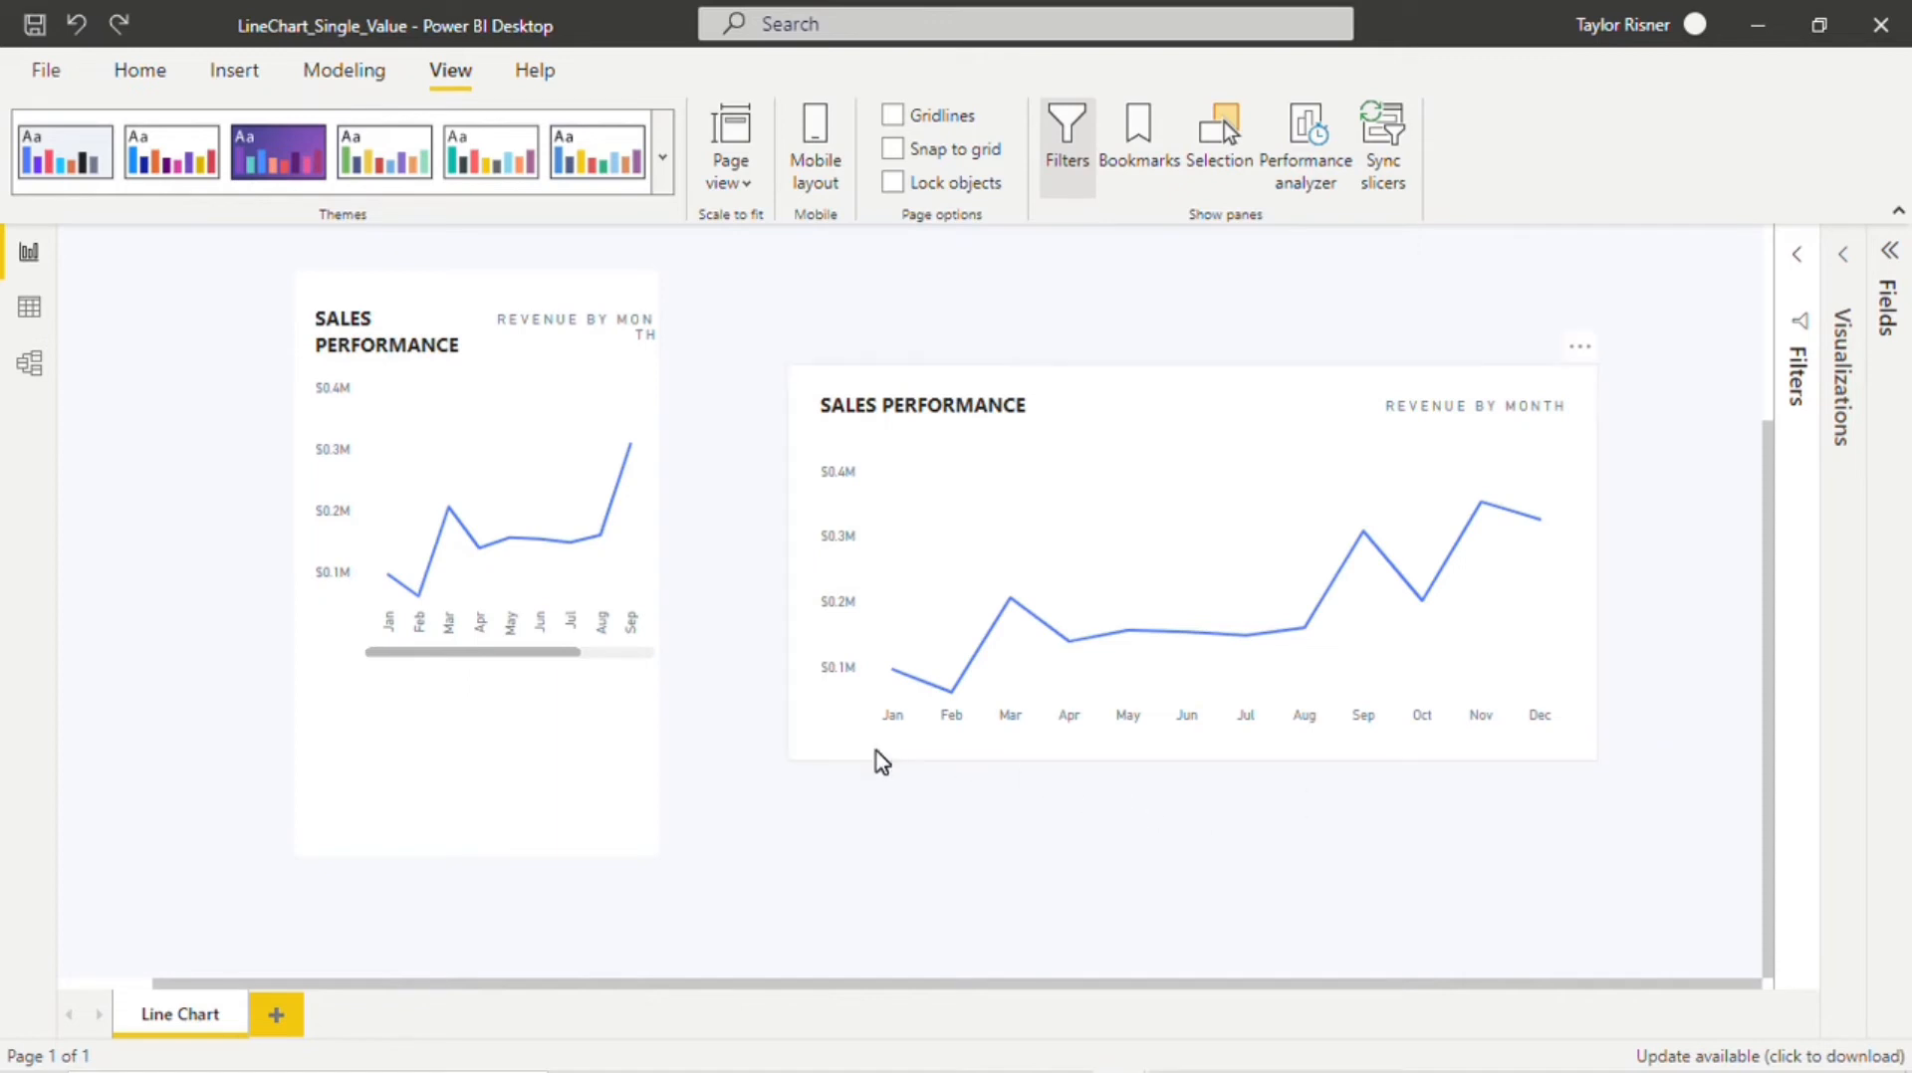
mouse_move(1557, 771)
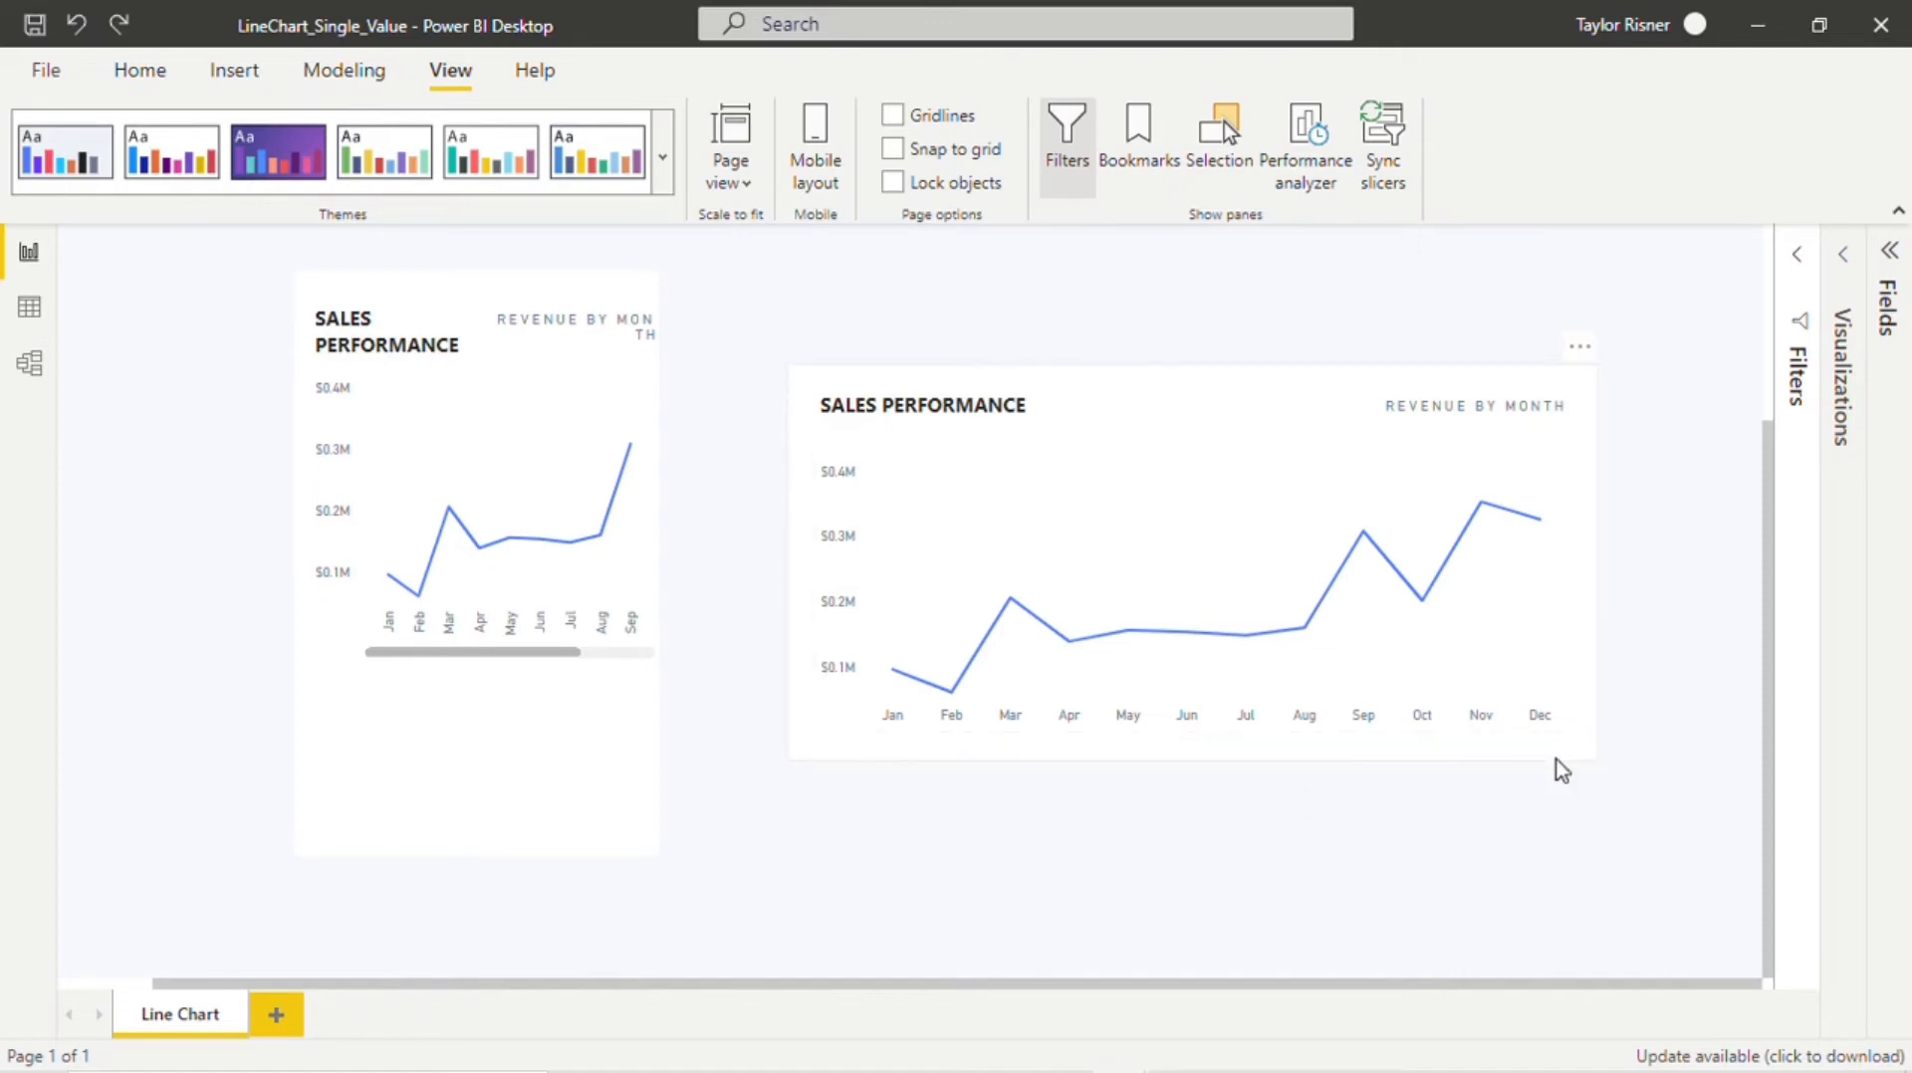
mouse_move(1561, 769)
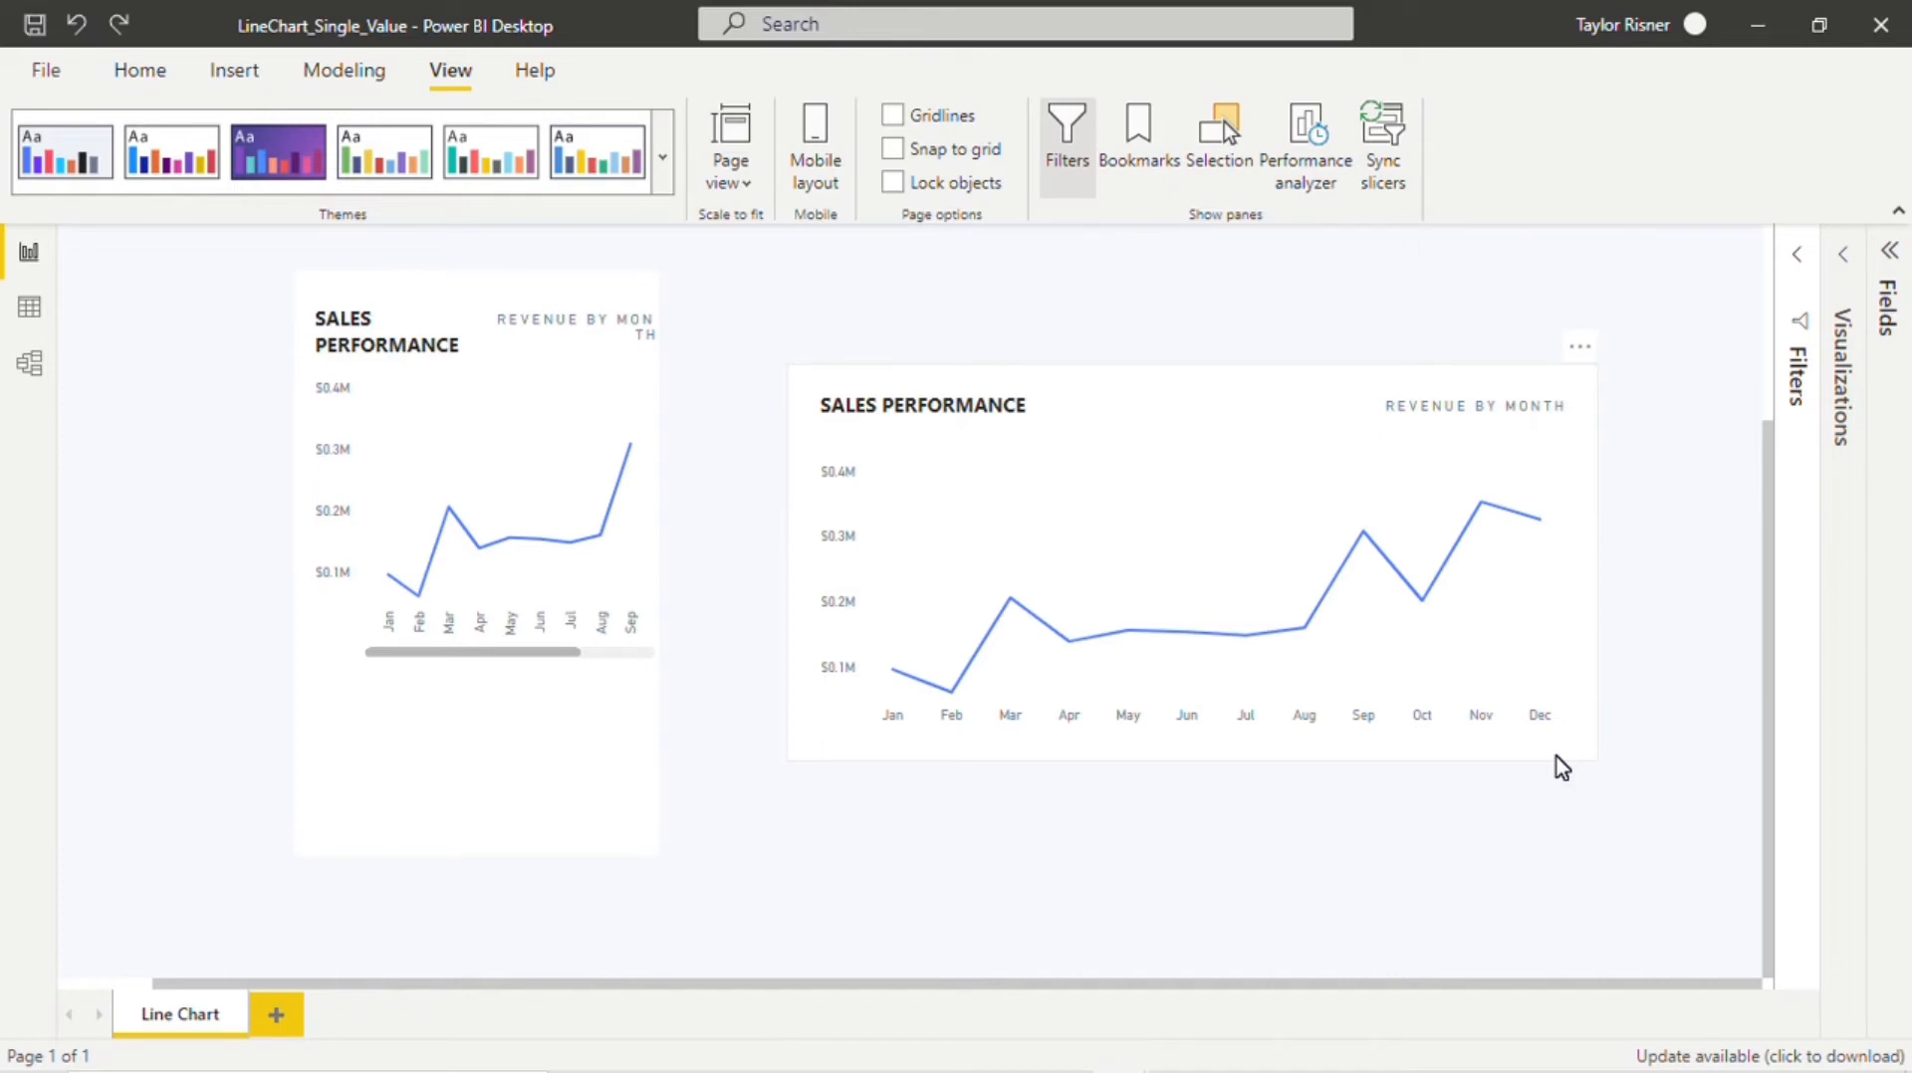
mouse_move(1631, 685)
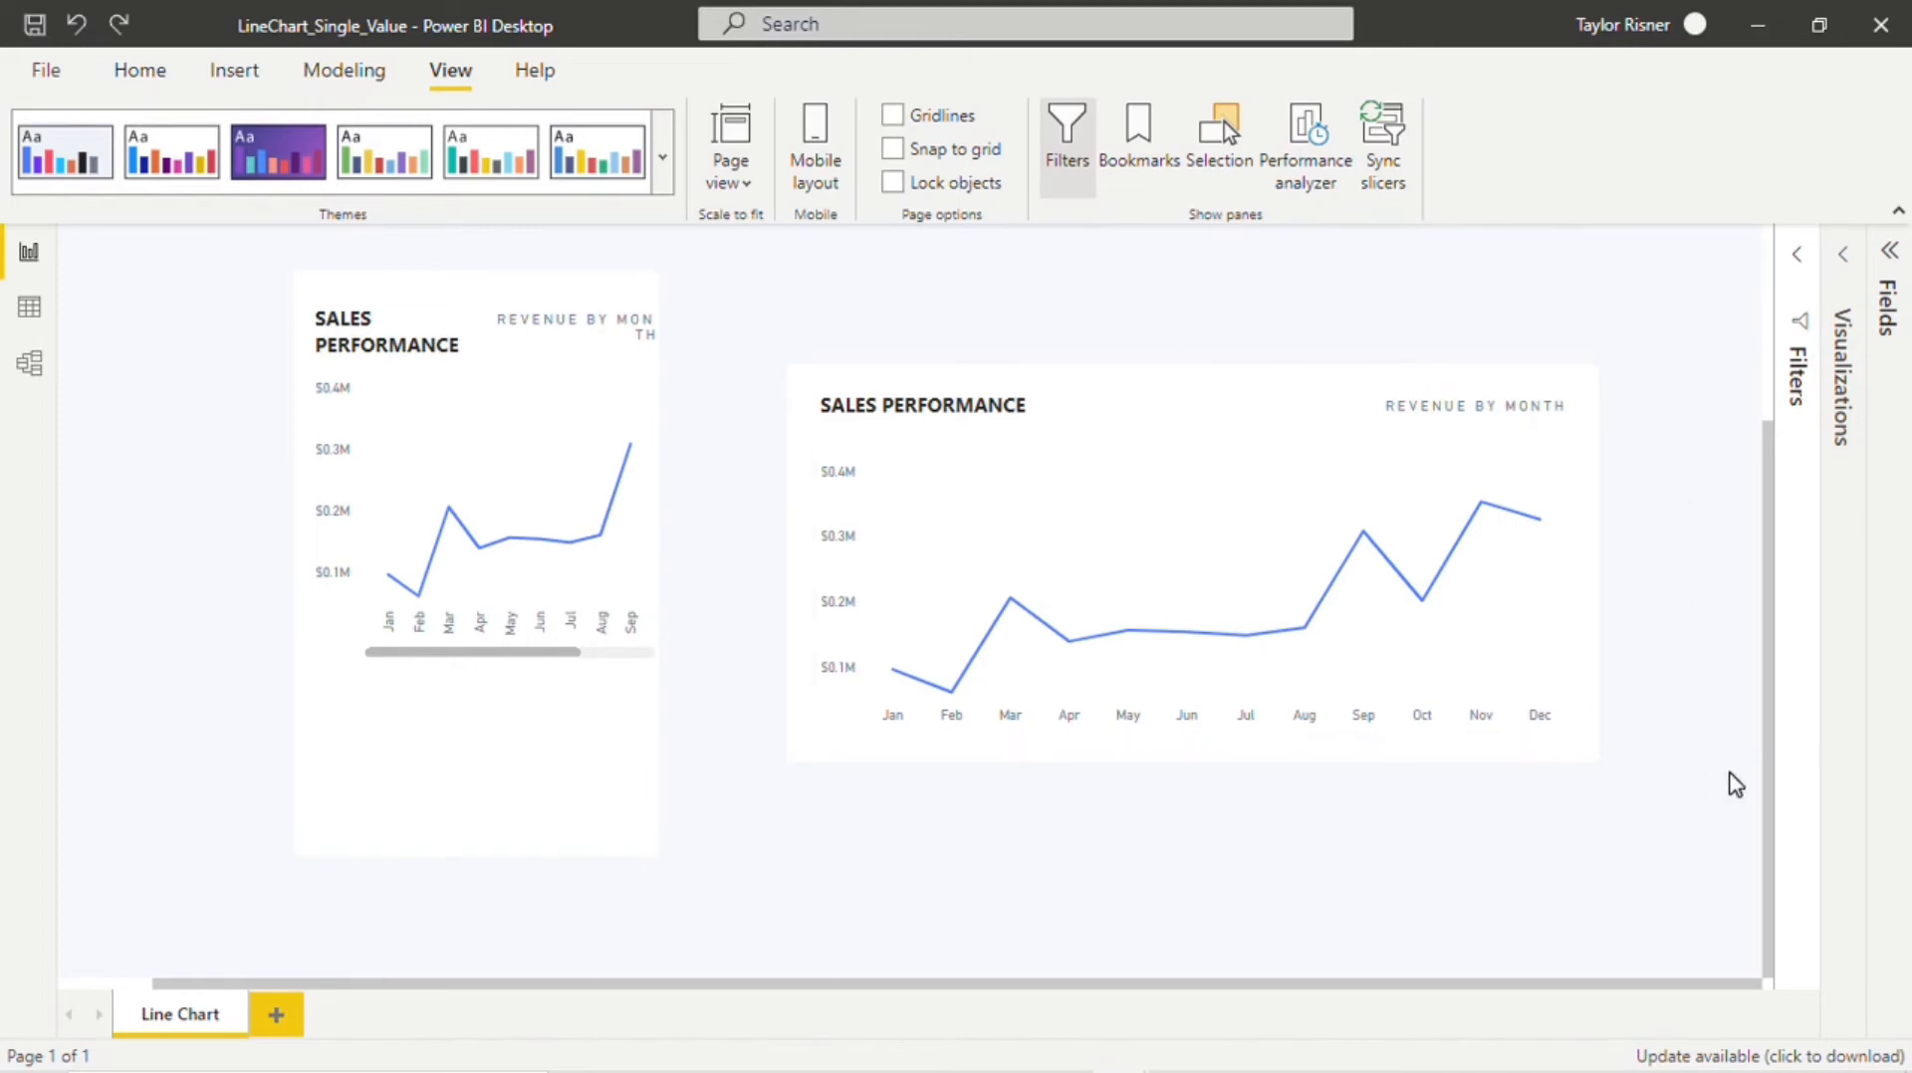
mouse_move(1619, 374)
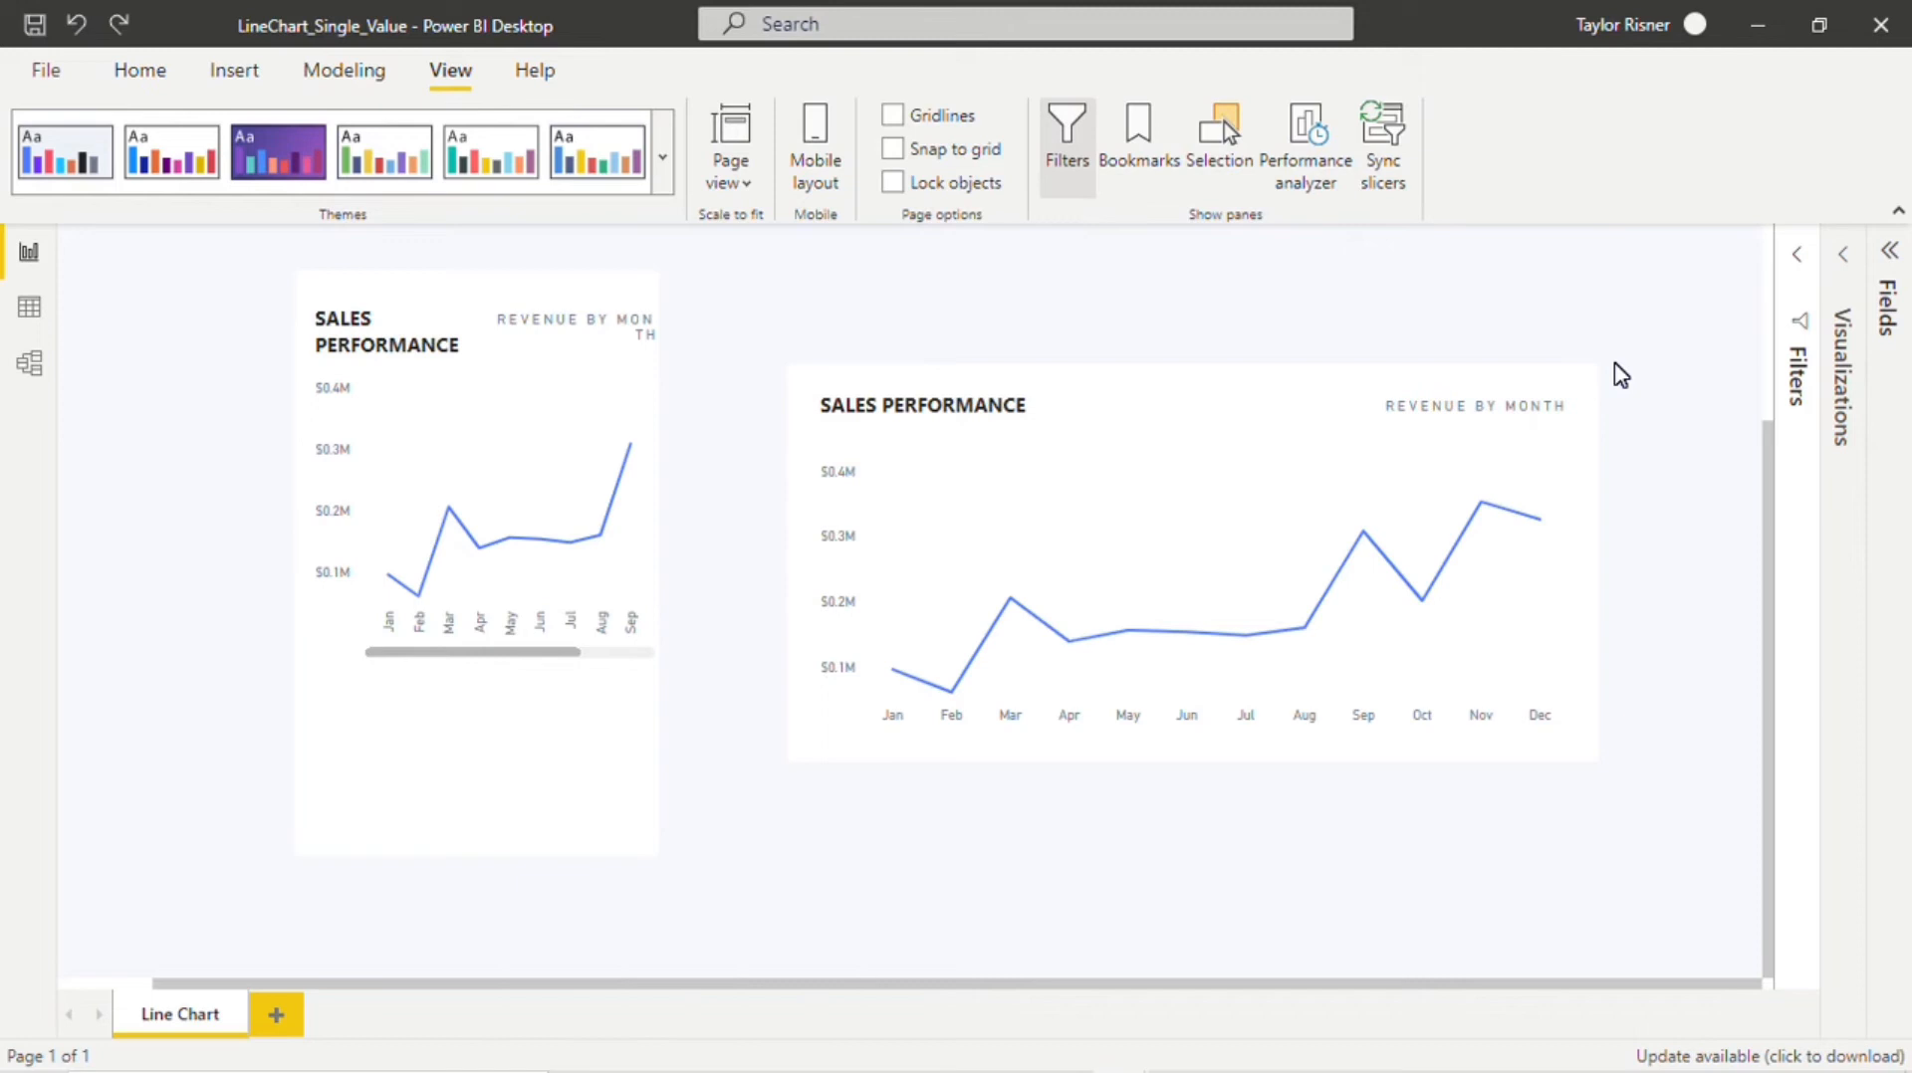
mouse_move(243, 597)
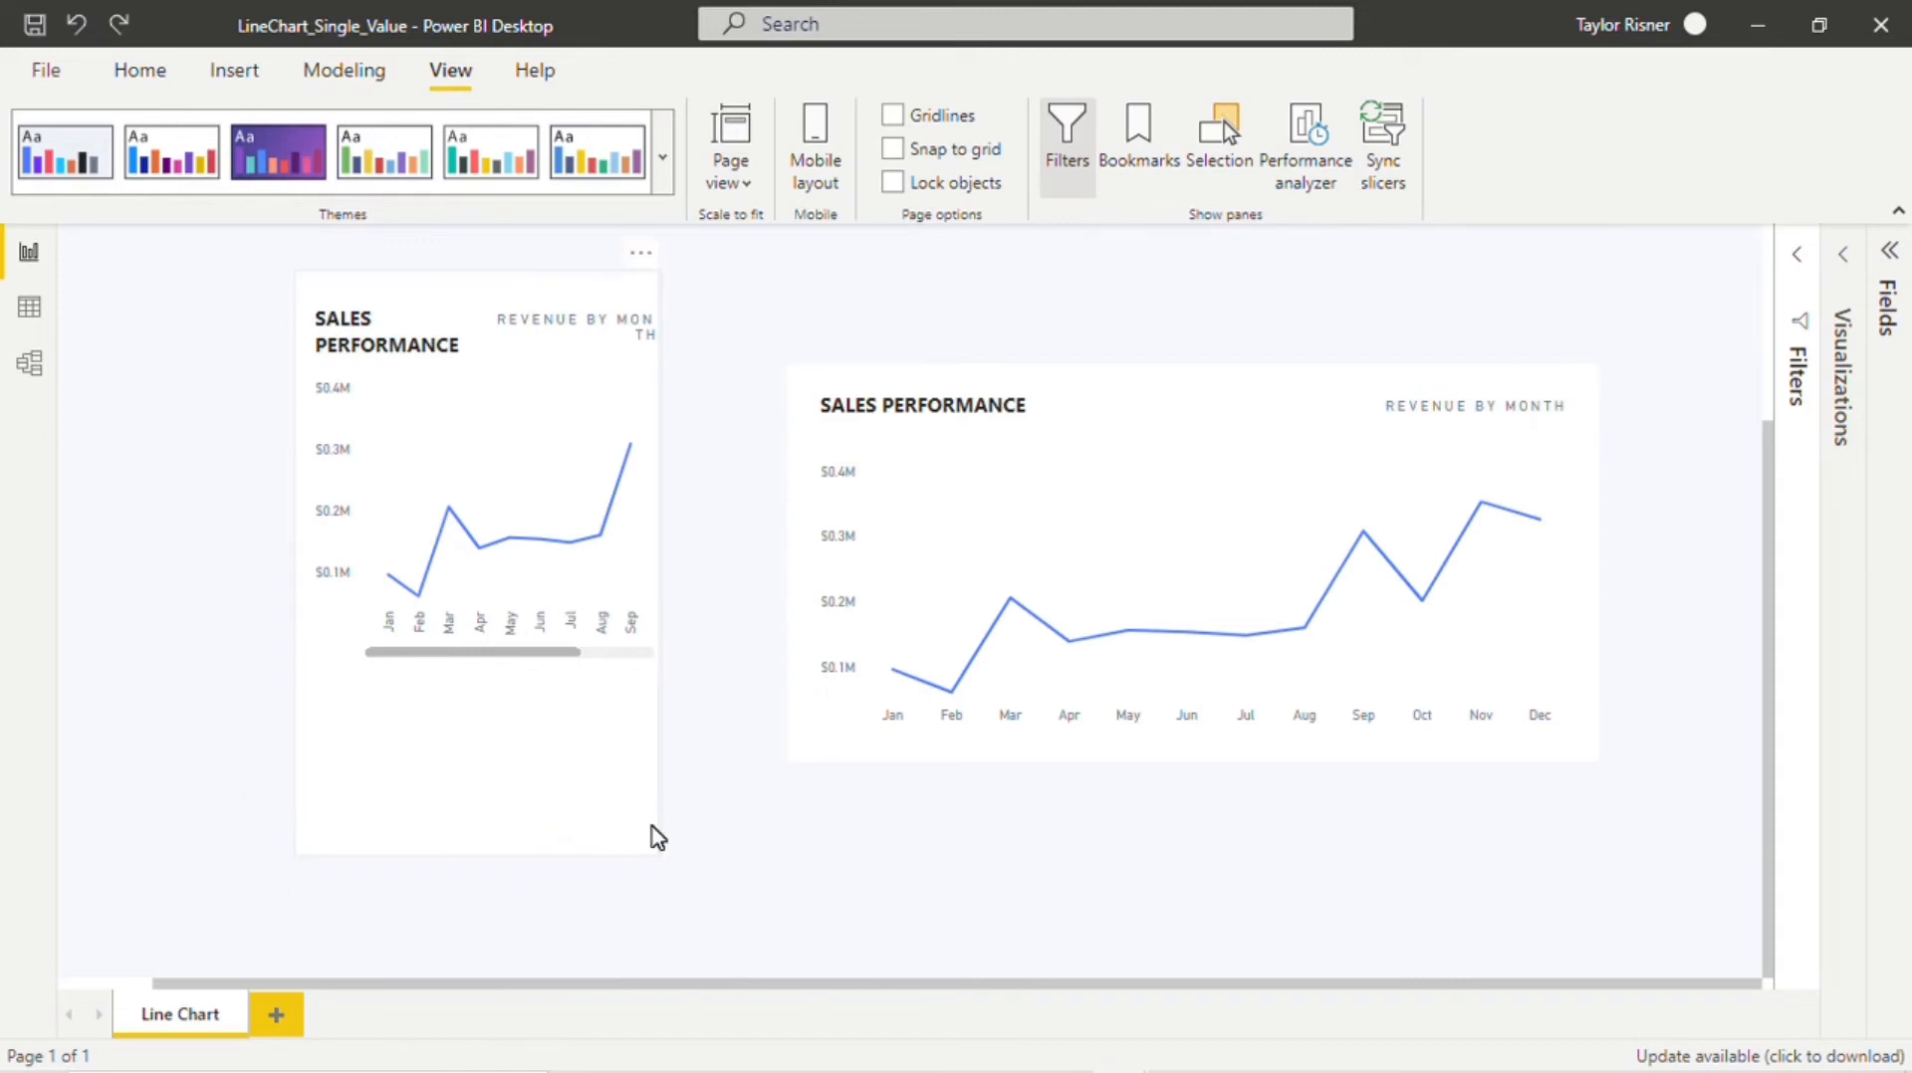
mouse_move(639, 848)
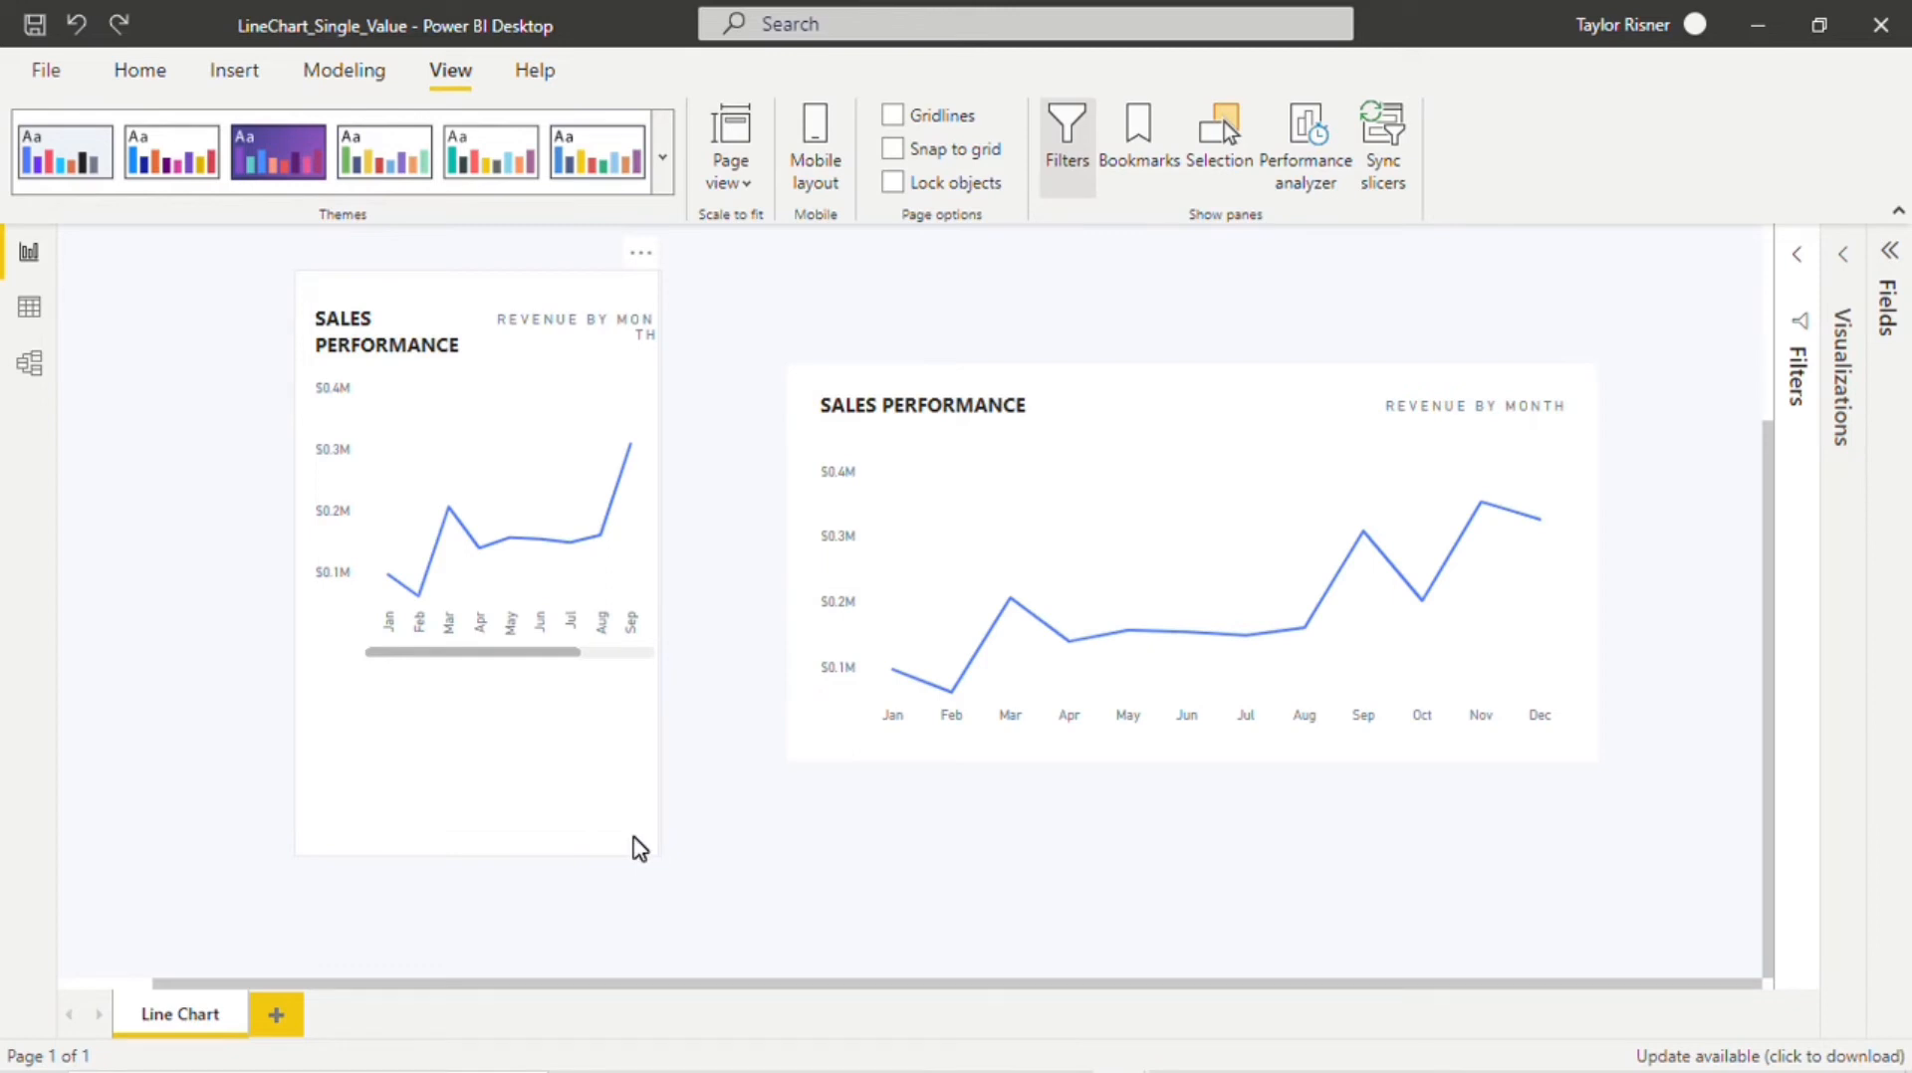
drag(414, 651, 524, 651)
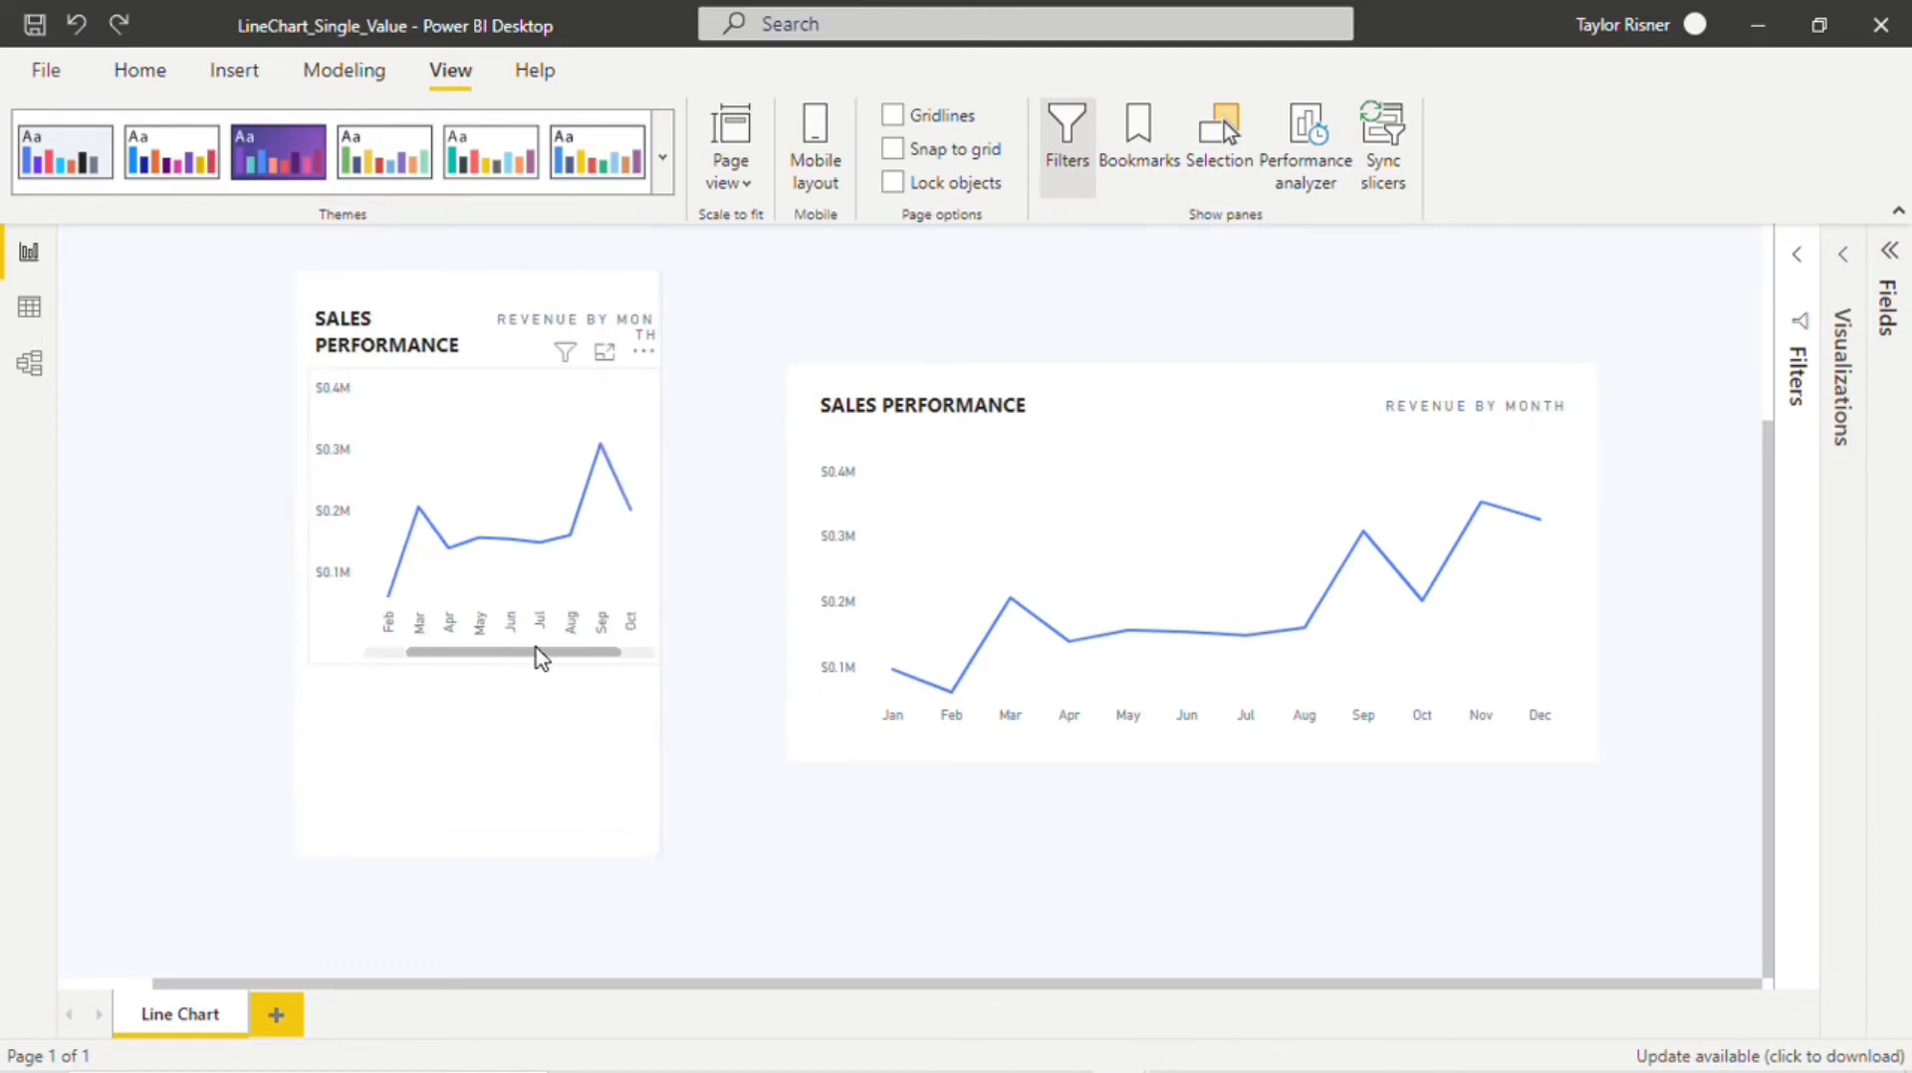
drag(500, 653, 511, 653)
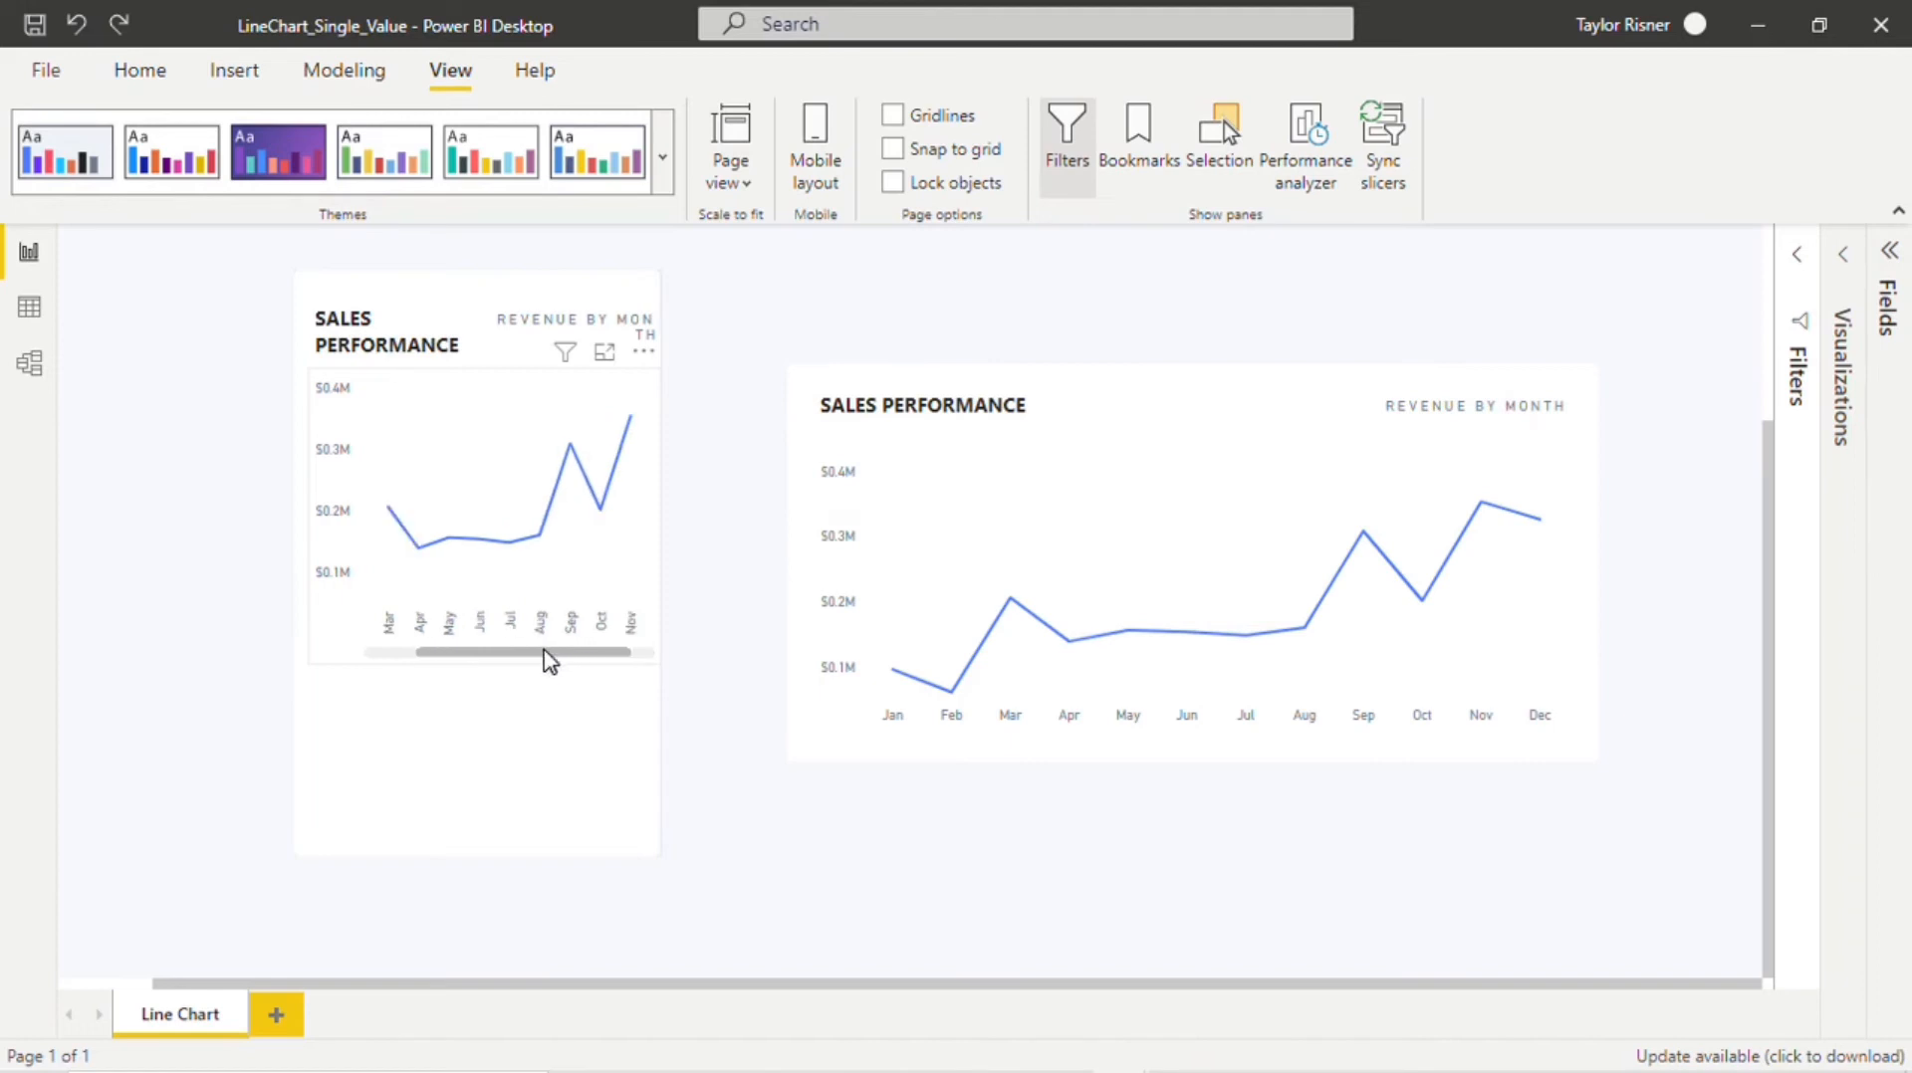
drag(550, 653, 366, 653)
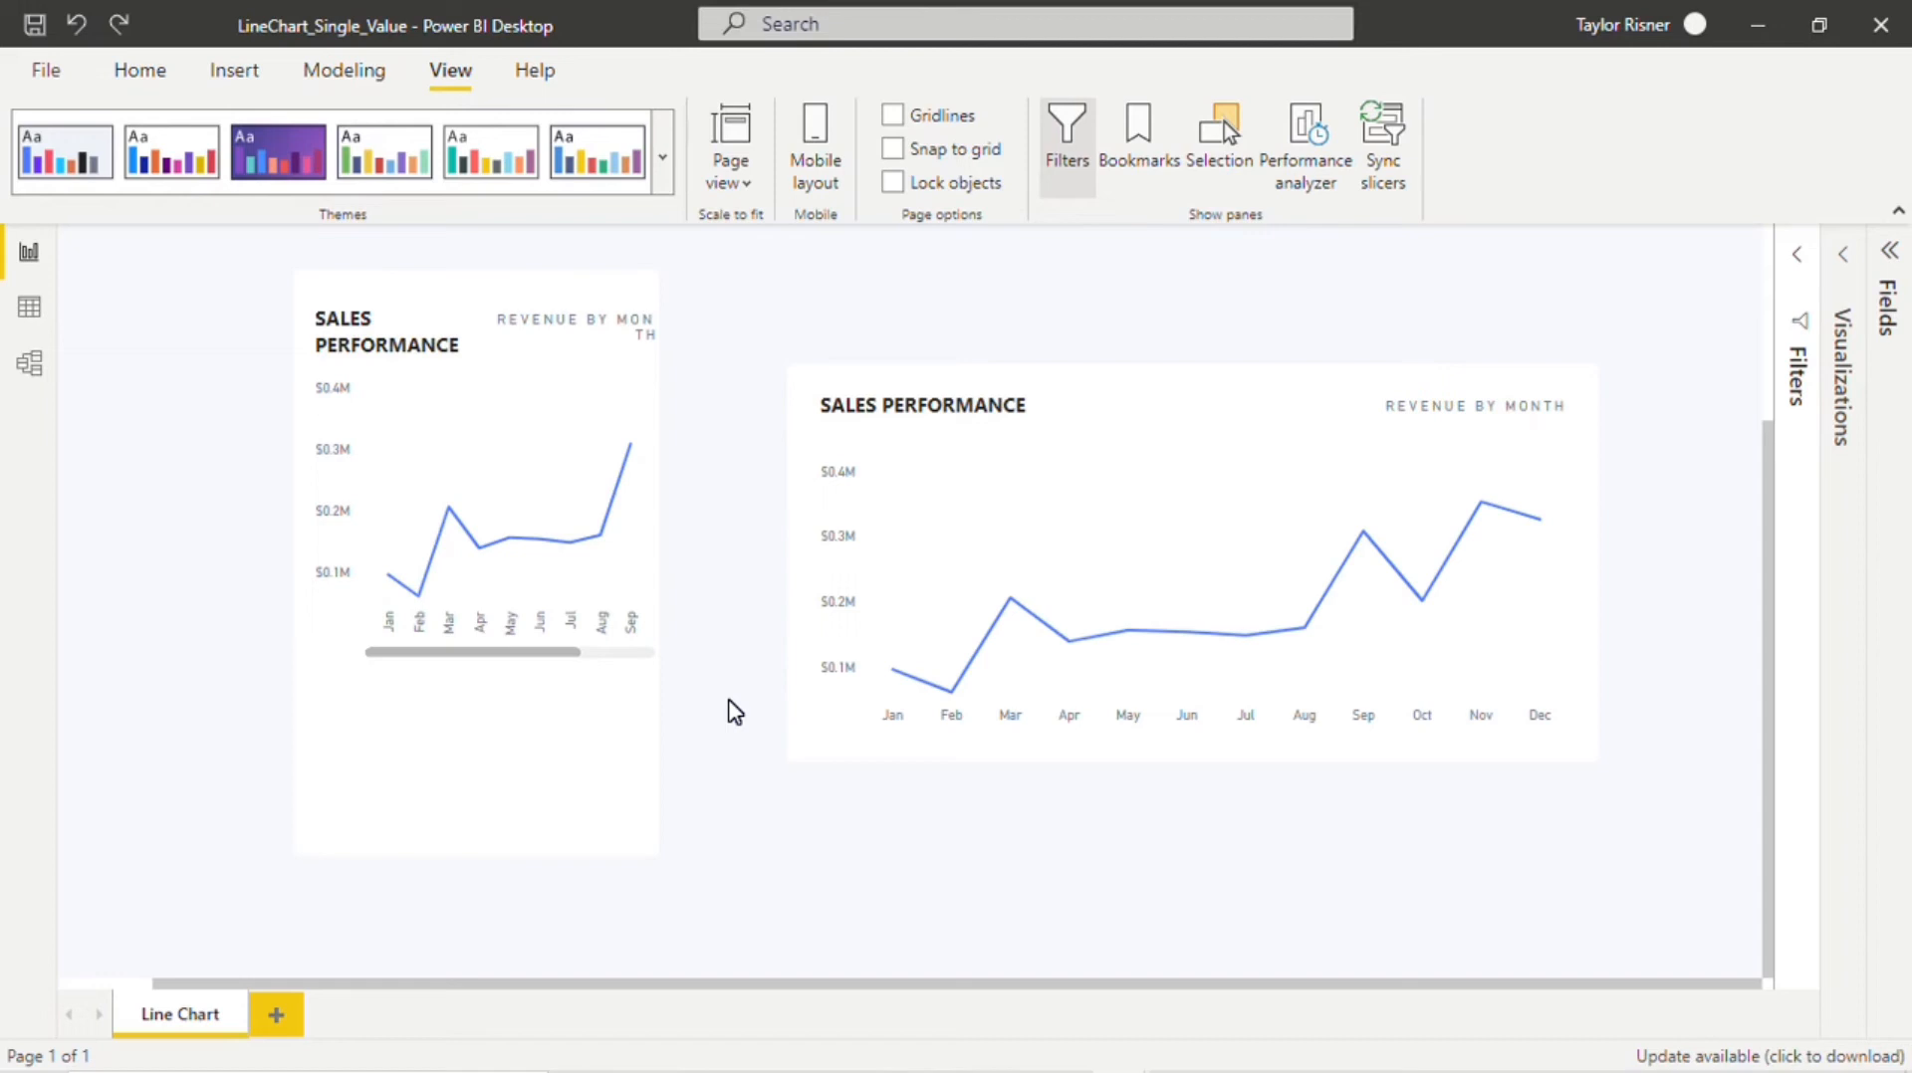
mouse_move(705, 669)
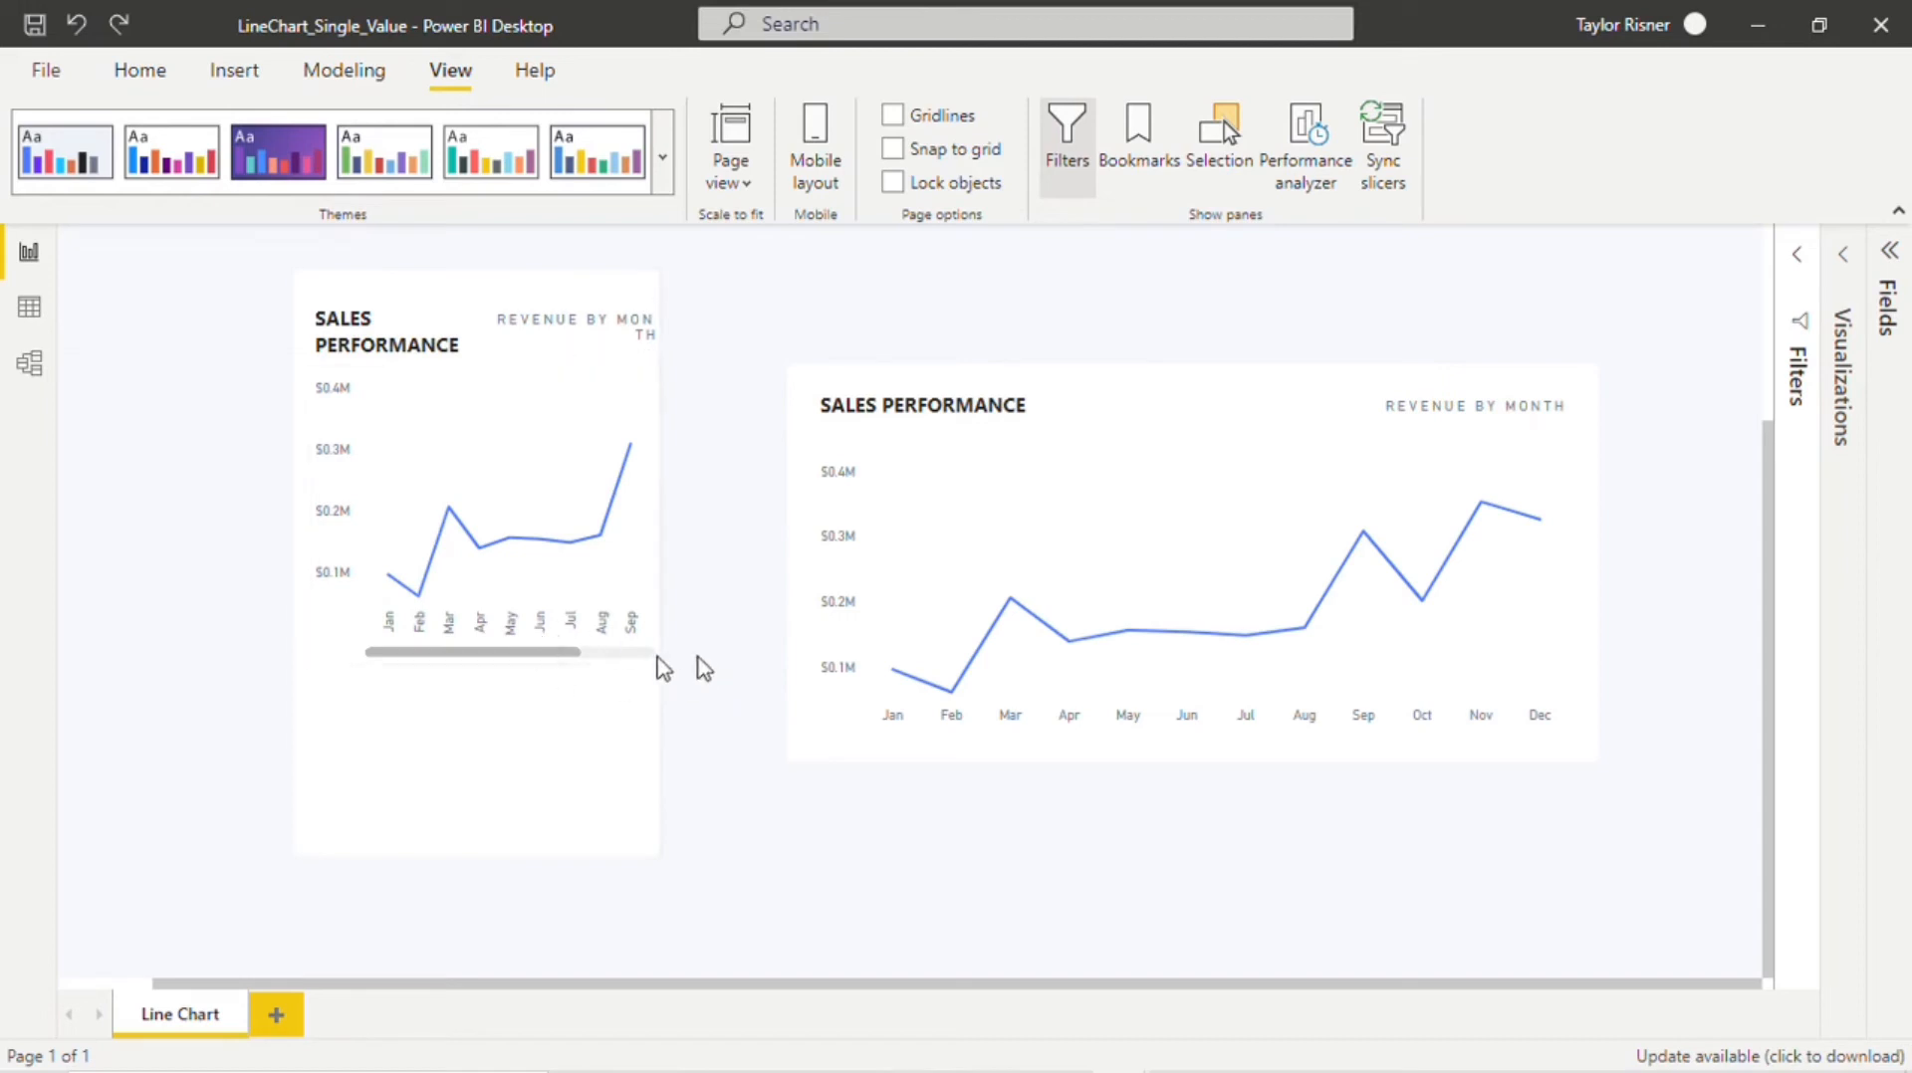
mouse_move(673, 701)
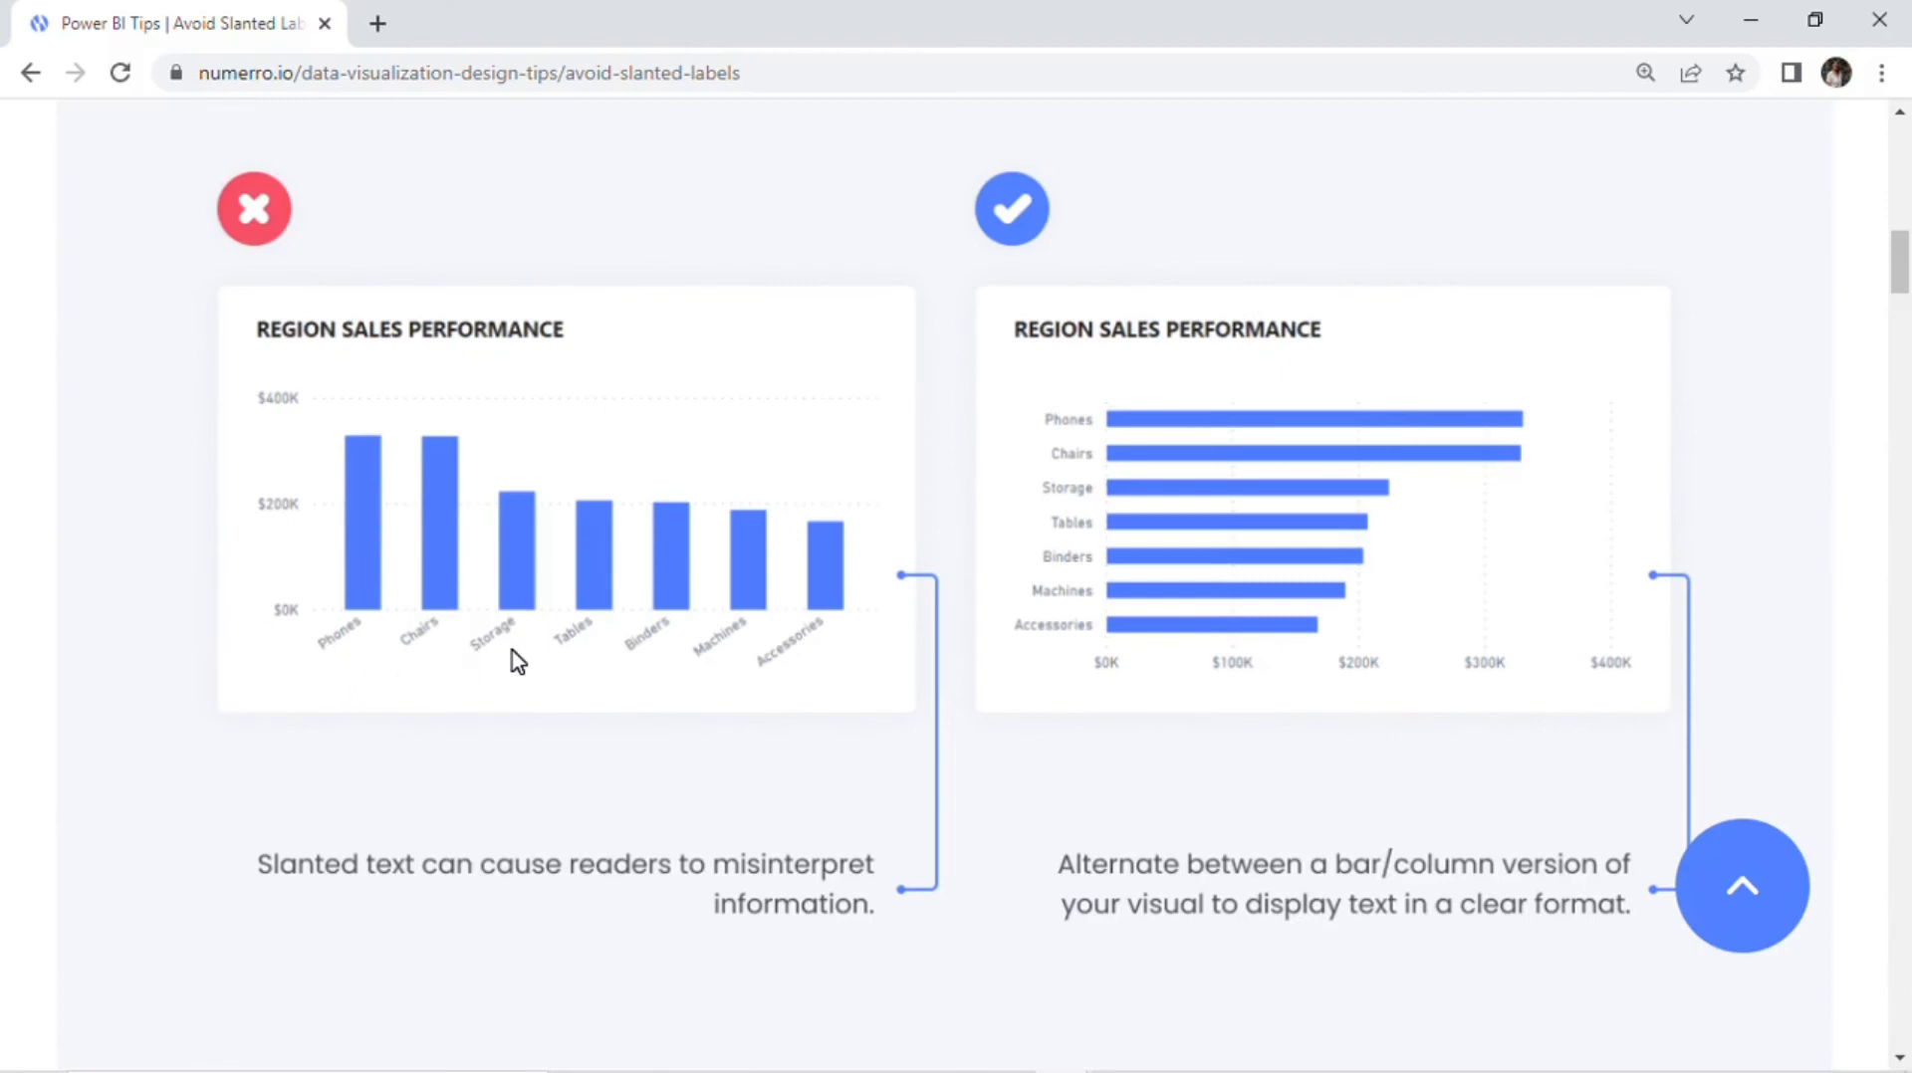
mouse_move(522, 639)
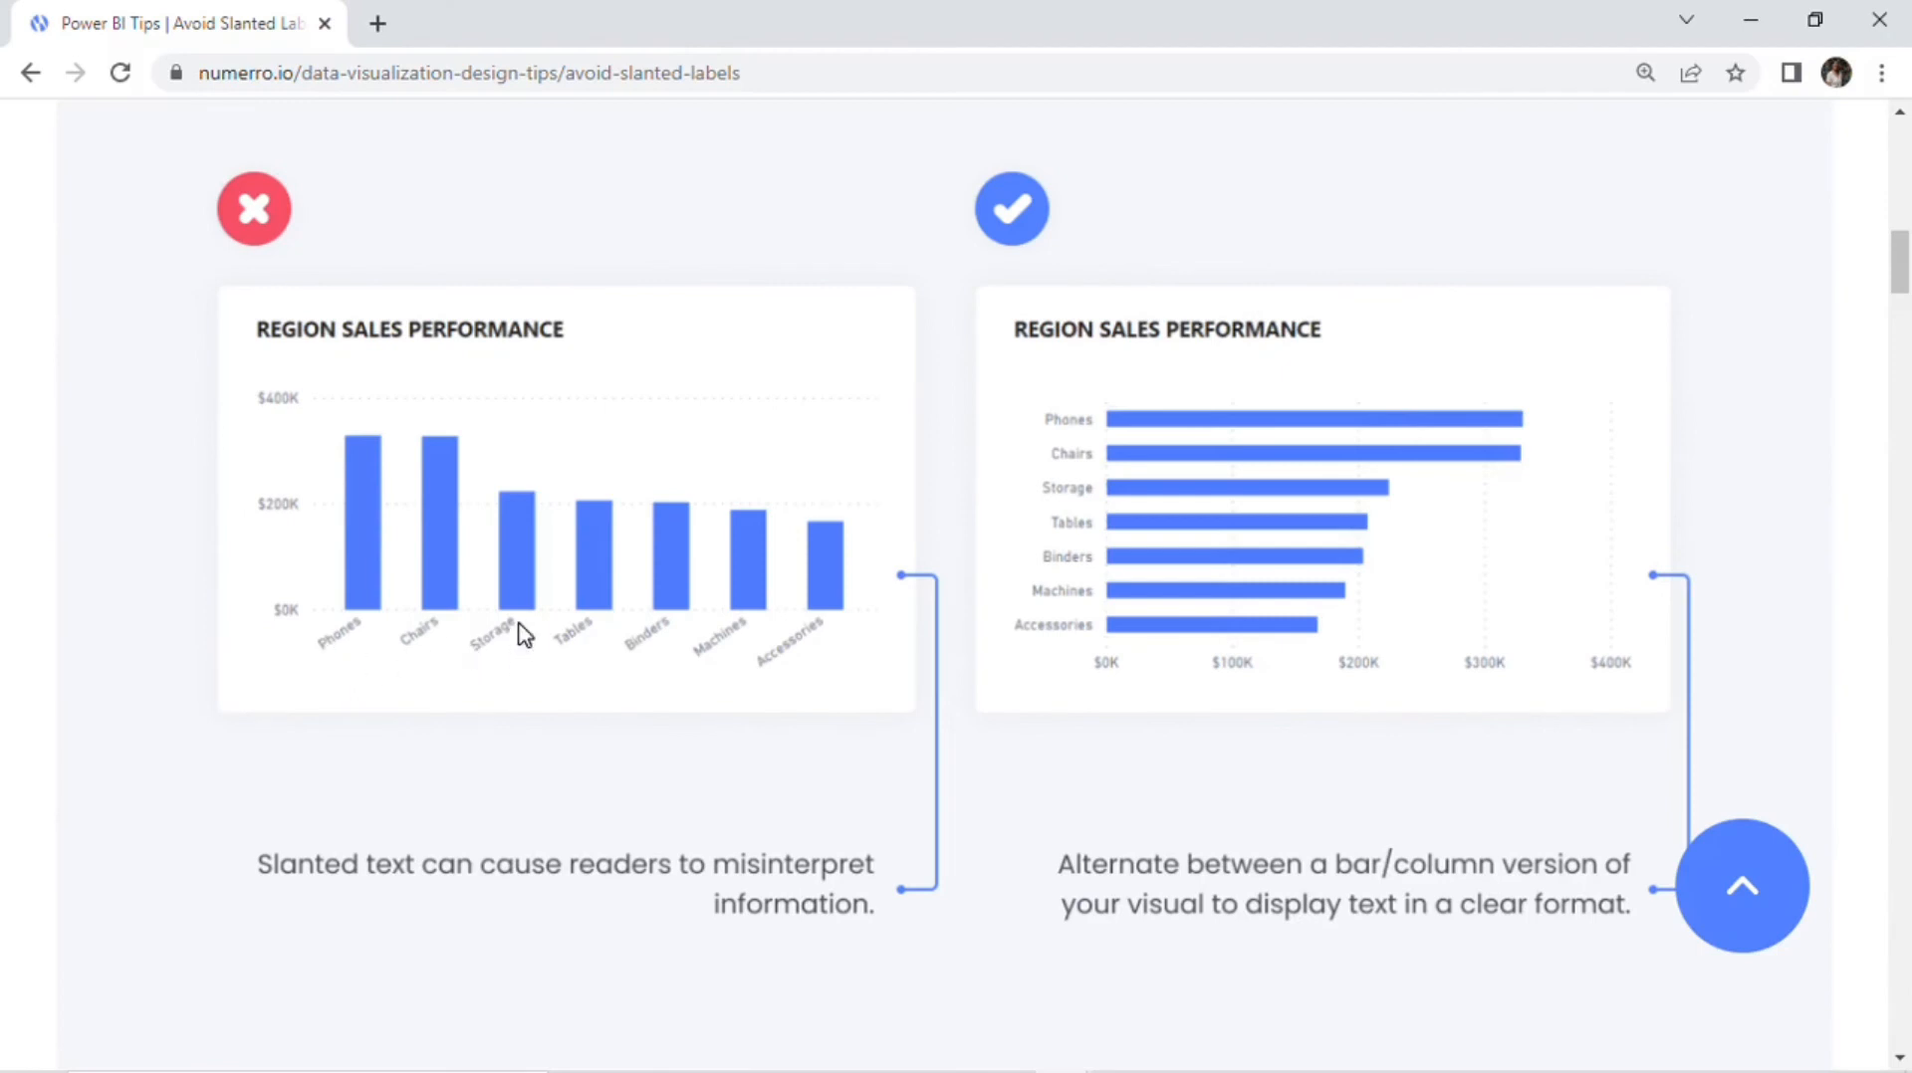
mouse_move(508, 653)
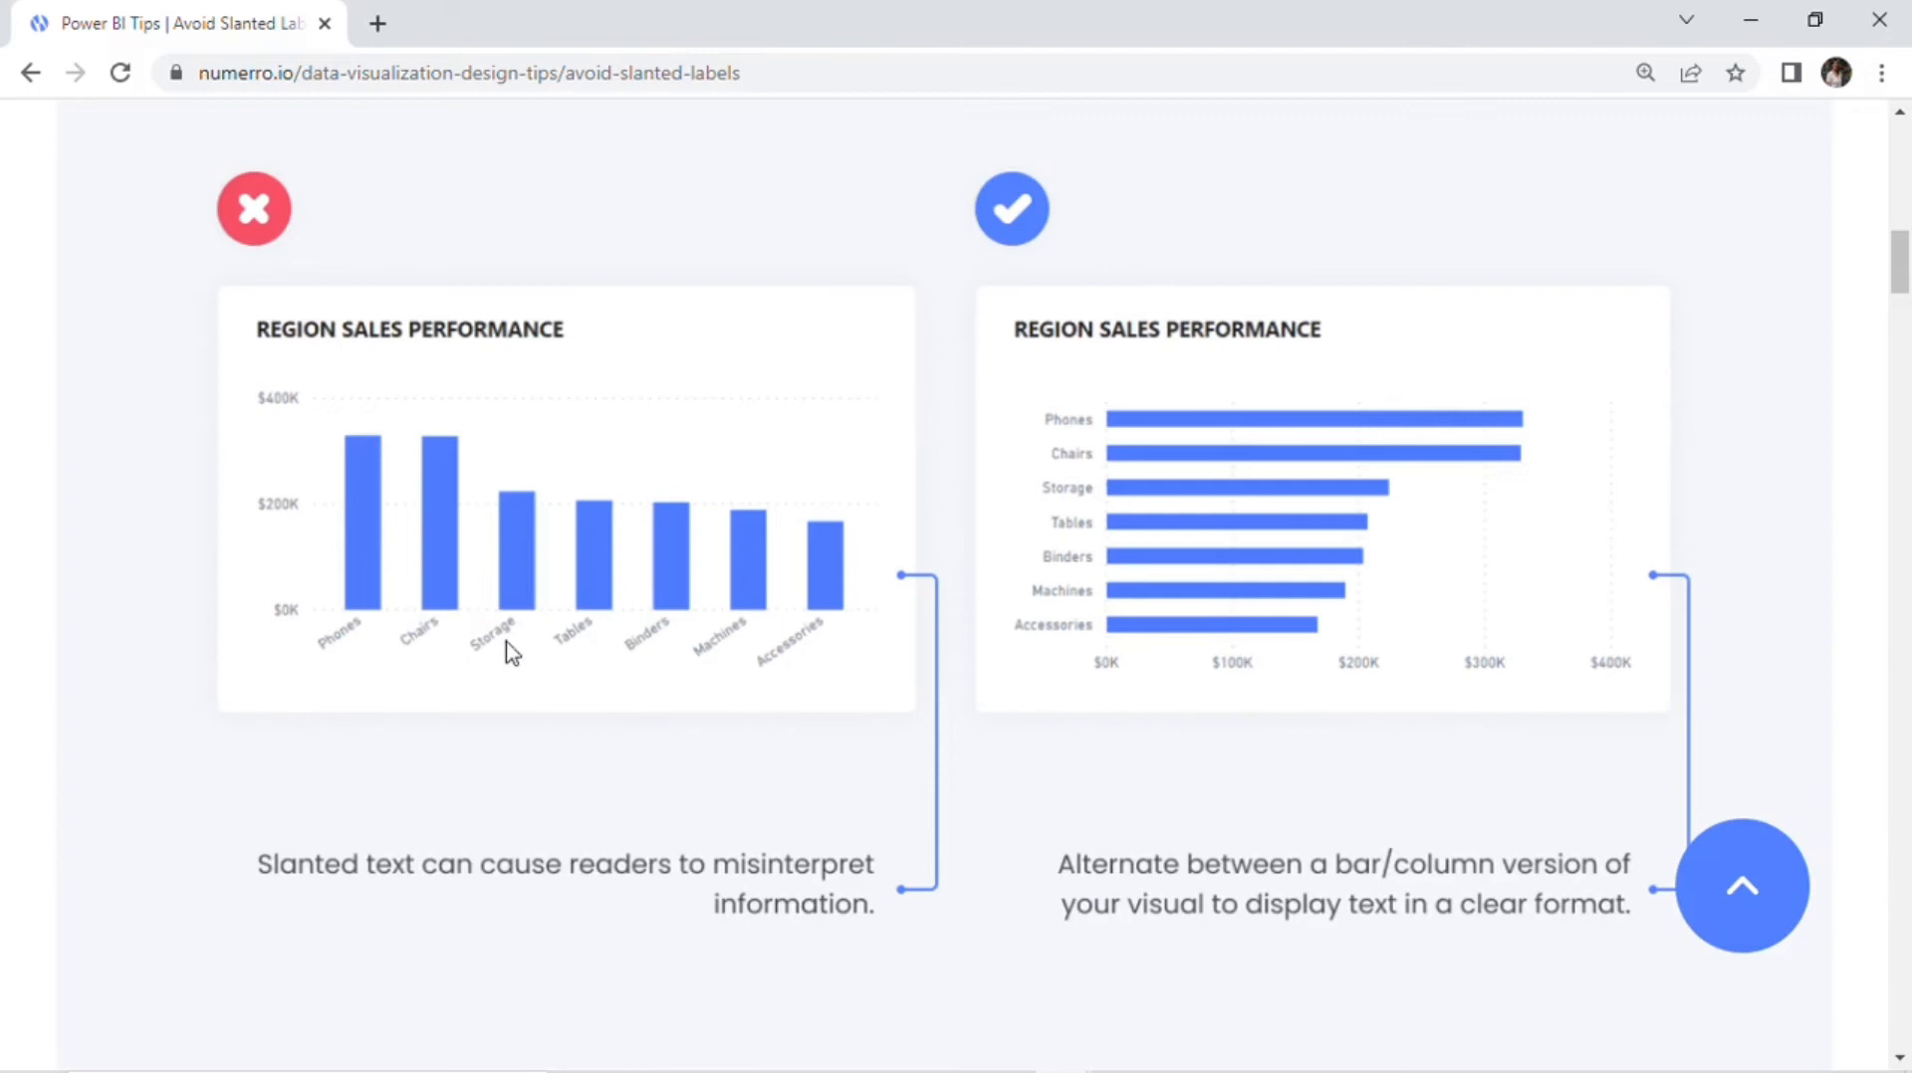
mouse_move(681, 634)
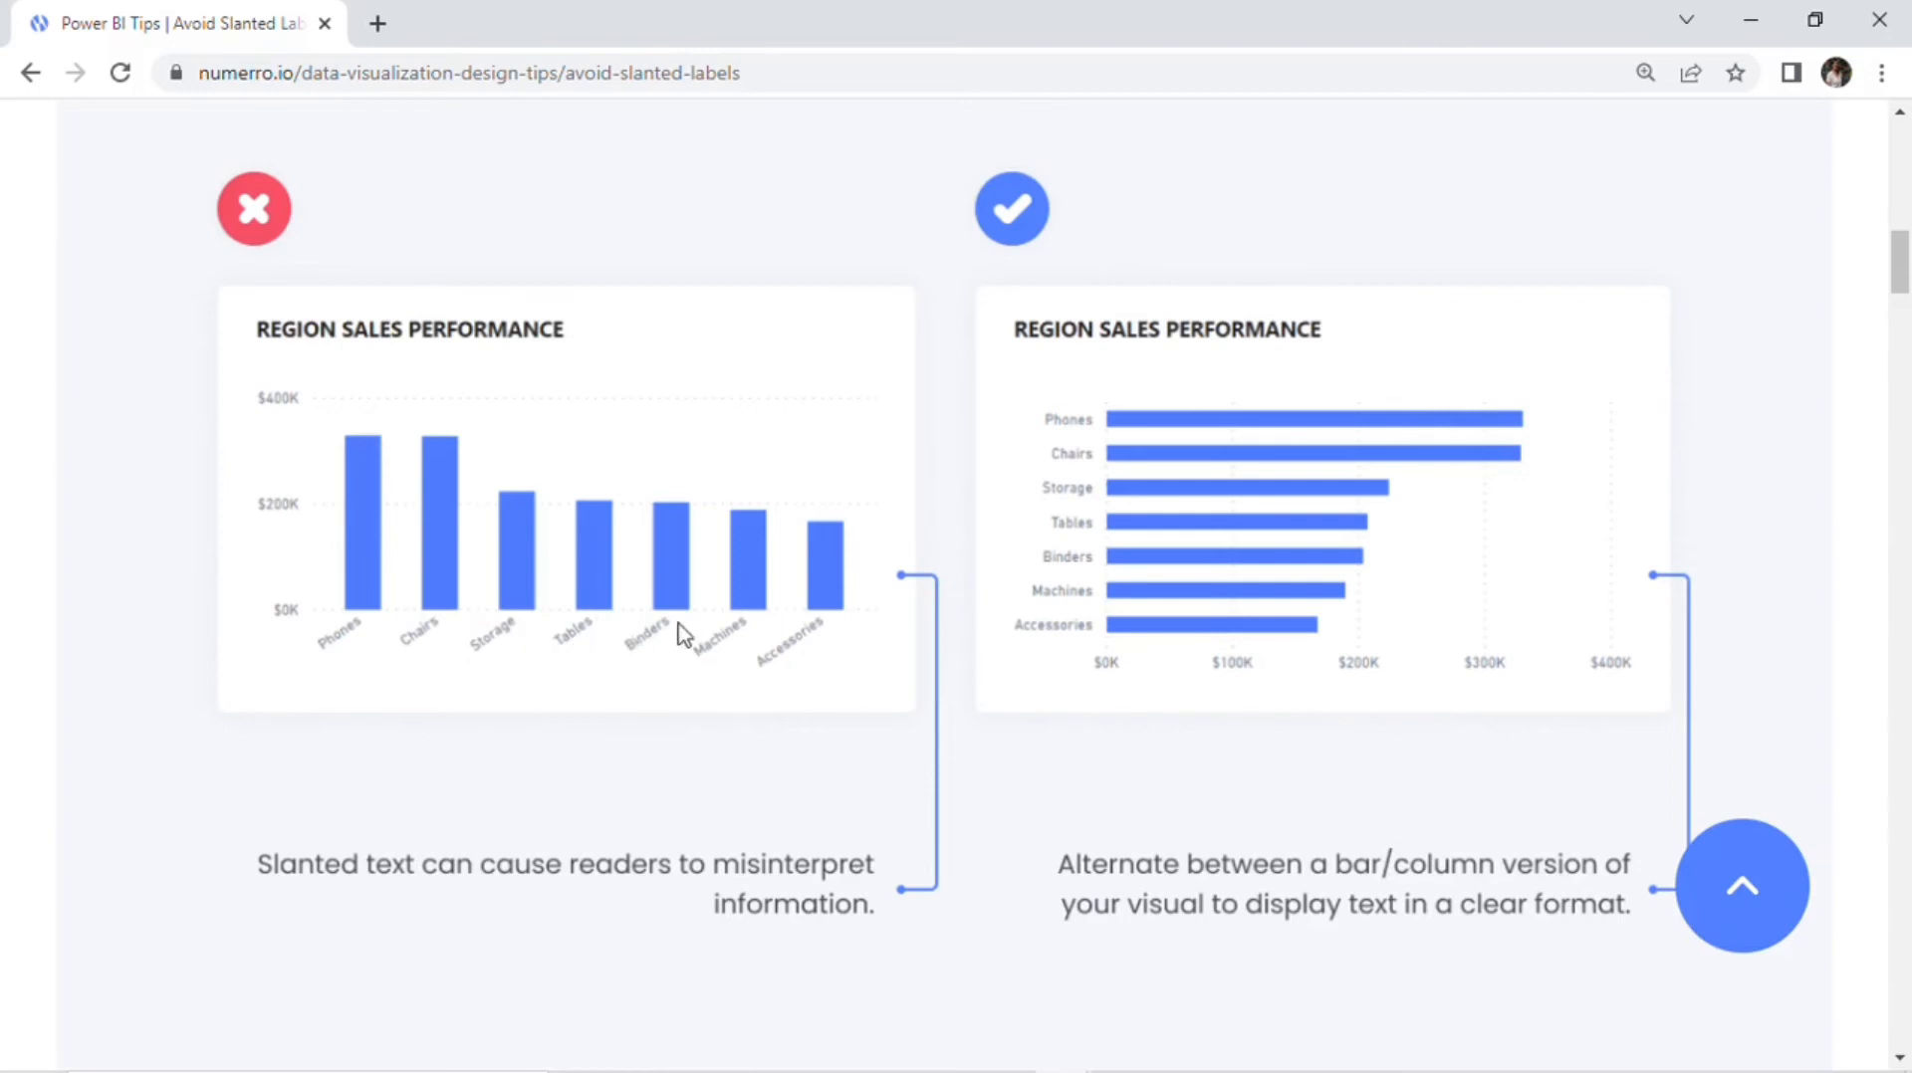
mouse_move(780, 714)
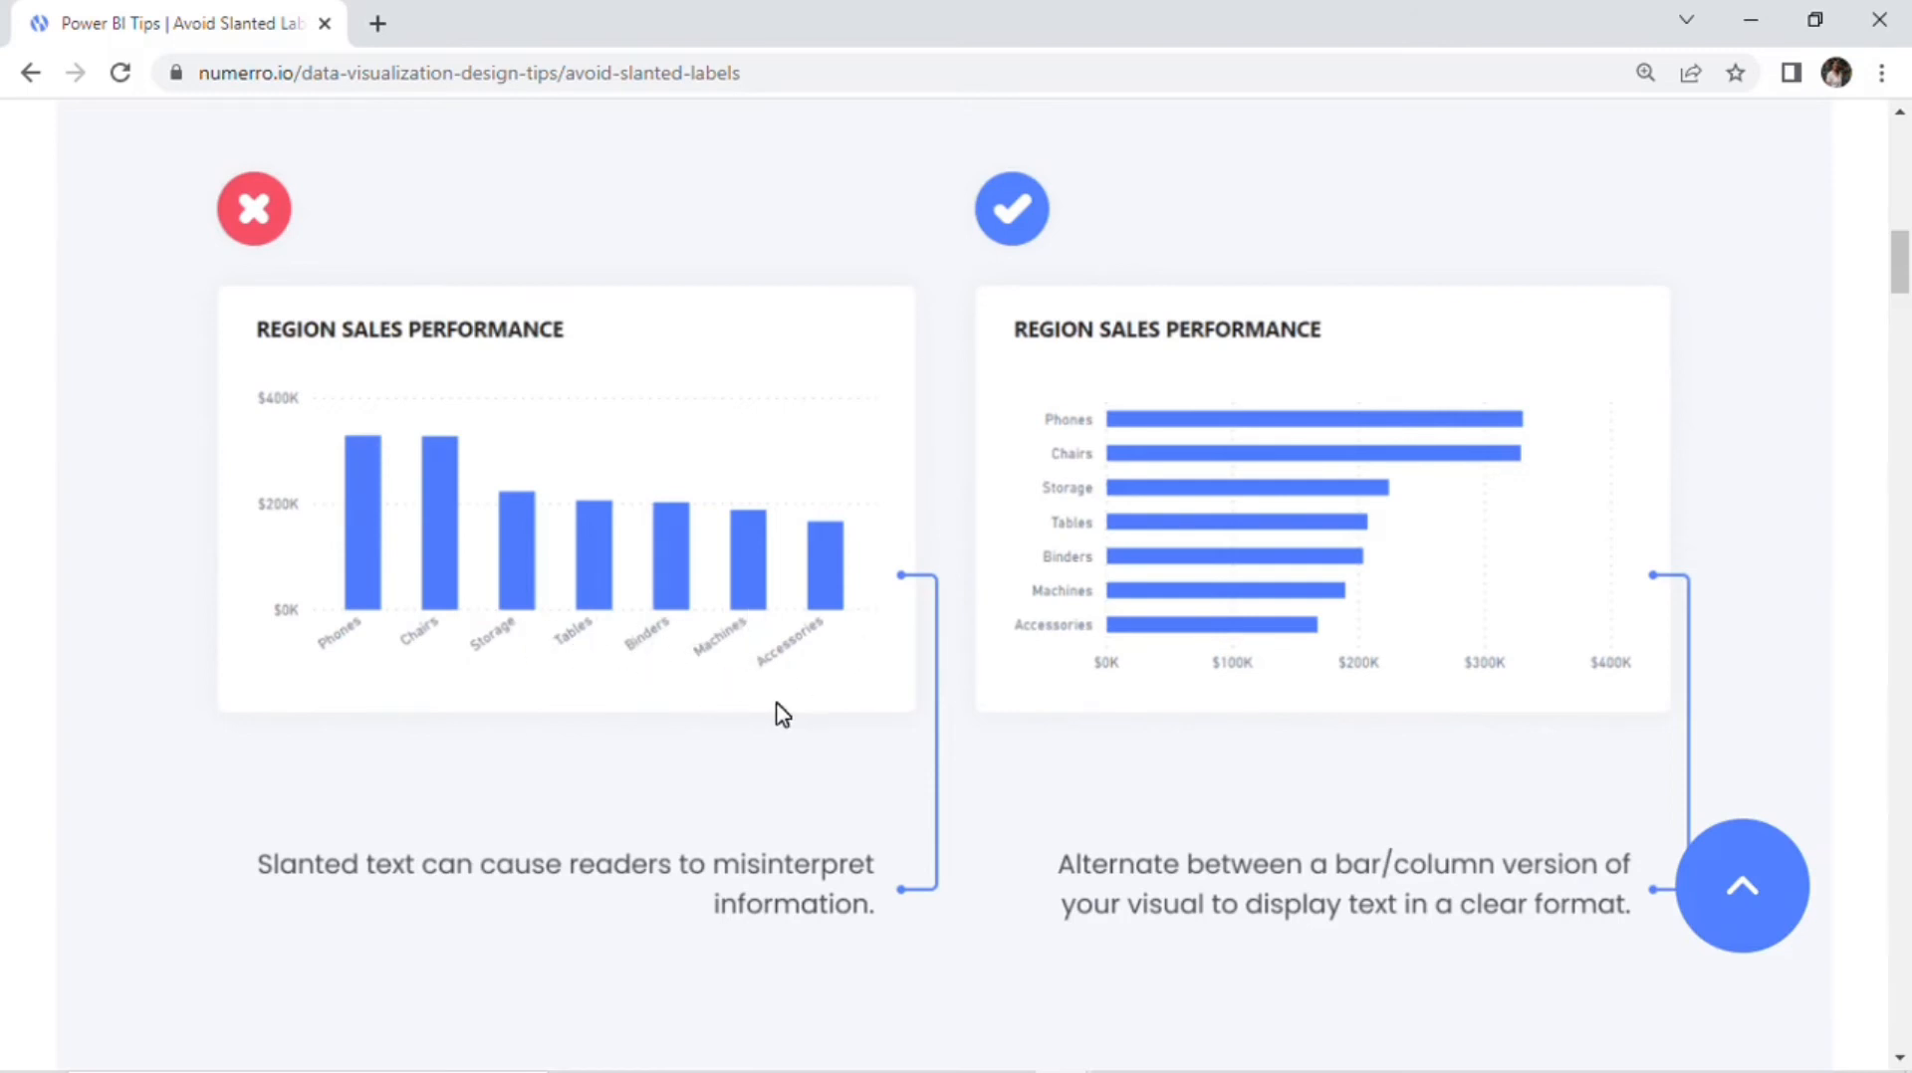
mouse_move(1091, 438)
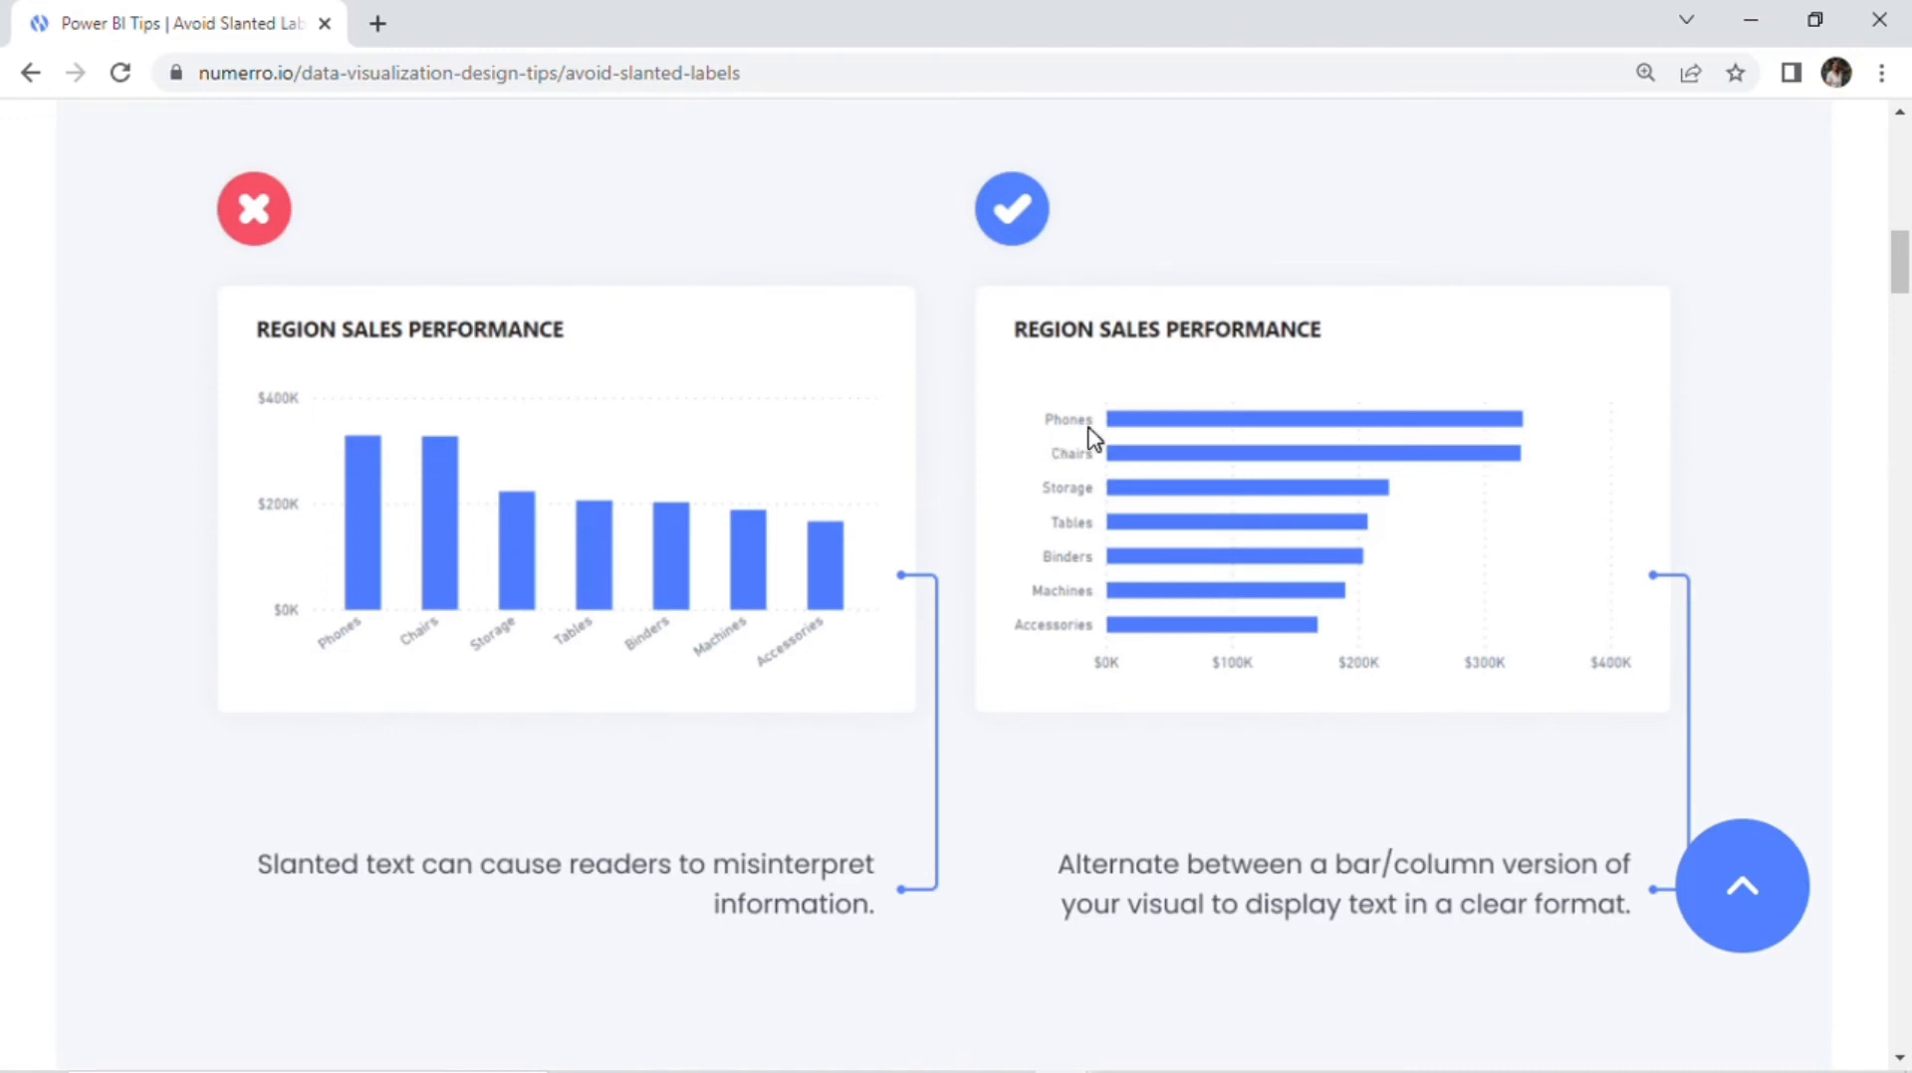
mouse_move(1055, 442)
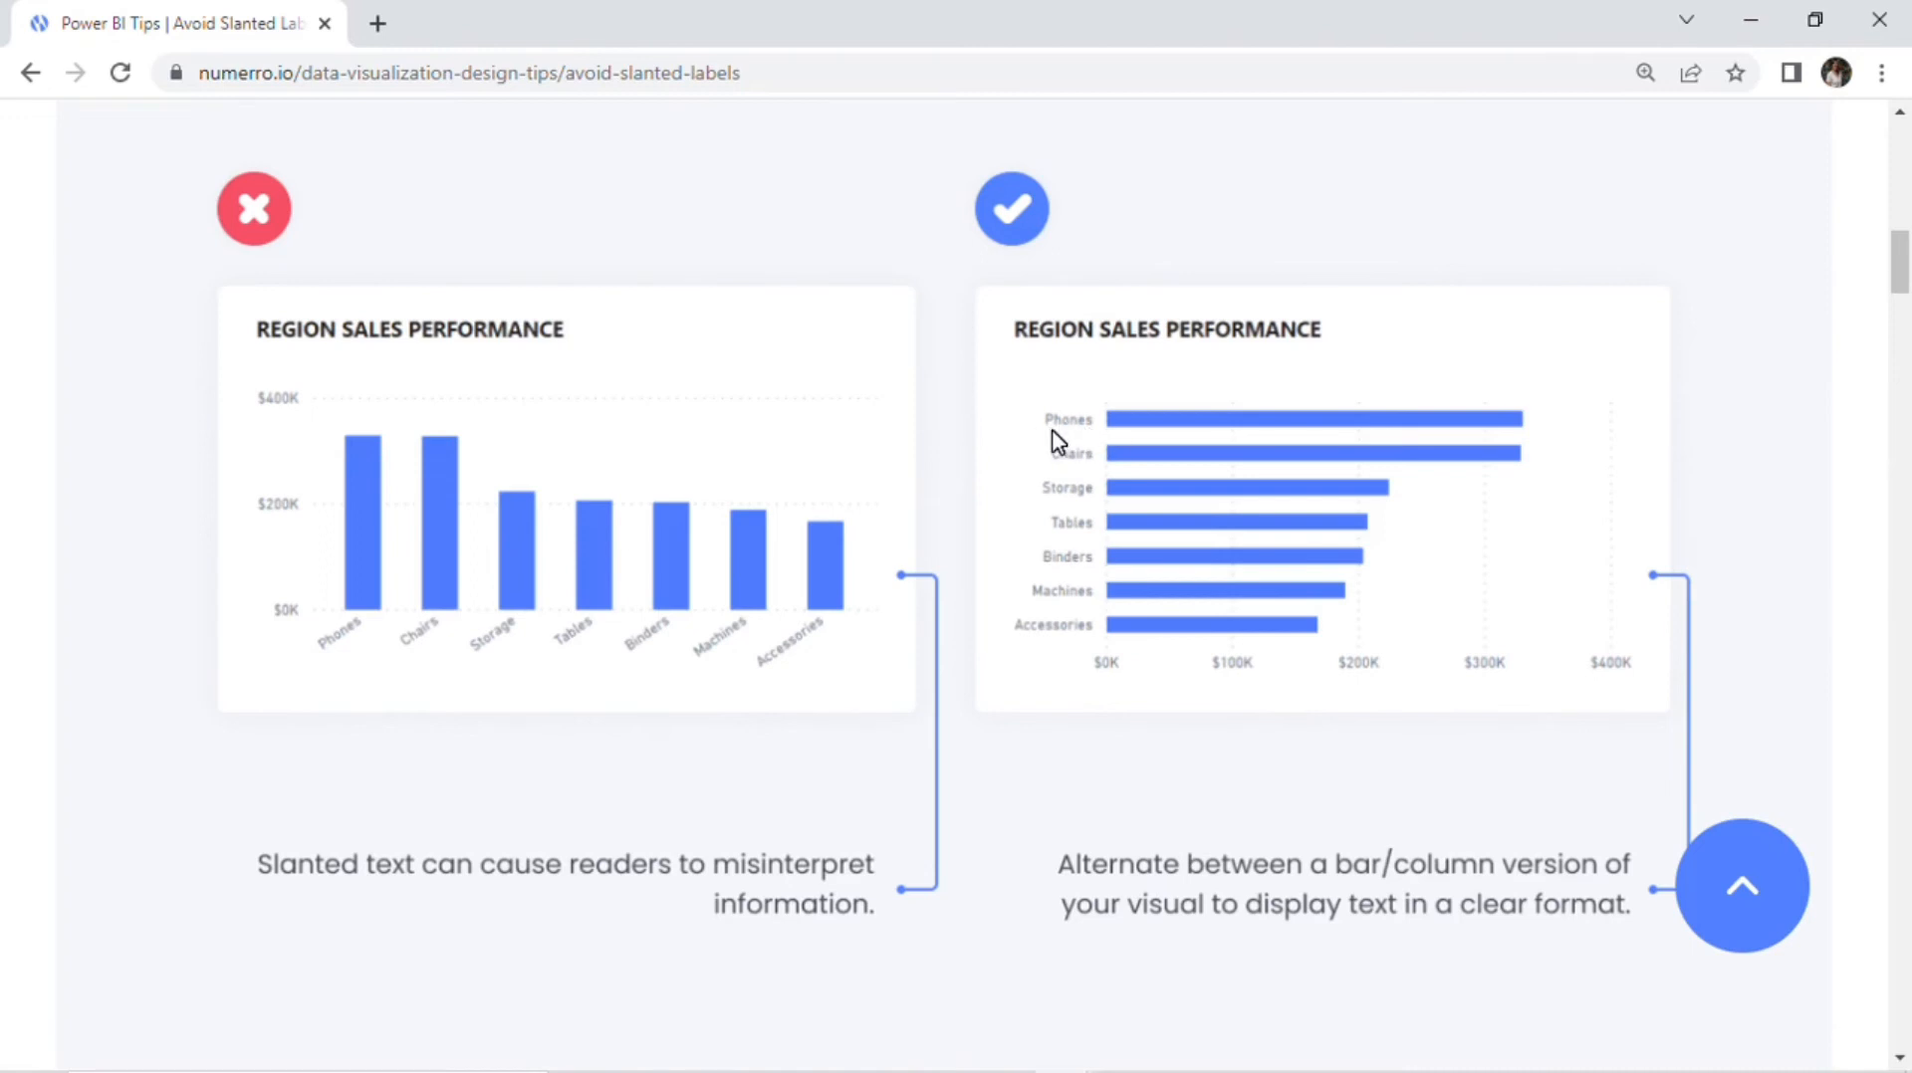
mouse_move(1266, 446)
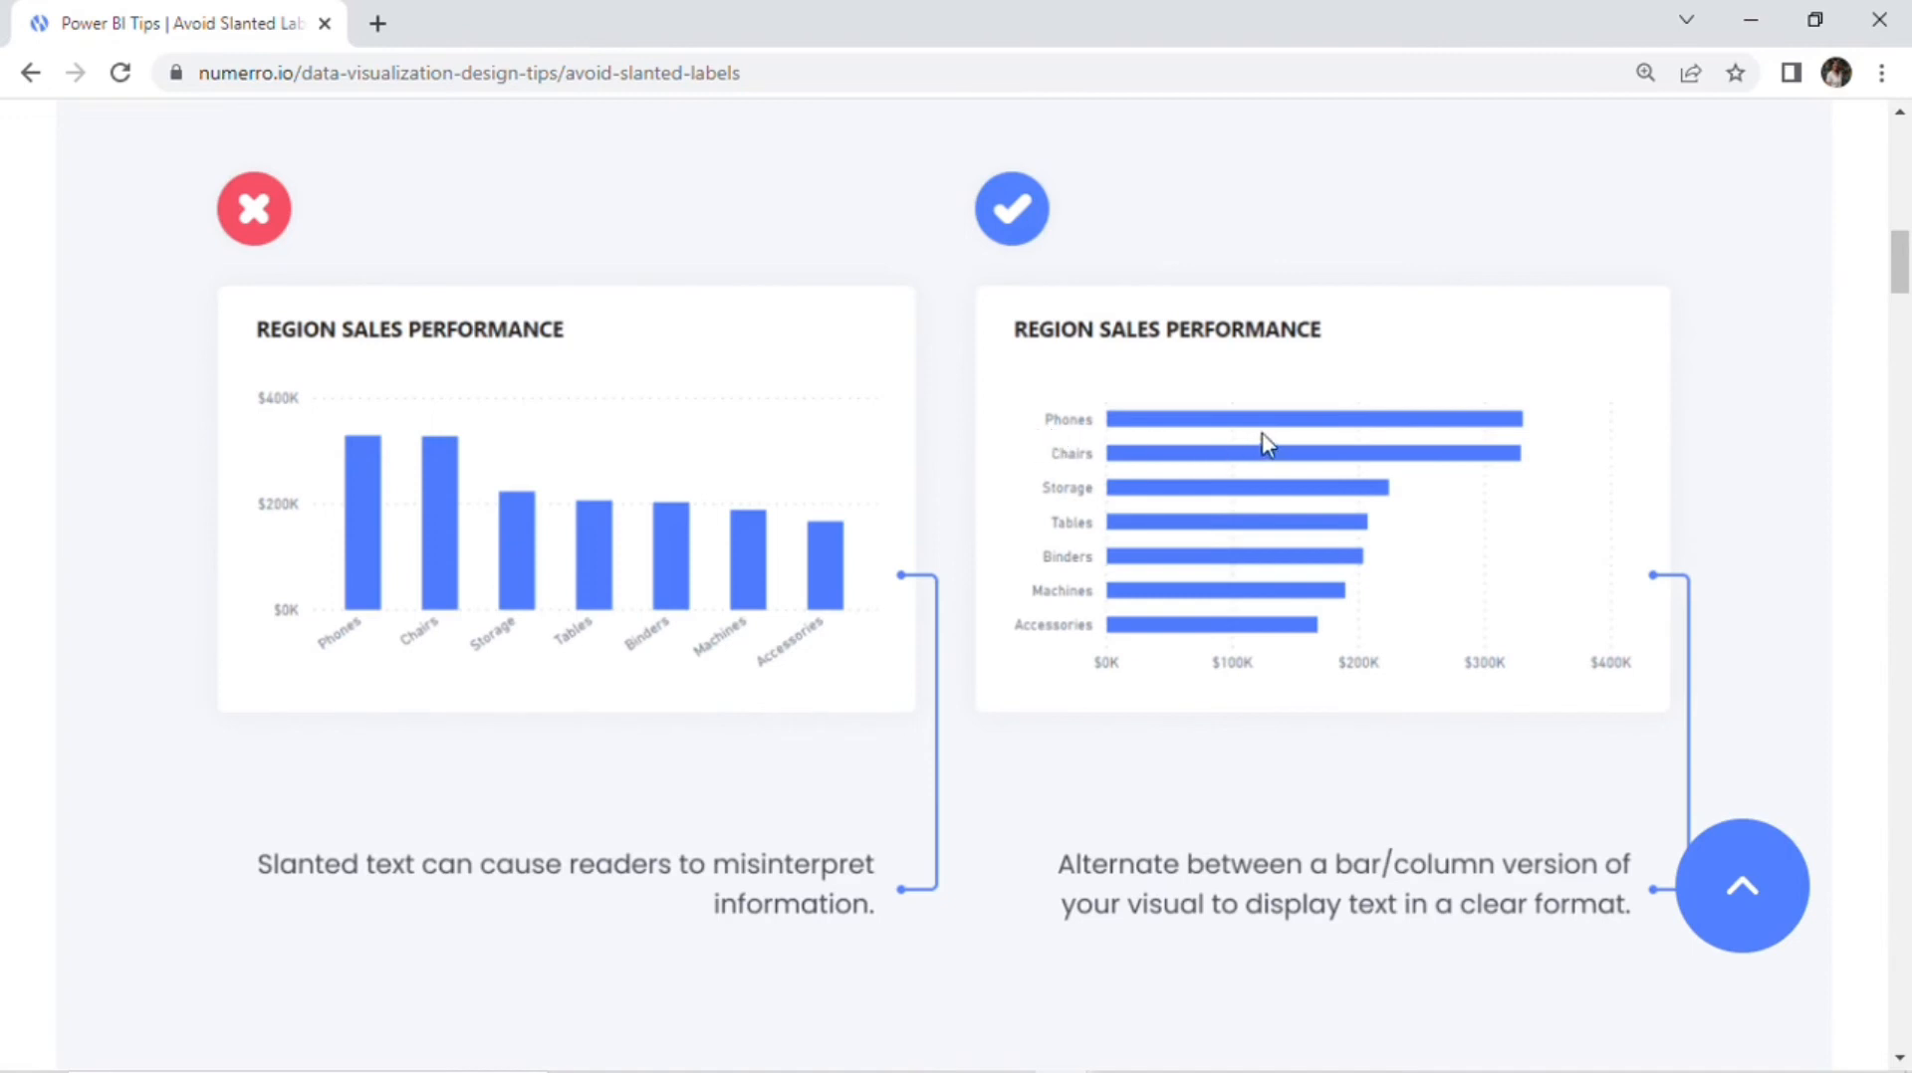
mouse_move(1069, 467)
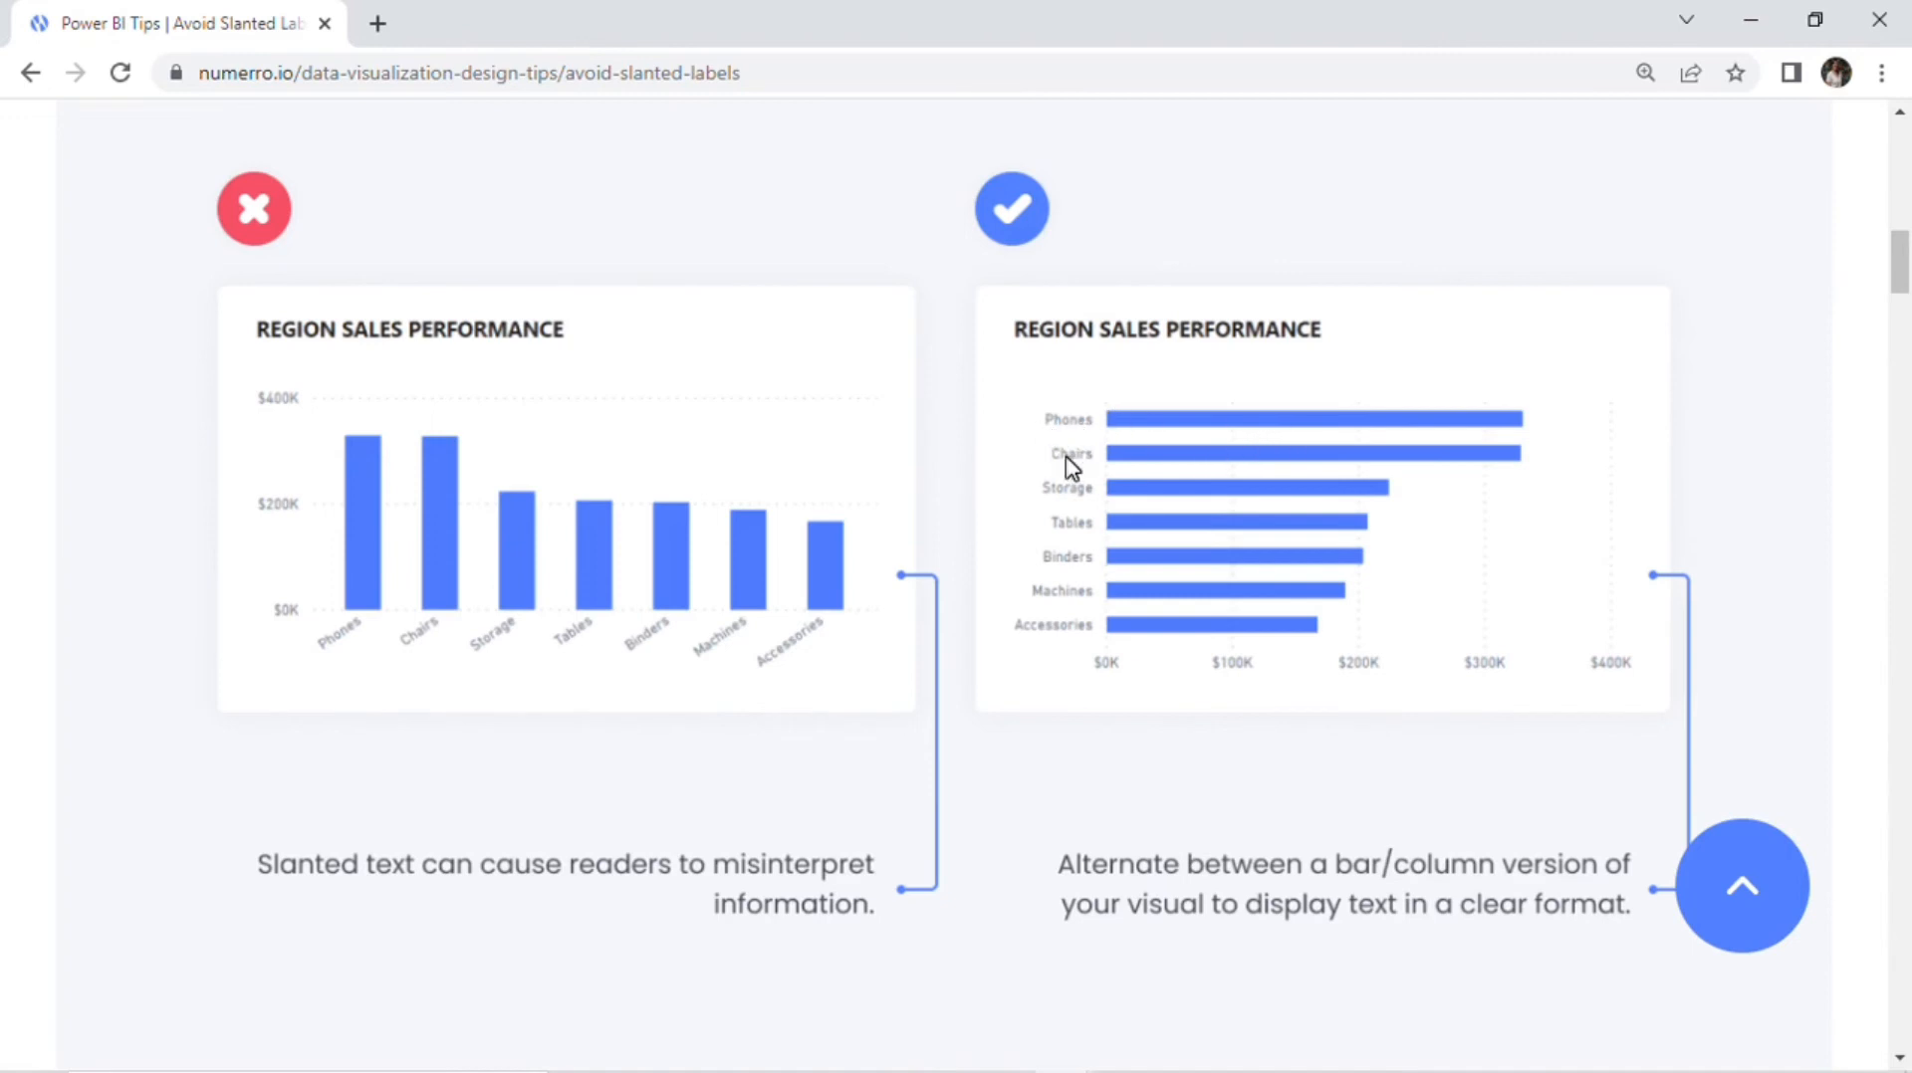
mouse_move(1048, 595)
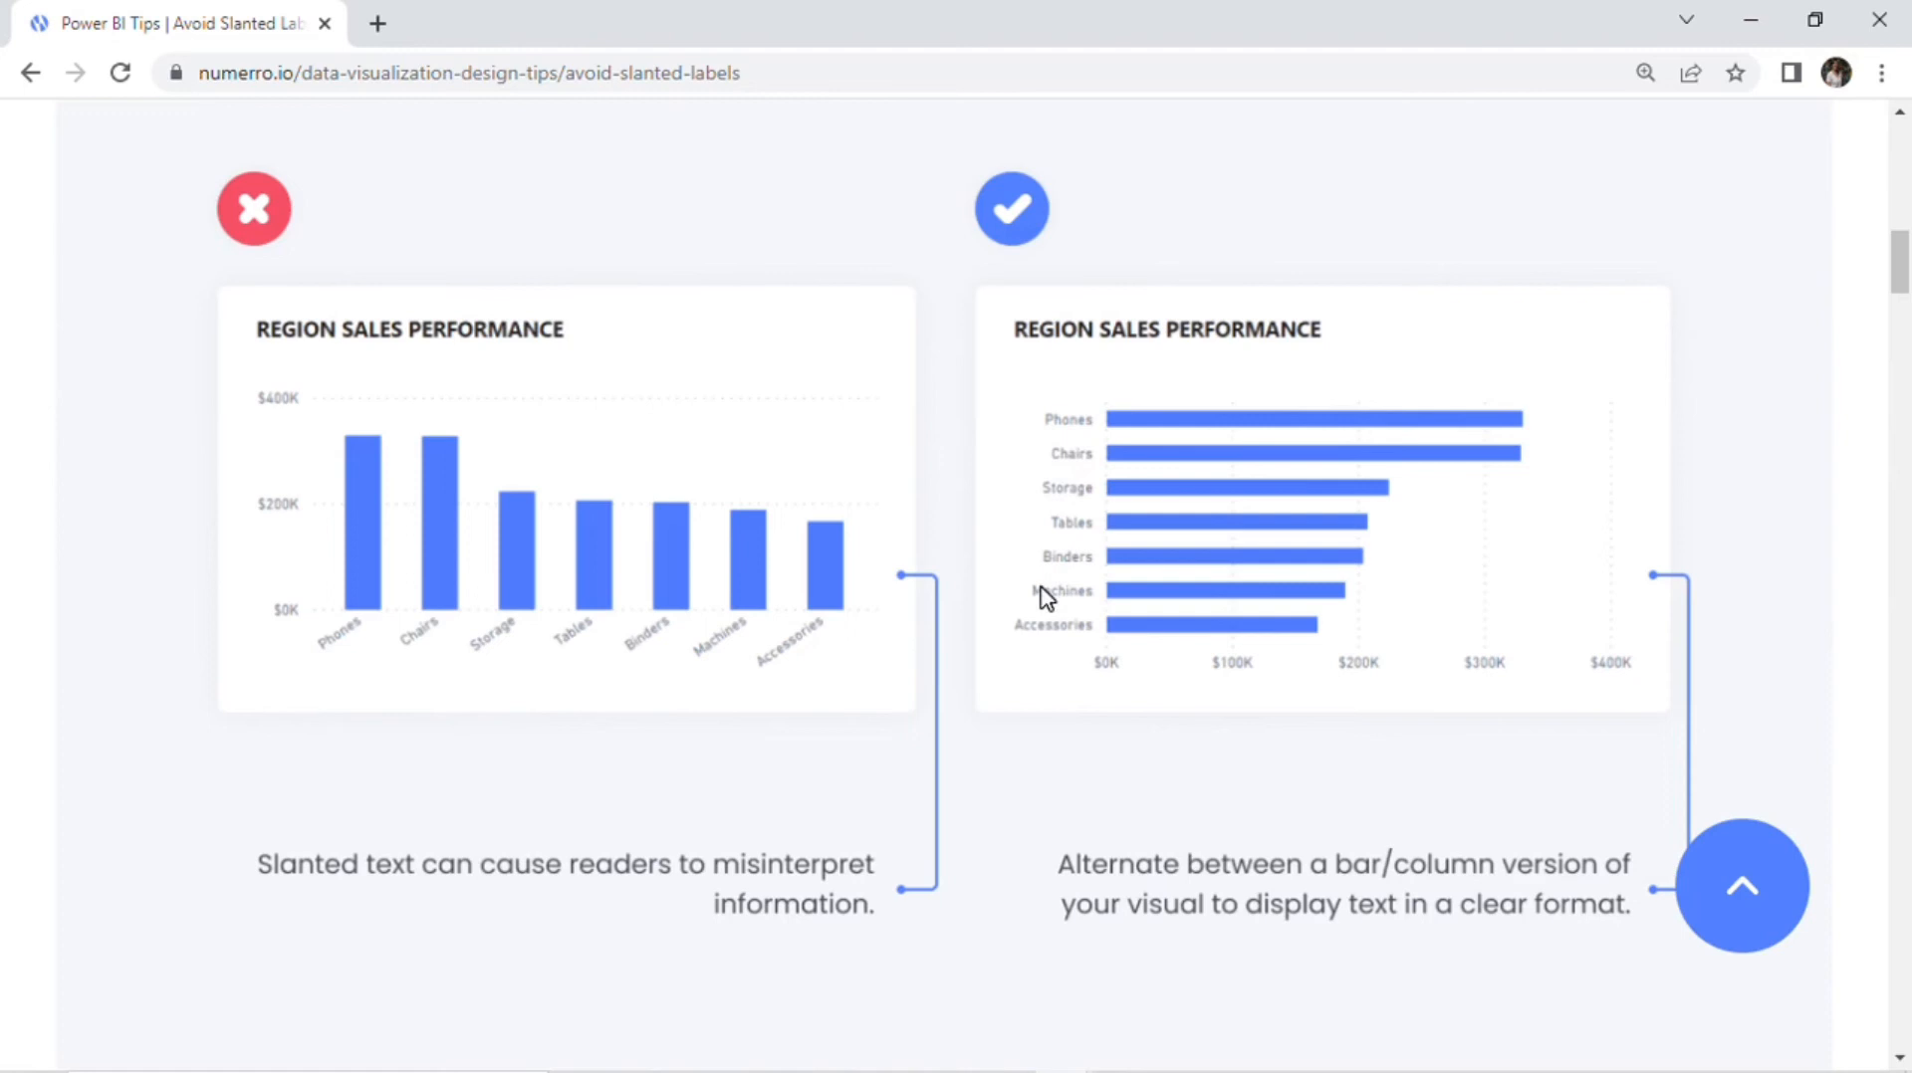
mouse_move(1021, 614)
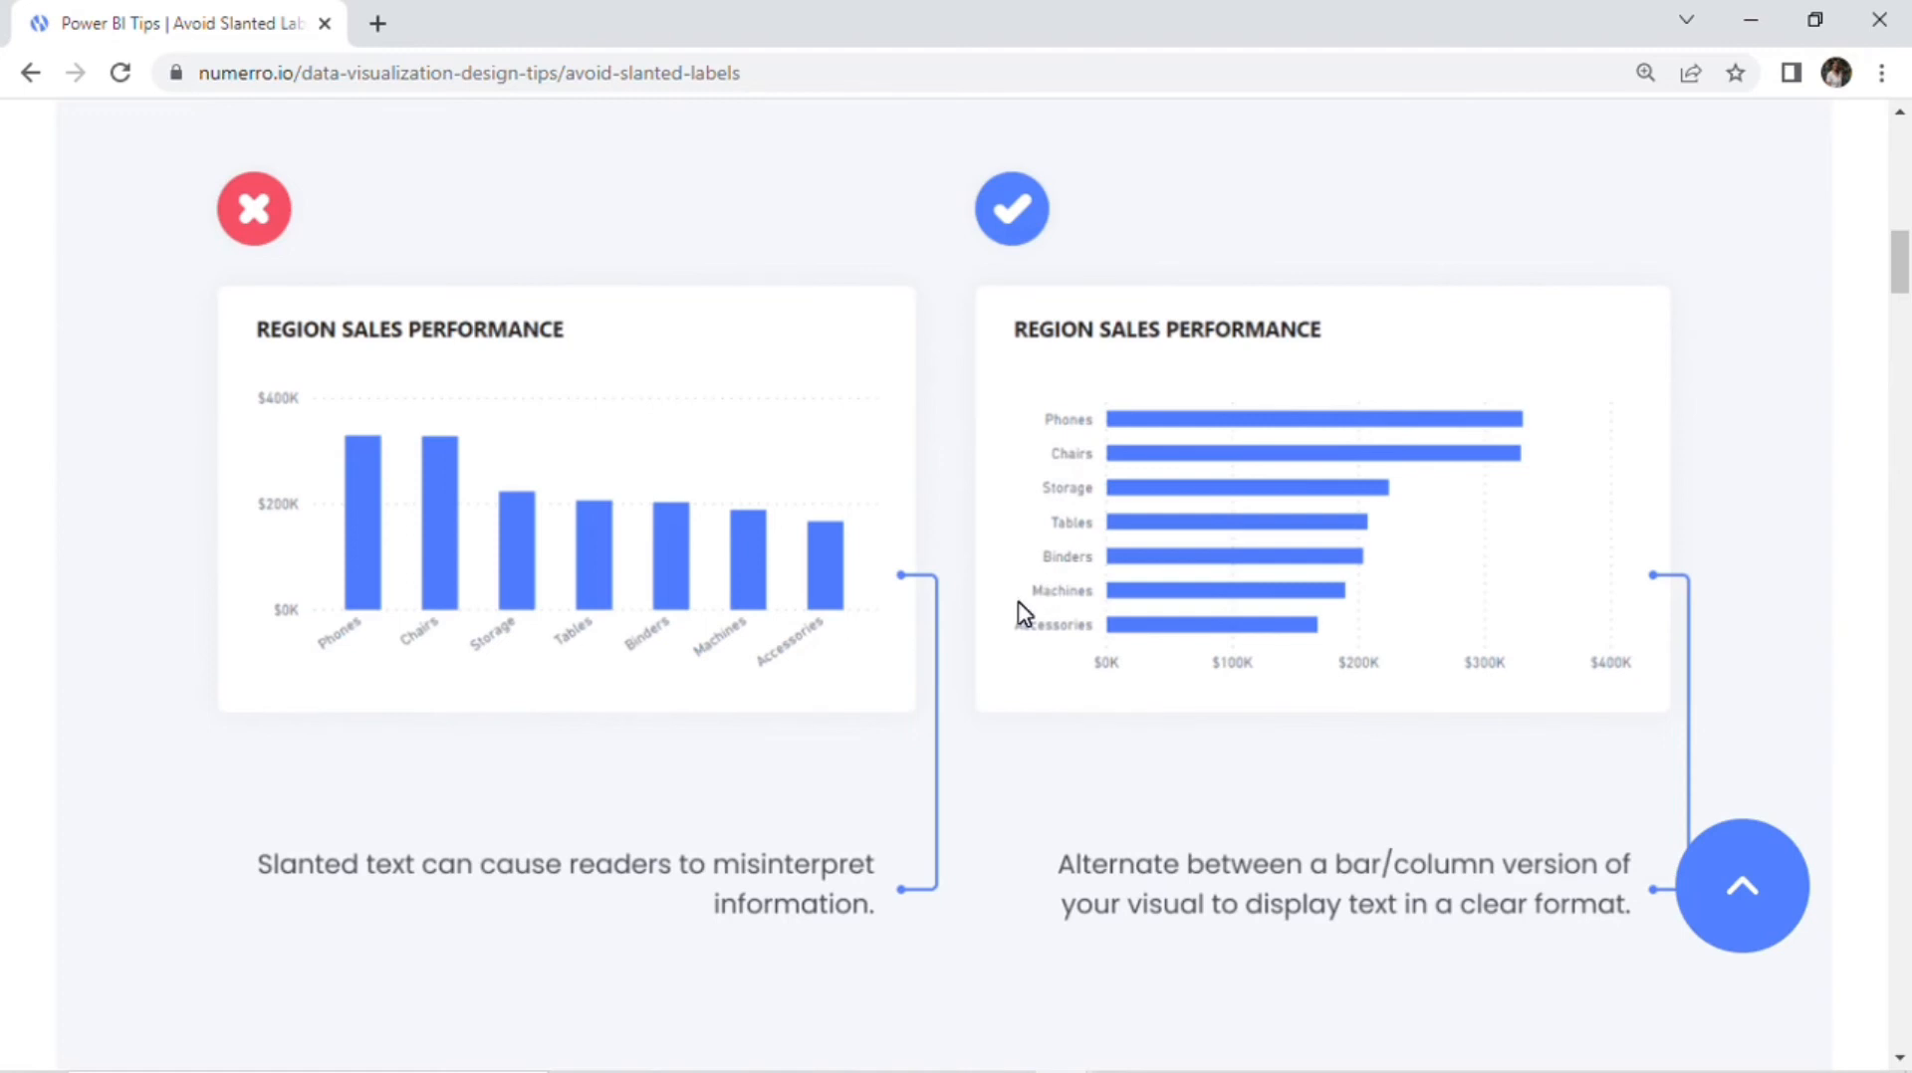
mouse_move(729, 733)
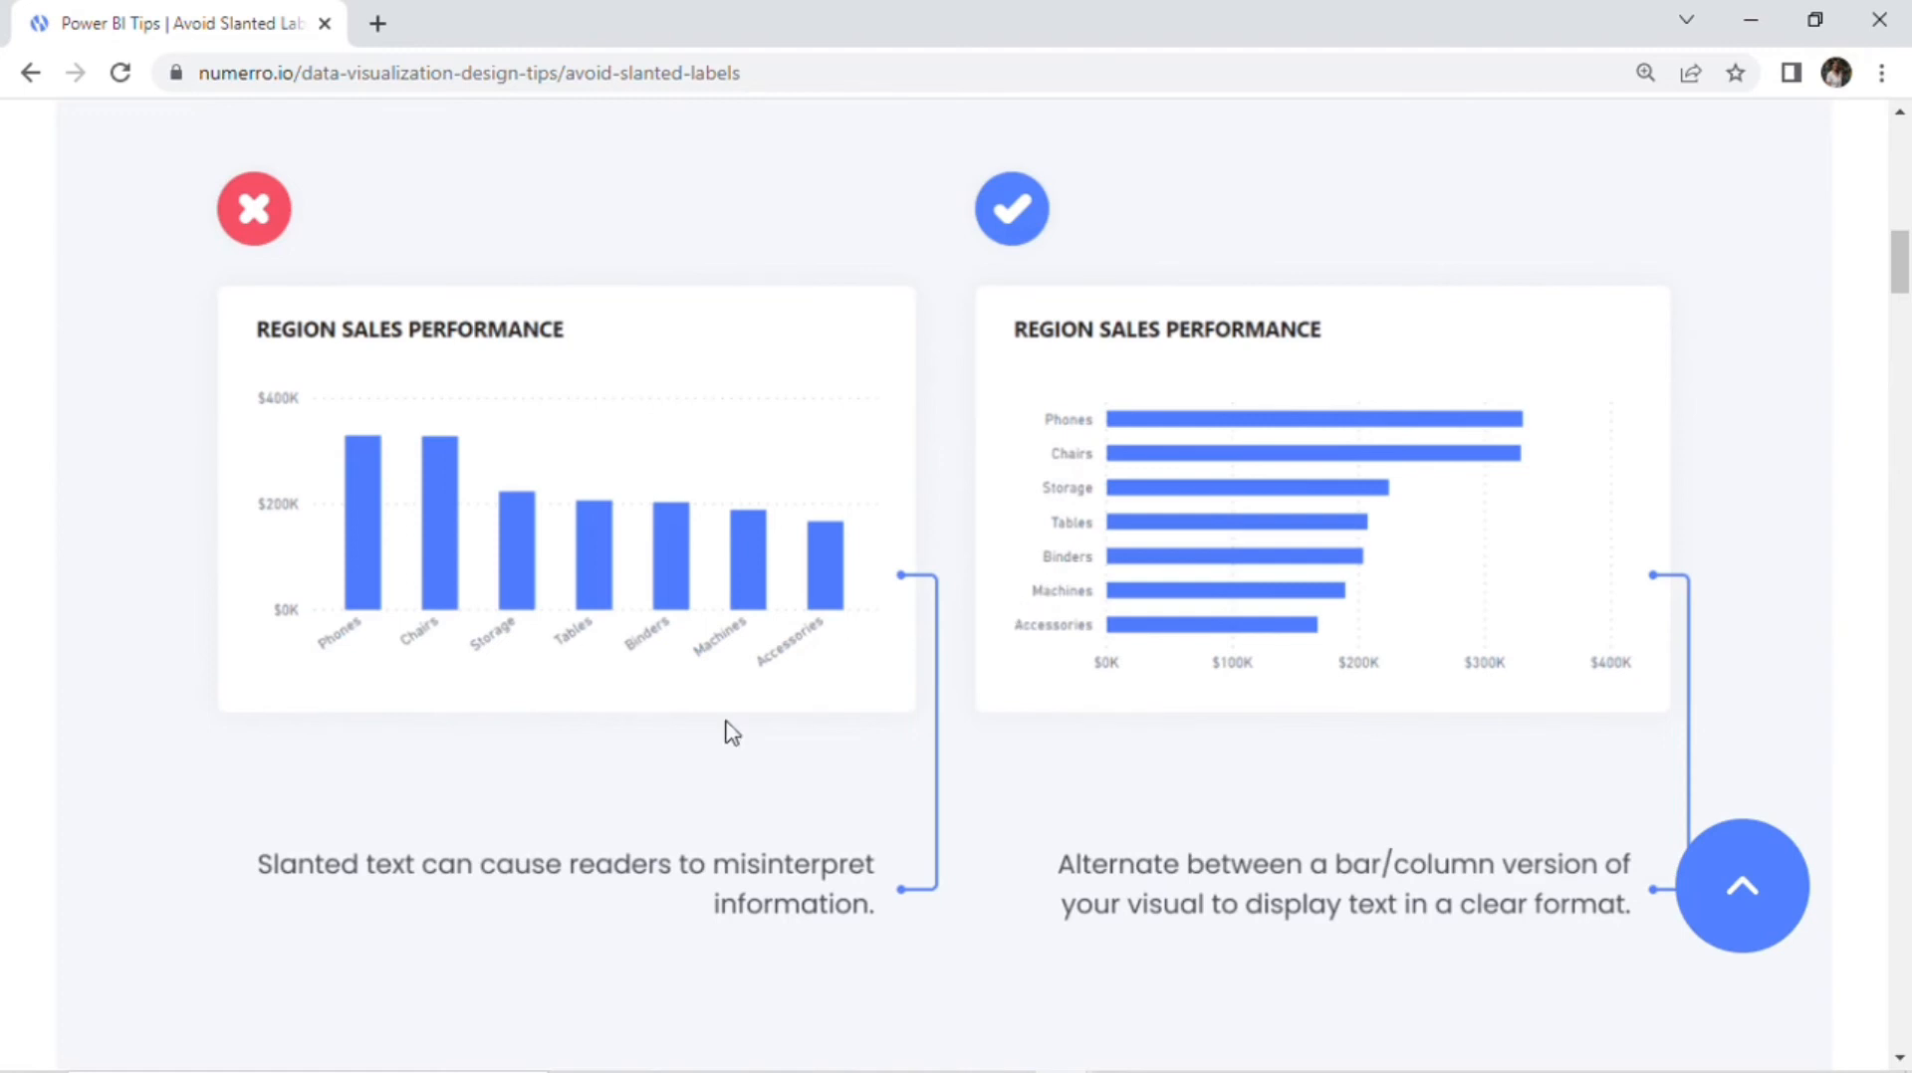
mouse_move(812, 669)
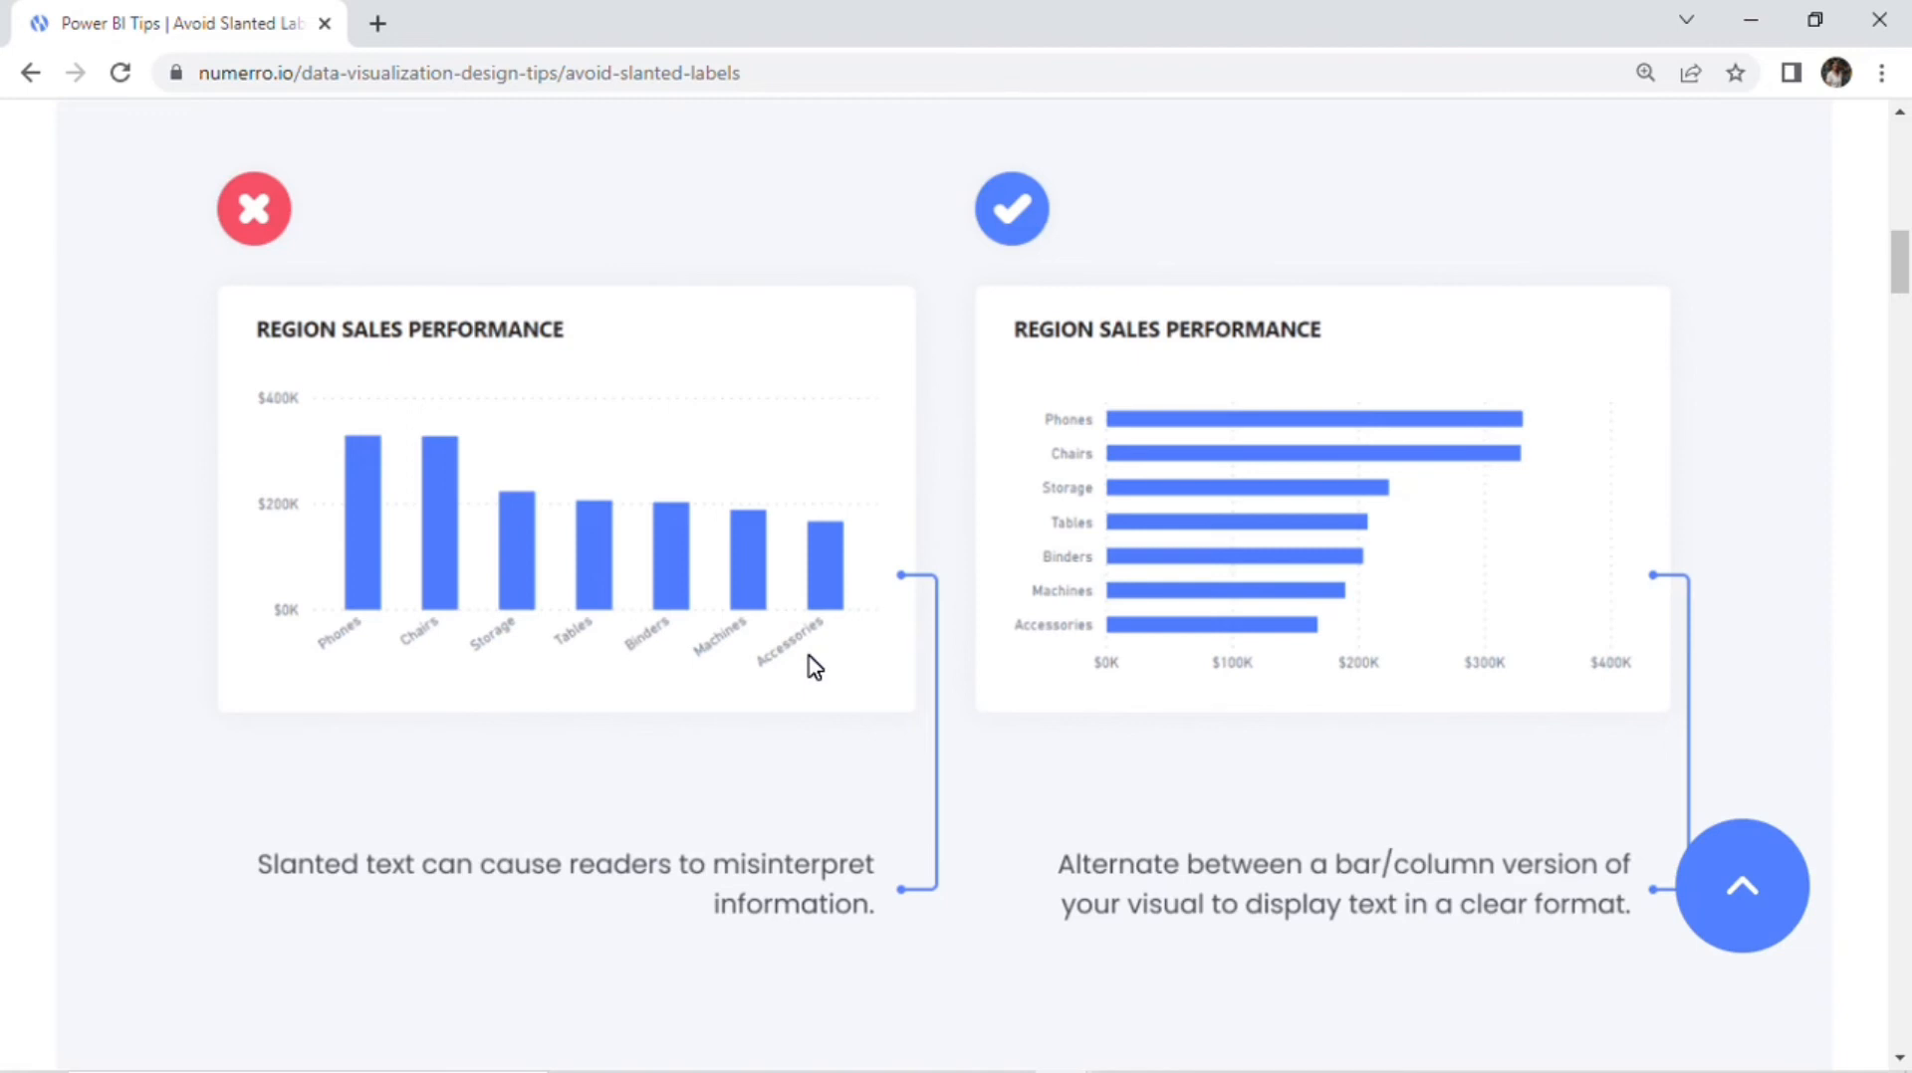
mouse_move(1025, 651)
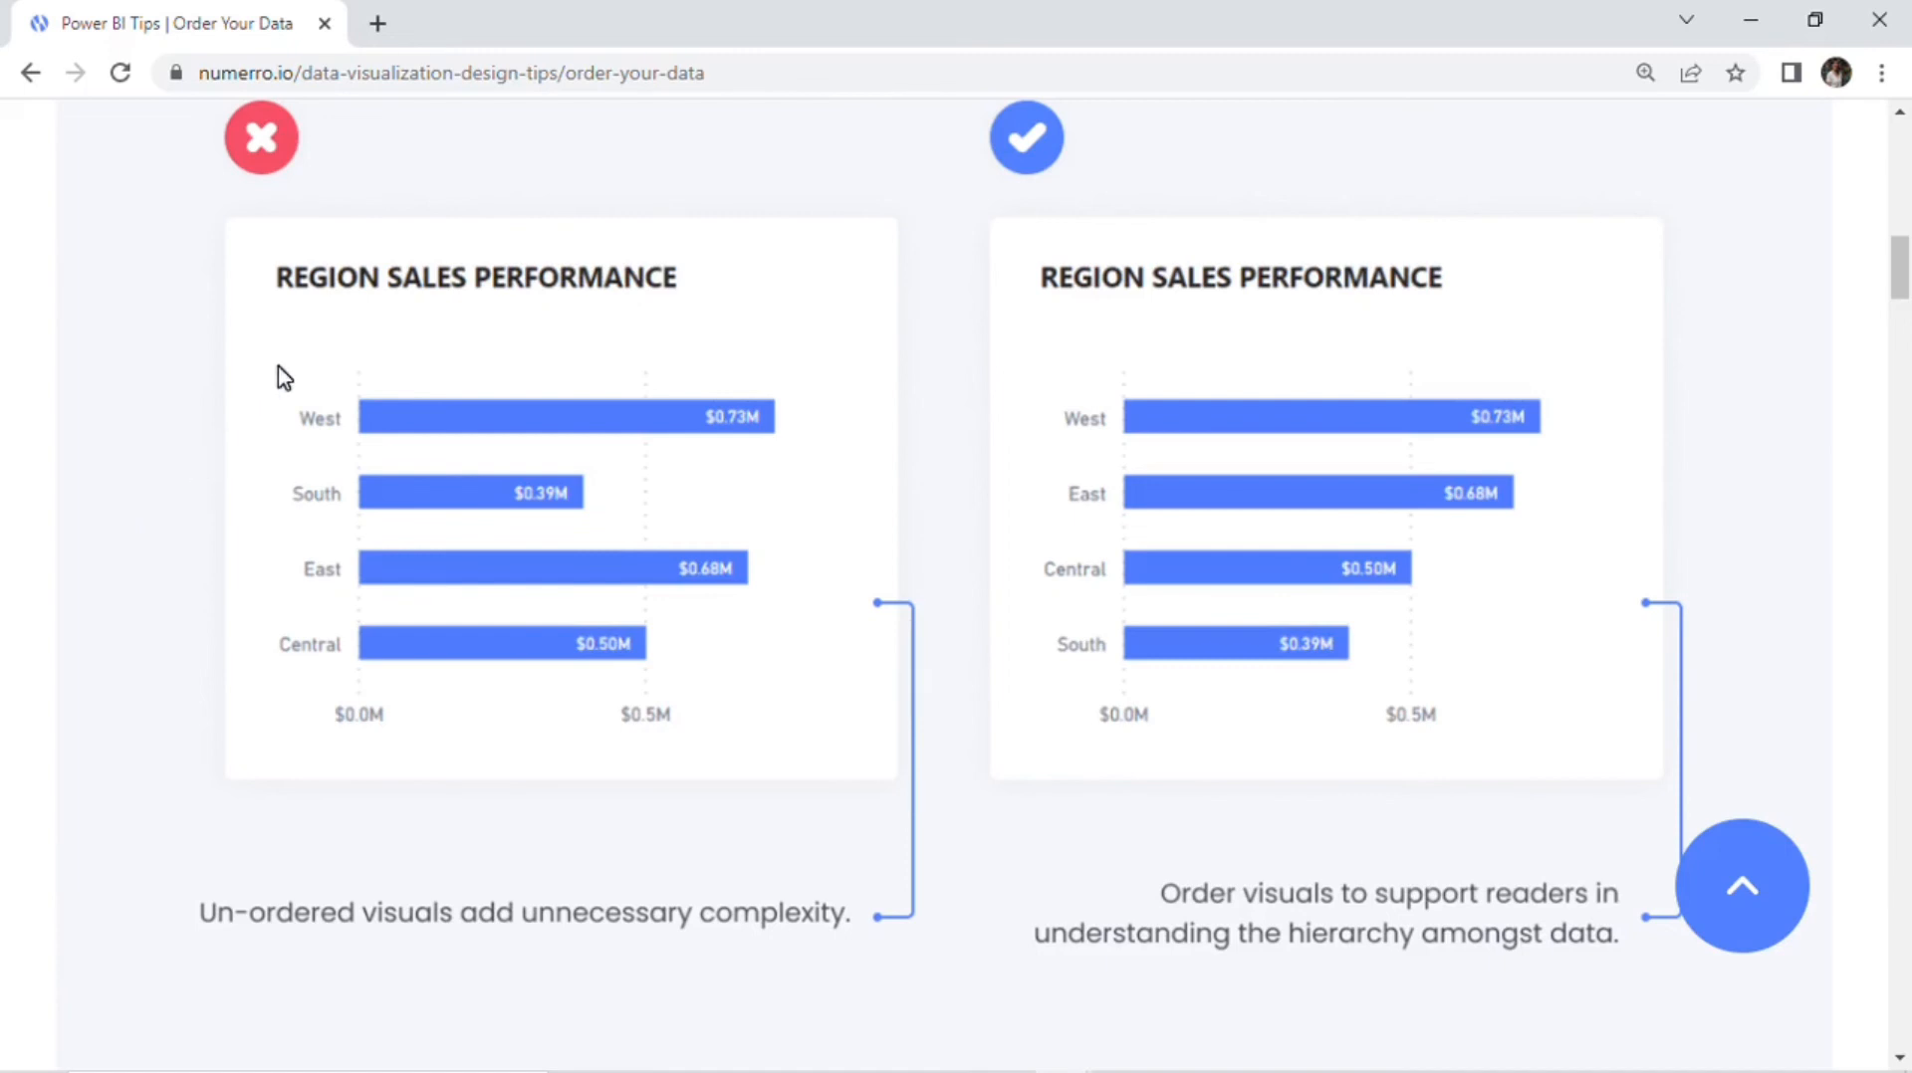
mouse_move(231, 255)
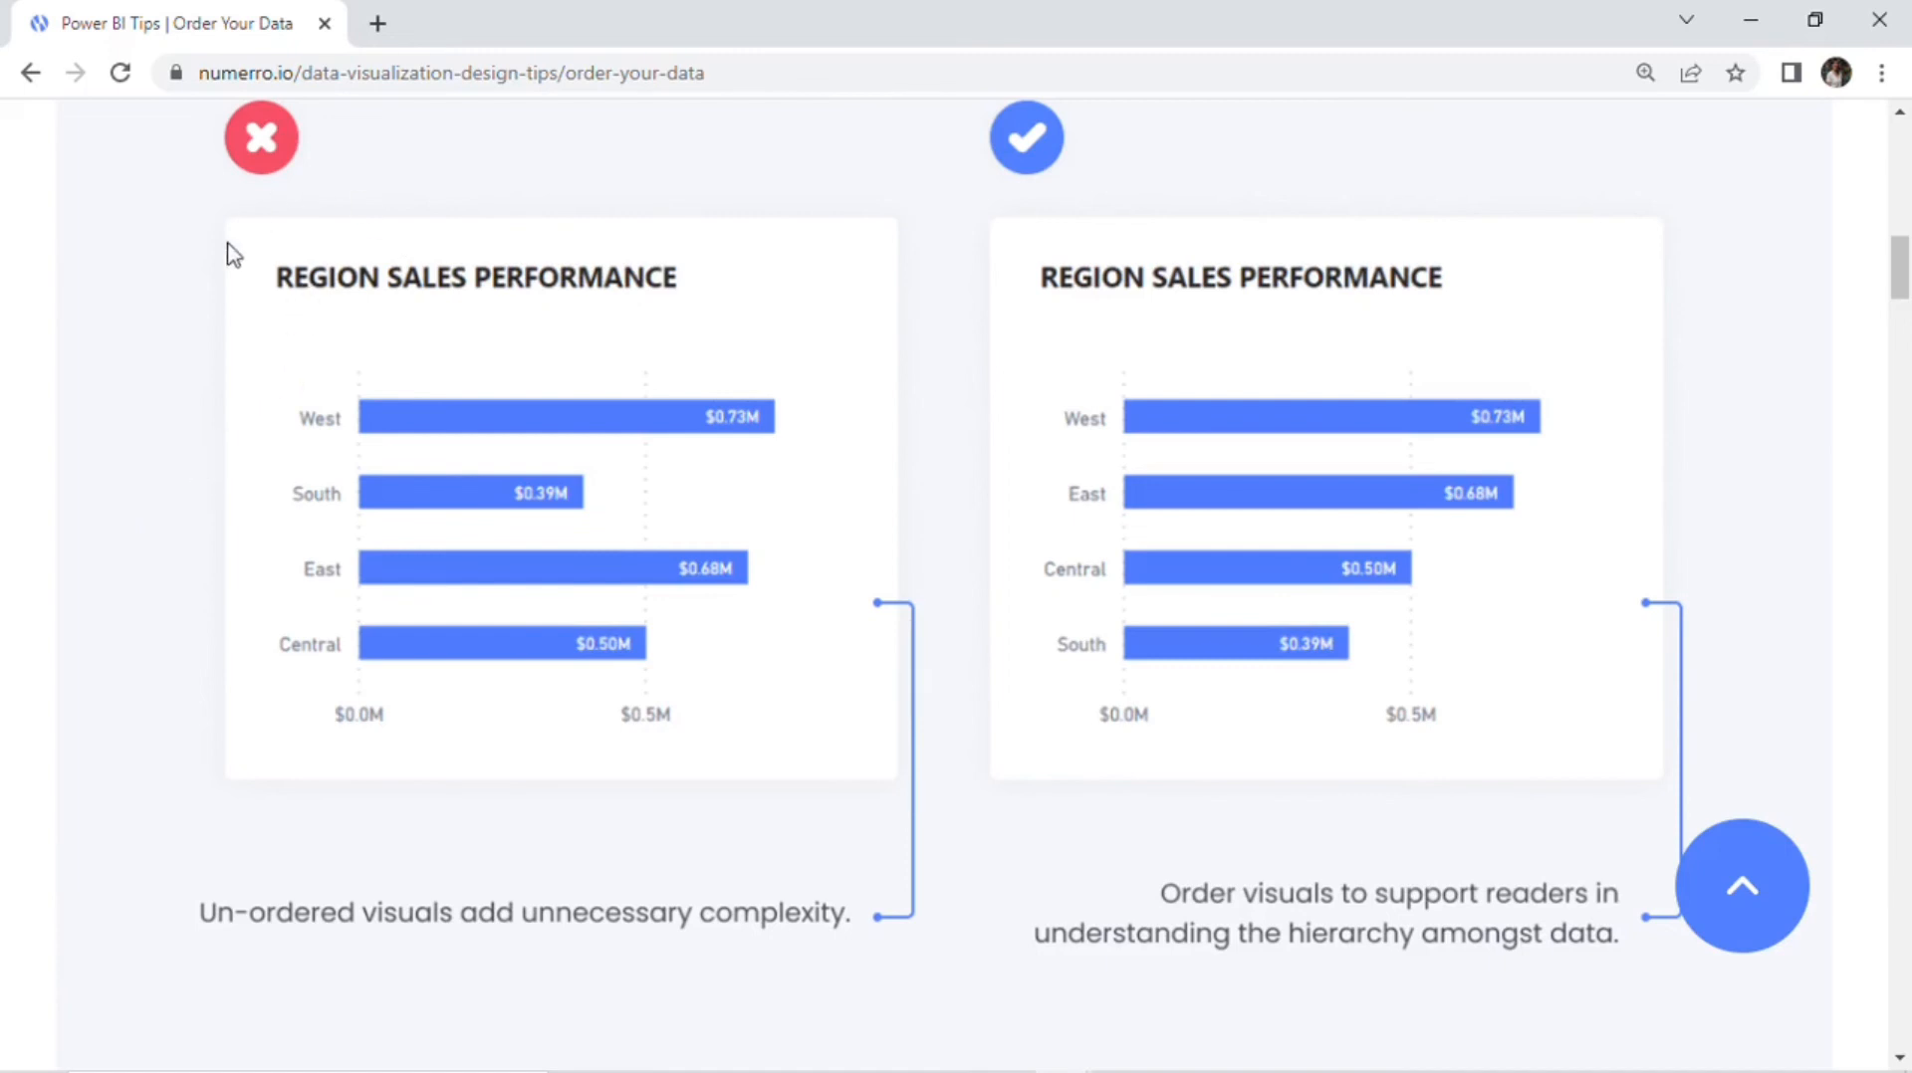
mouse_move(249, 327)
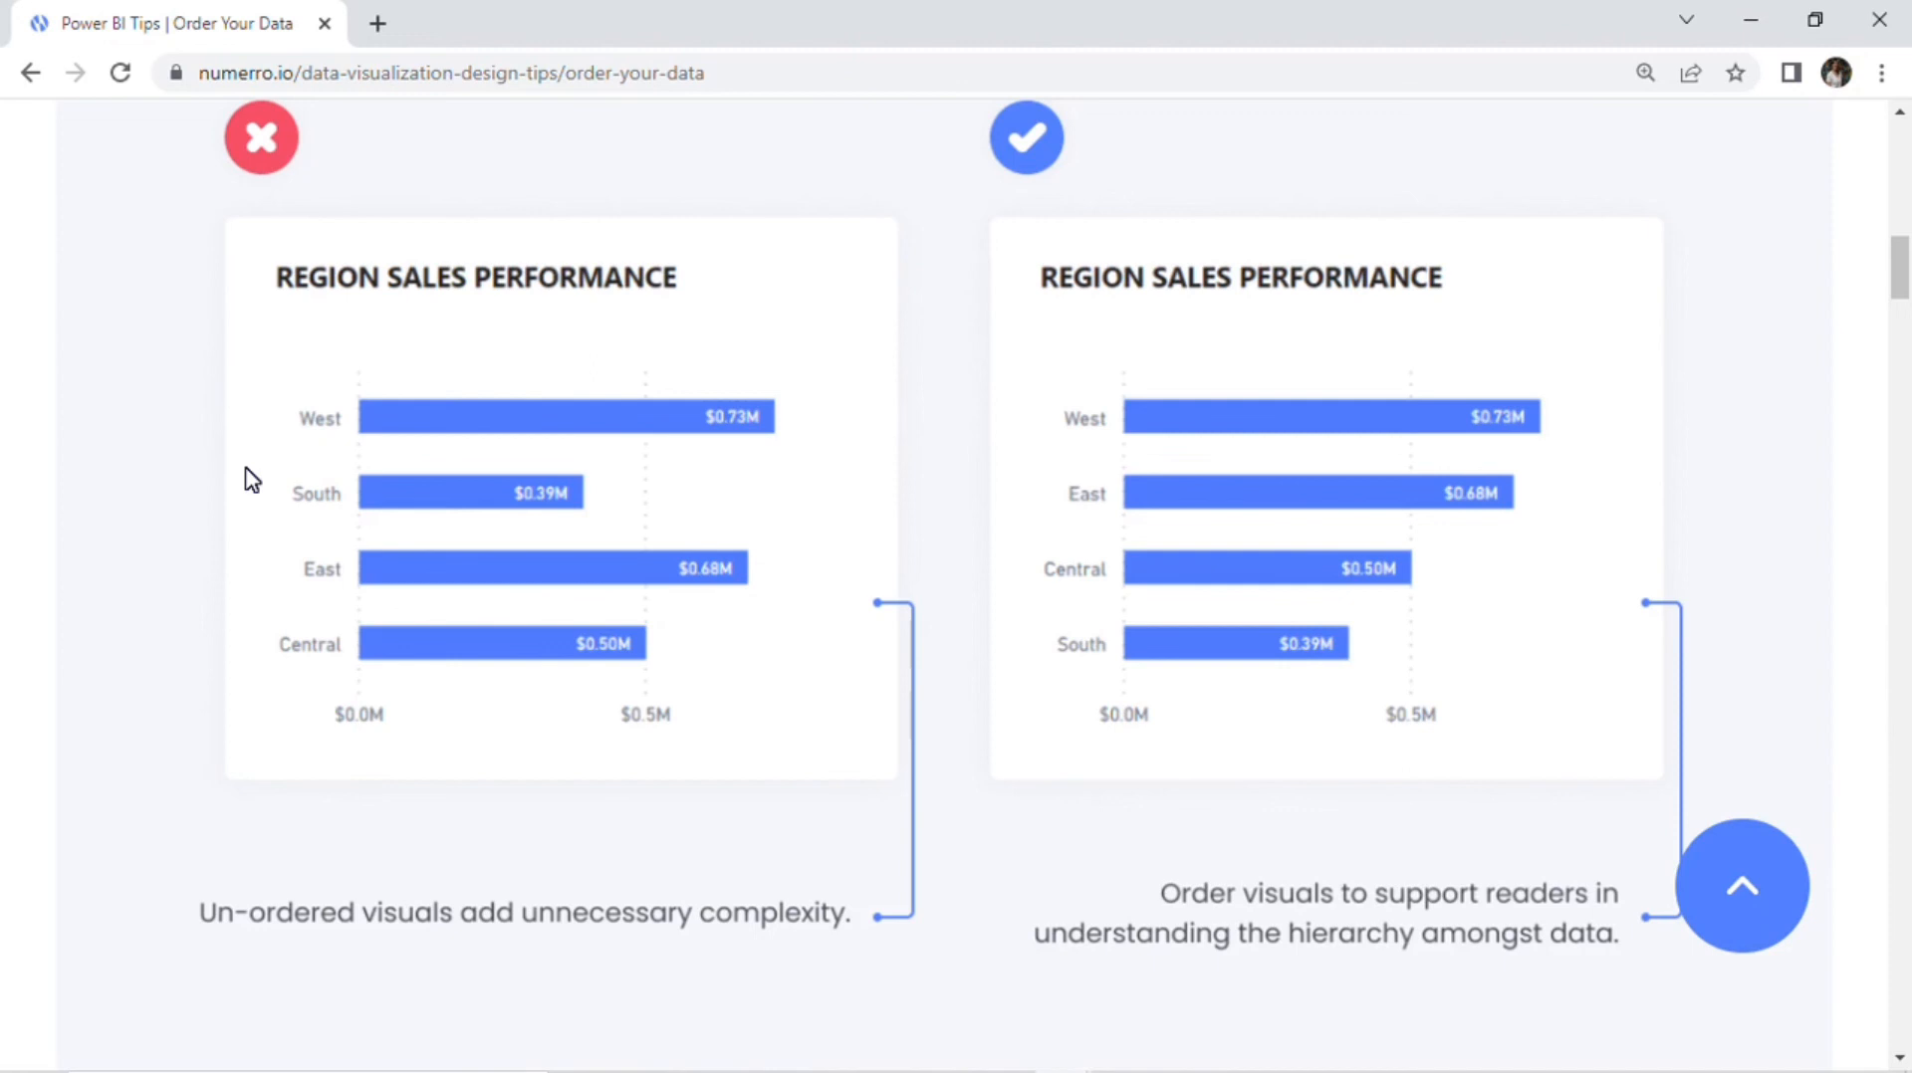
mouse_move(757, 438)
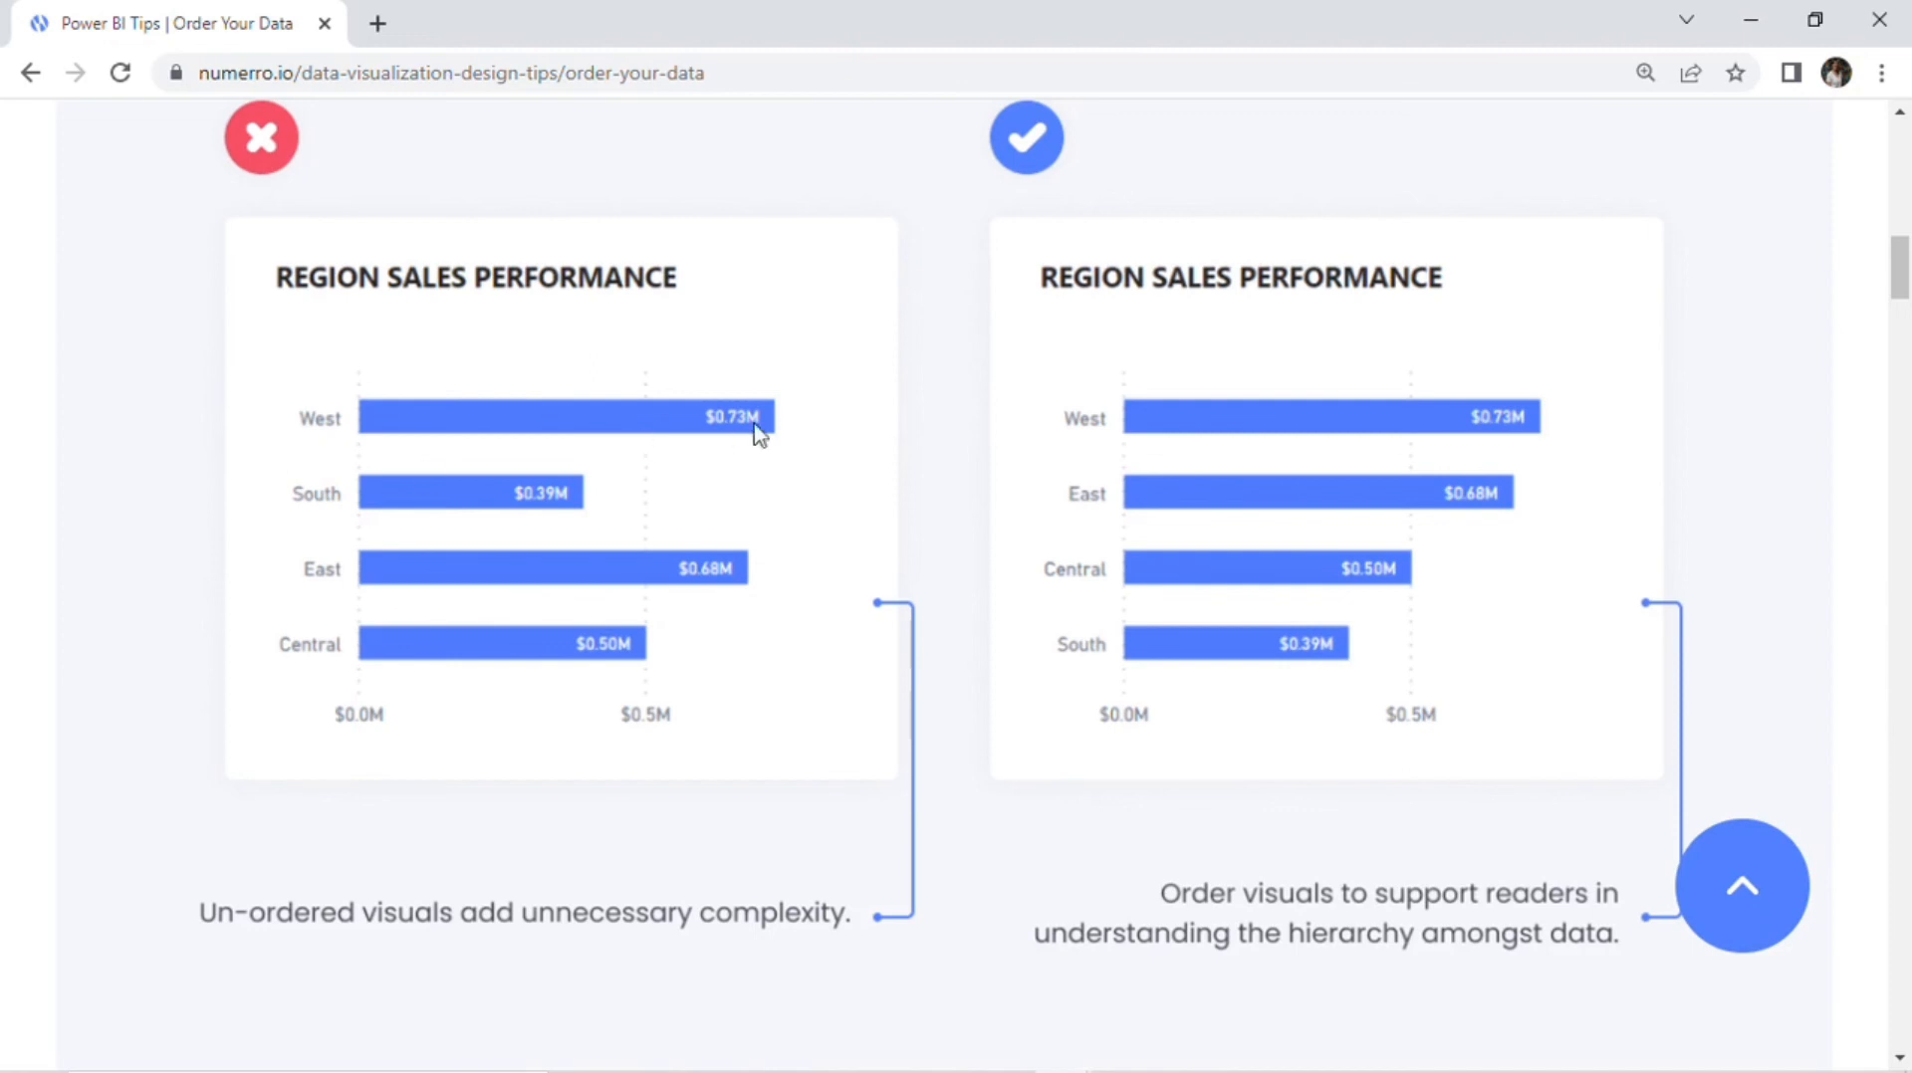
mouse_move(411, 460)
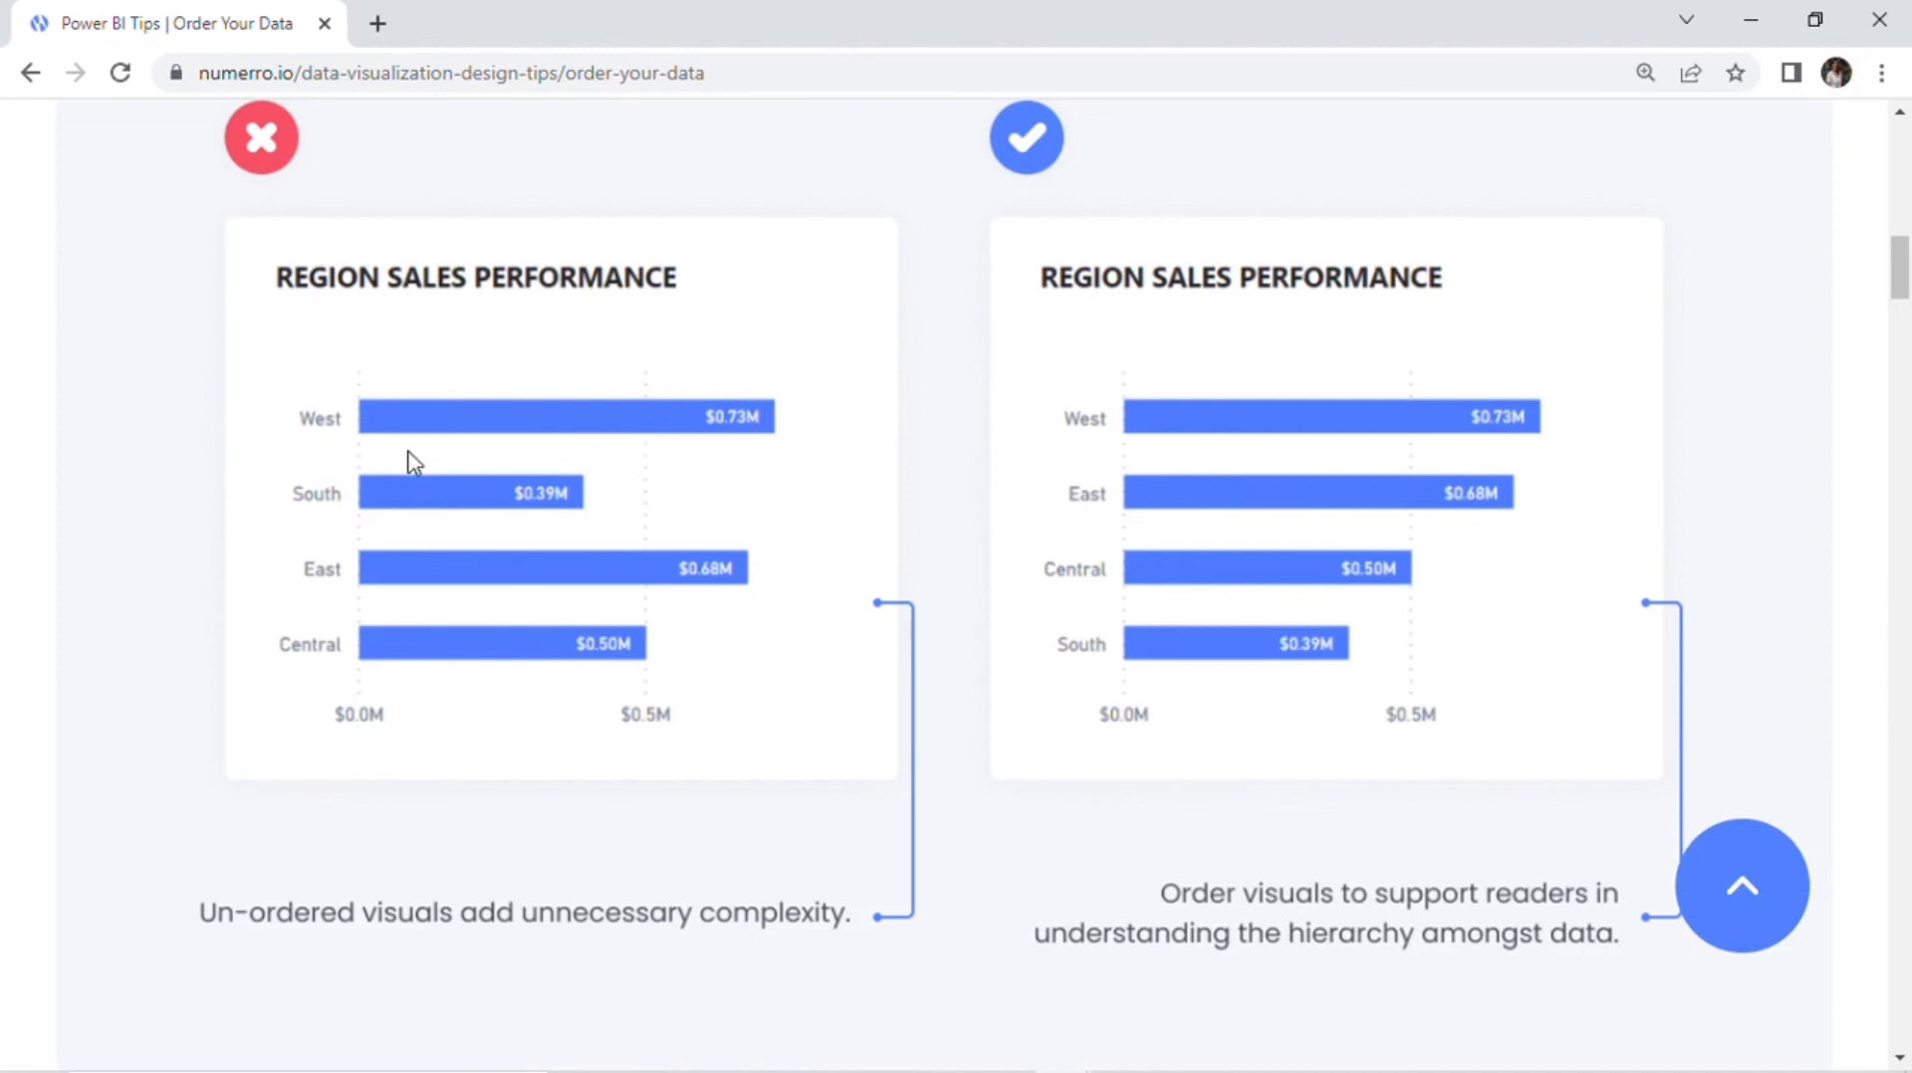
mouse_move(813, 675)
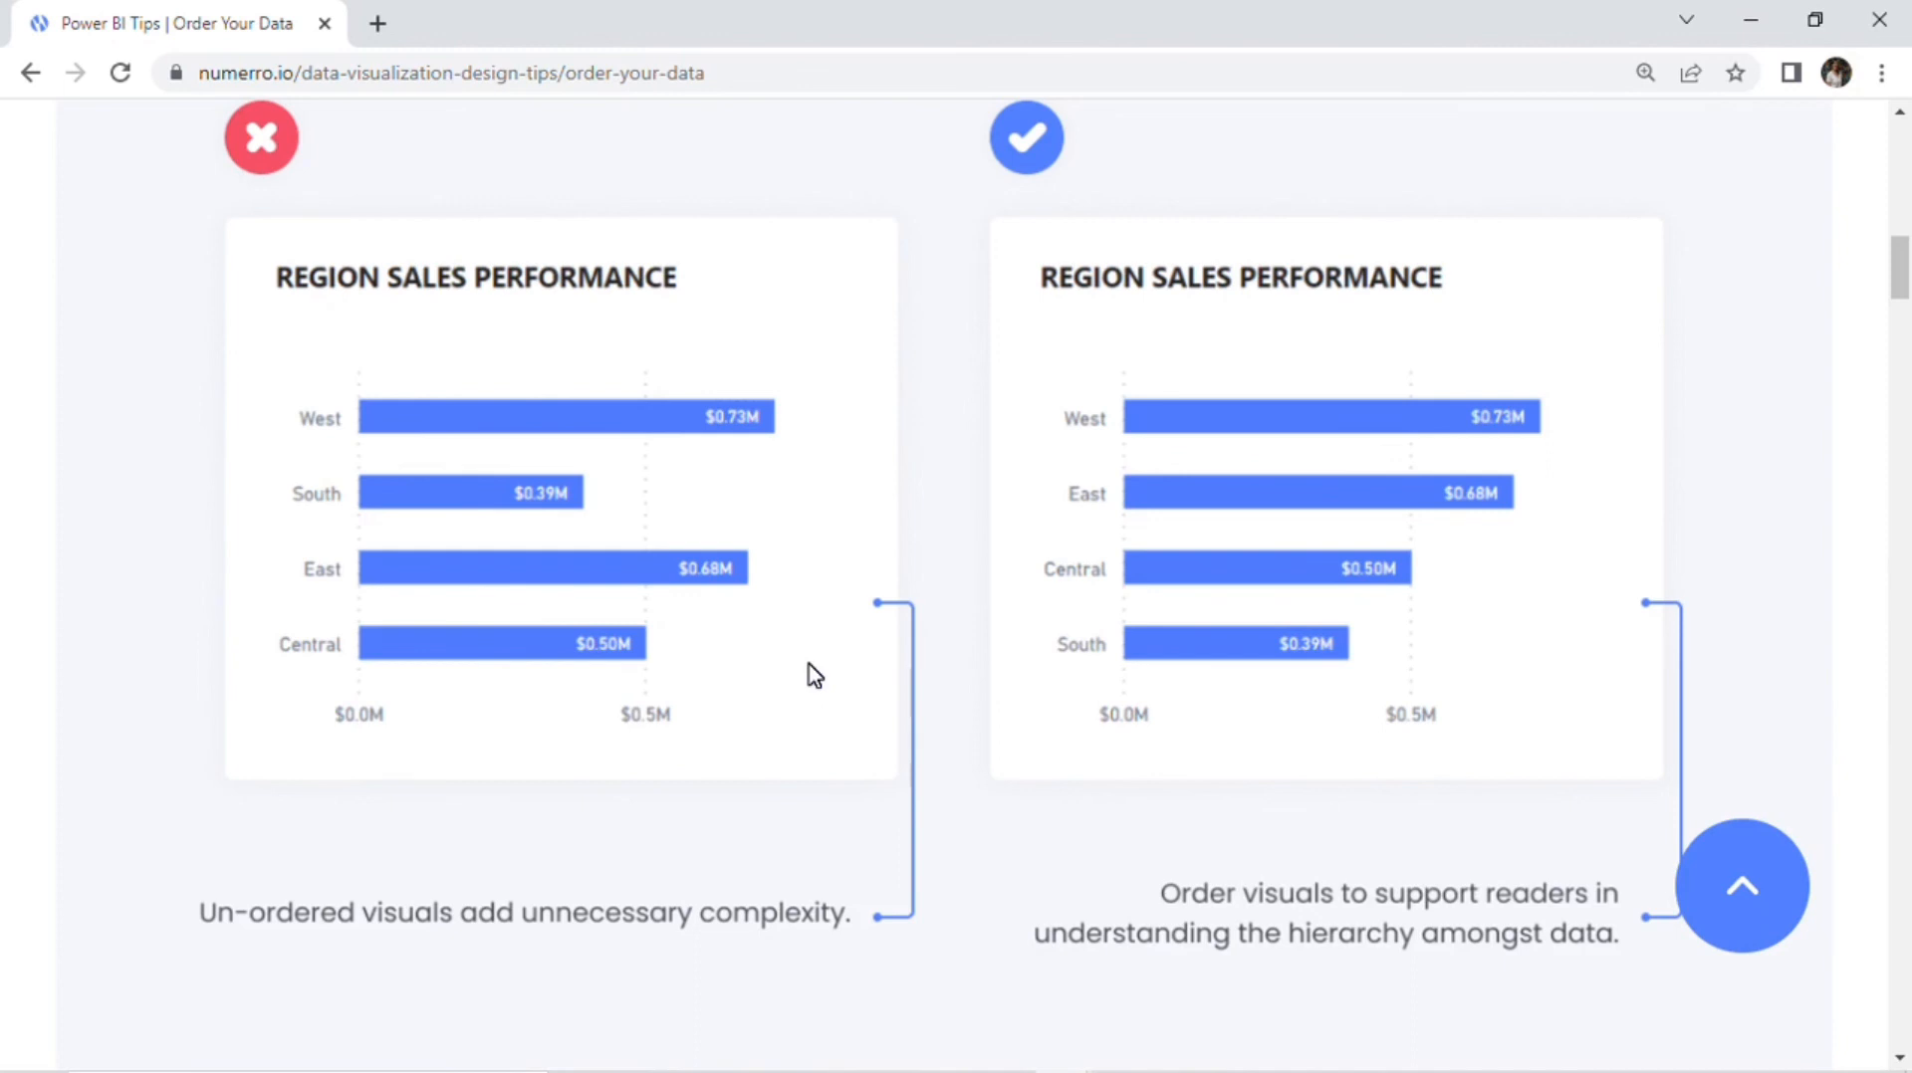
mouse_move(943, 540)
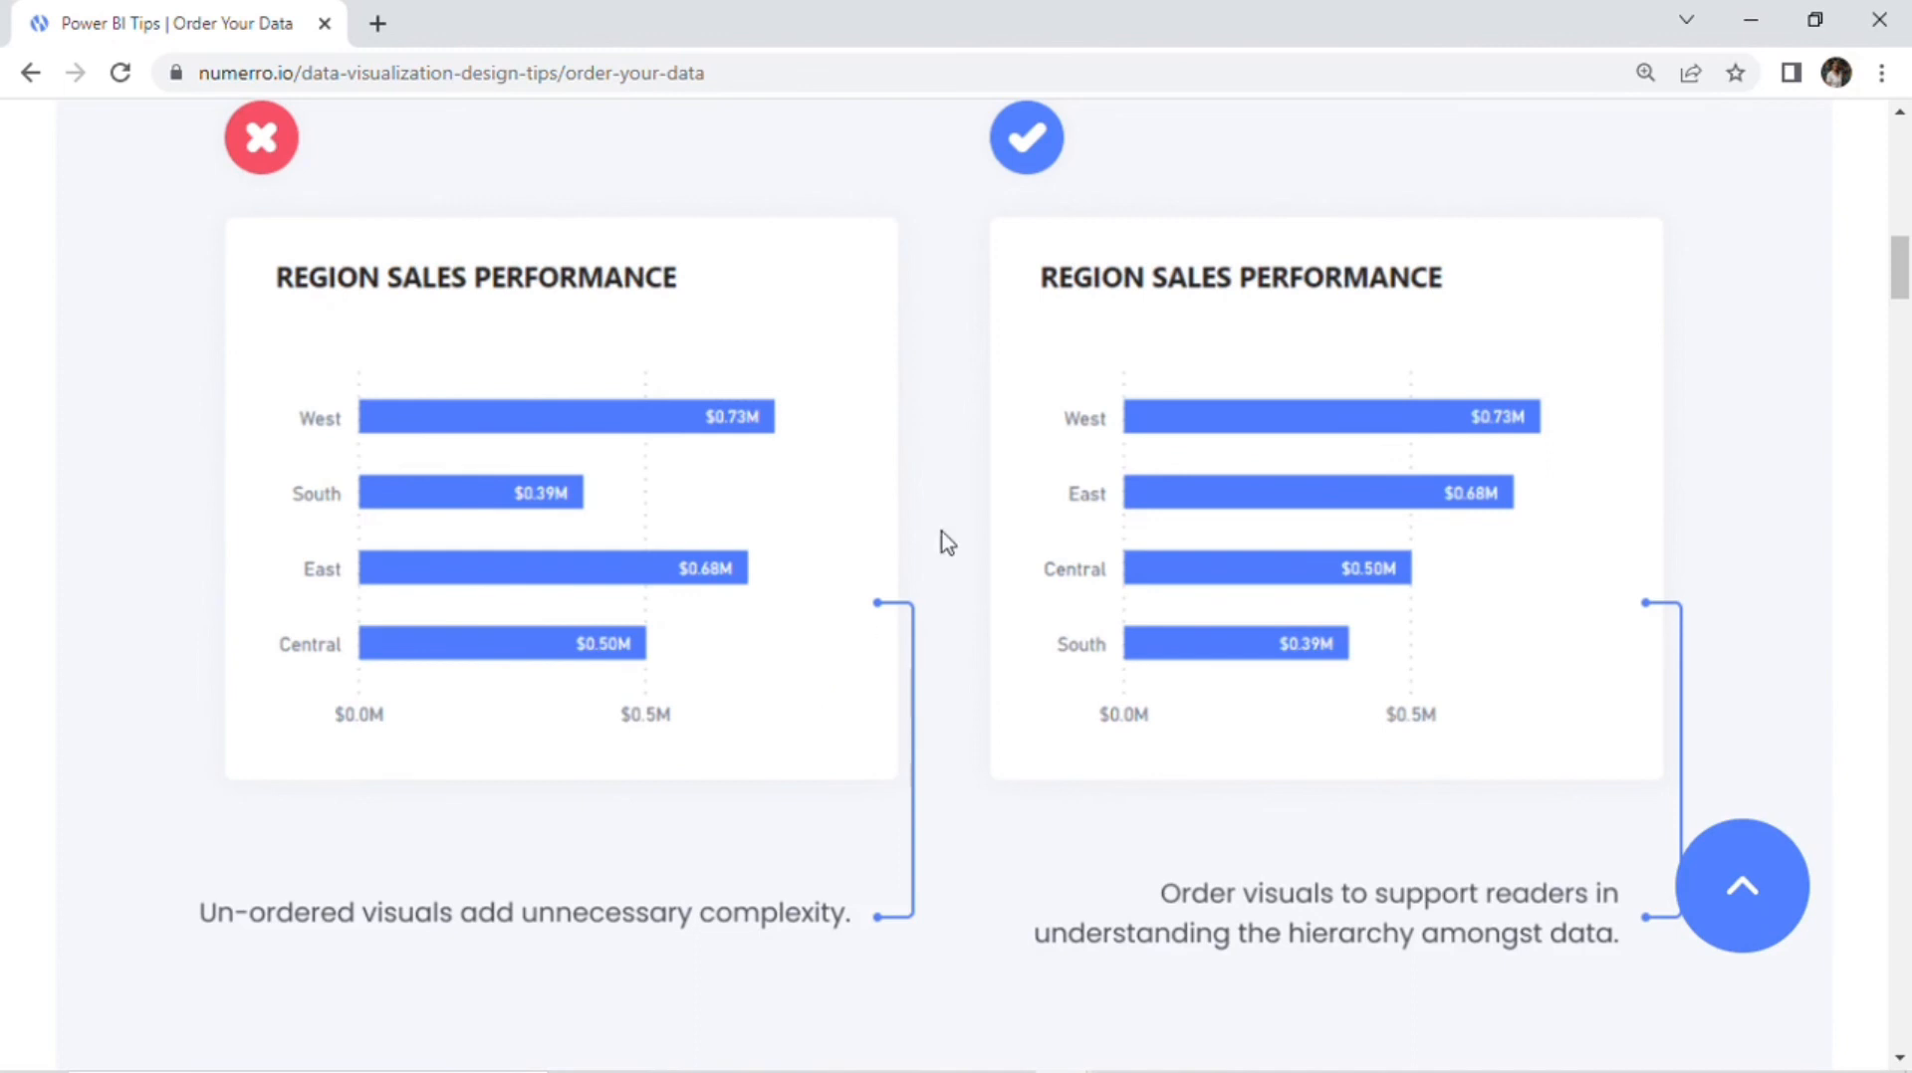
mouse_move(1530, 486)
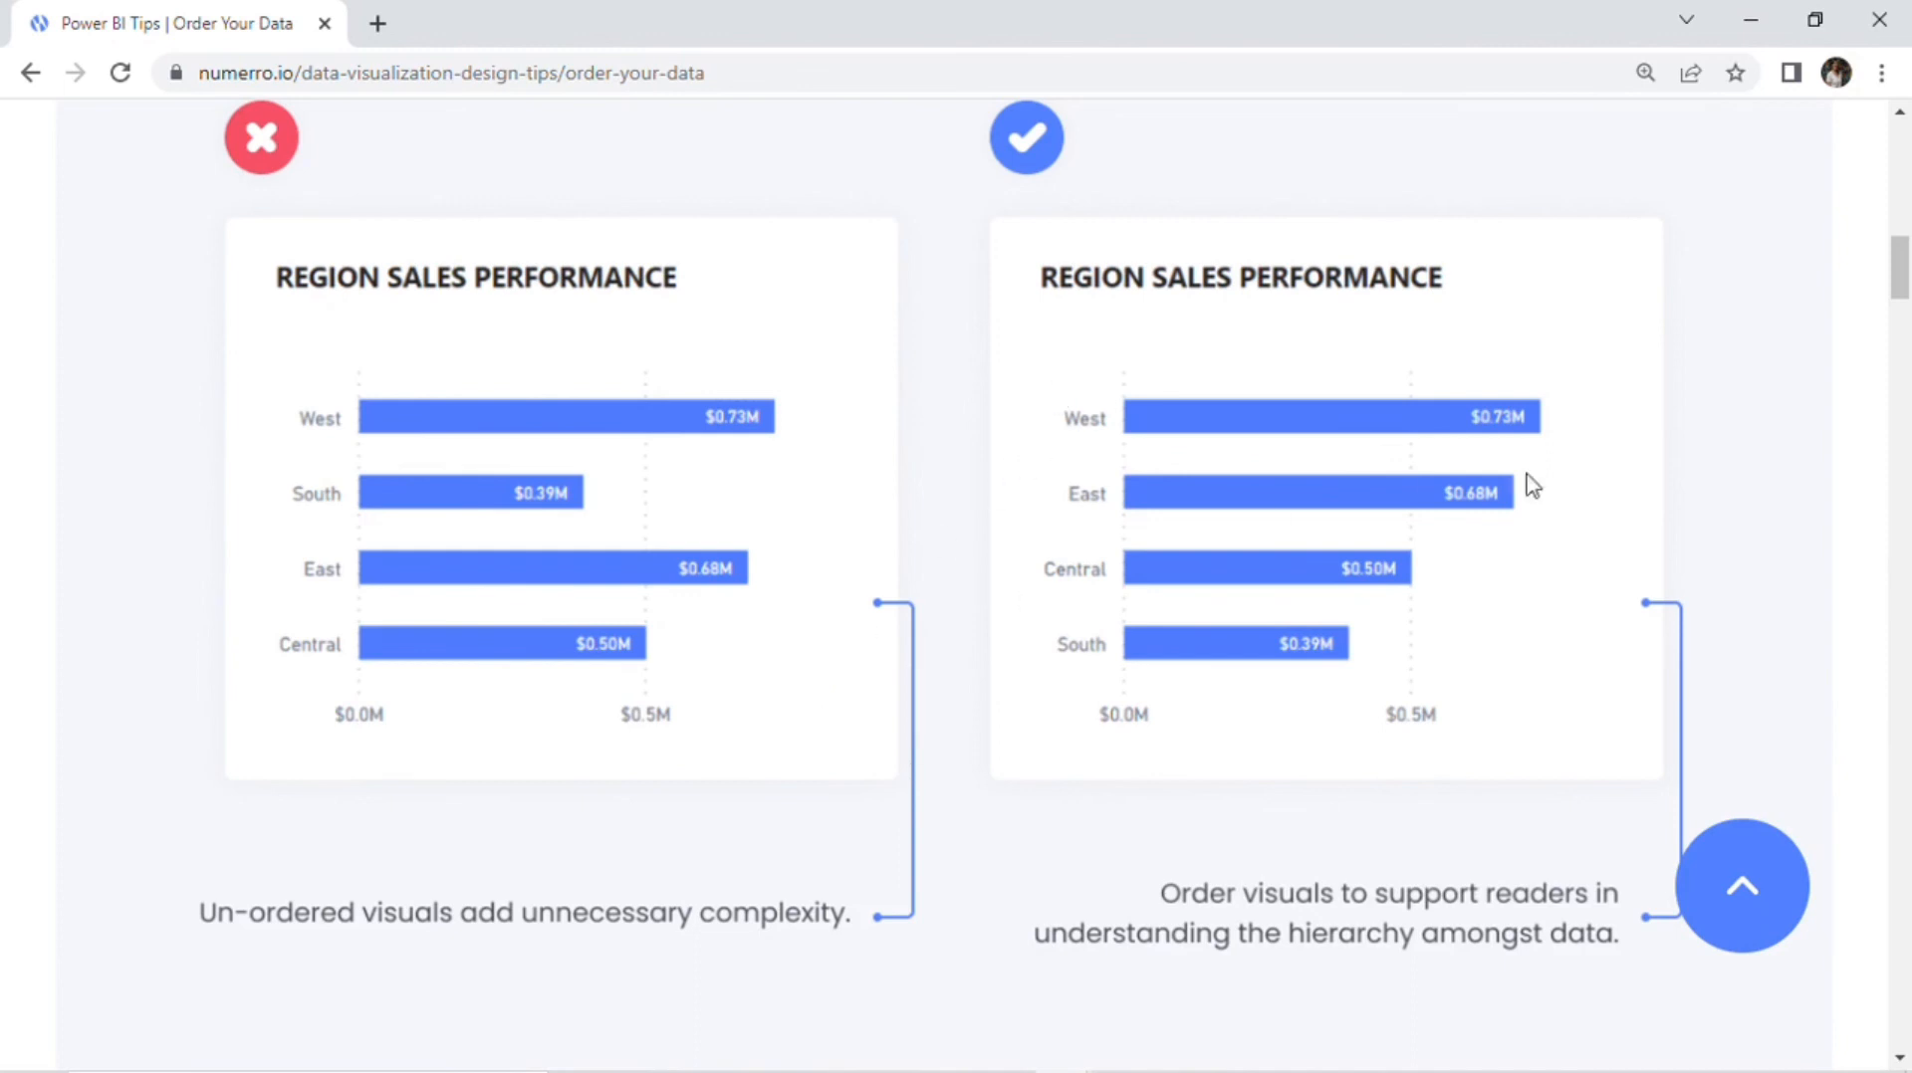
mouse_move(1597, 554)
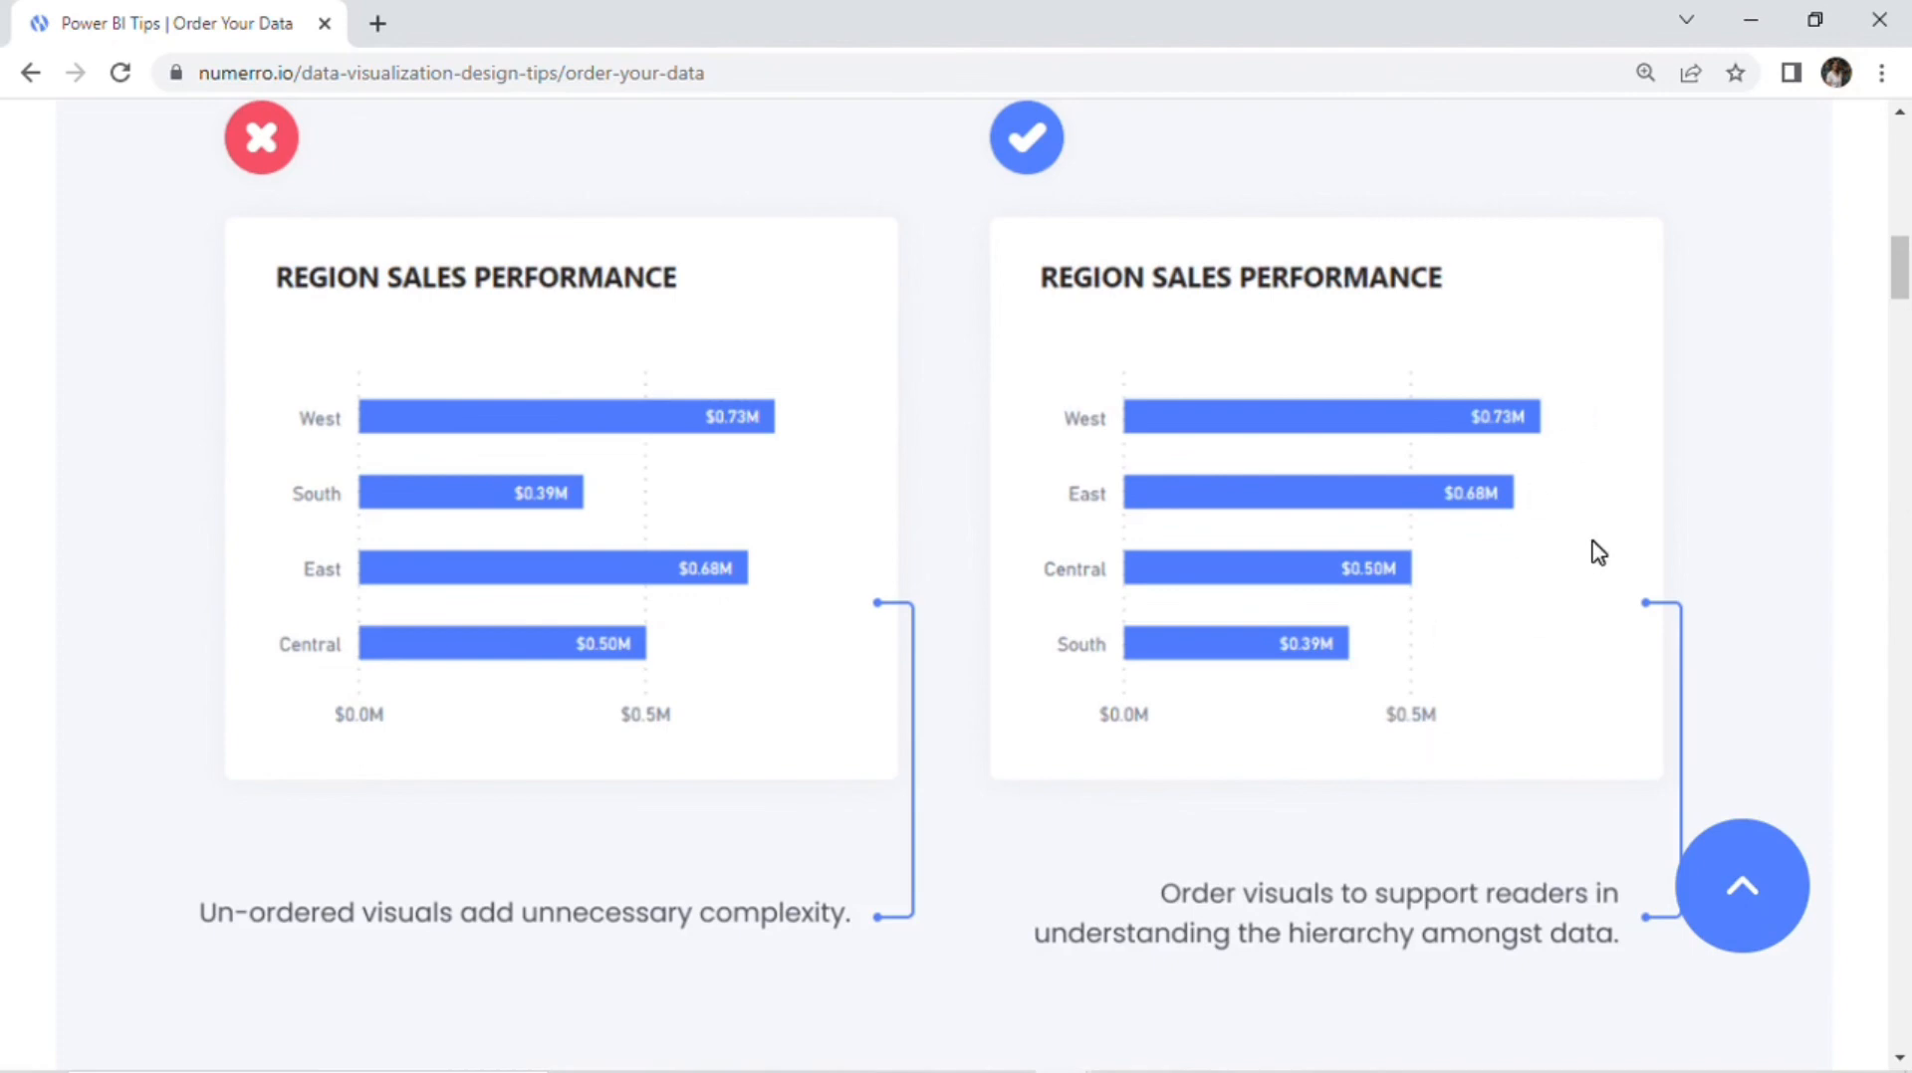
mouse_move(1625, 506)
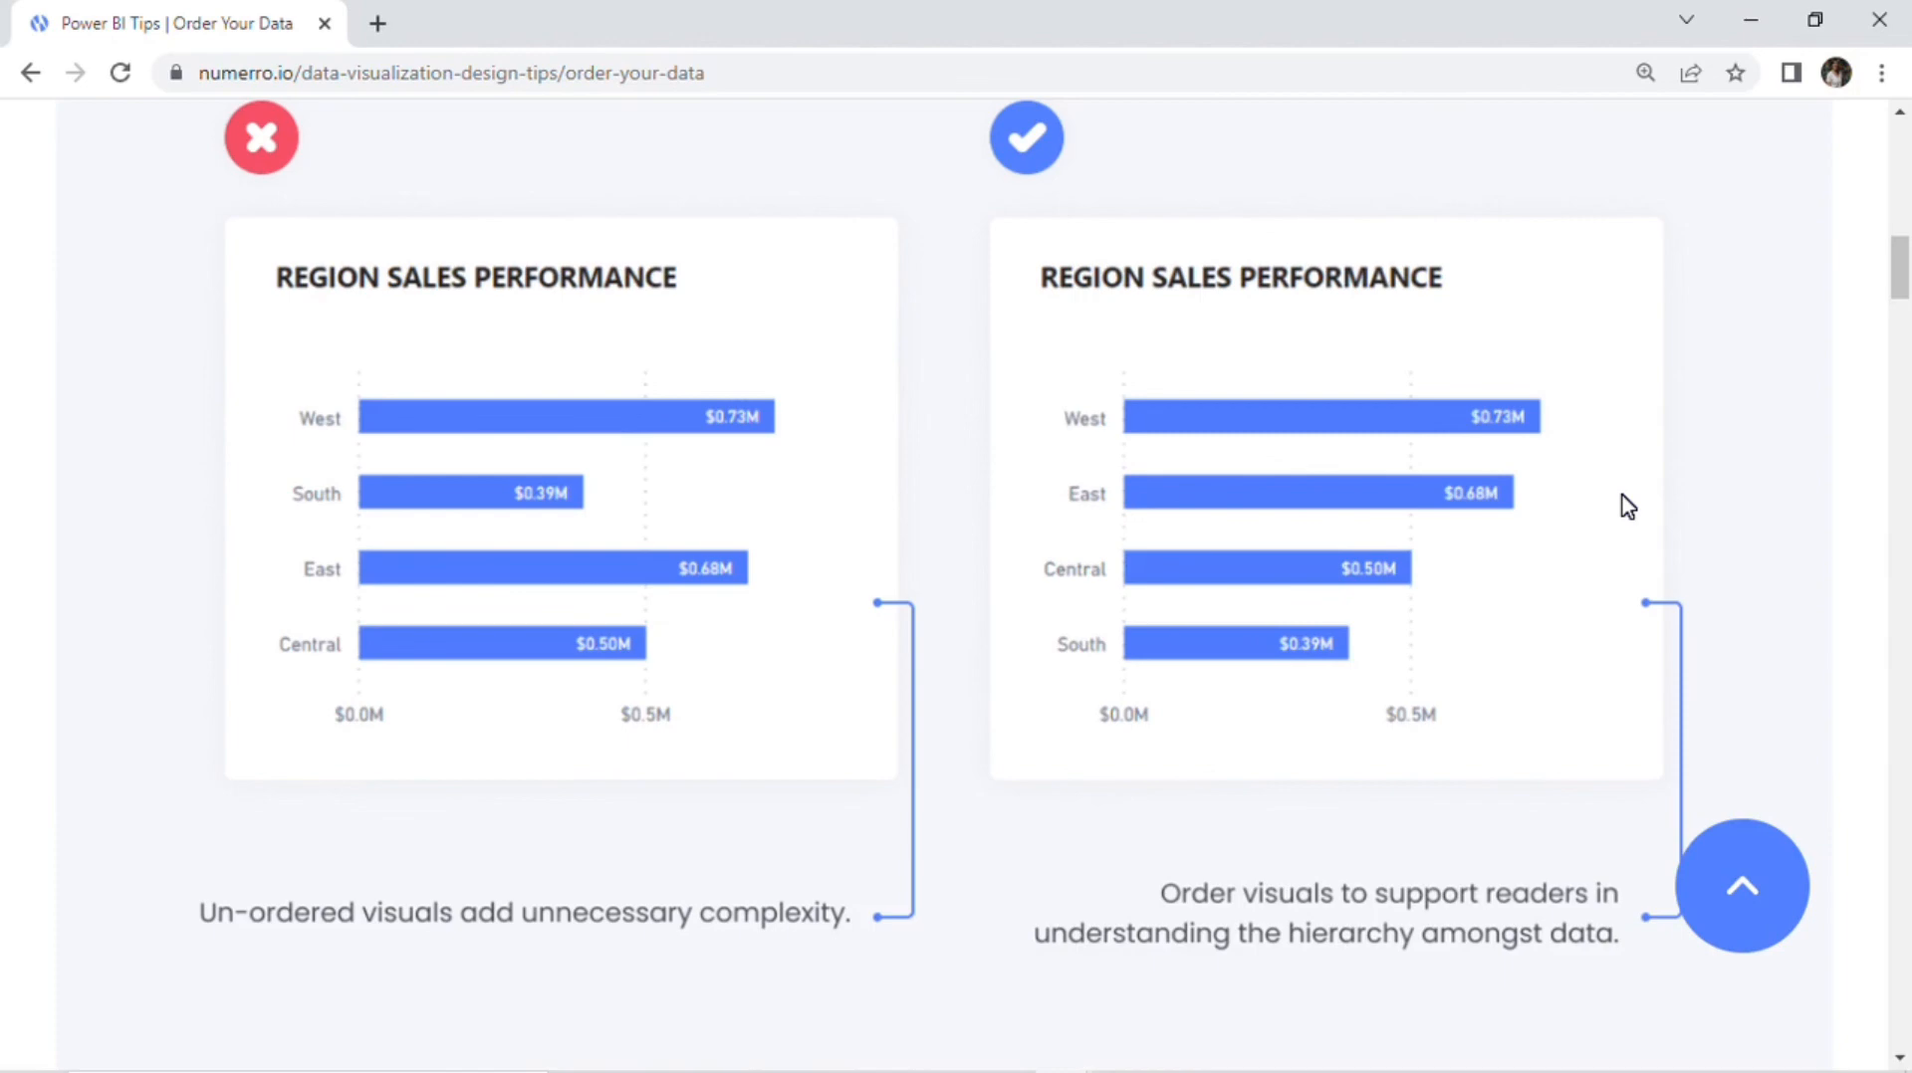
mouse_move(1197, 286)
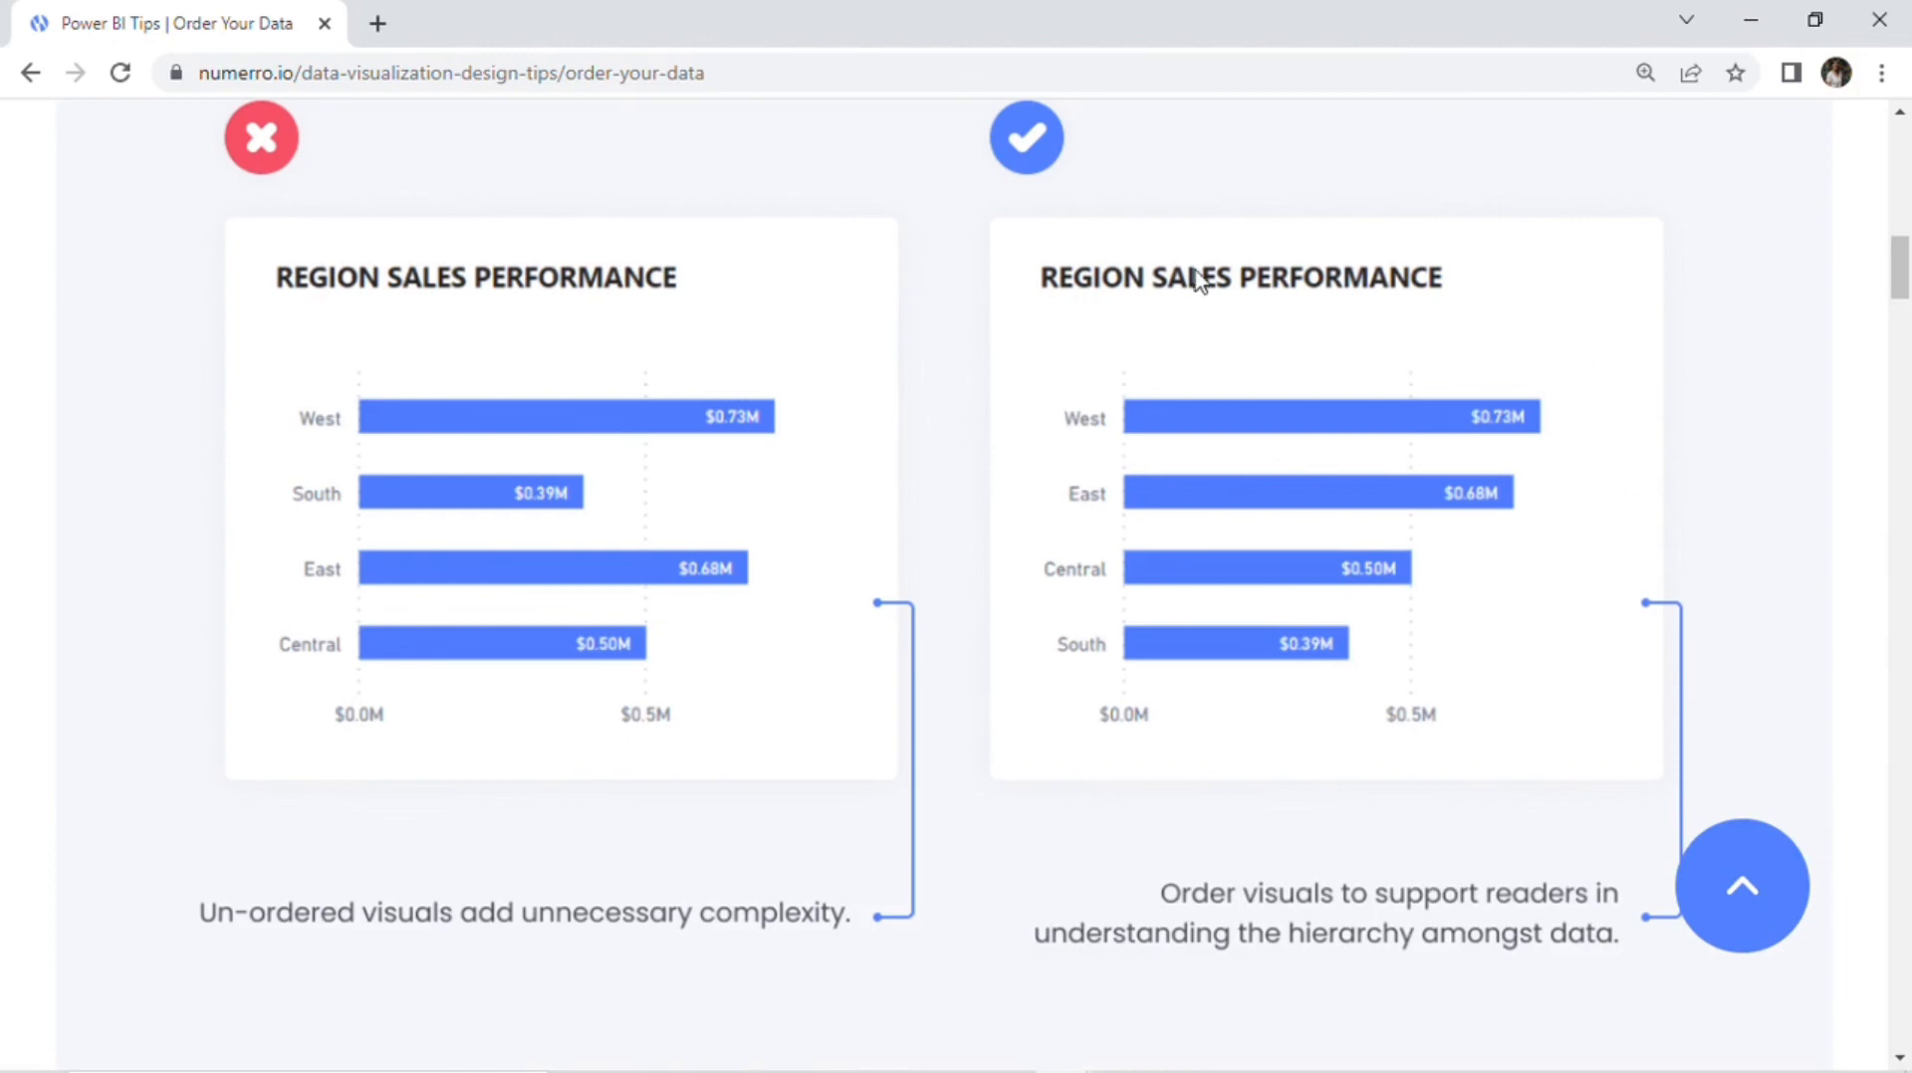
mouse_move(1281, 671)
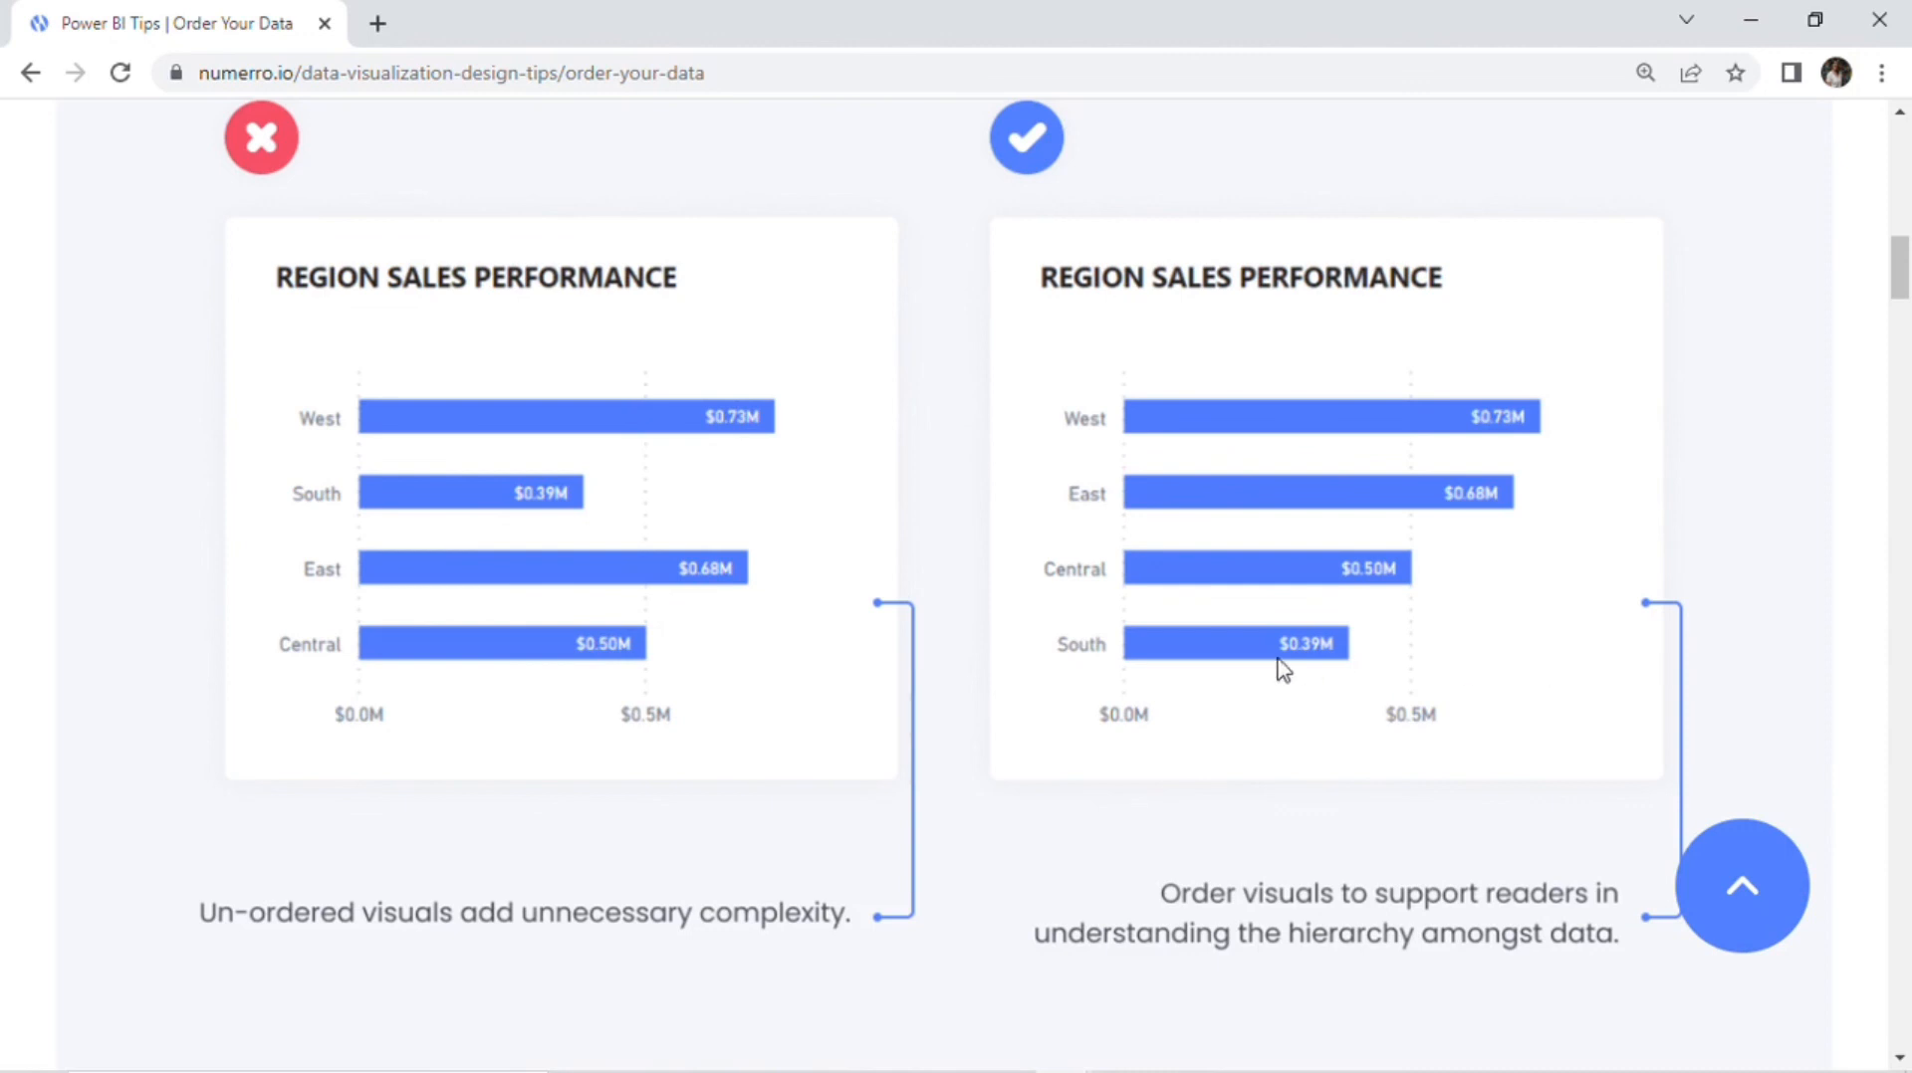
mouse_move(1263, 671)
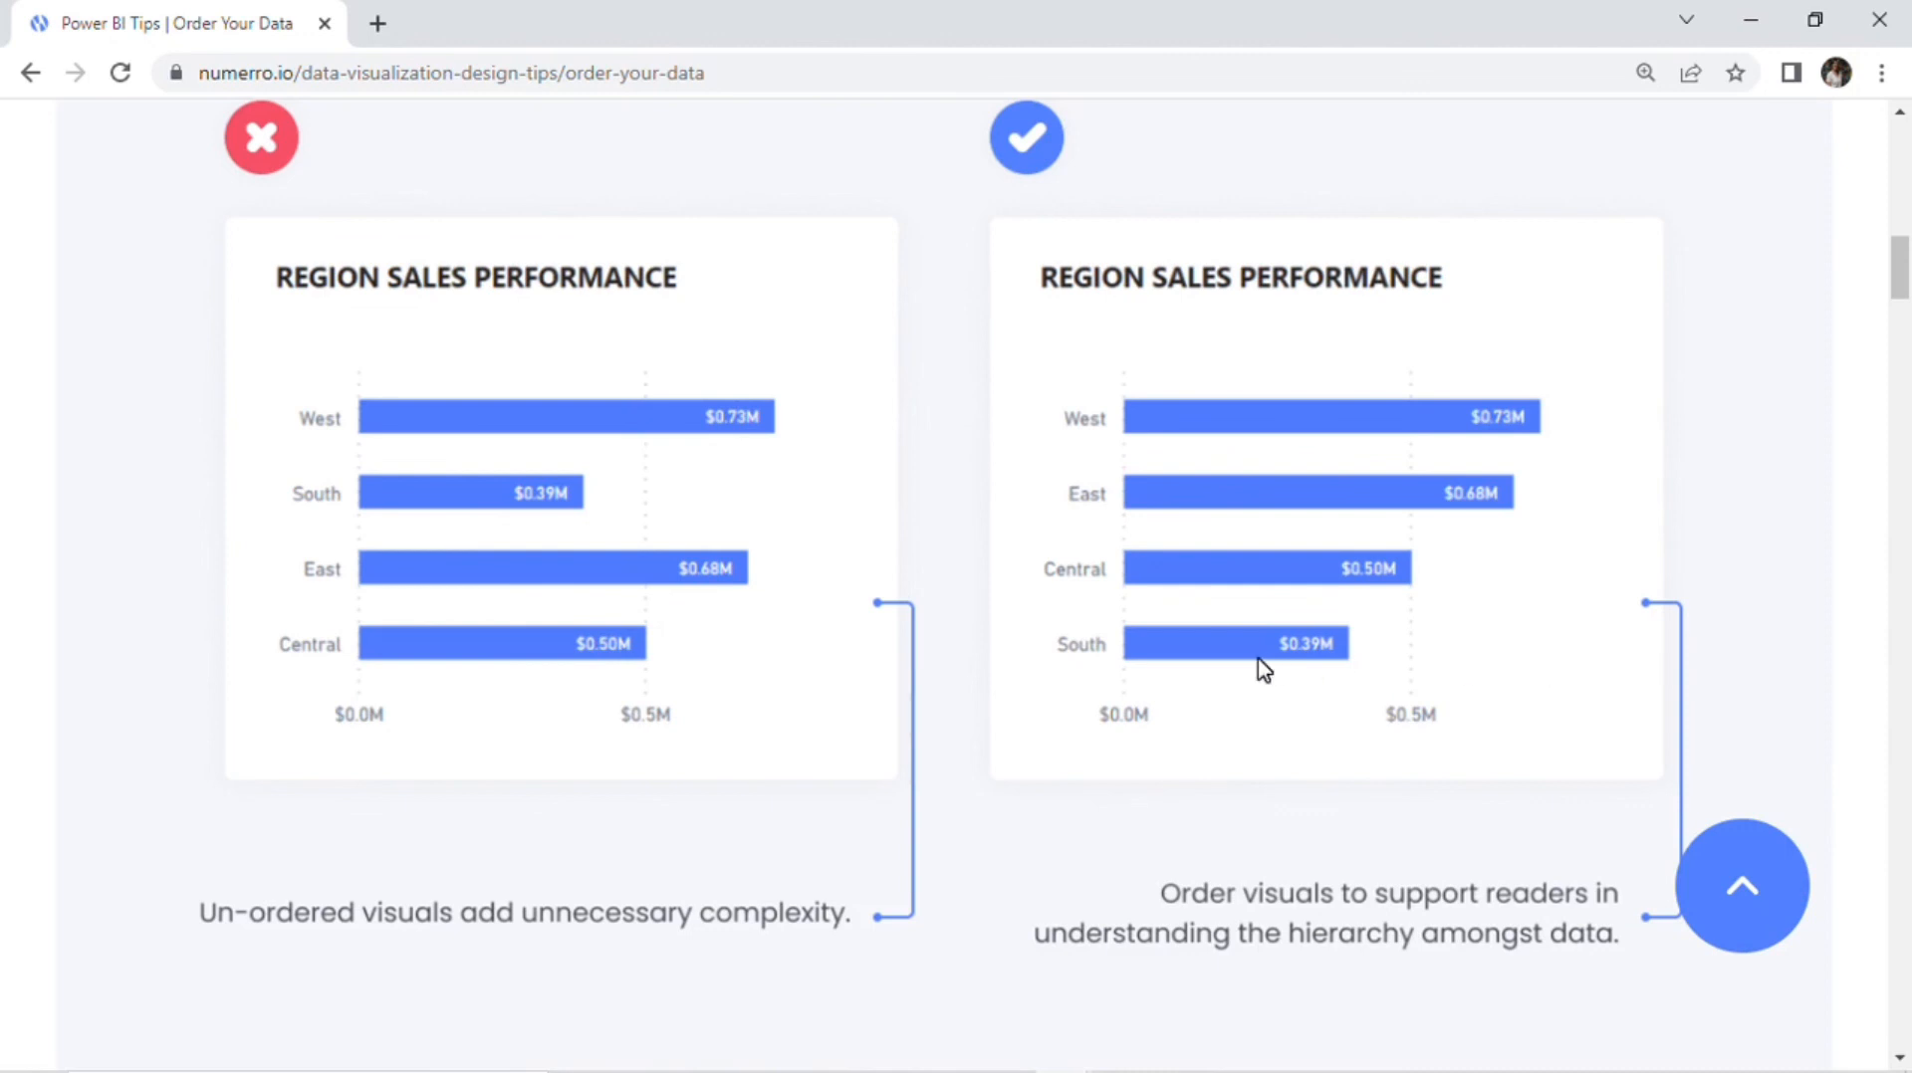
mouse_move(641, 512)
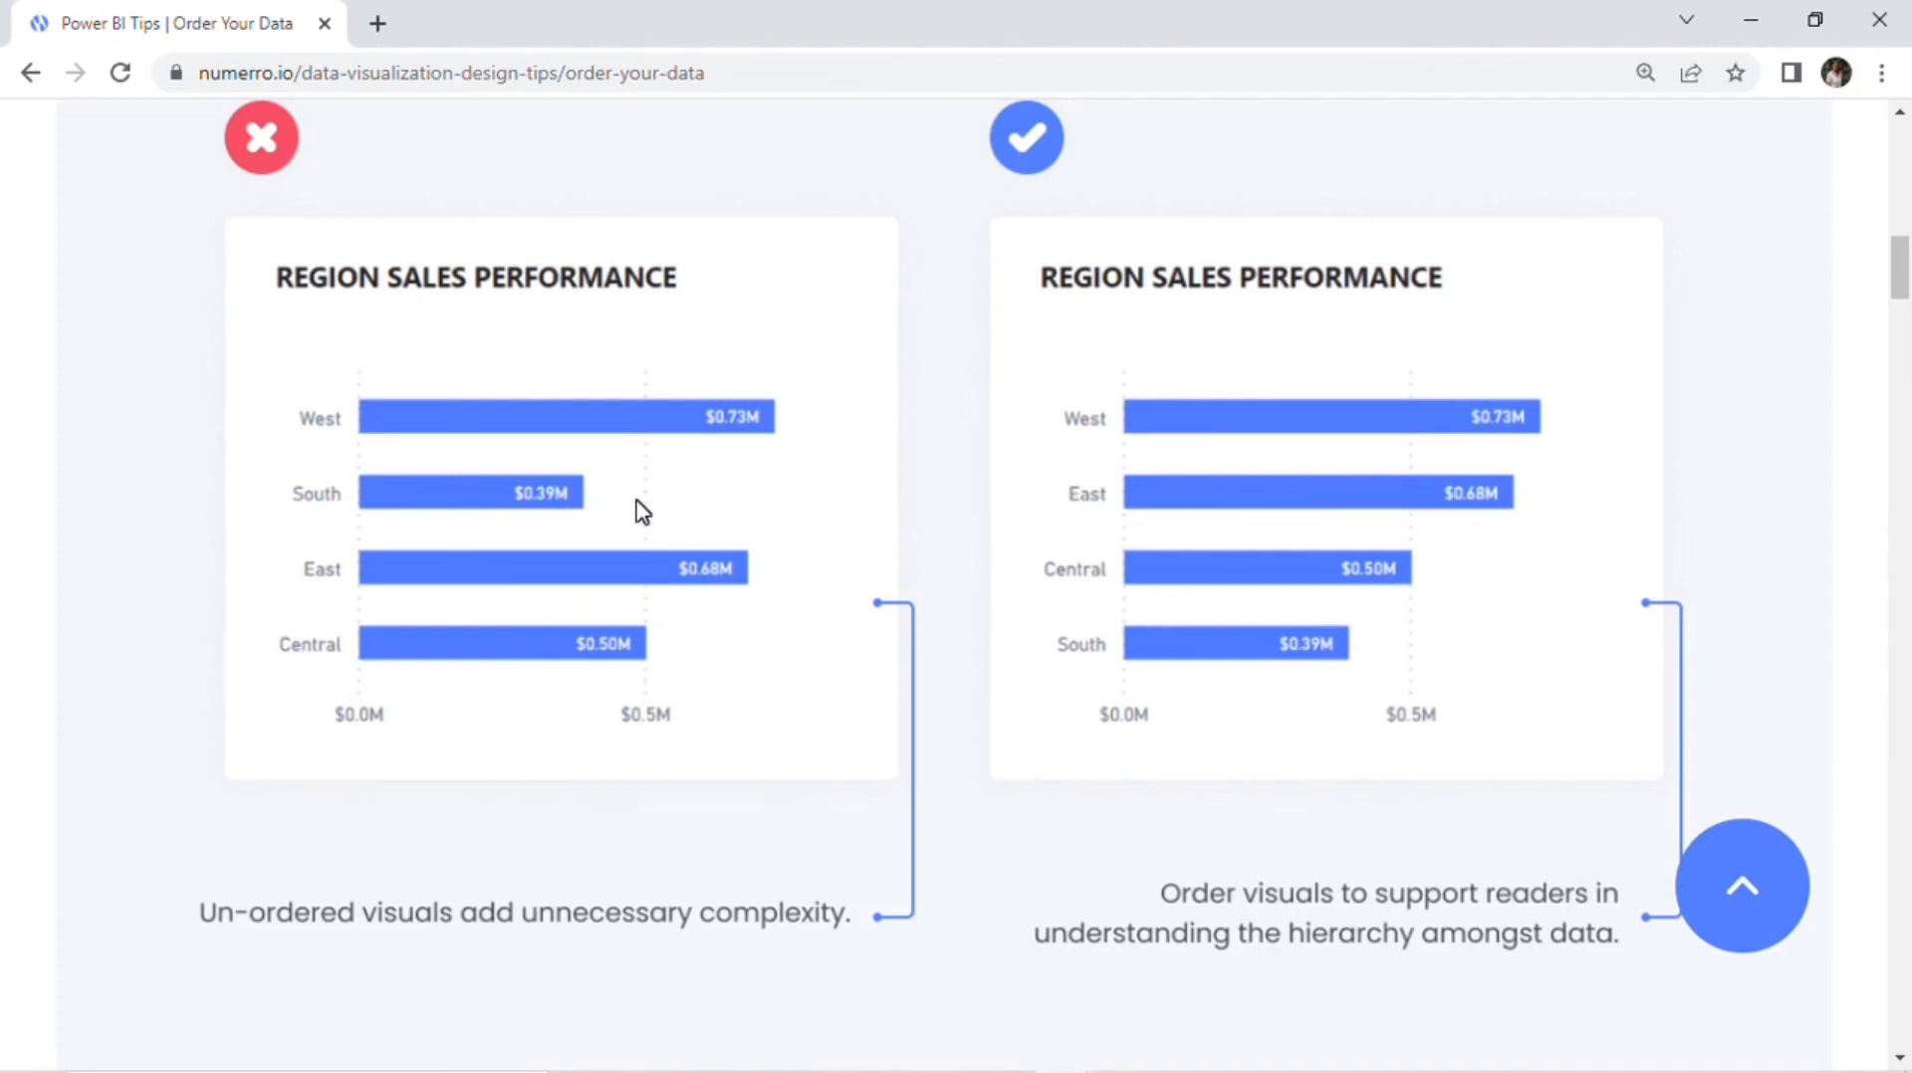
mouse_move(657, 503)
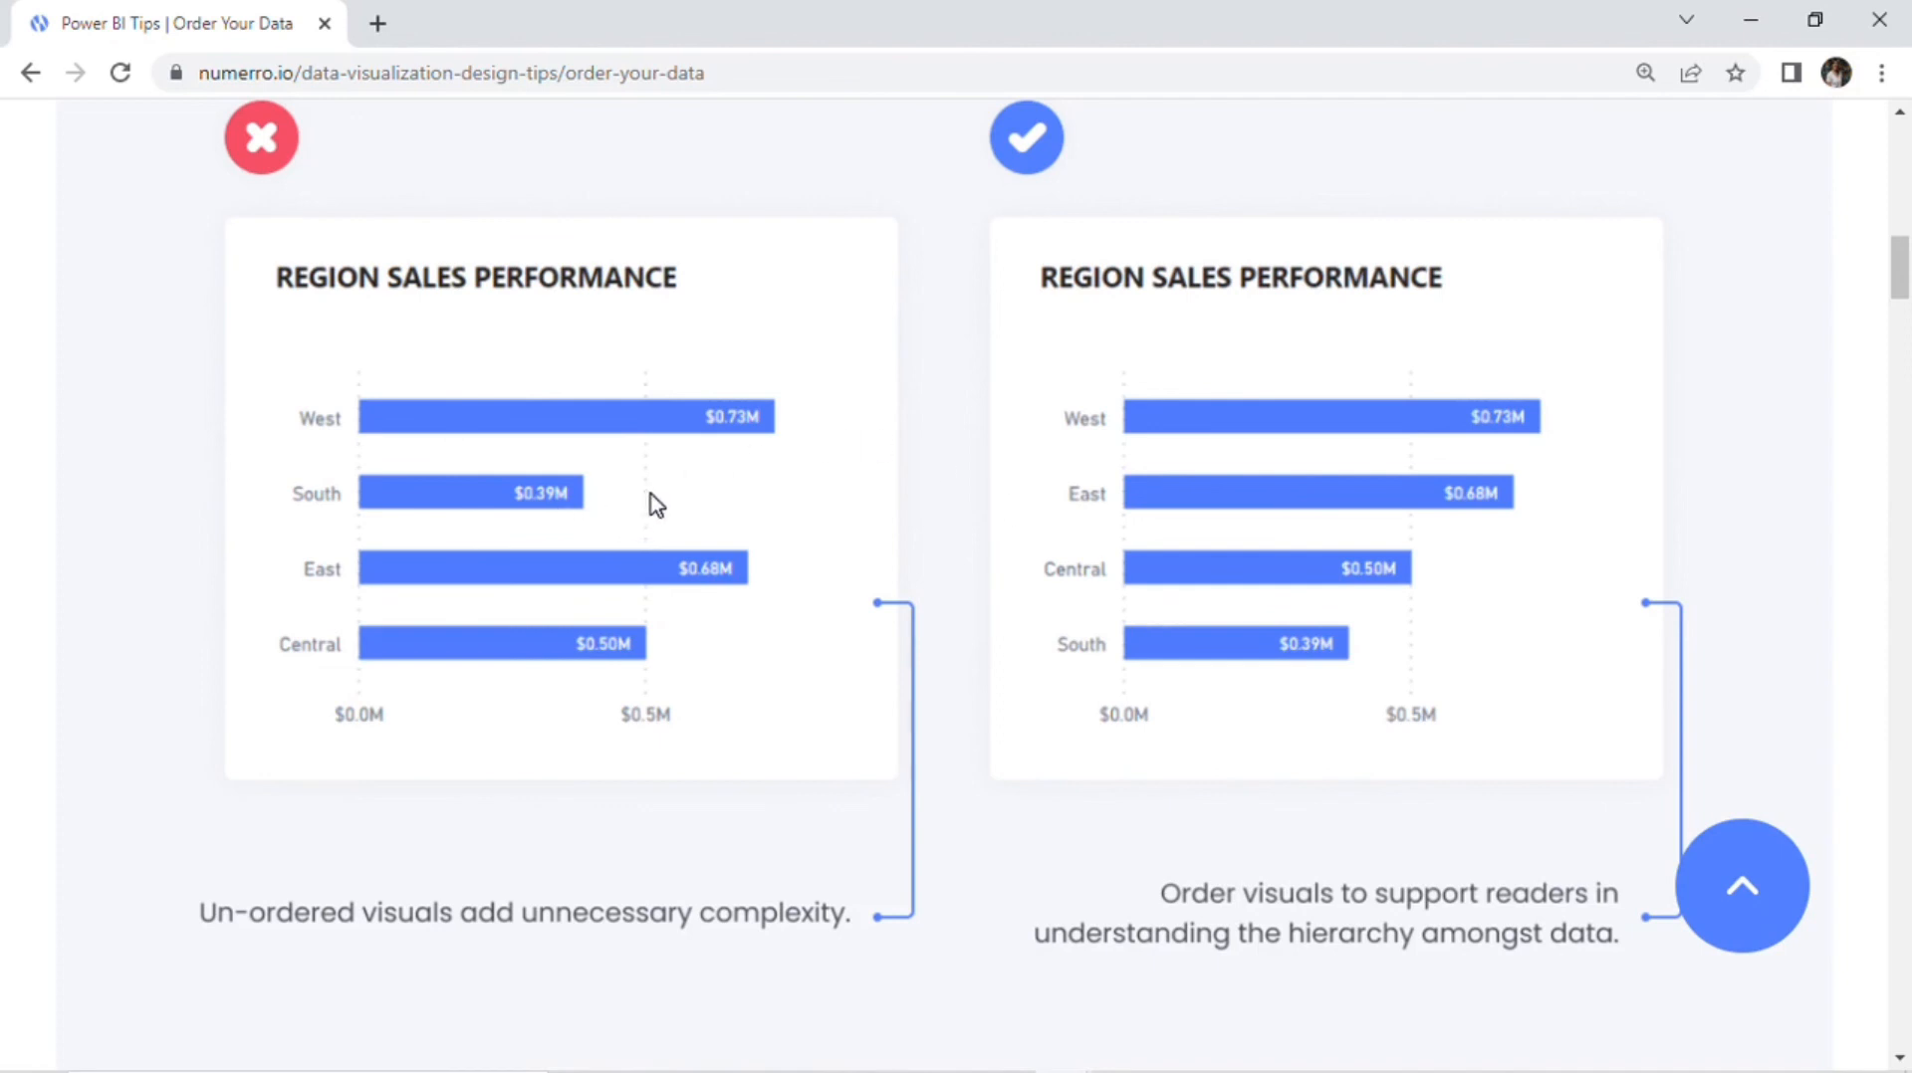